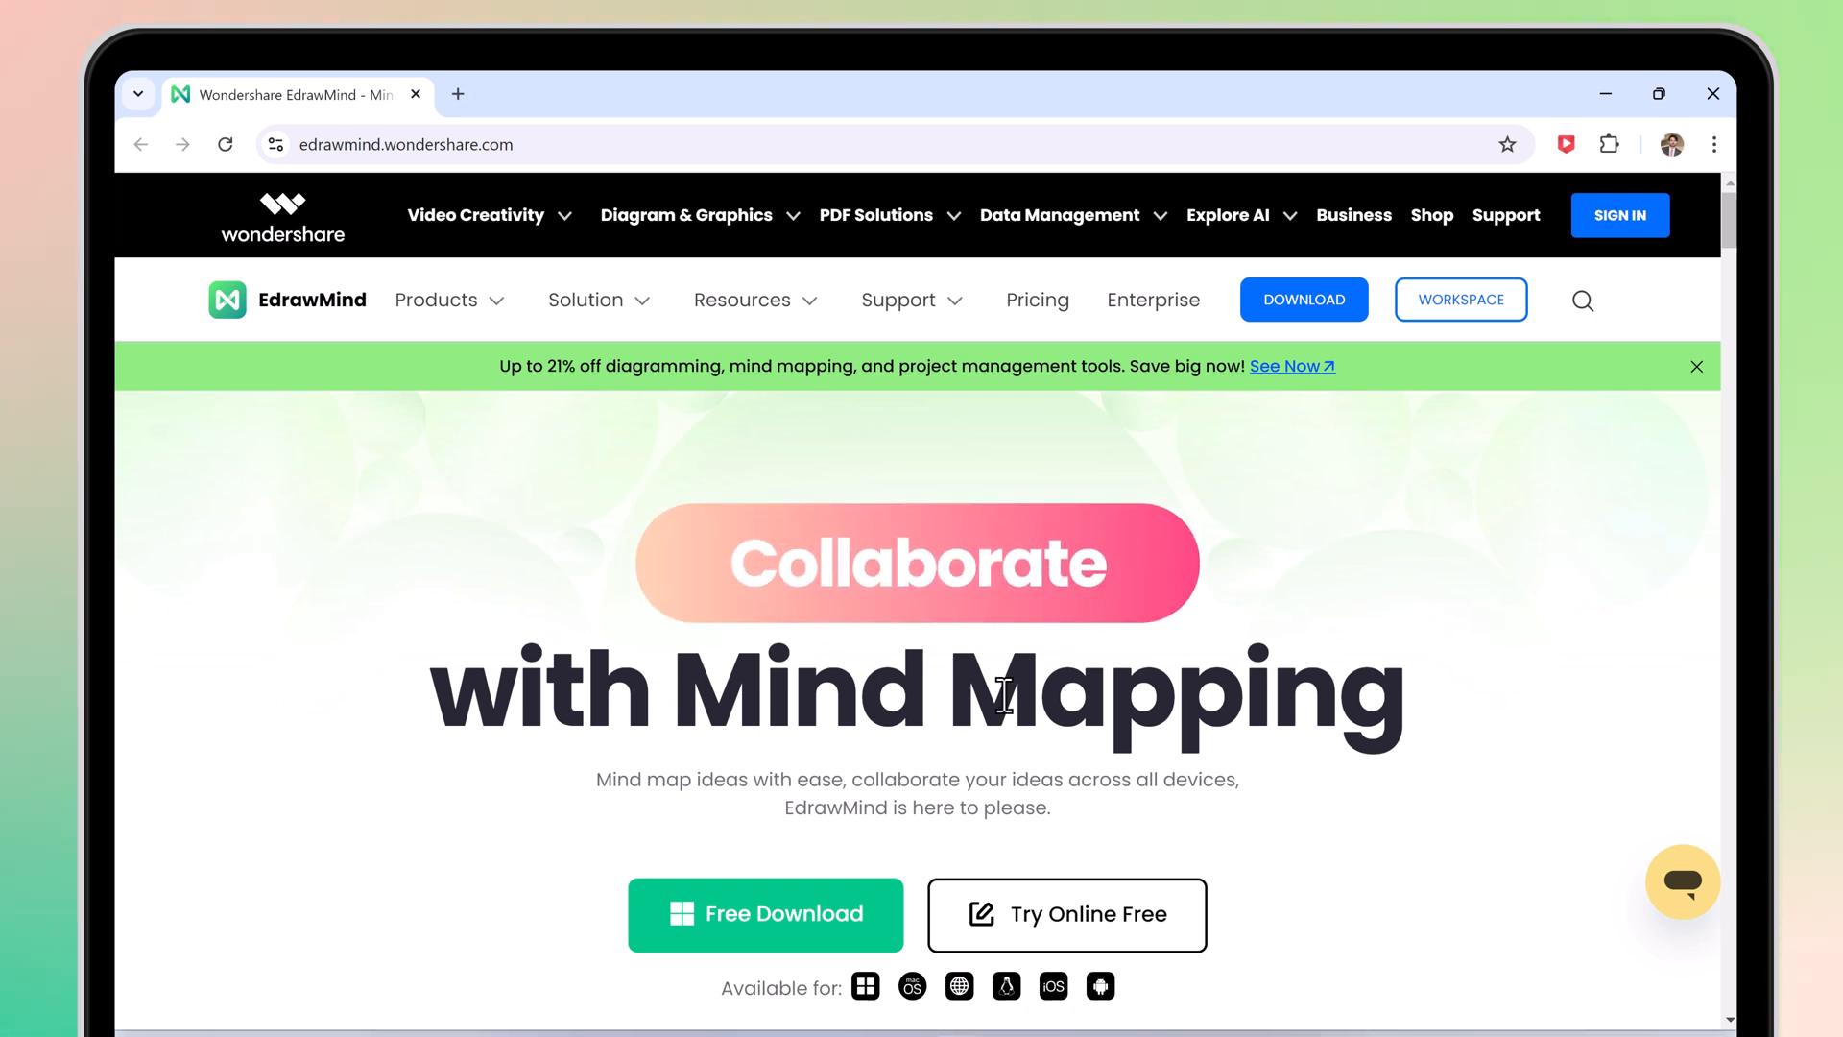
# Scroll the EdrawMind homepage and expand the AI-Powered Mind Mapping and Outline Mode features.
pyautogui.scroll(-3)
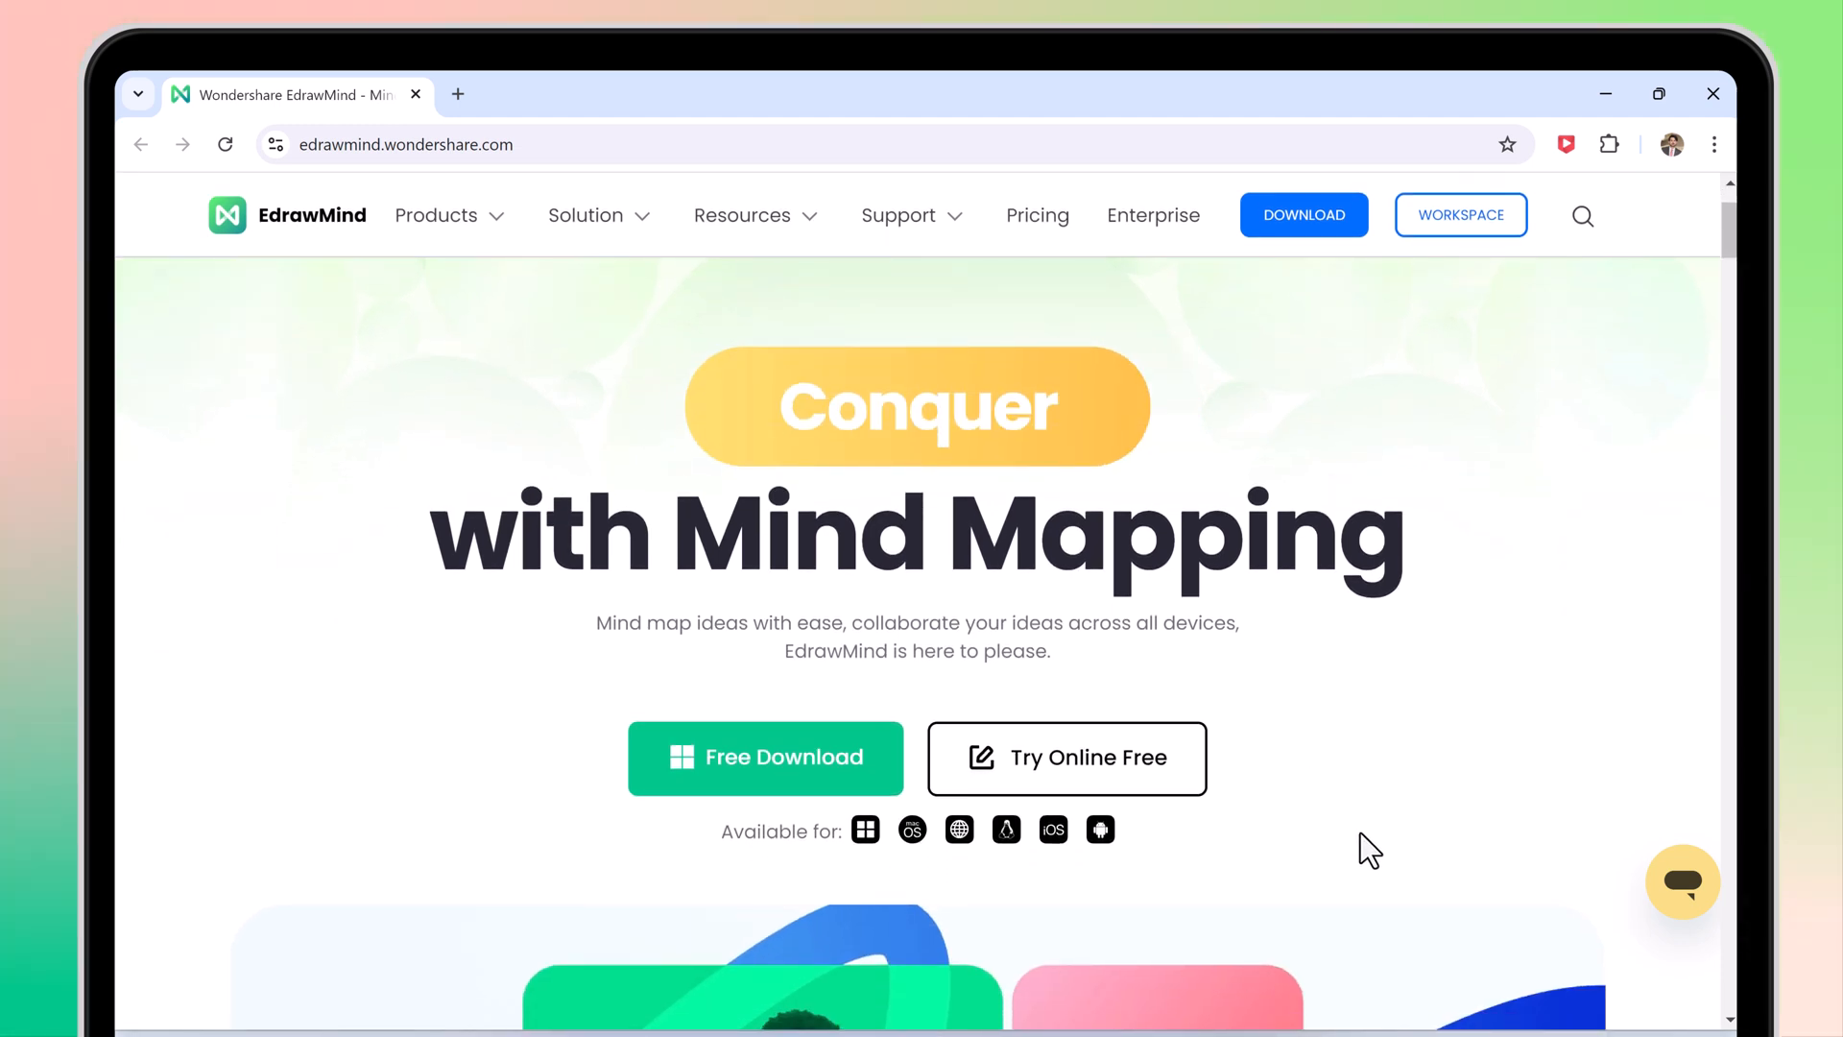
pyautogui.scroll(-3)
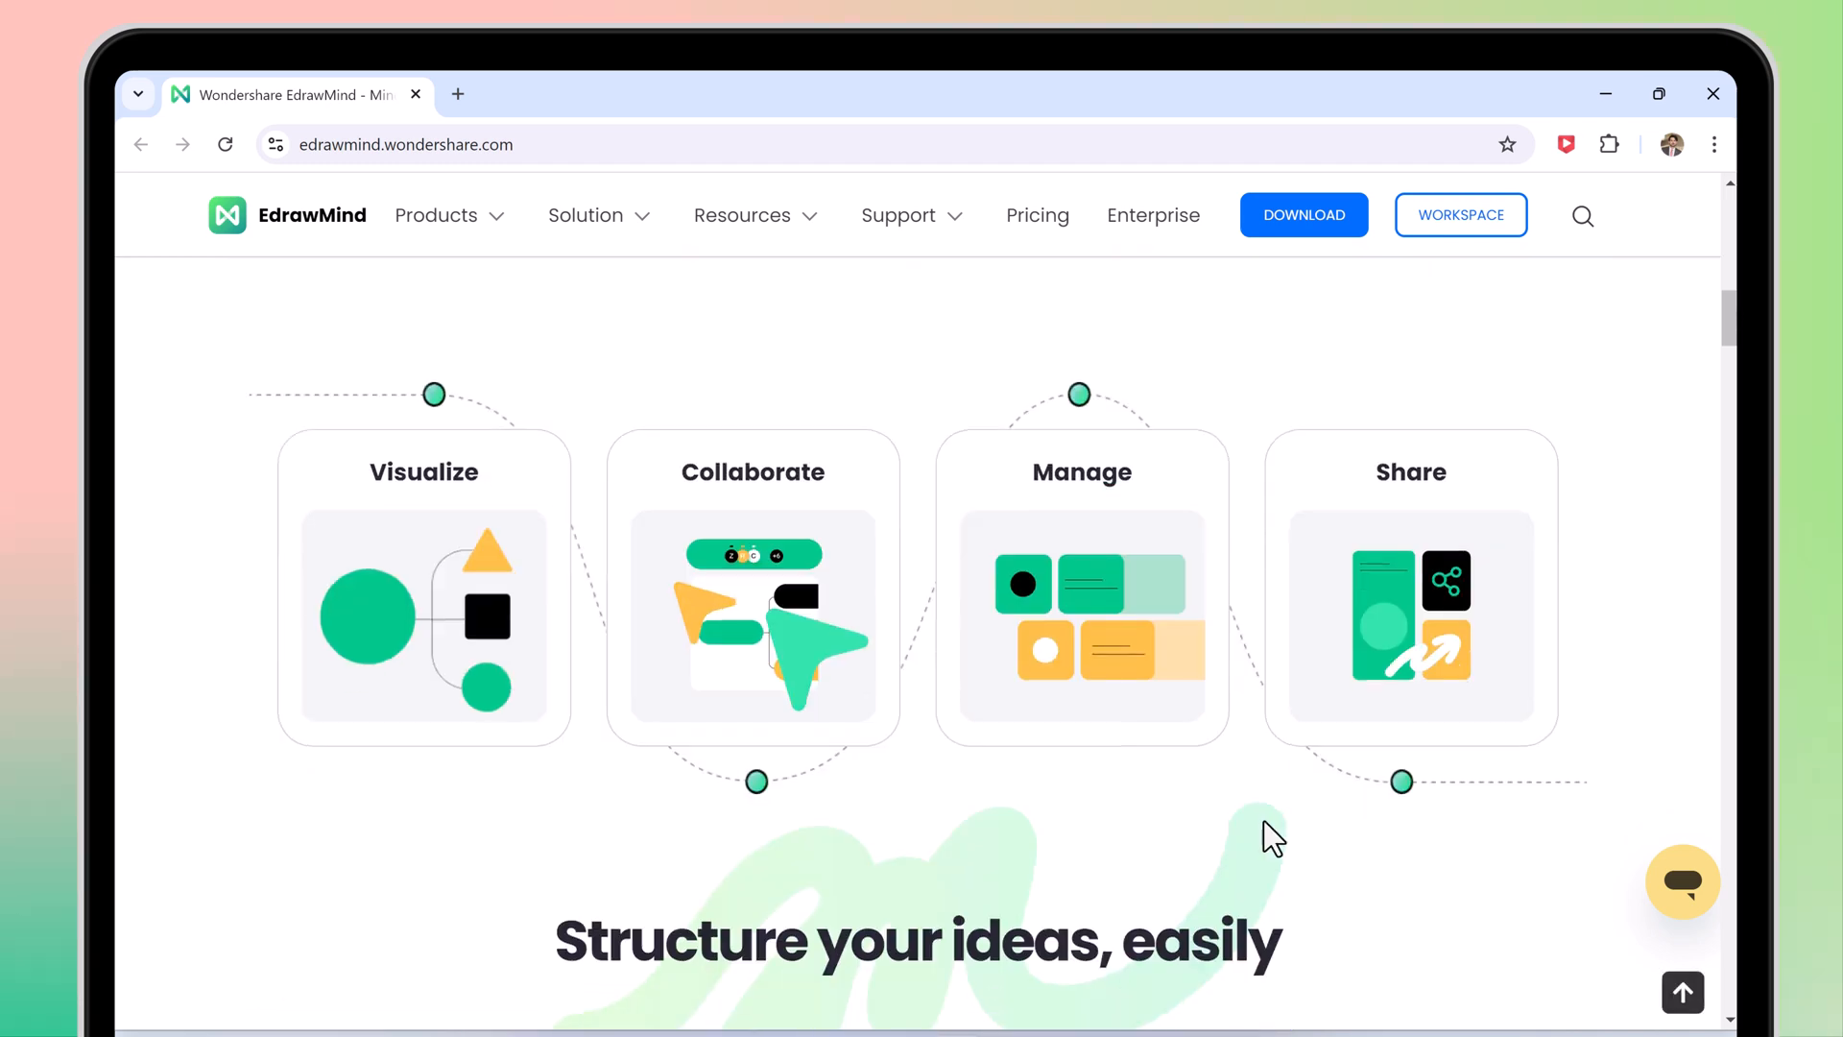
pyautogui.scroll(-3)
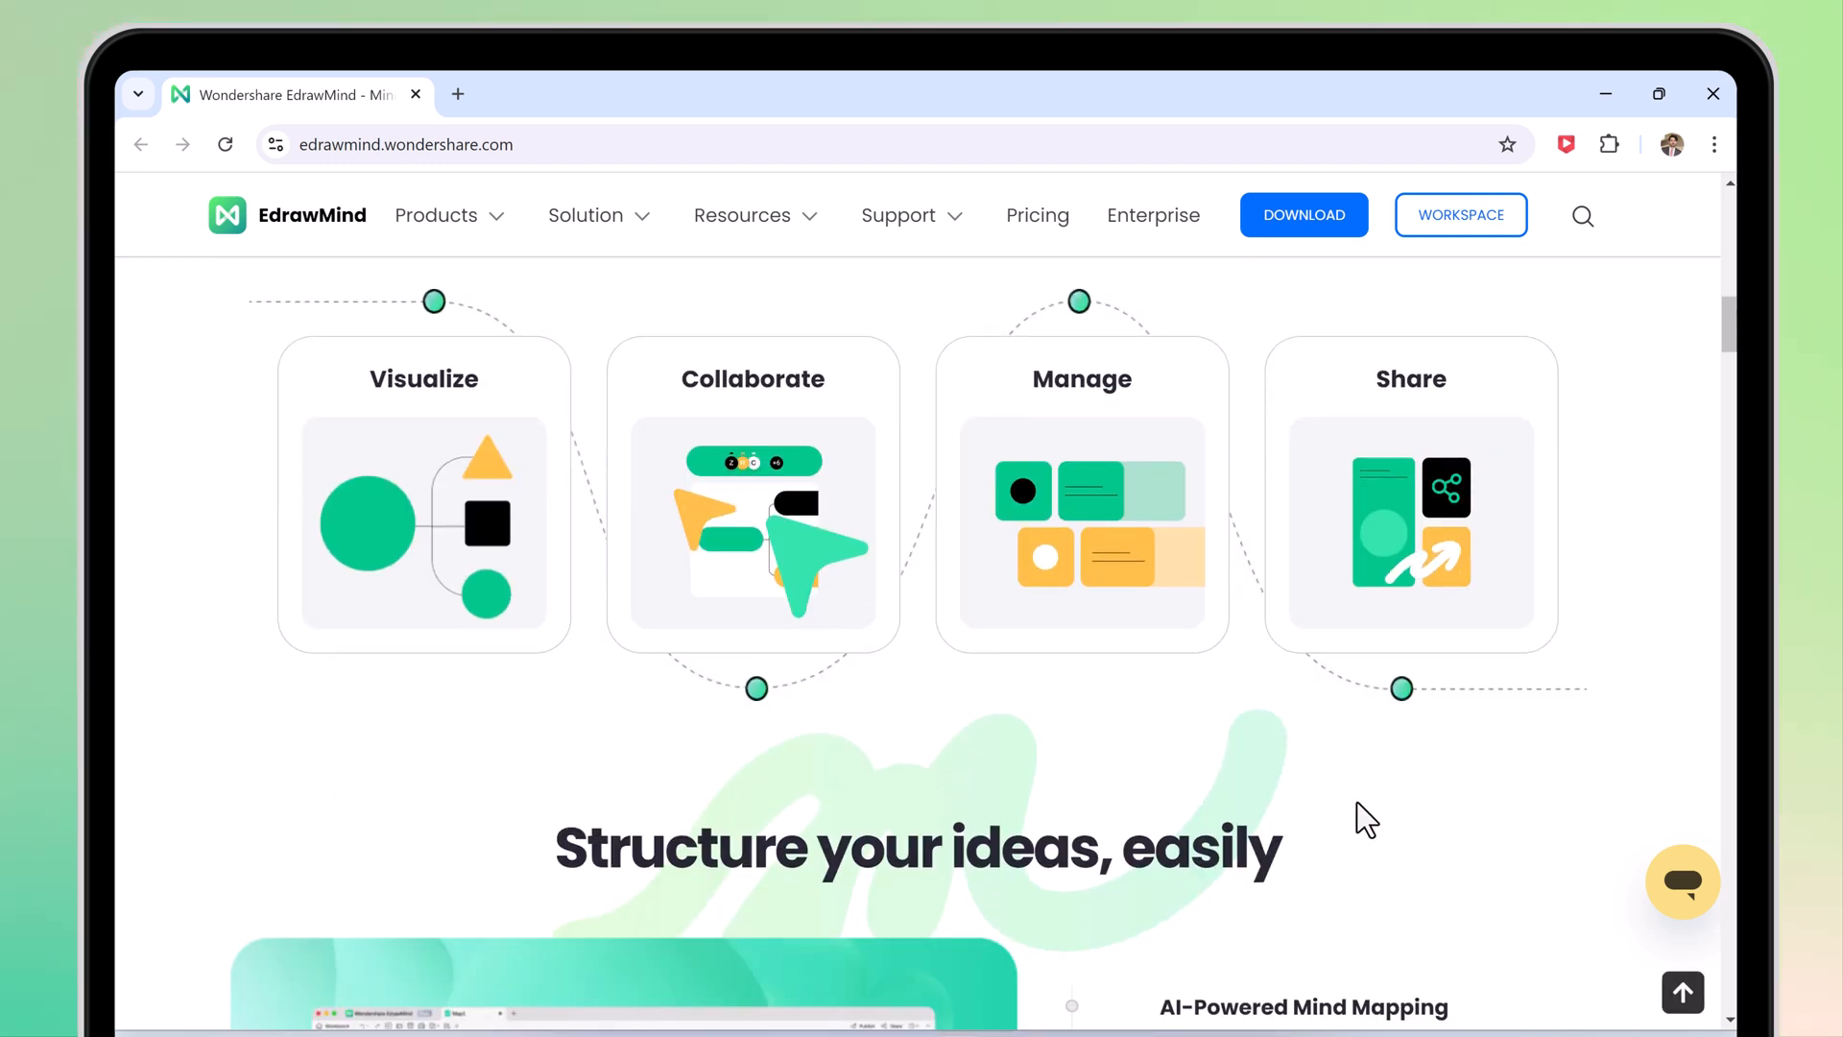
pyautogui.scroll(-3)
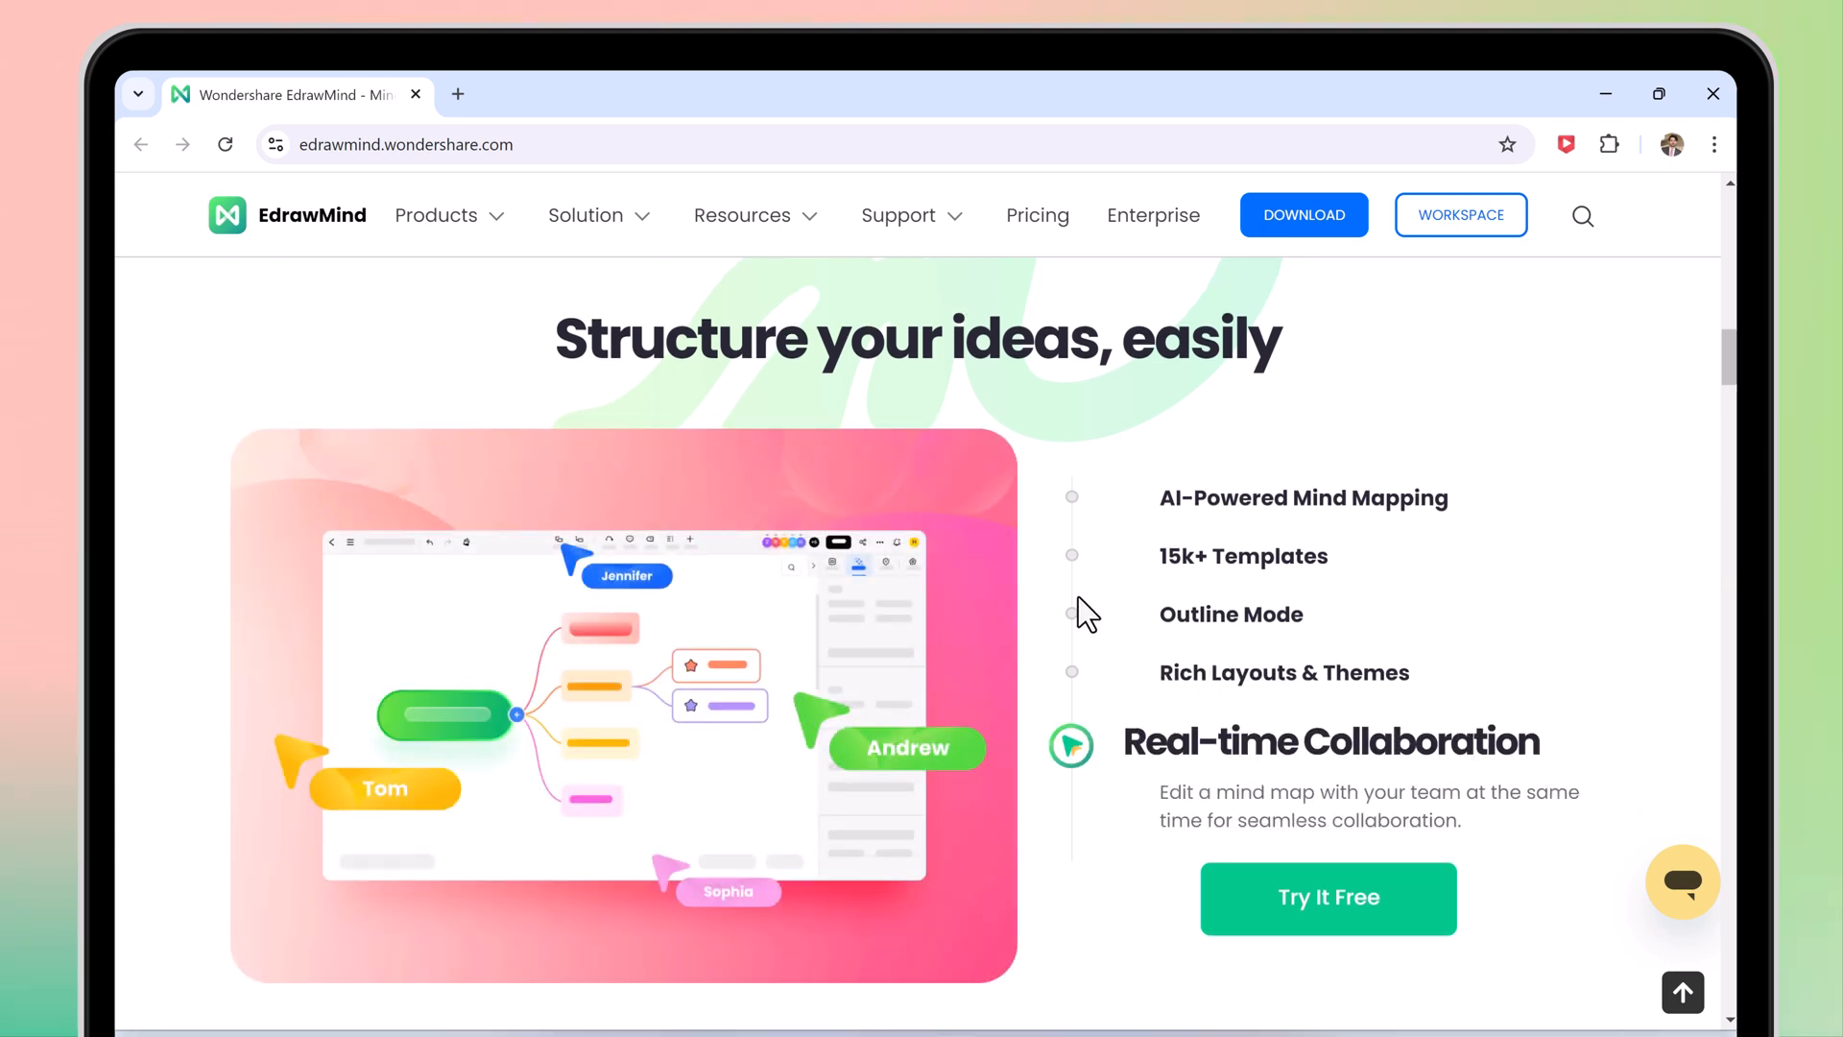
pyautogui.click(1071, 496)
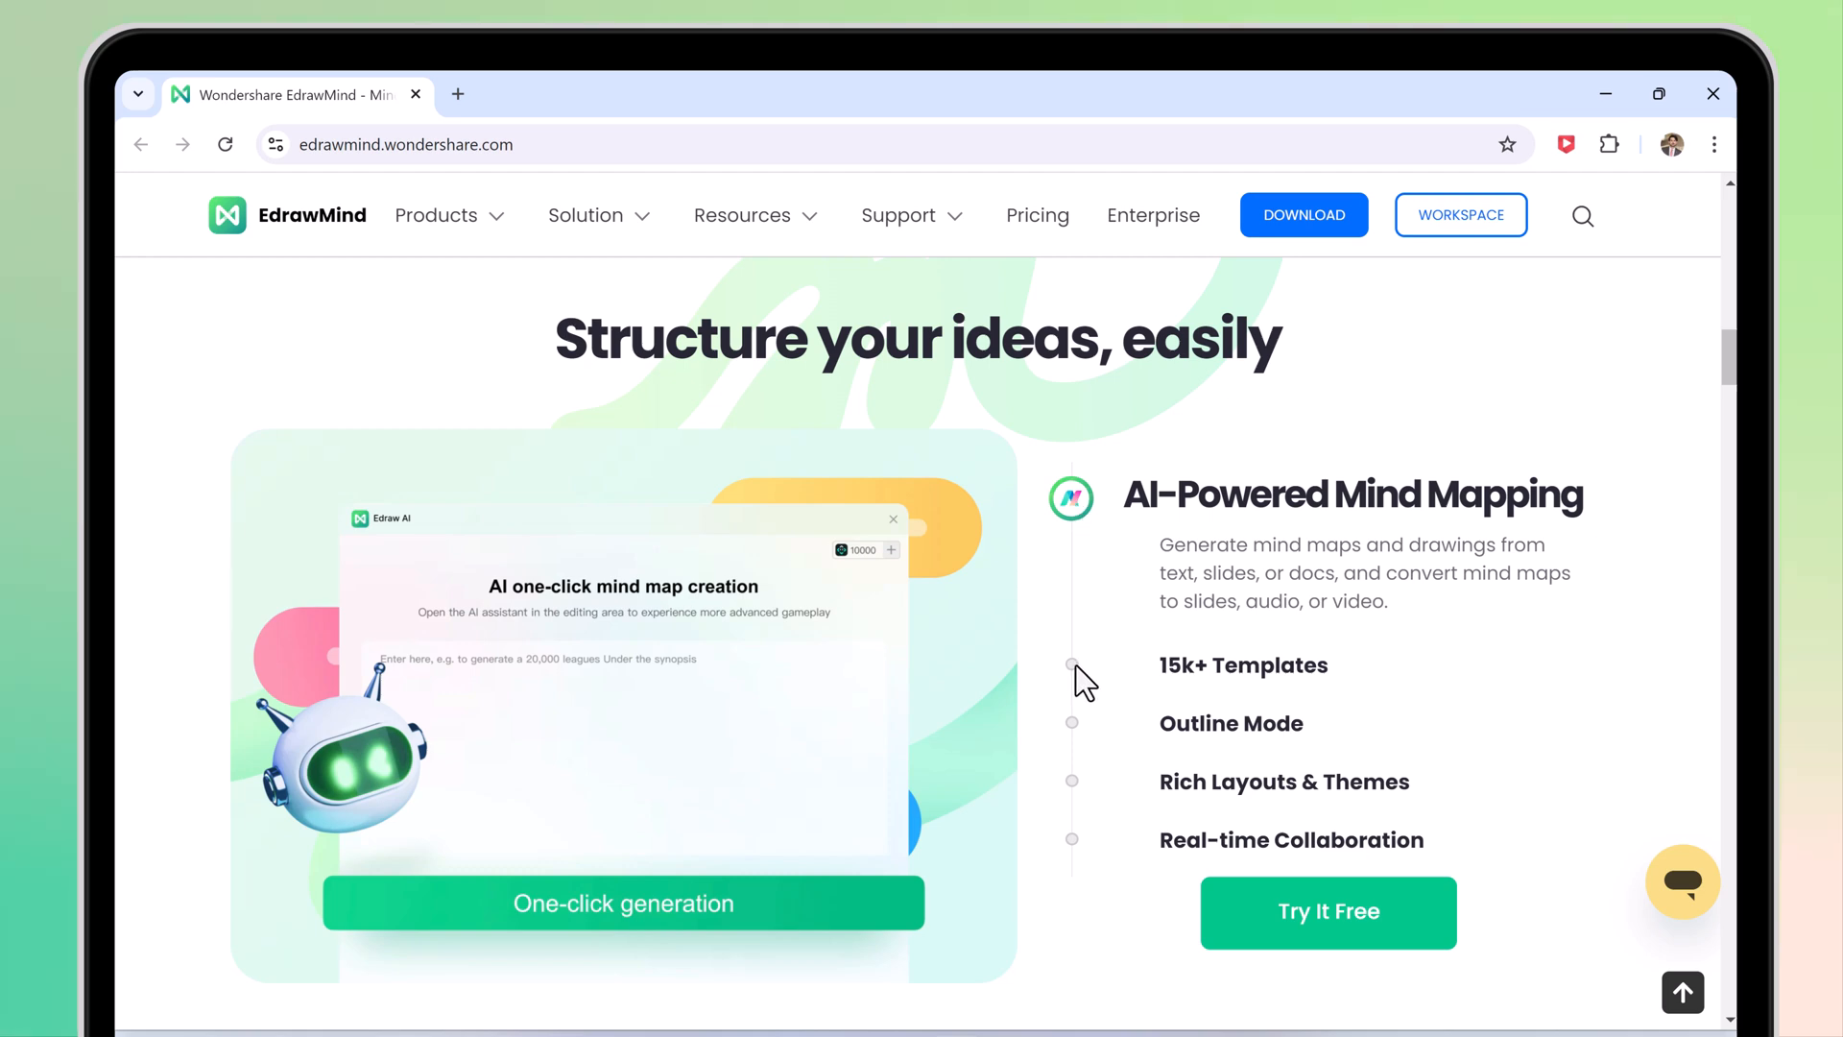
pyautogui.click(1072, 723)
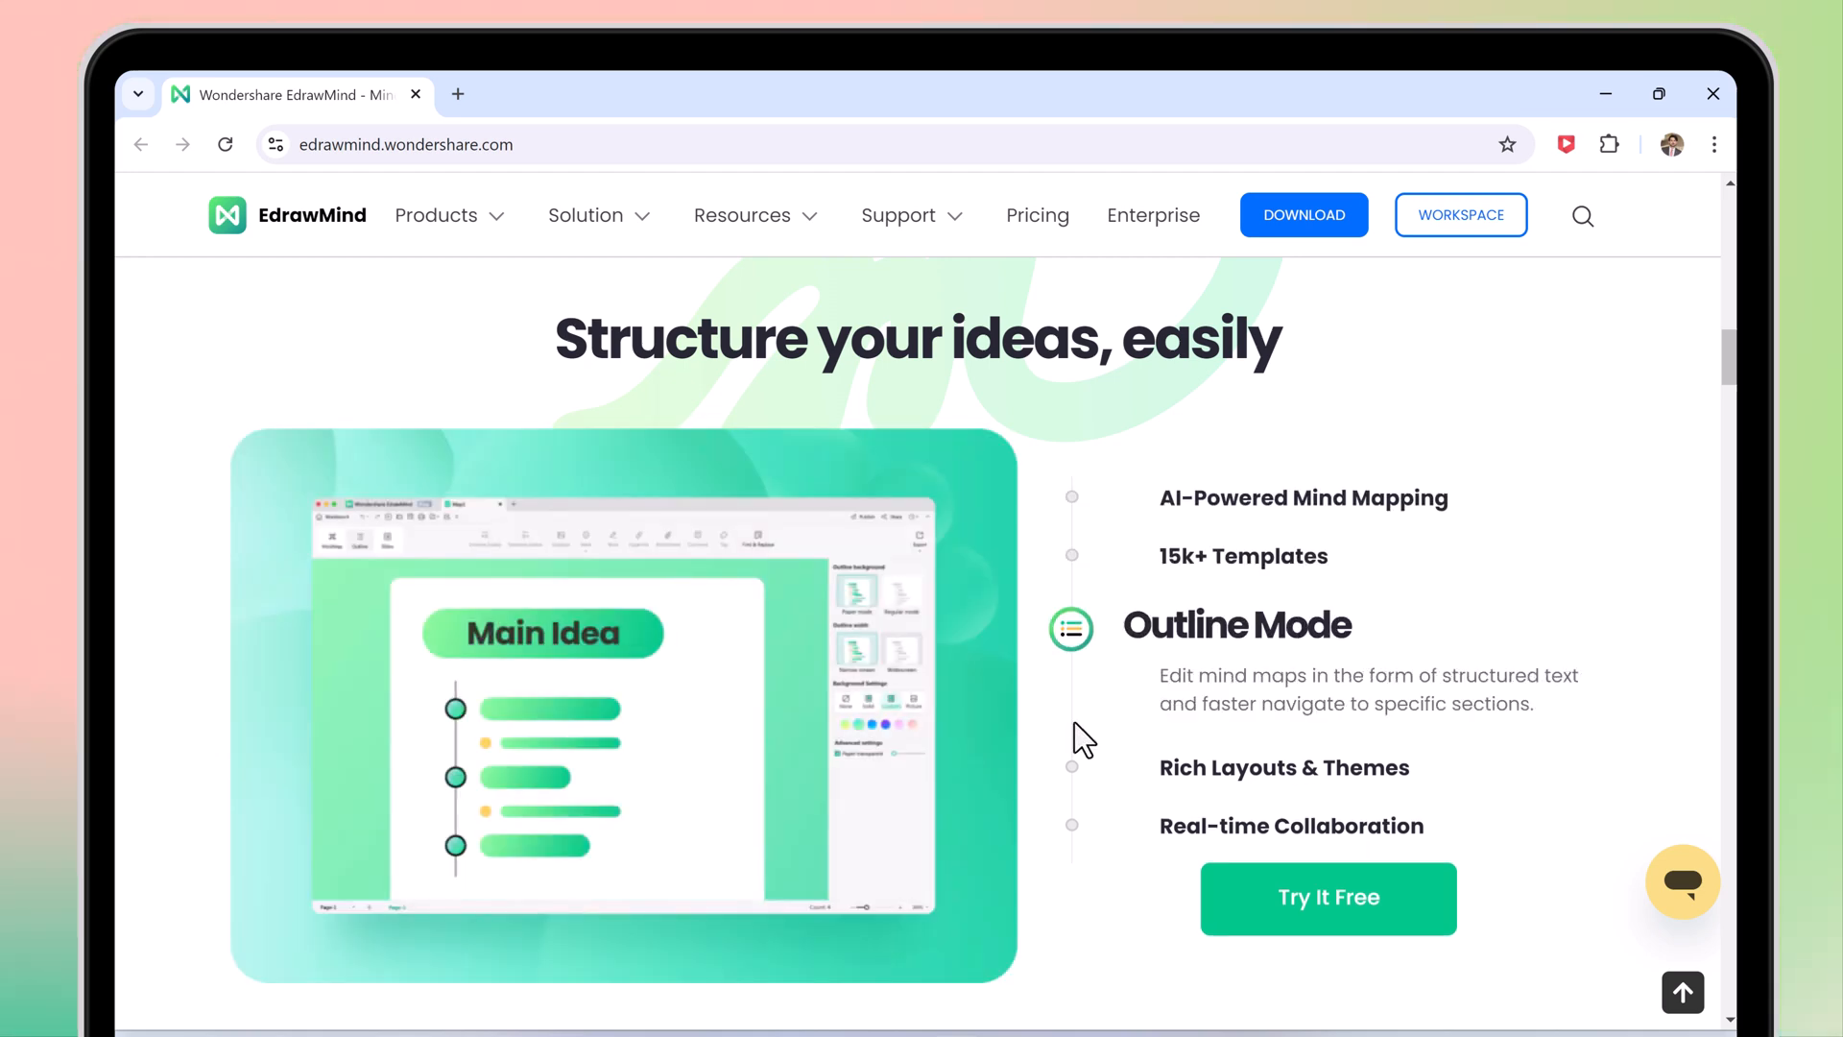
pyautogui.moveTo(1079, 768)
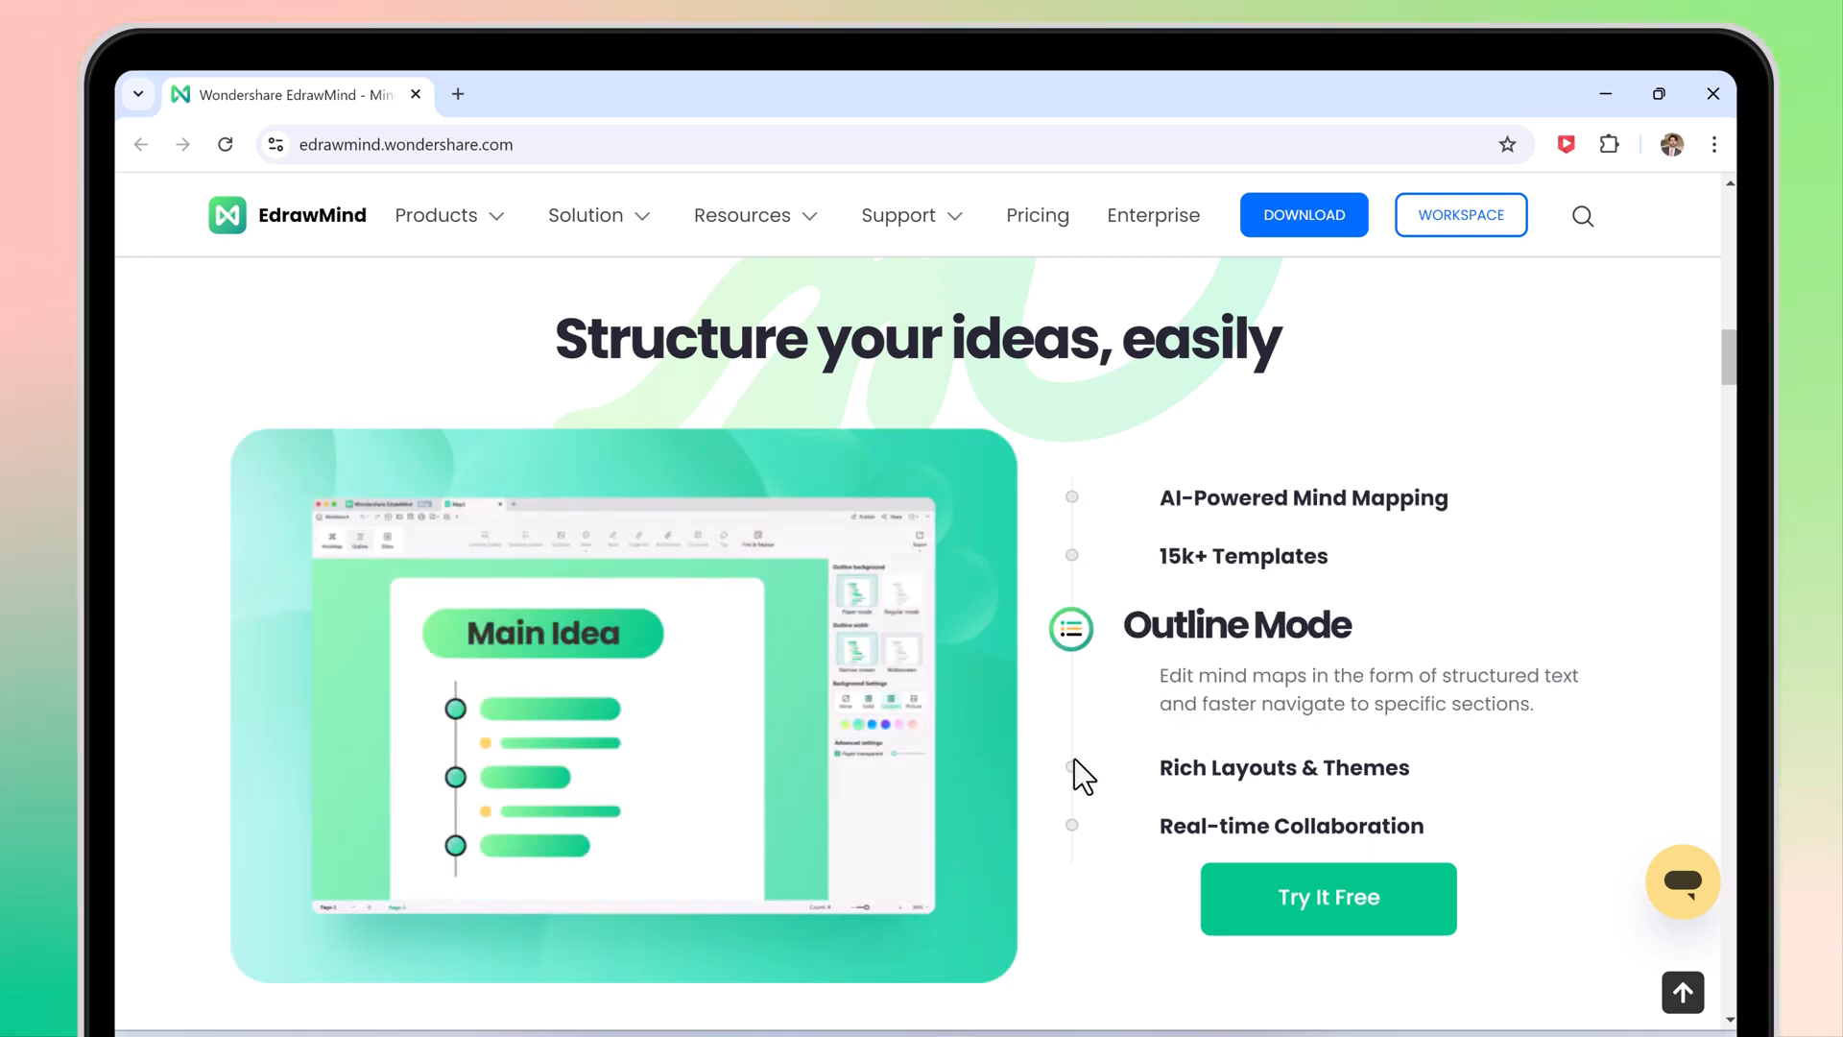
# Browse the Plan and Collaborate use-case showcases on the homepage.
pyautogui.scroll(-3)
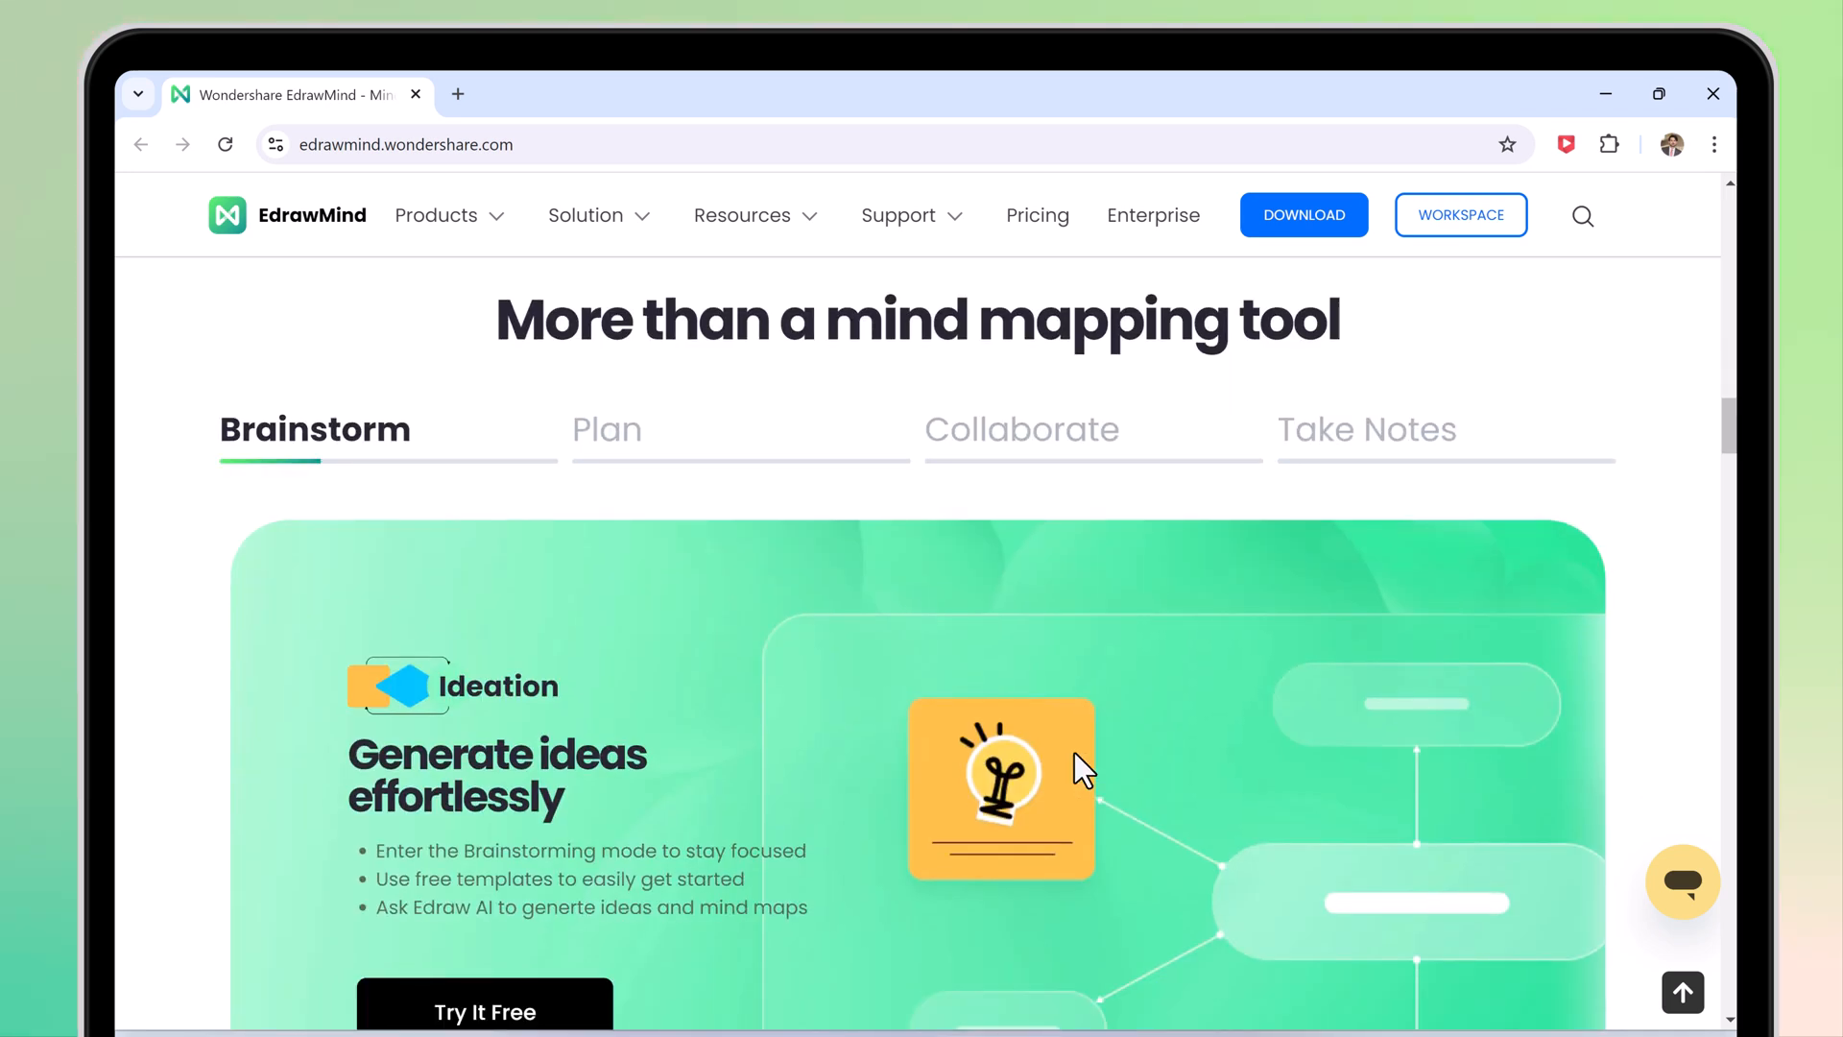
pyautogui.click(608, 429)
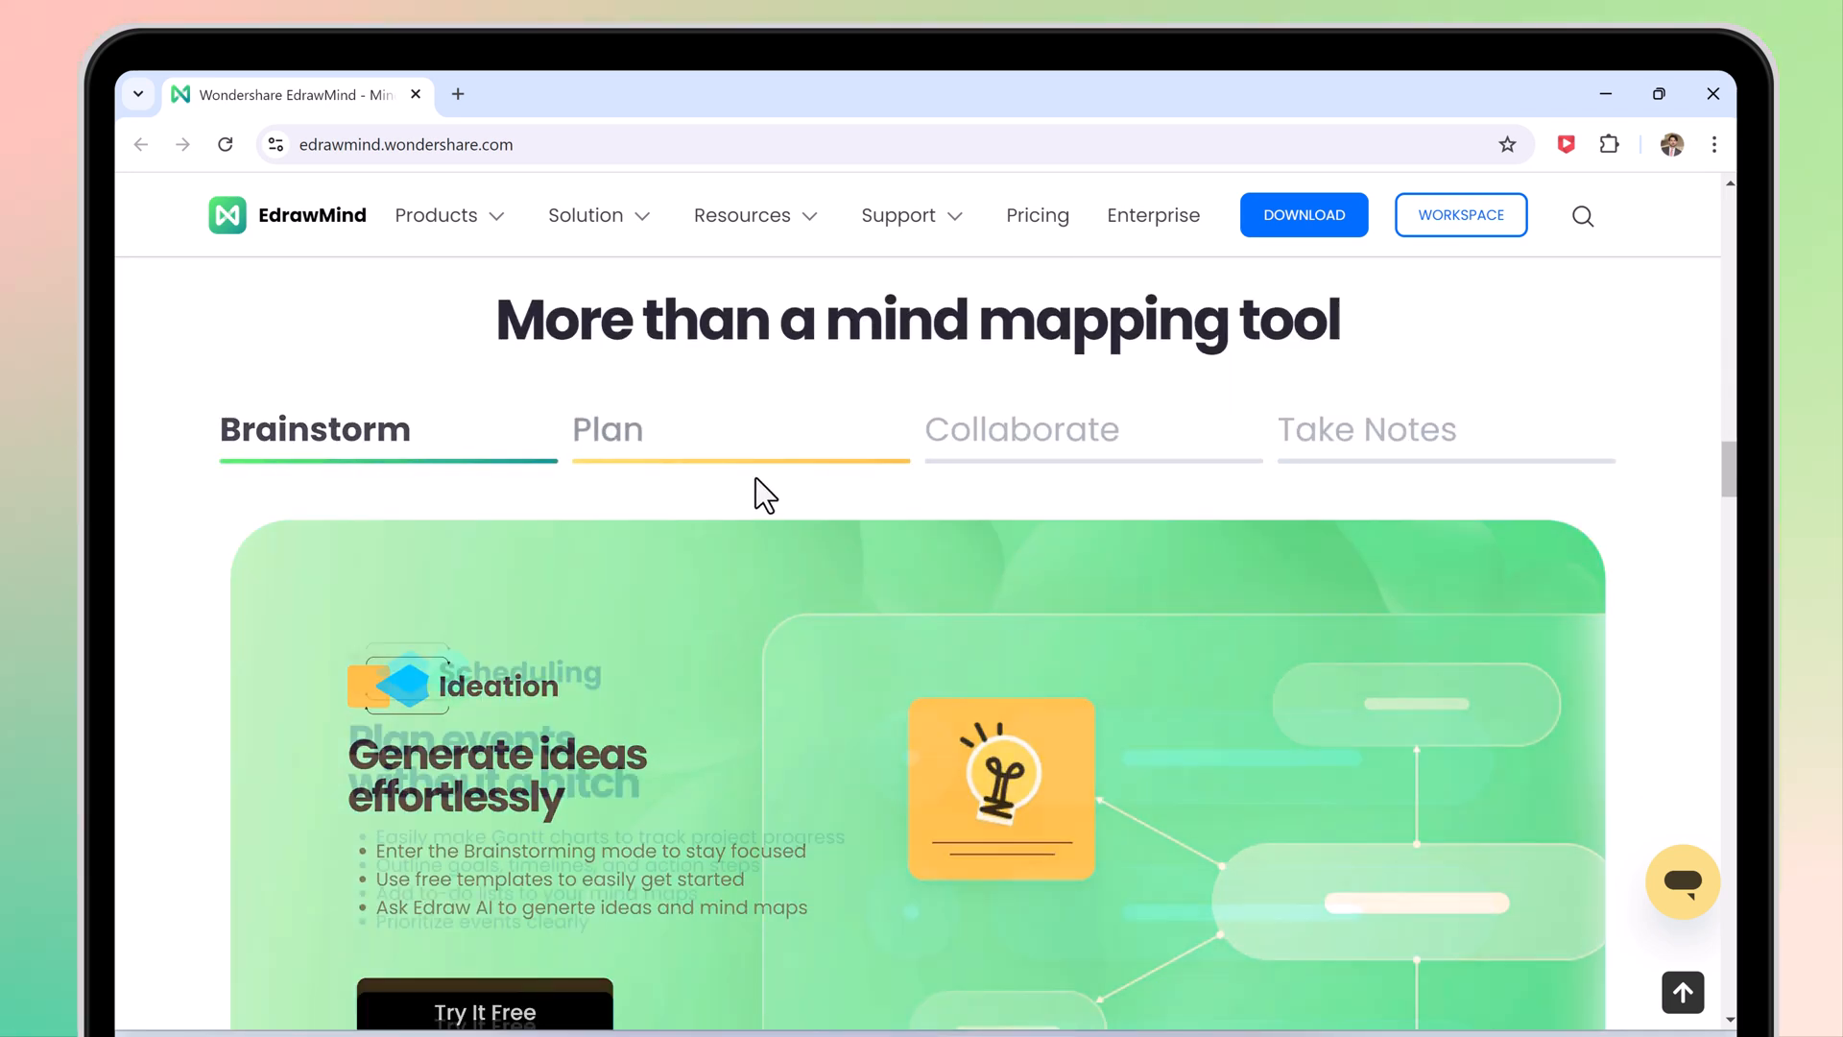
pyautogui.click(1021, 429)
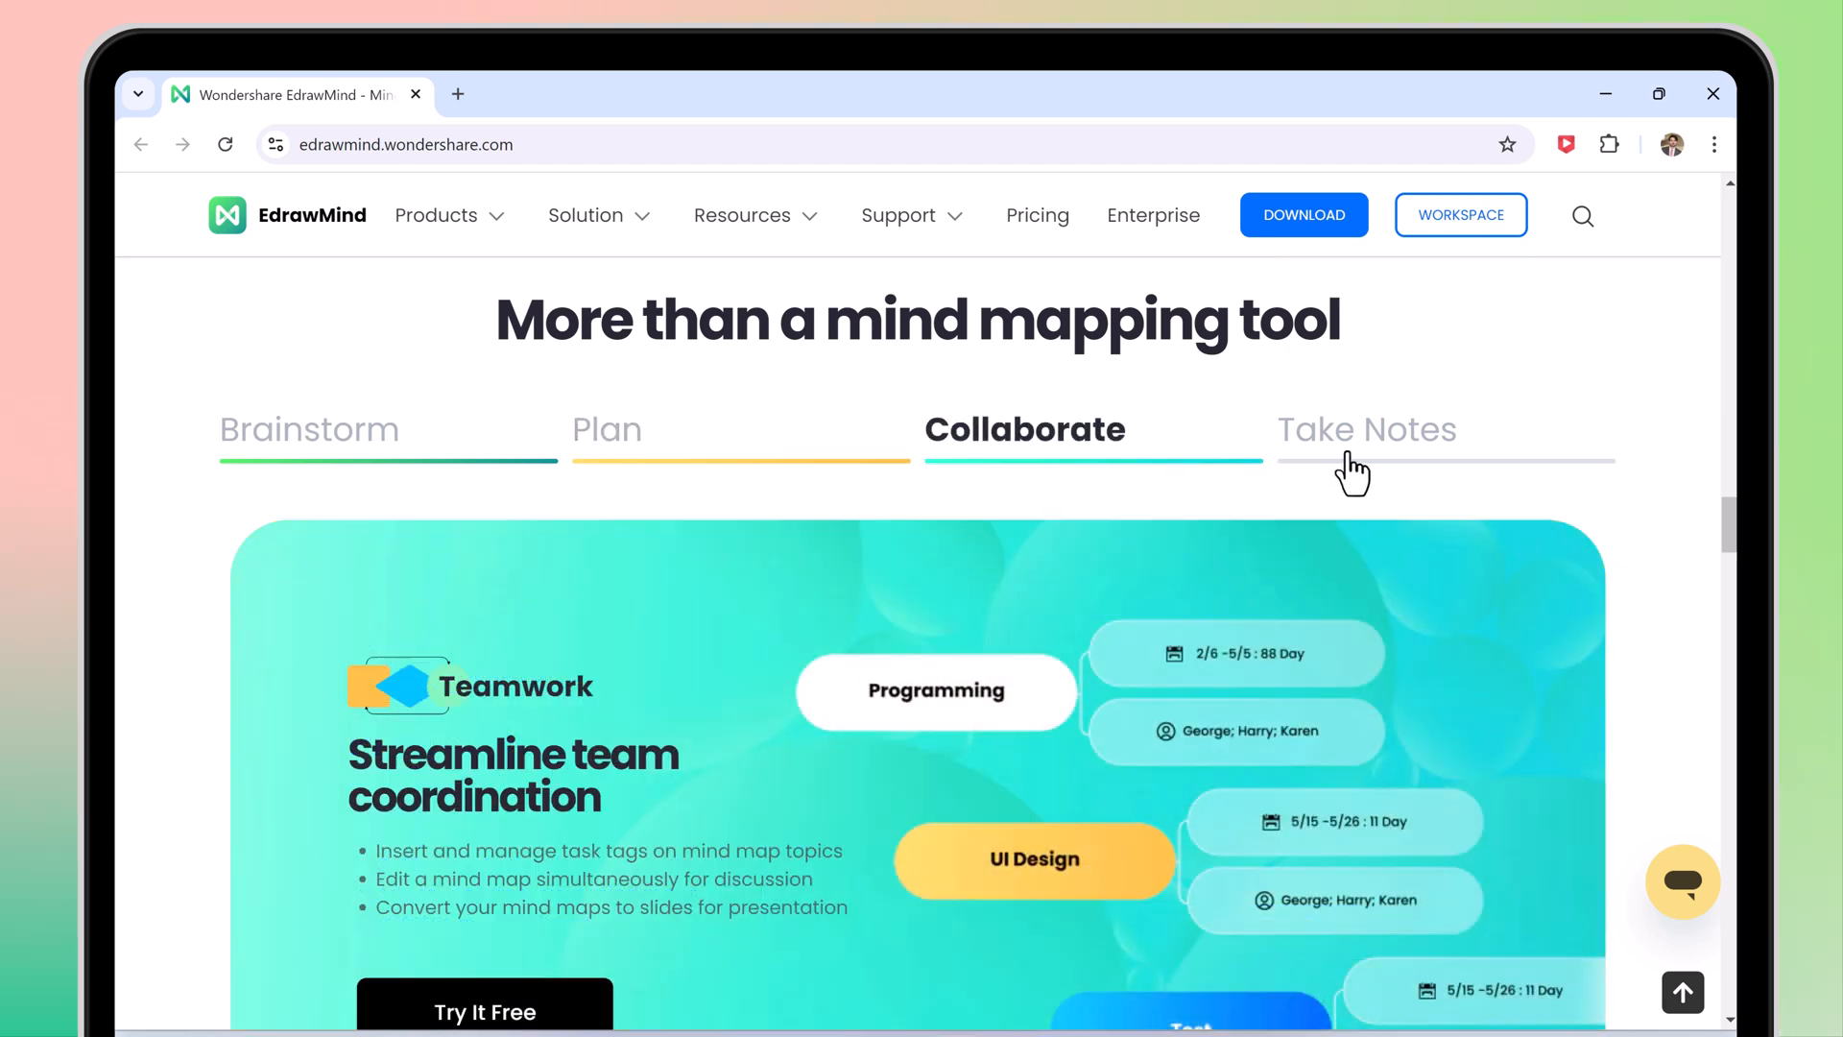
pyautogui.scroll(3)
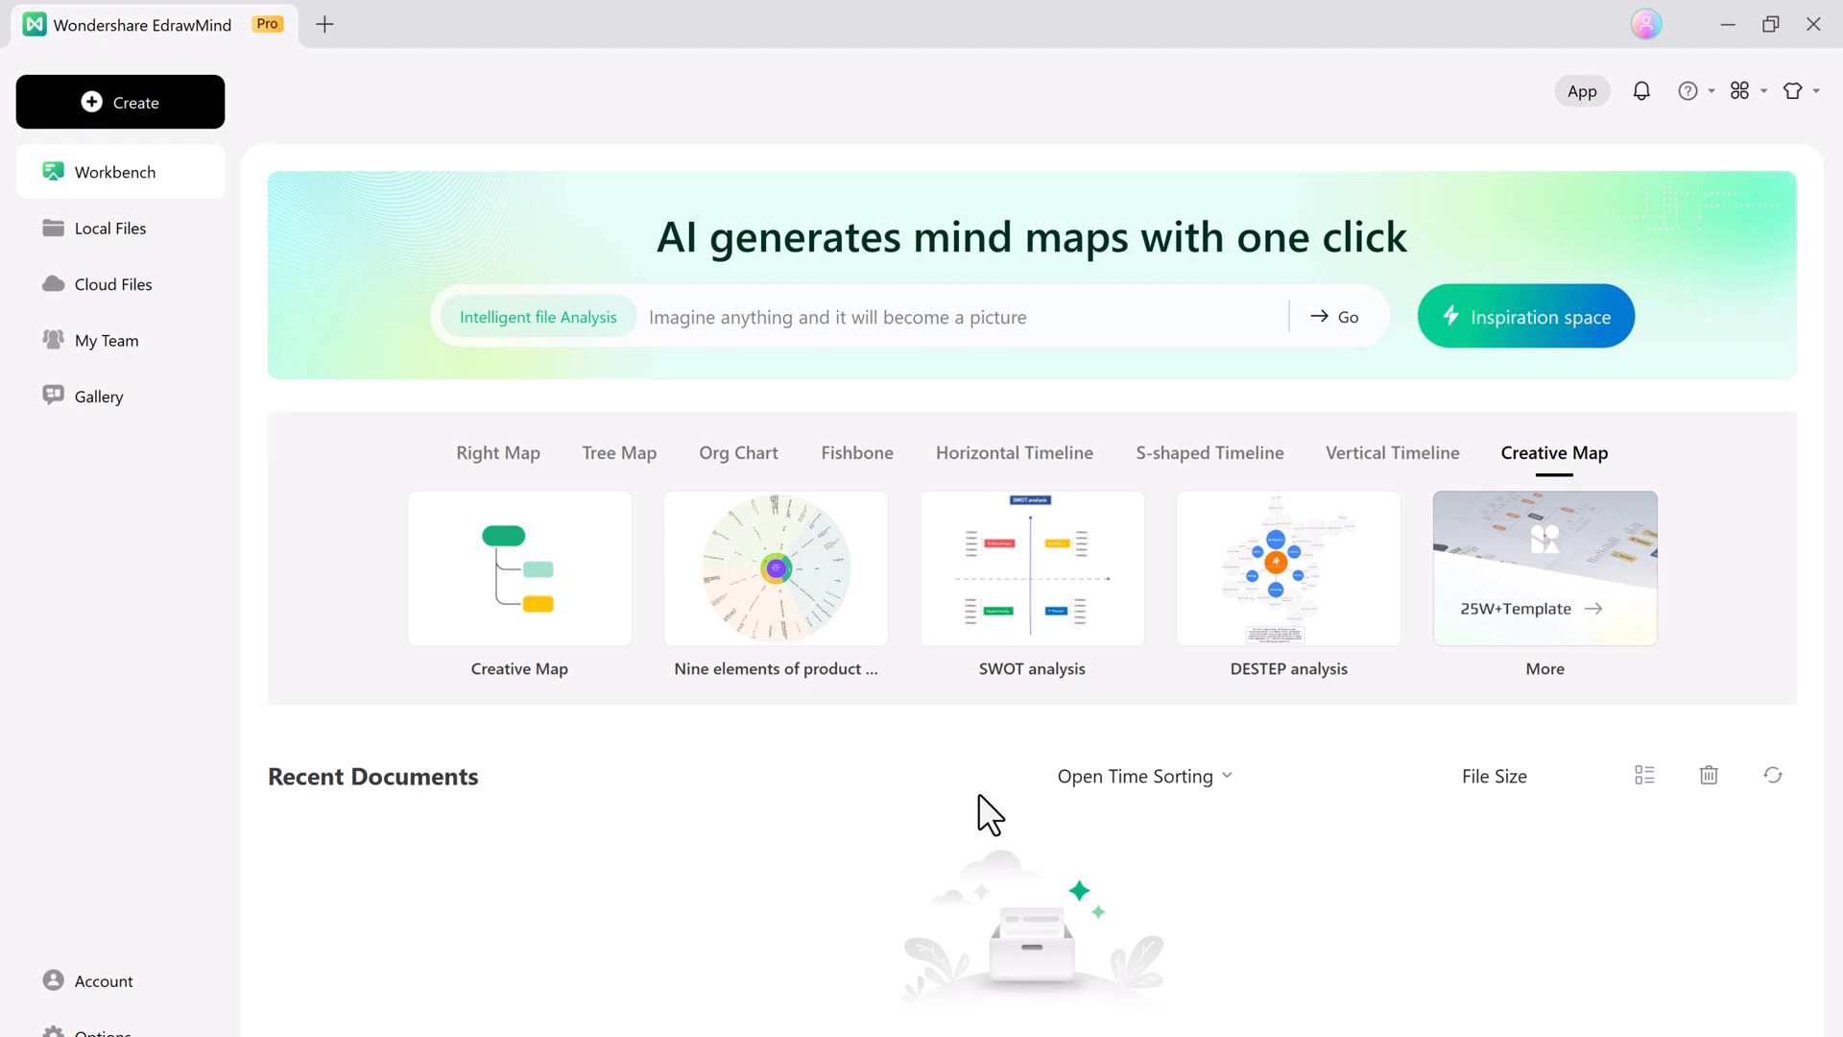
pyautogui.moveTo(497, 452)
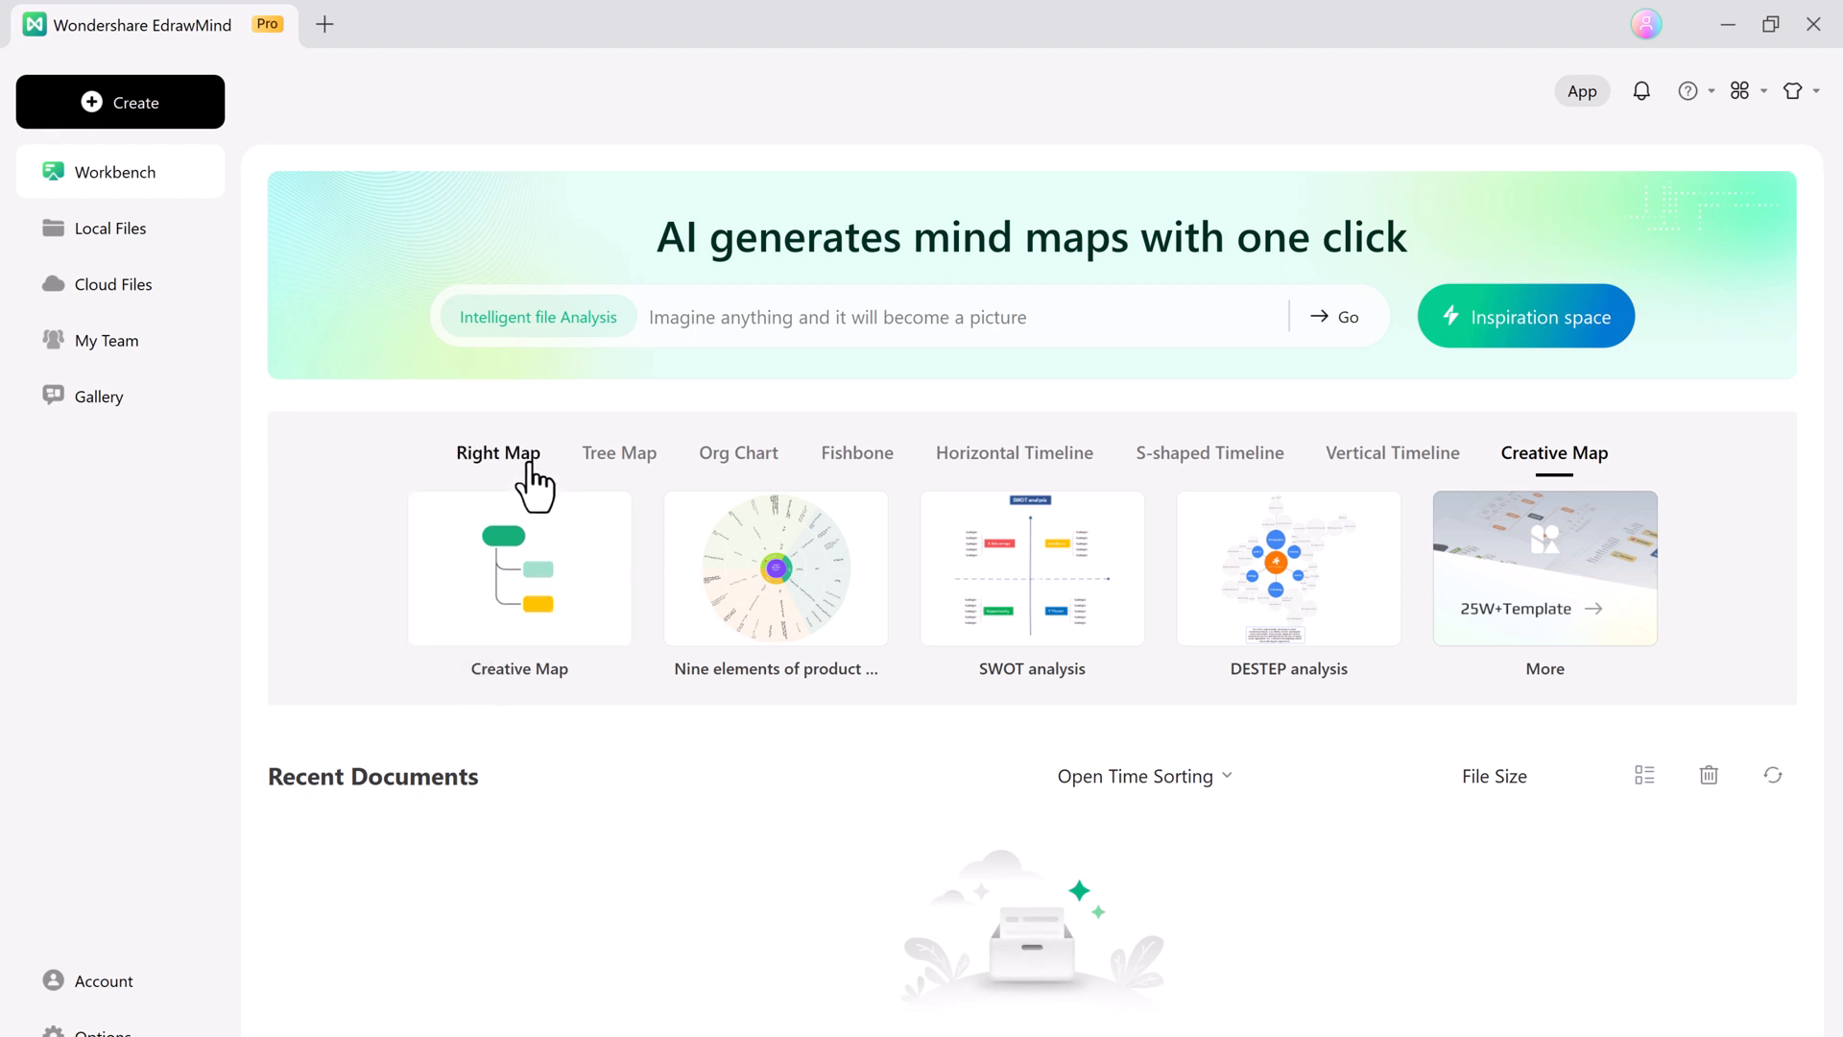
pyautogui.click(618, 452)
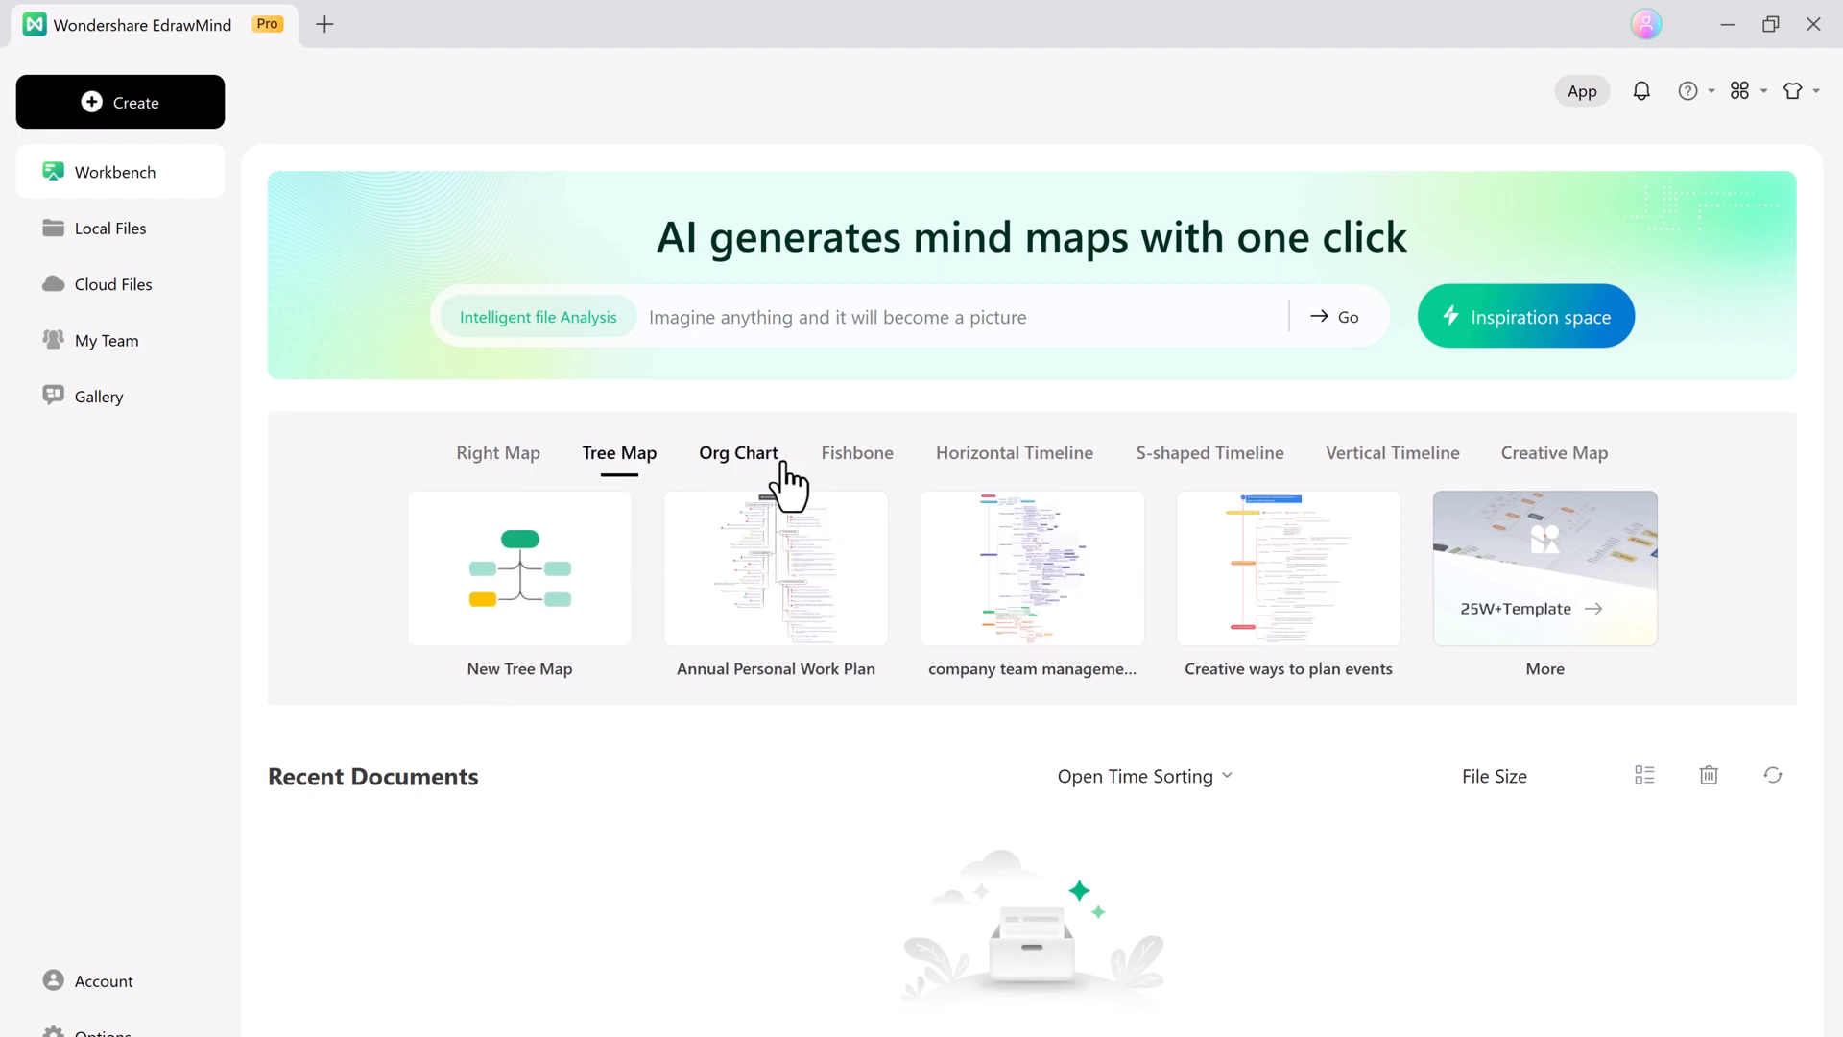
pyautogui.click(857, 452)
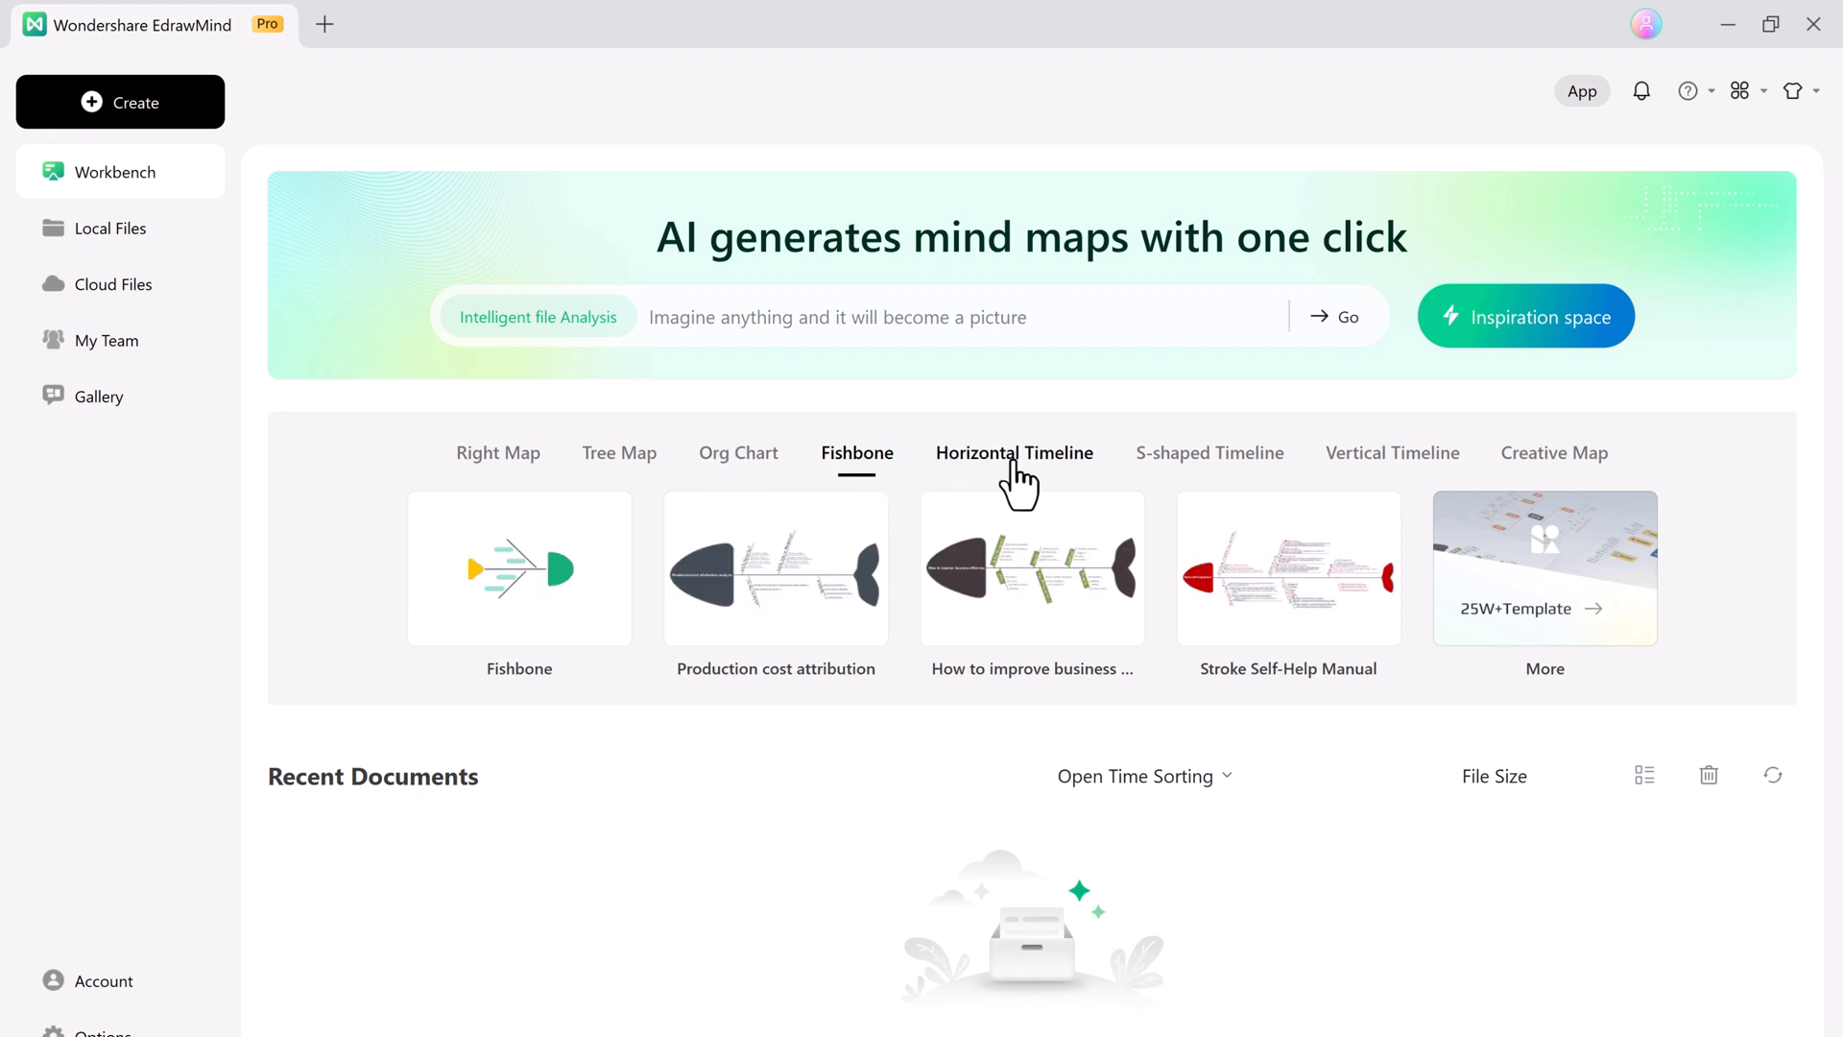
pyautogui.click(1392, 452)
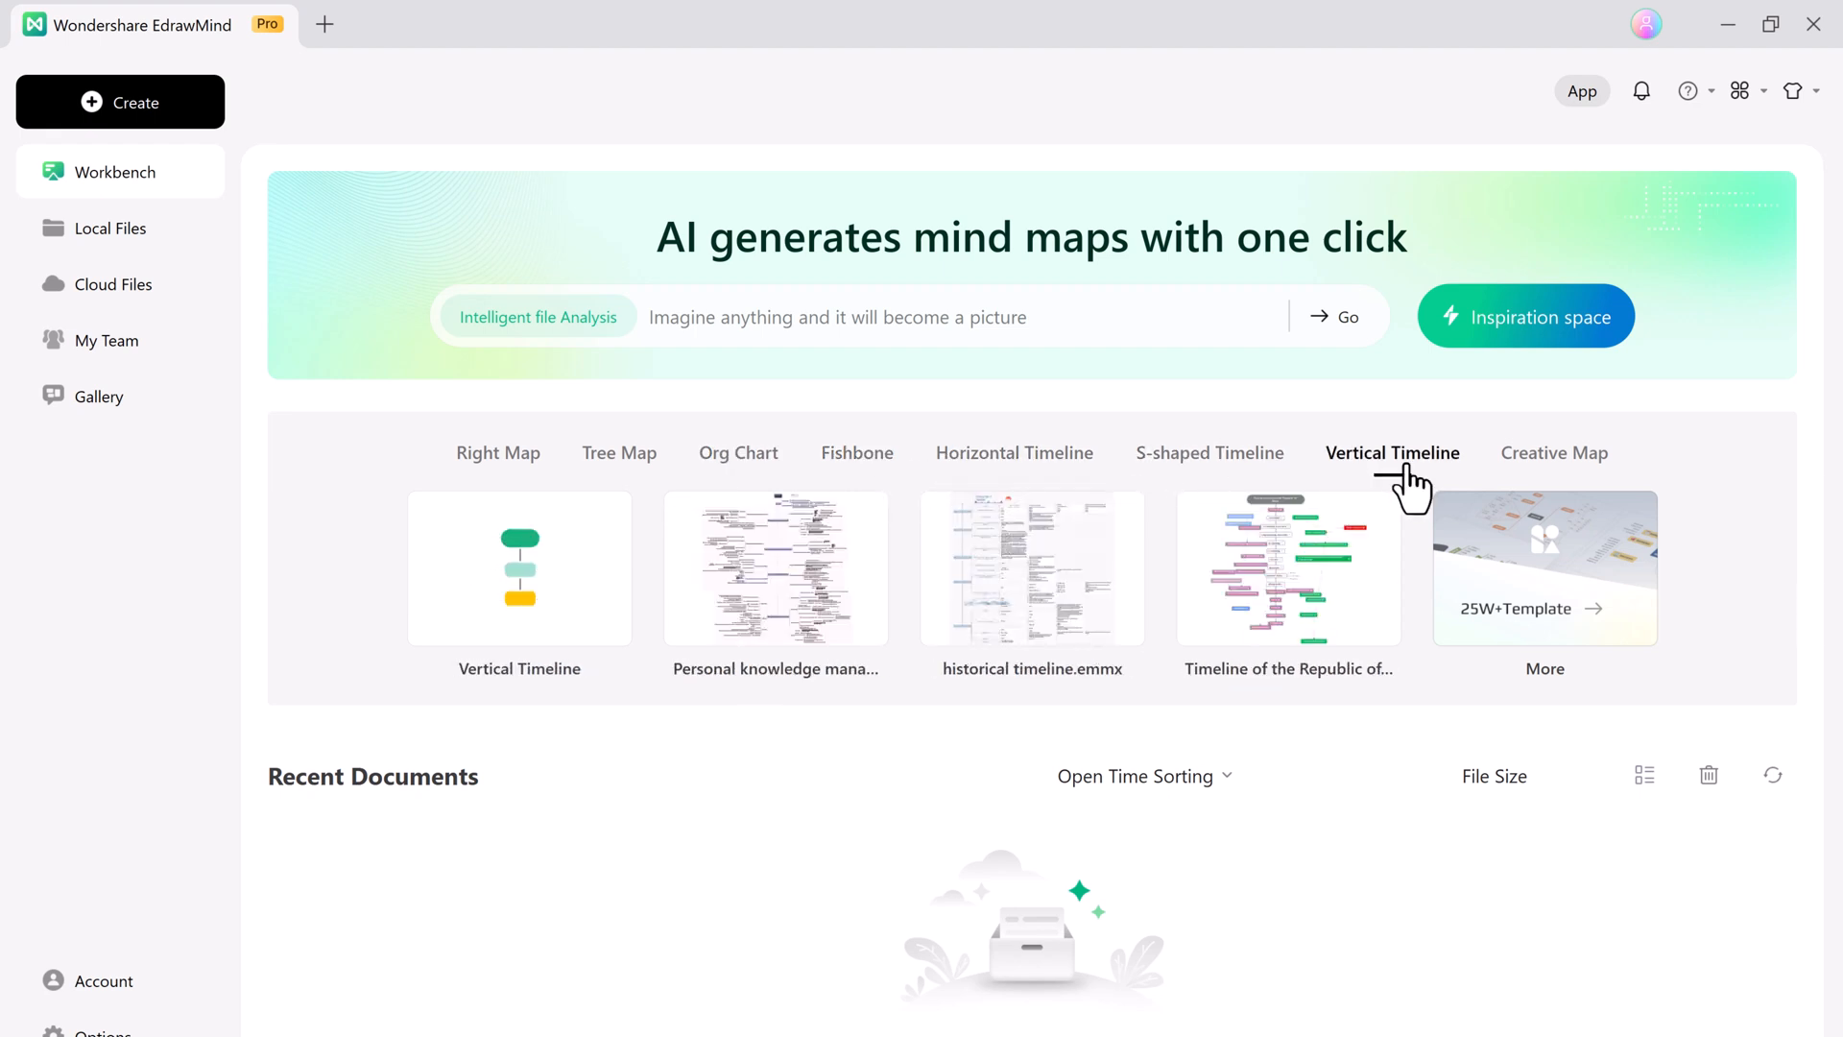
pyautogui.click(1555, 452)
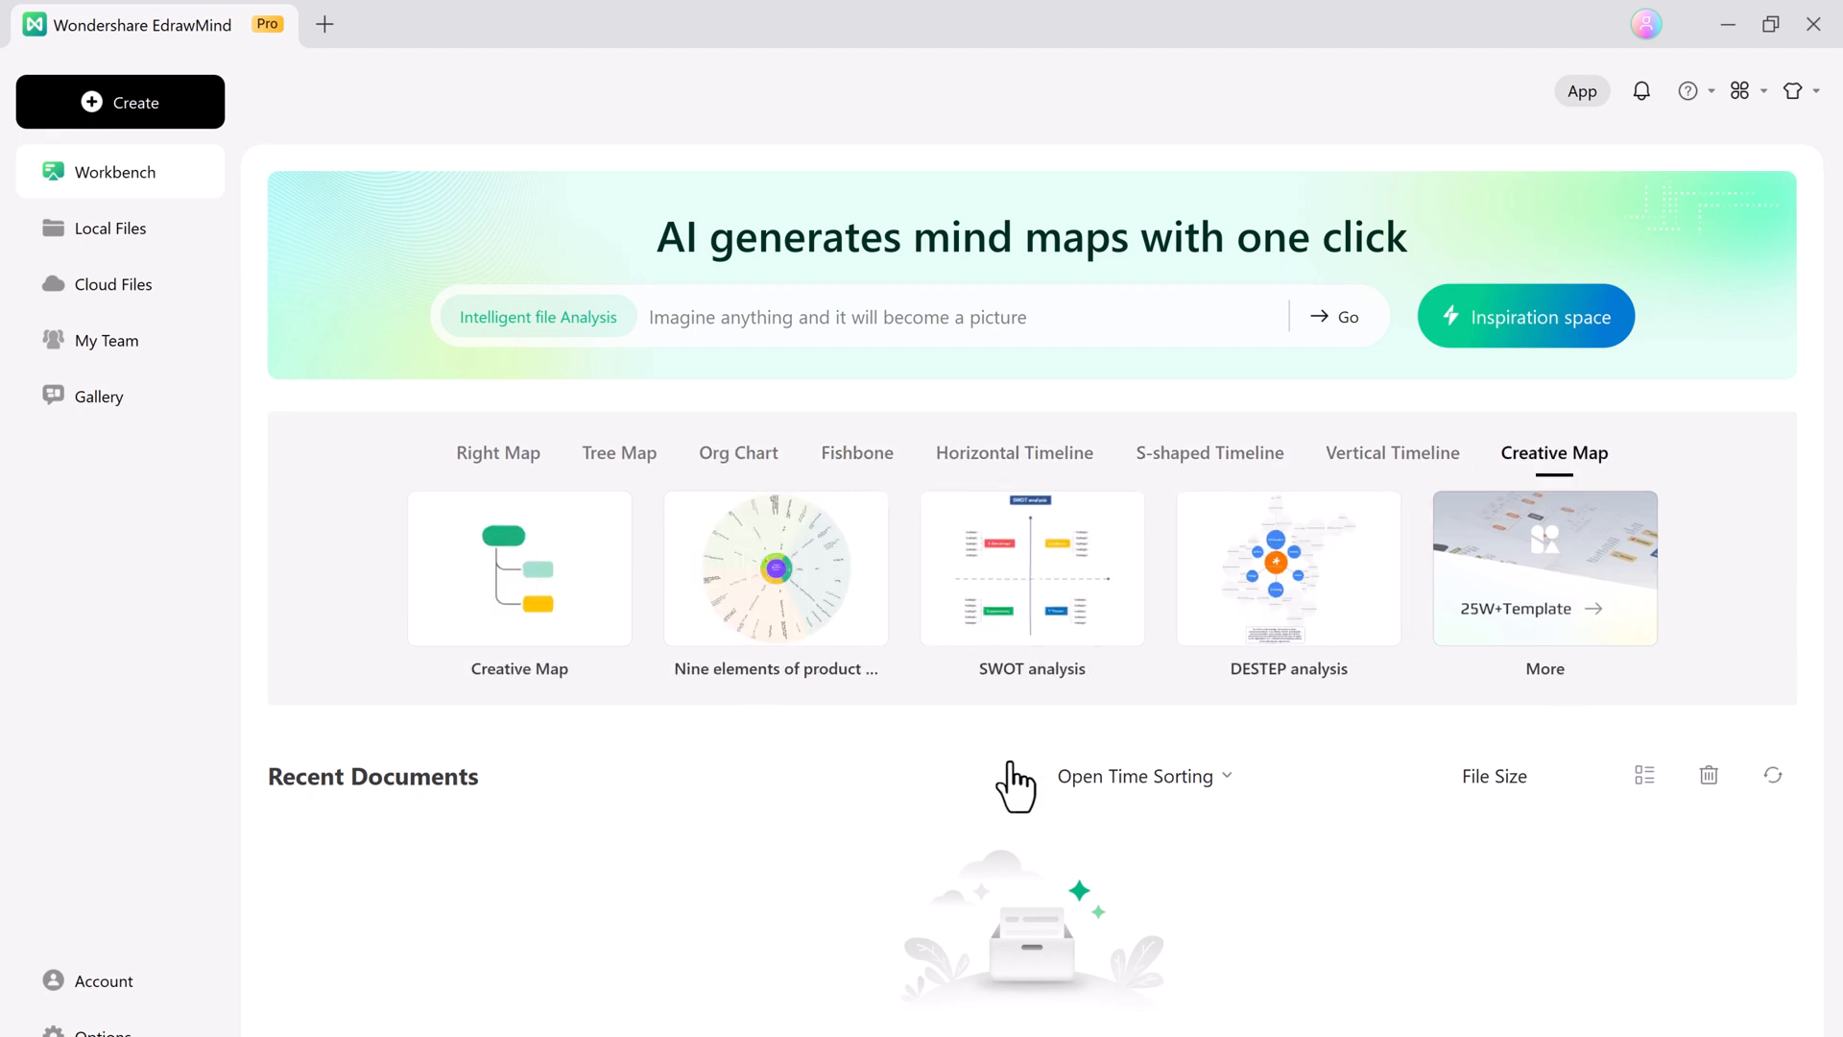
pyautogui.moveTo(152, 355)
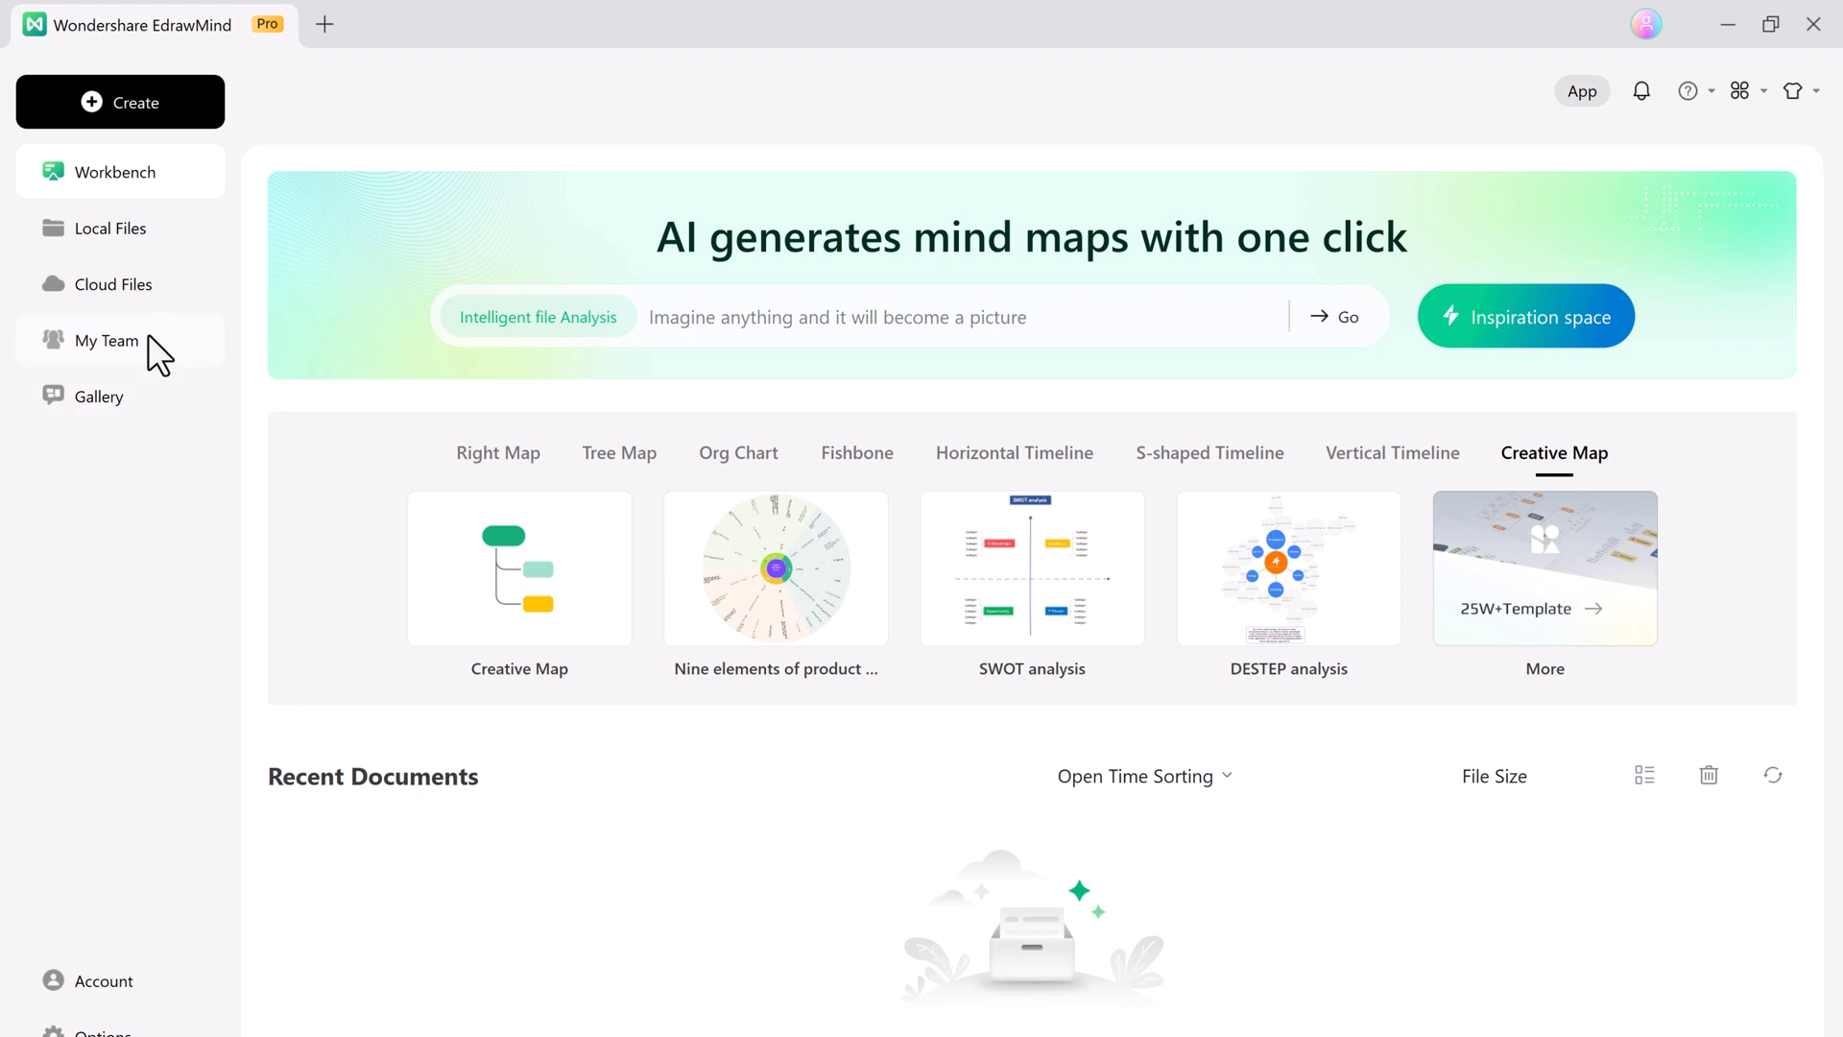
pyautogui.click(106, 341)
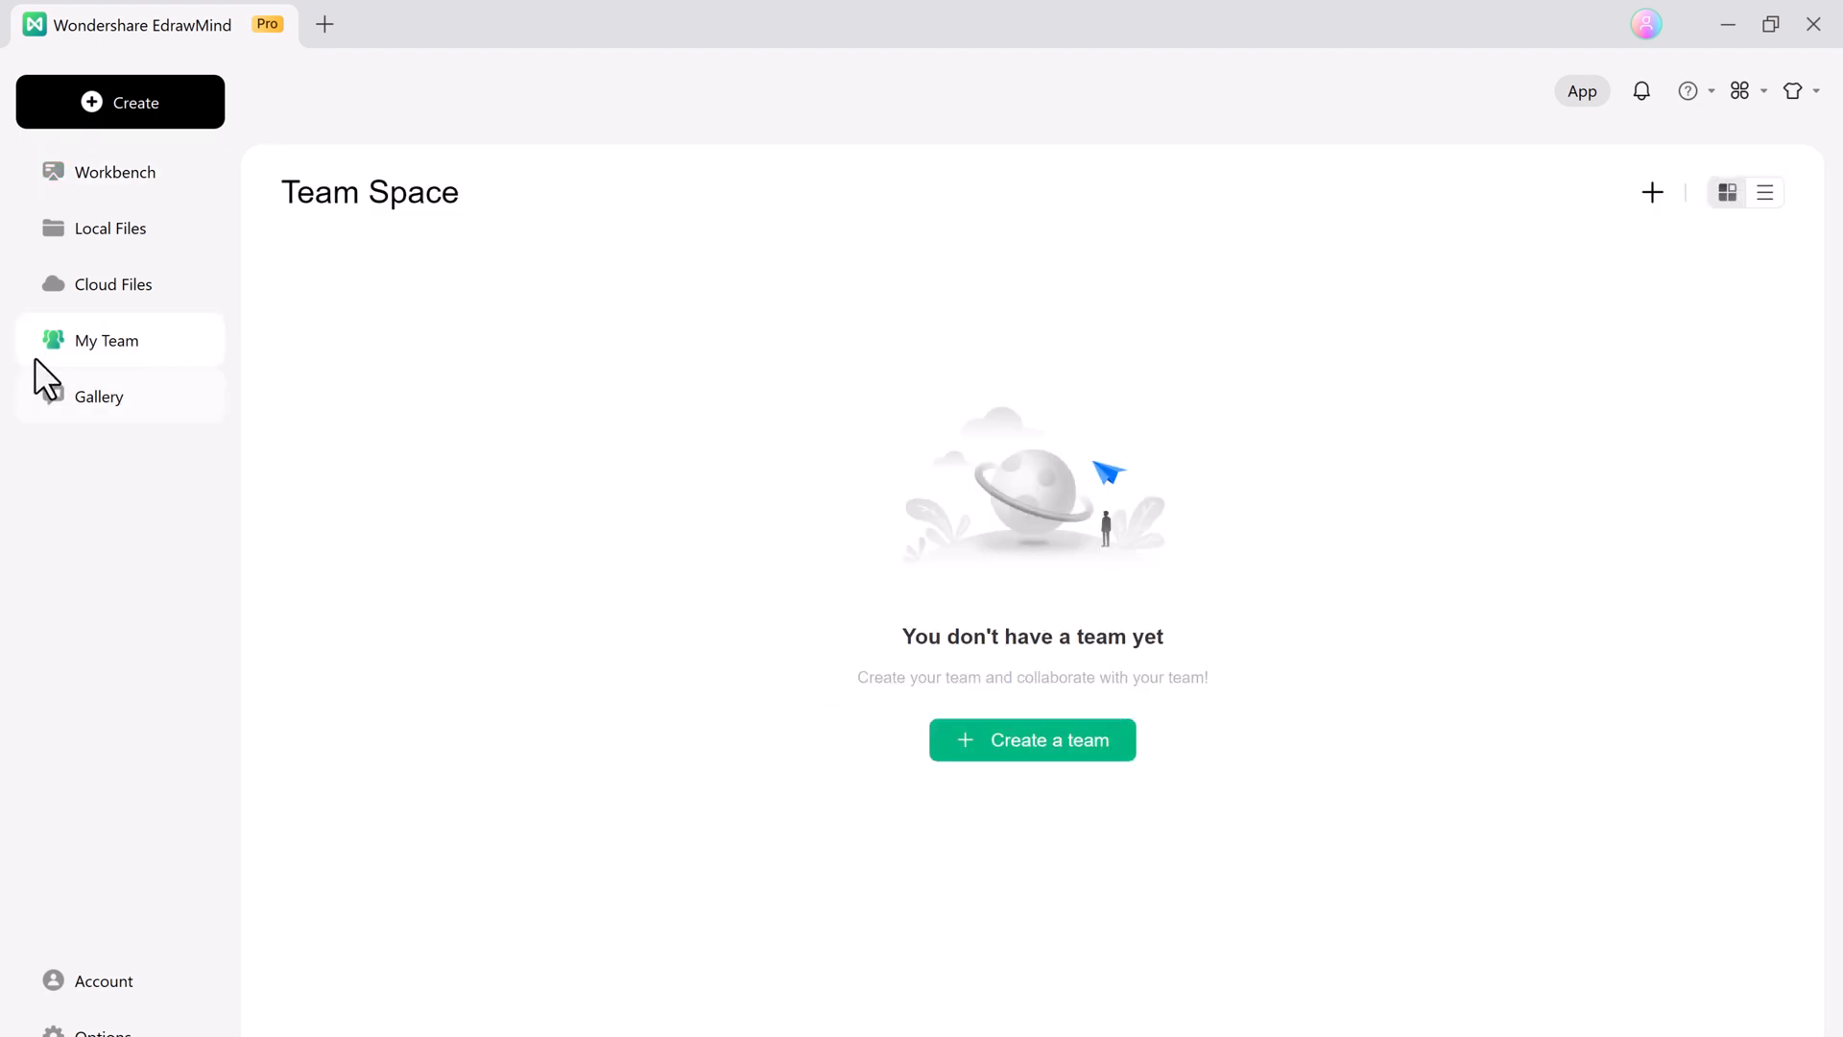
pyautogui.click(99, 397)
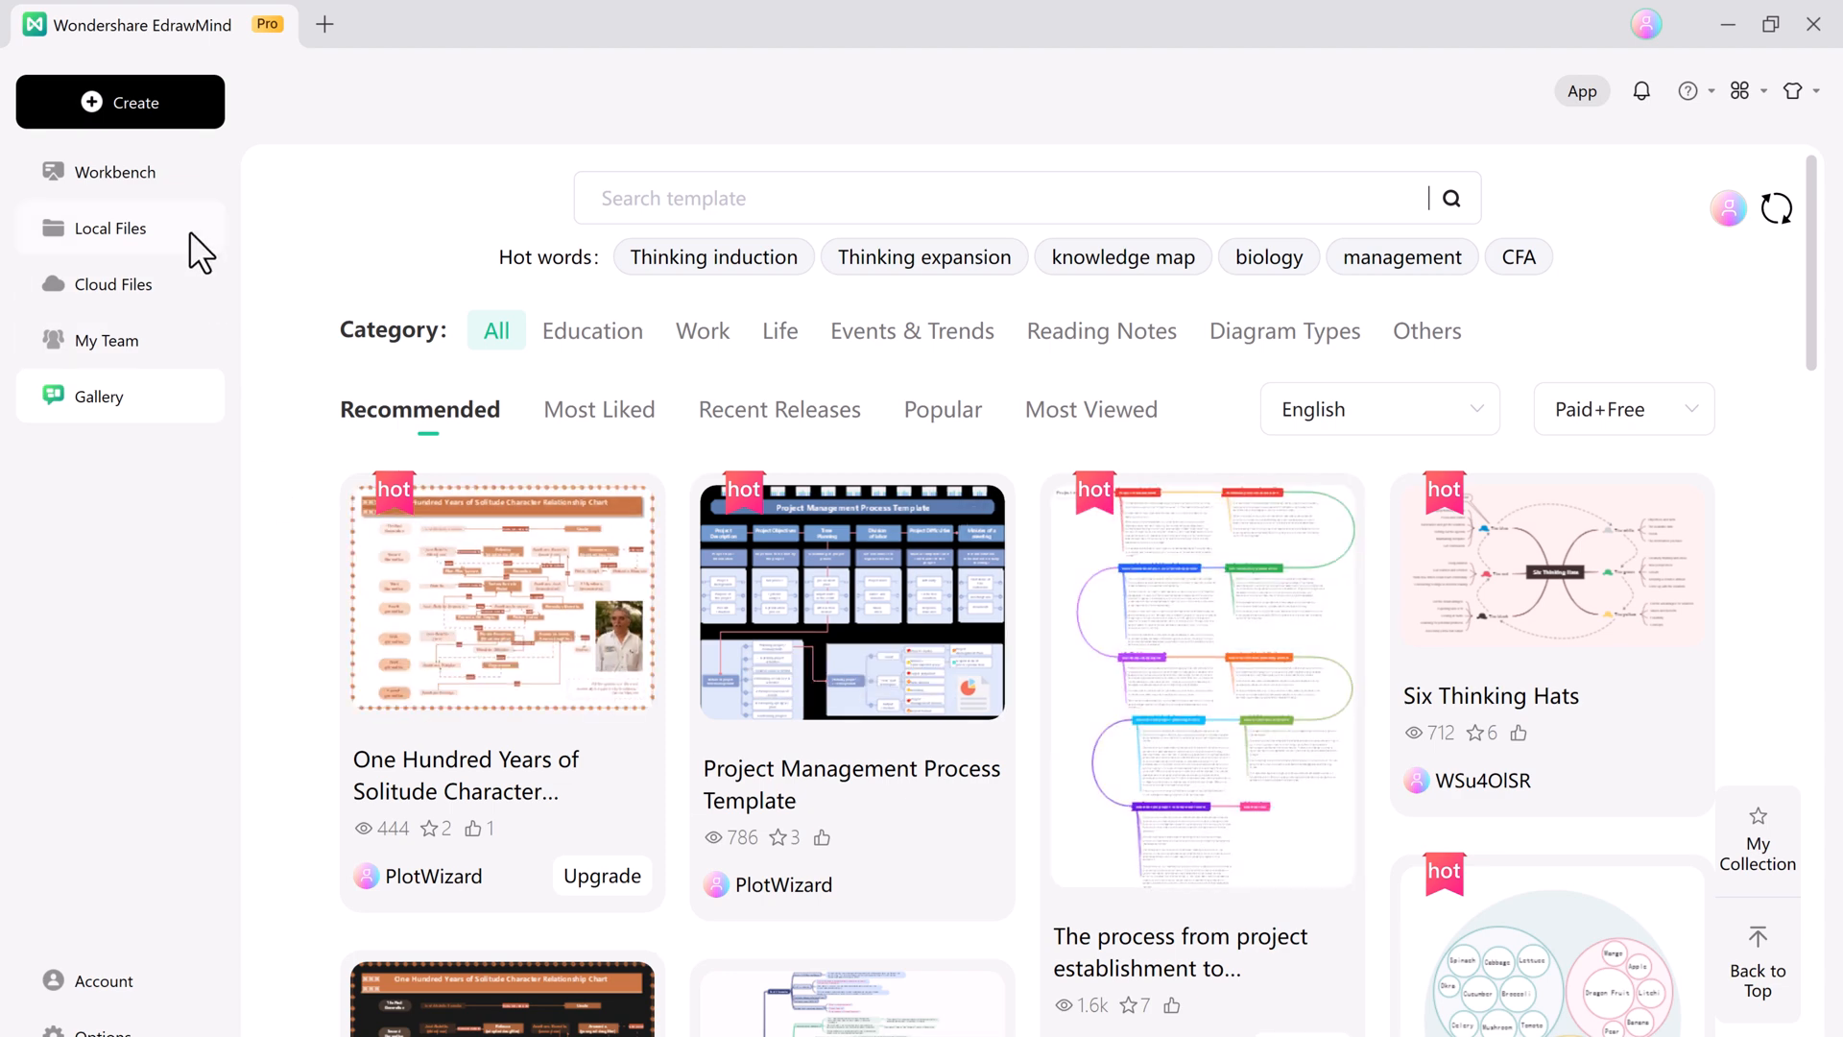
pyautogui.click(117, 172)
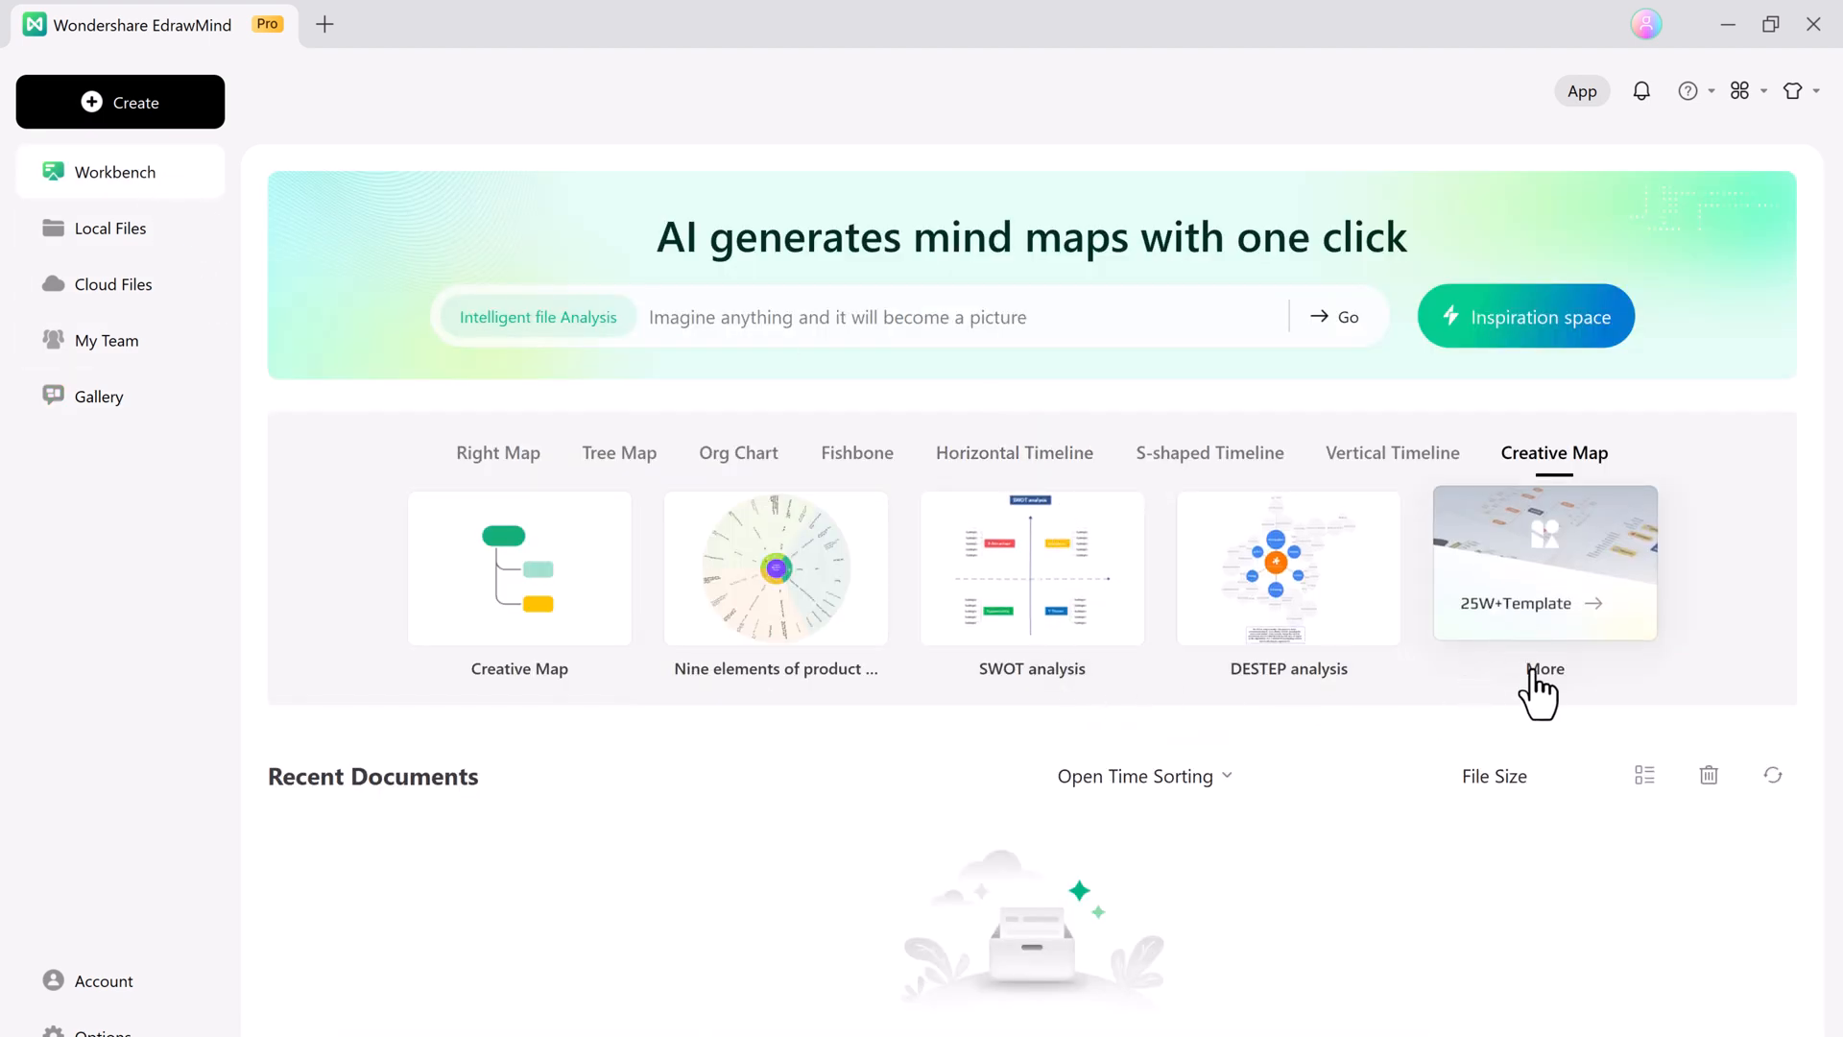
pyautogui.moveTo(543, 315)
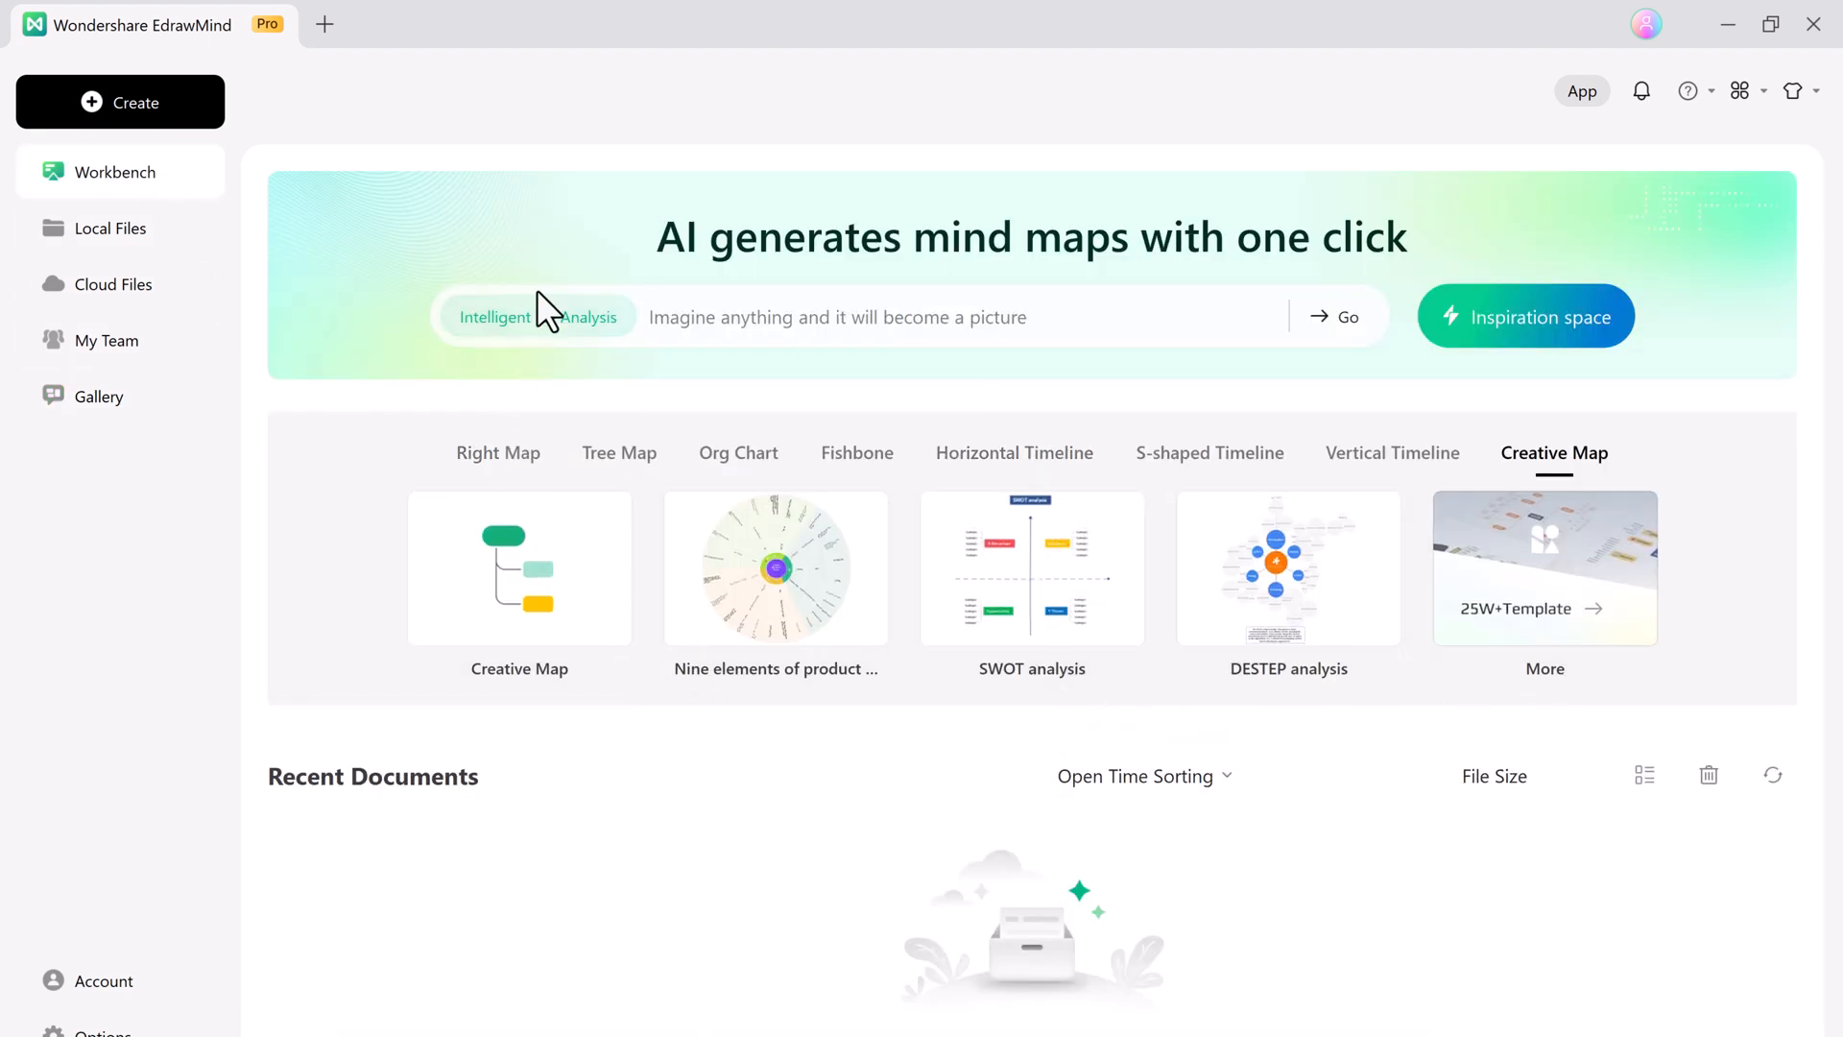
# Upload the Website document through Intelligent file Analysis and start parsing it.
pyautogui.click(534, 316)
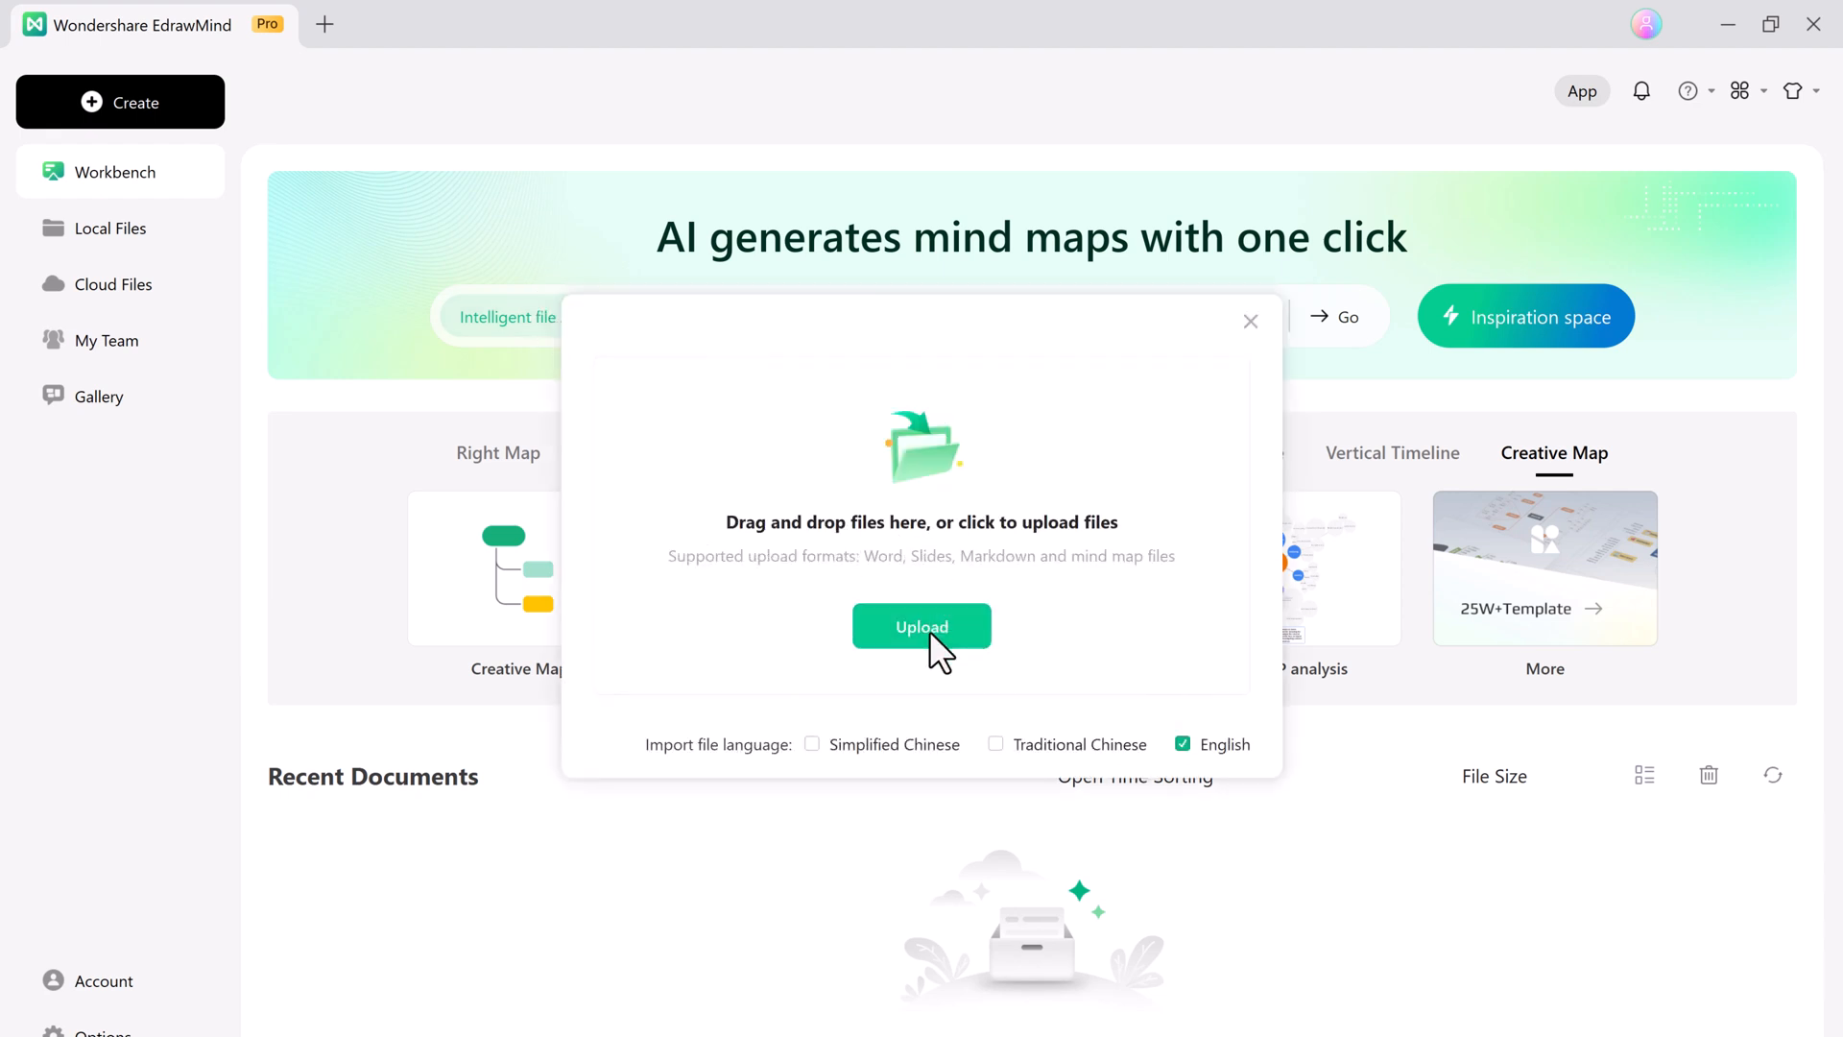
pyautogui.click(921, 624)
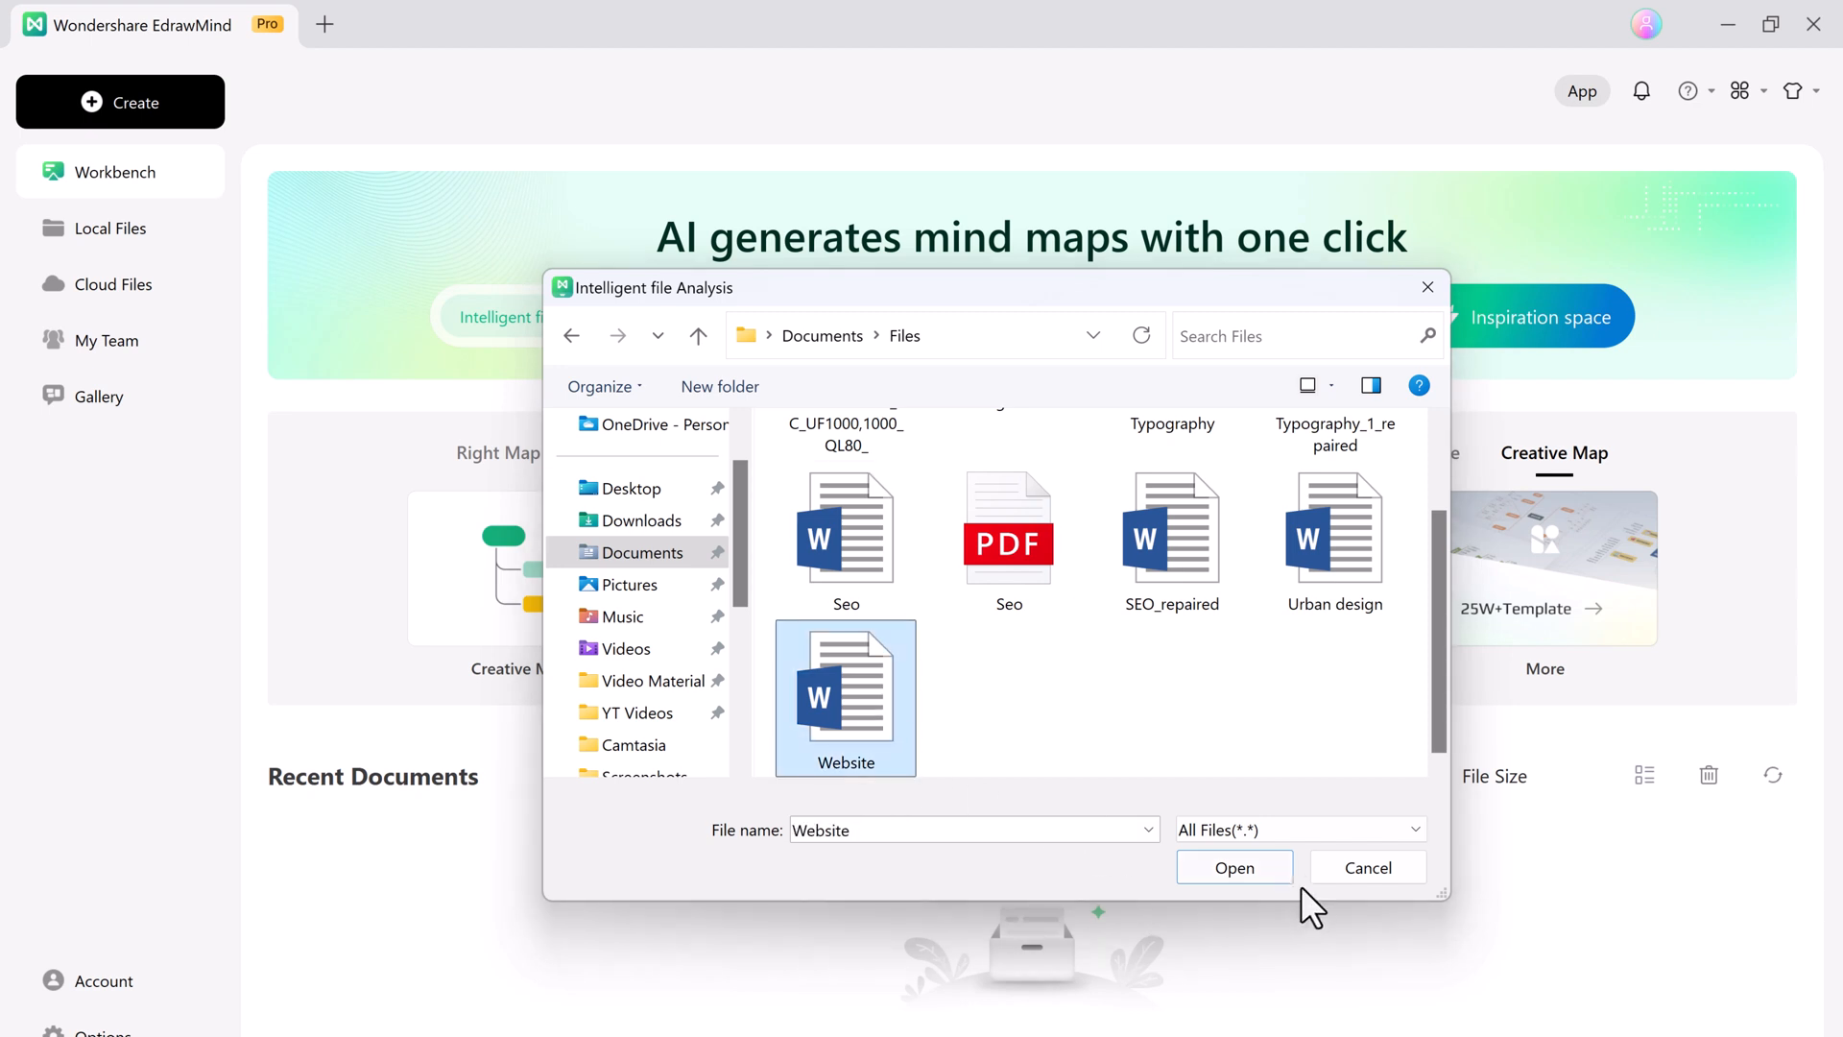
pyautogui.click(1233, 868)
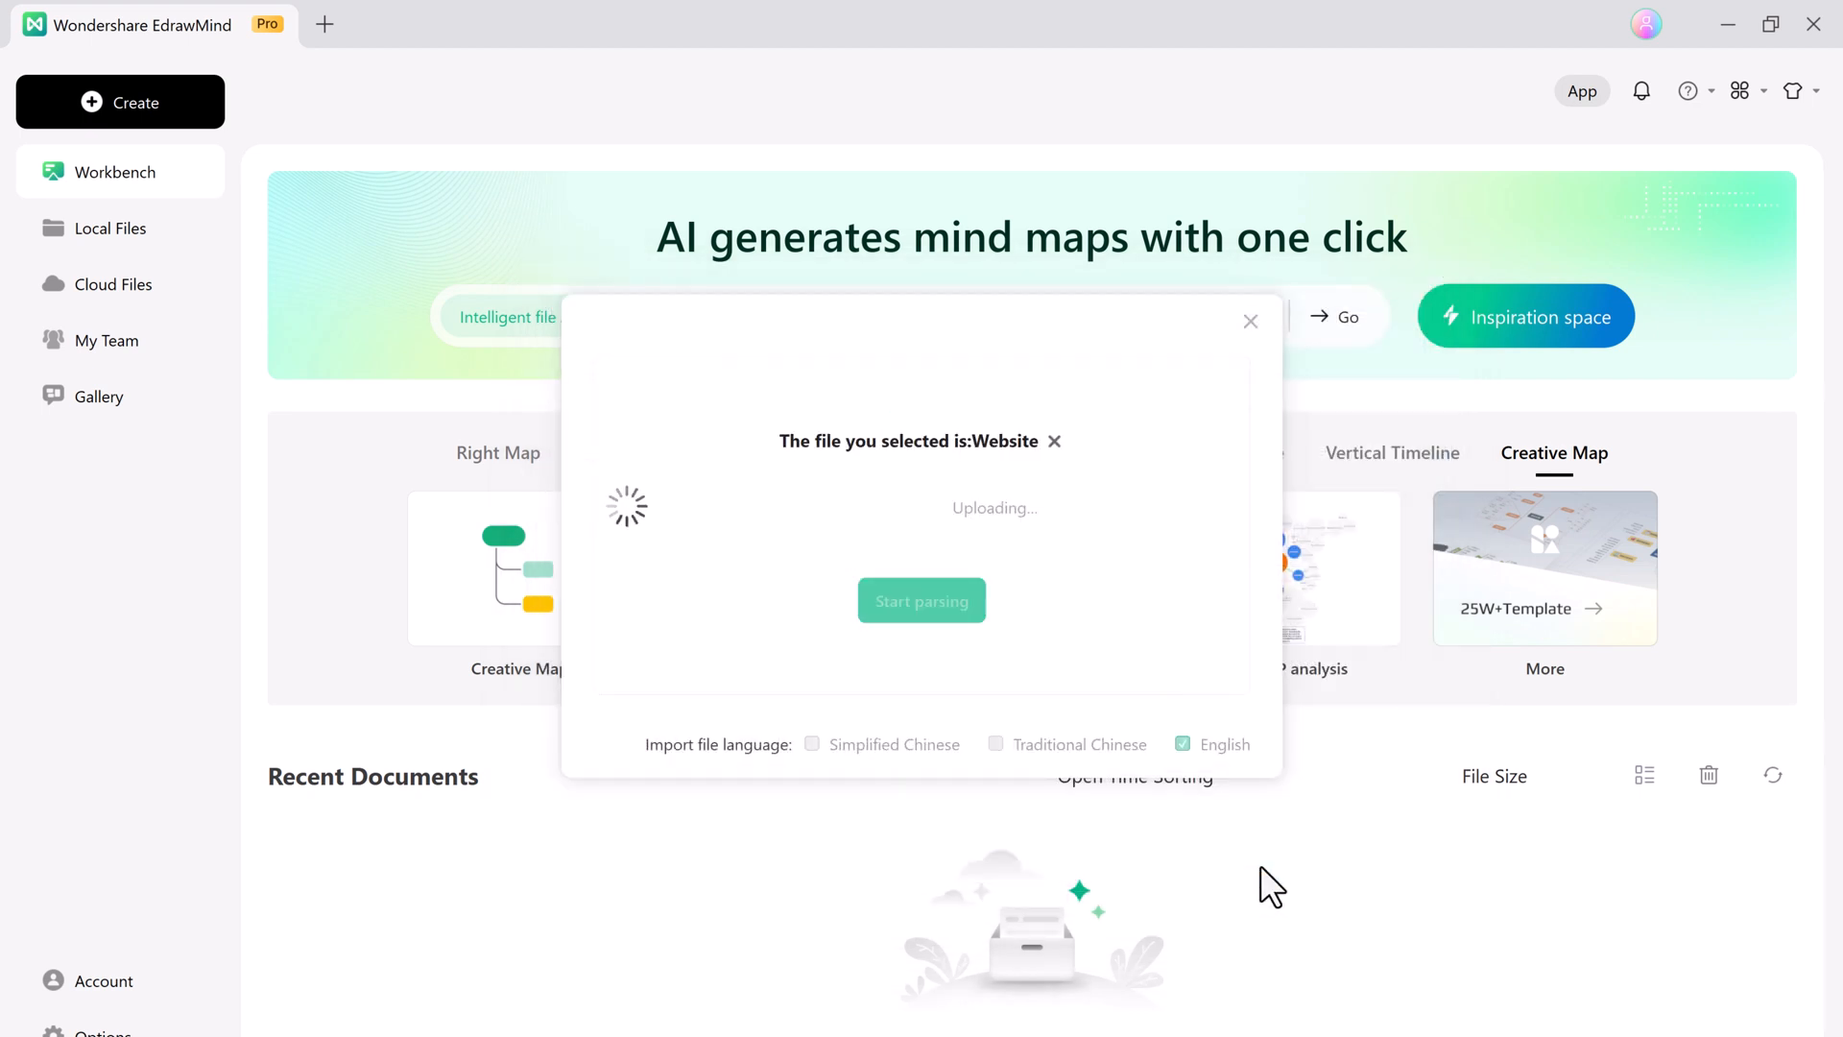
pyautogui.click(921, 601)
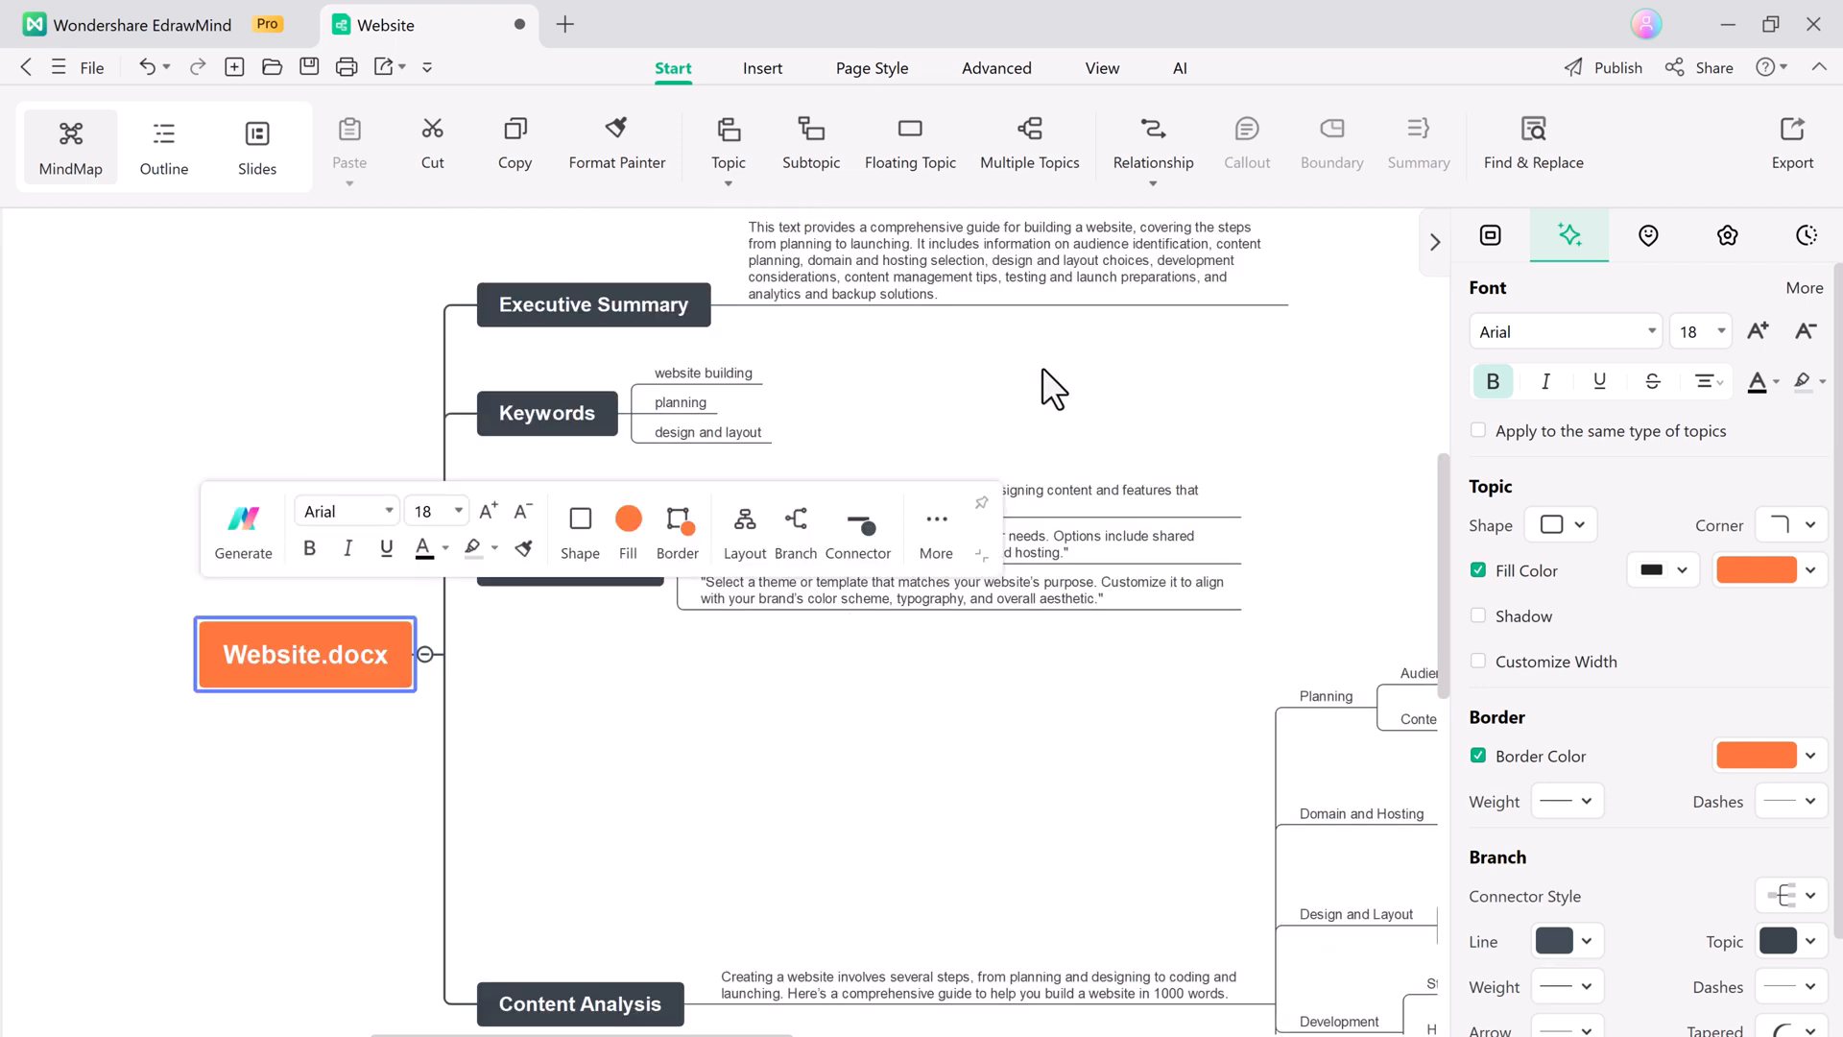
# Add a Summary to the 'website building' keyword via the Generate and More options.
pyautogui.click(1489, 234)
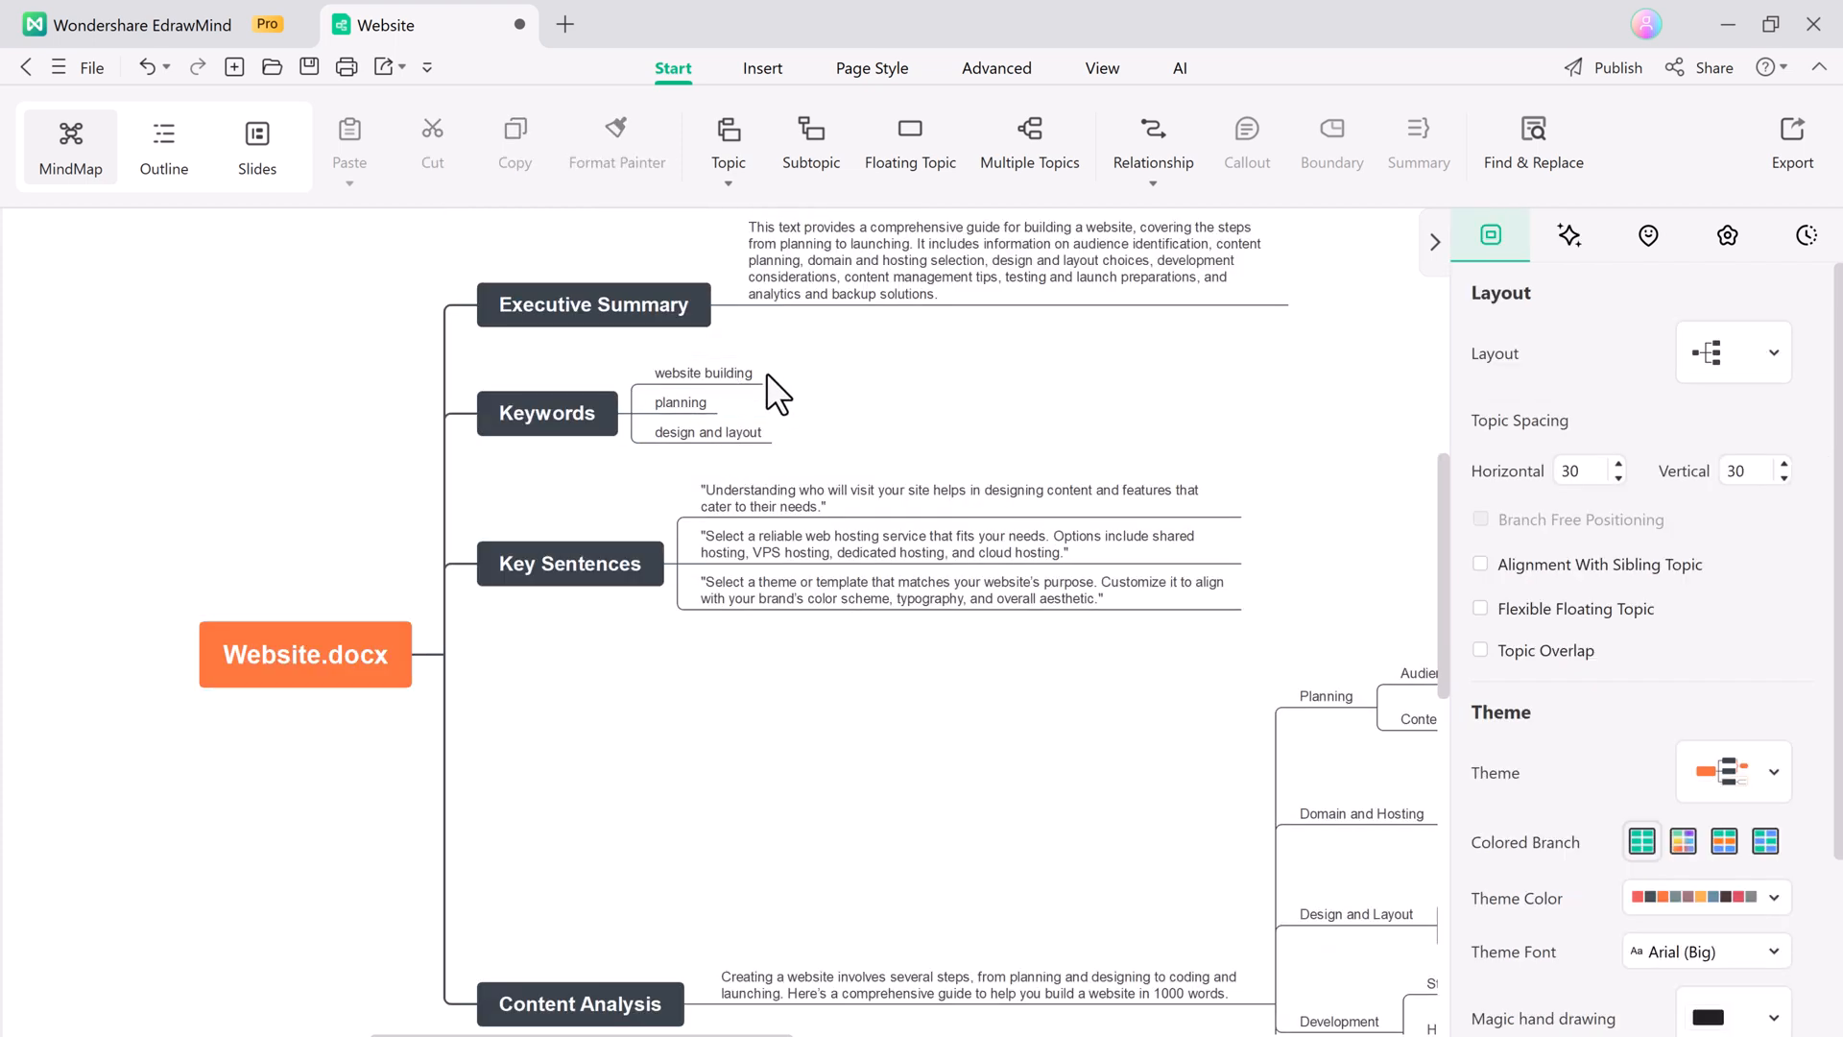
pyautogui.click(702, 372)
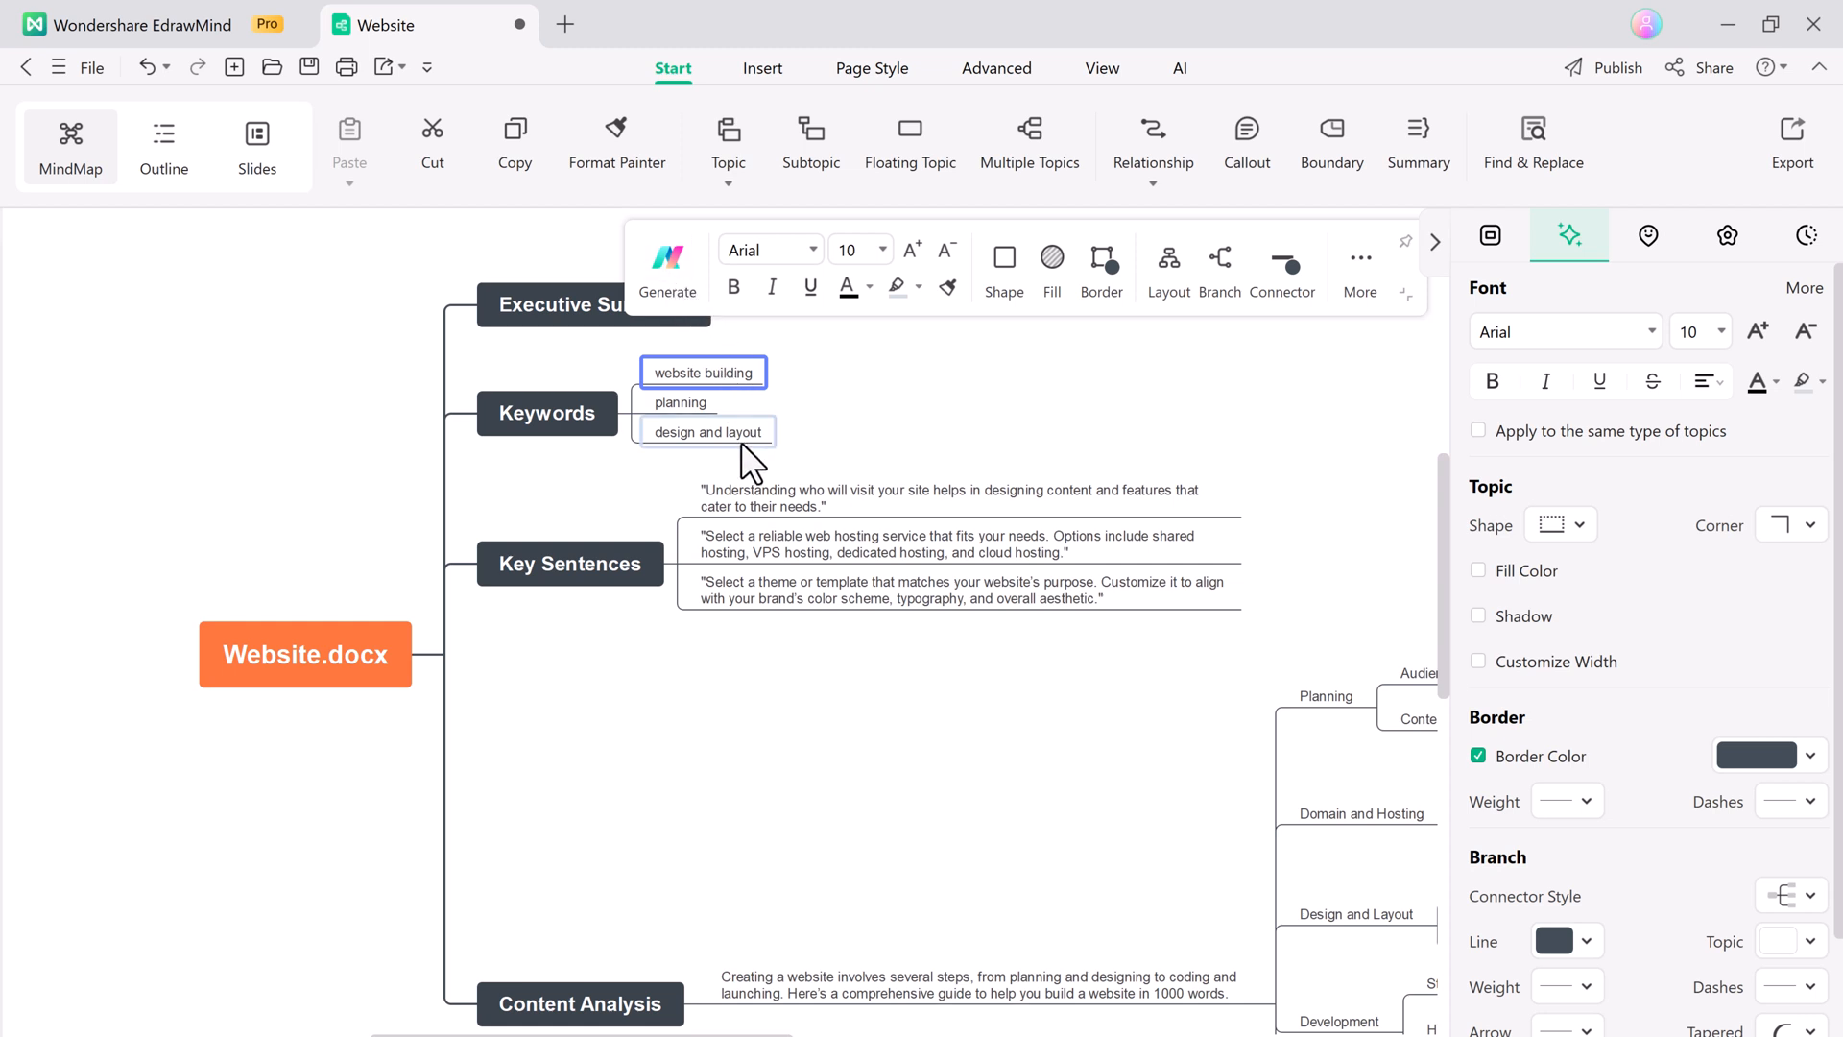
pyautogui.click(668, 267)
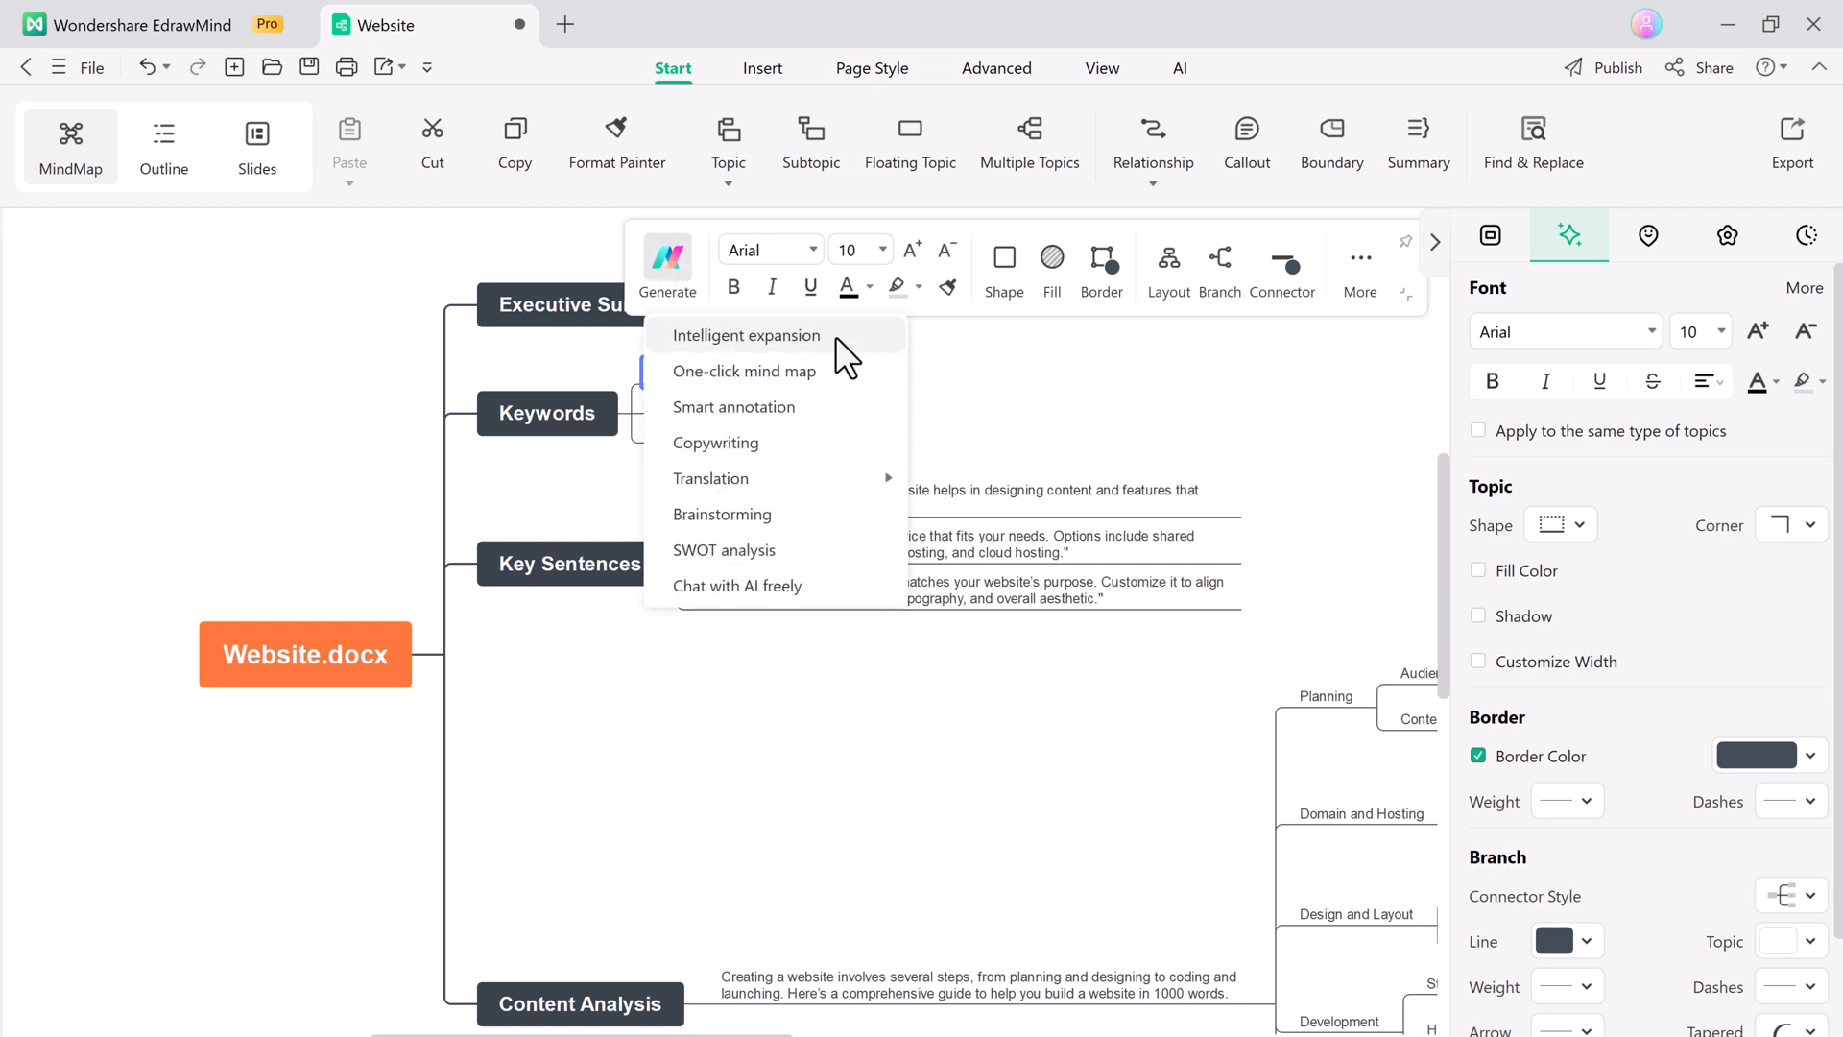
pyautogui.moveTo(1252, 282)
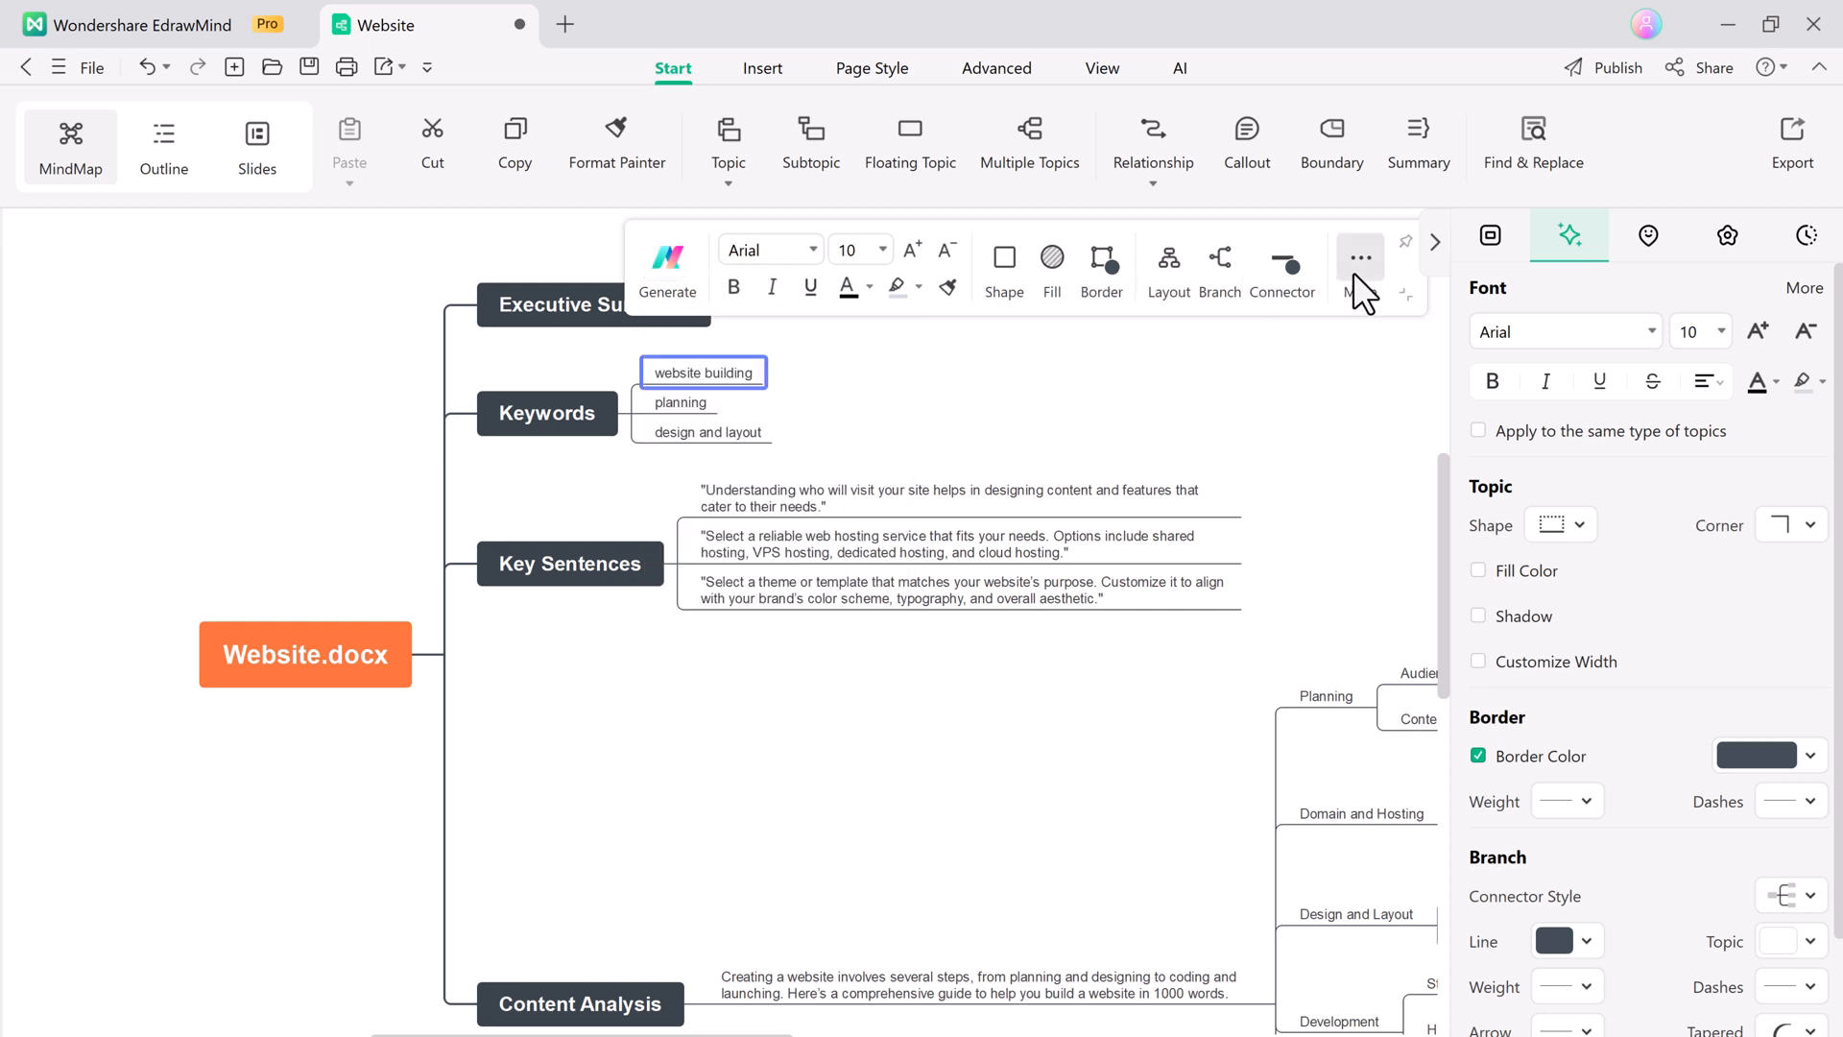
pyautogui.click(1360, 257)
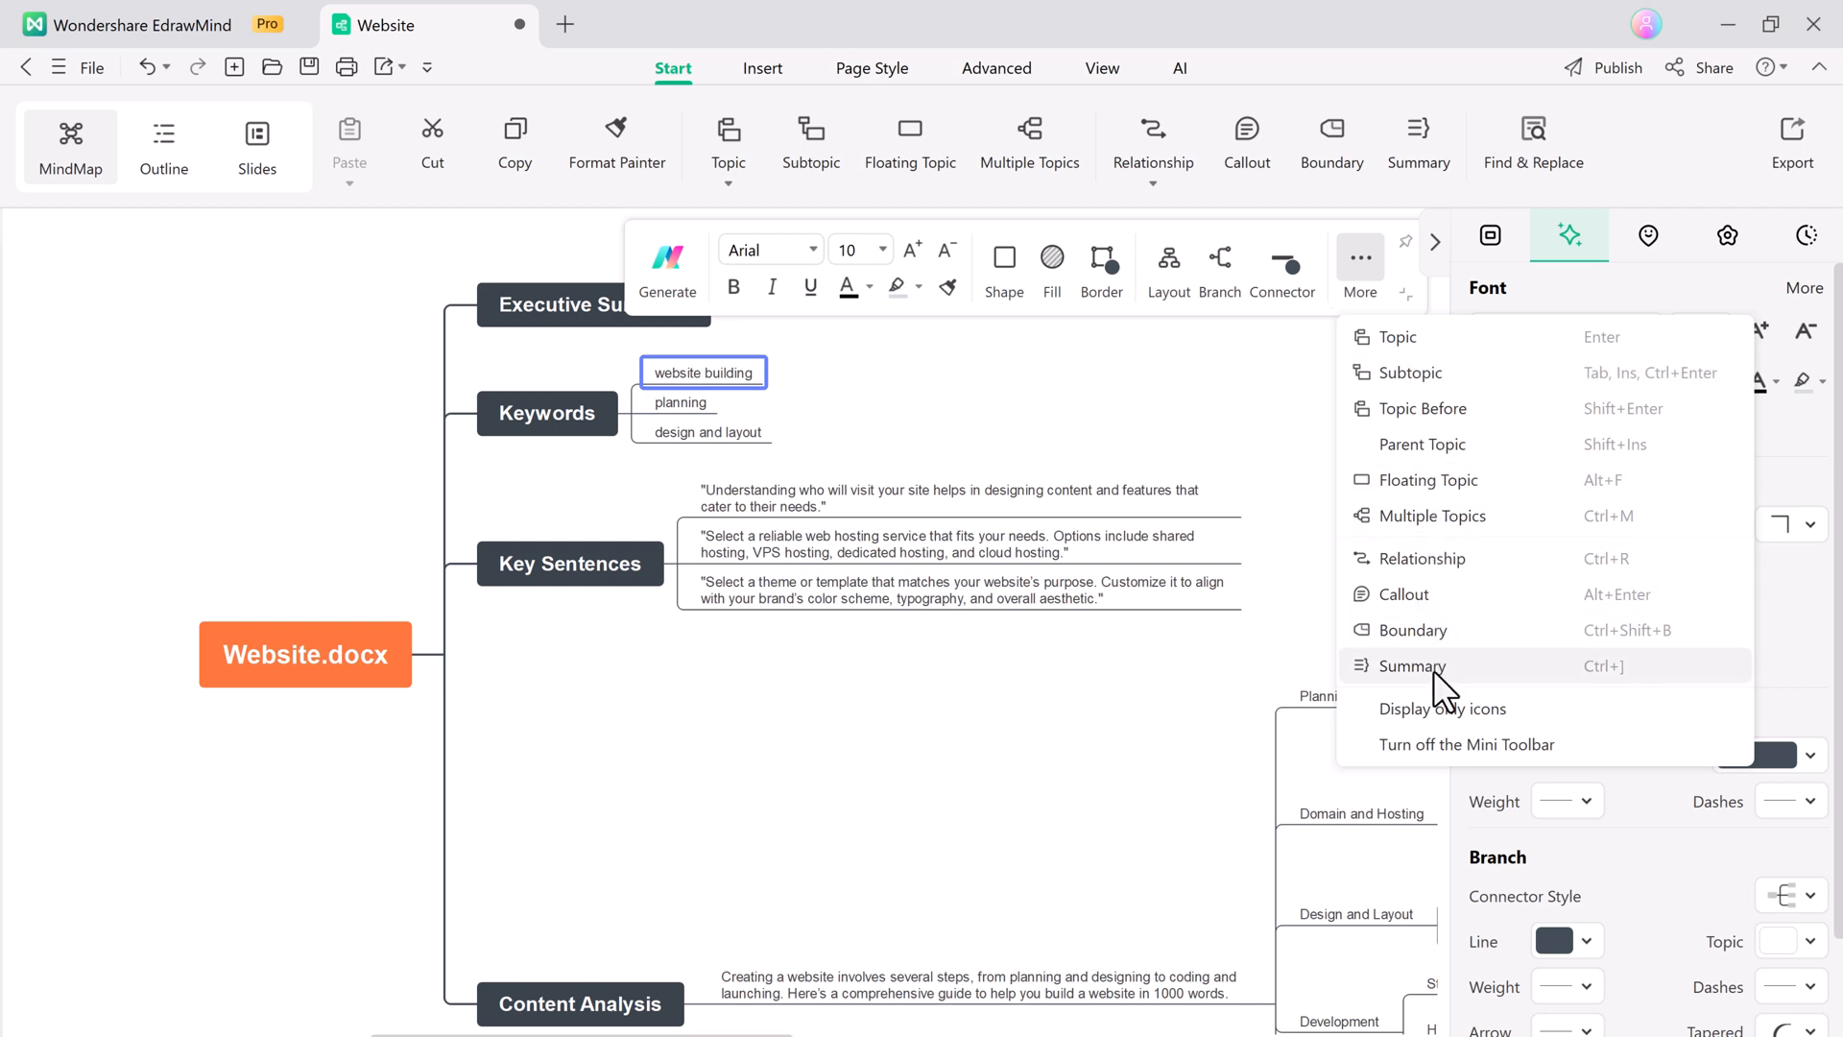
pyautogui.click(668, 271)
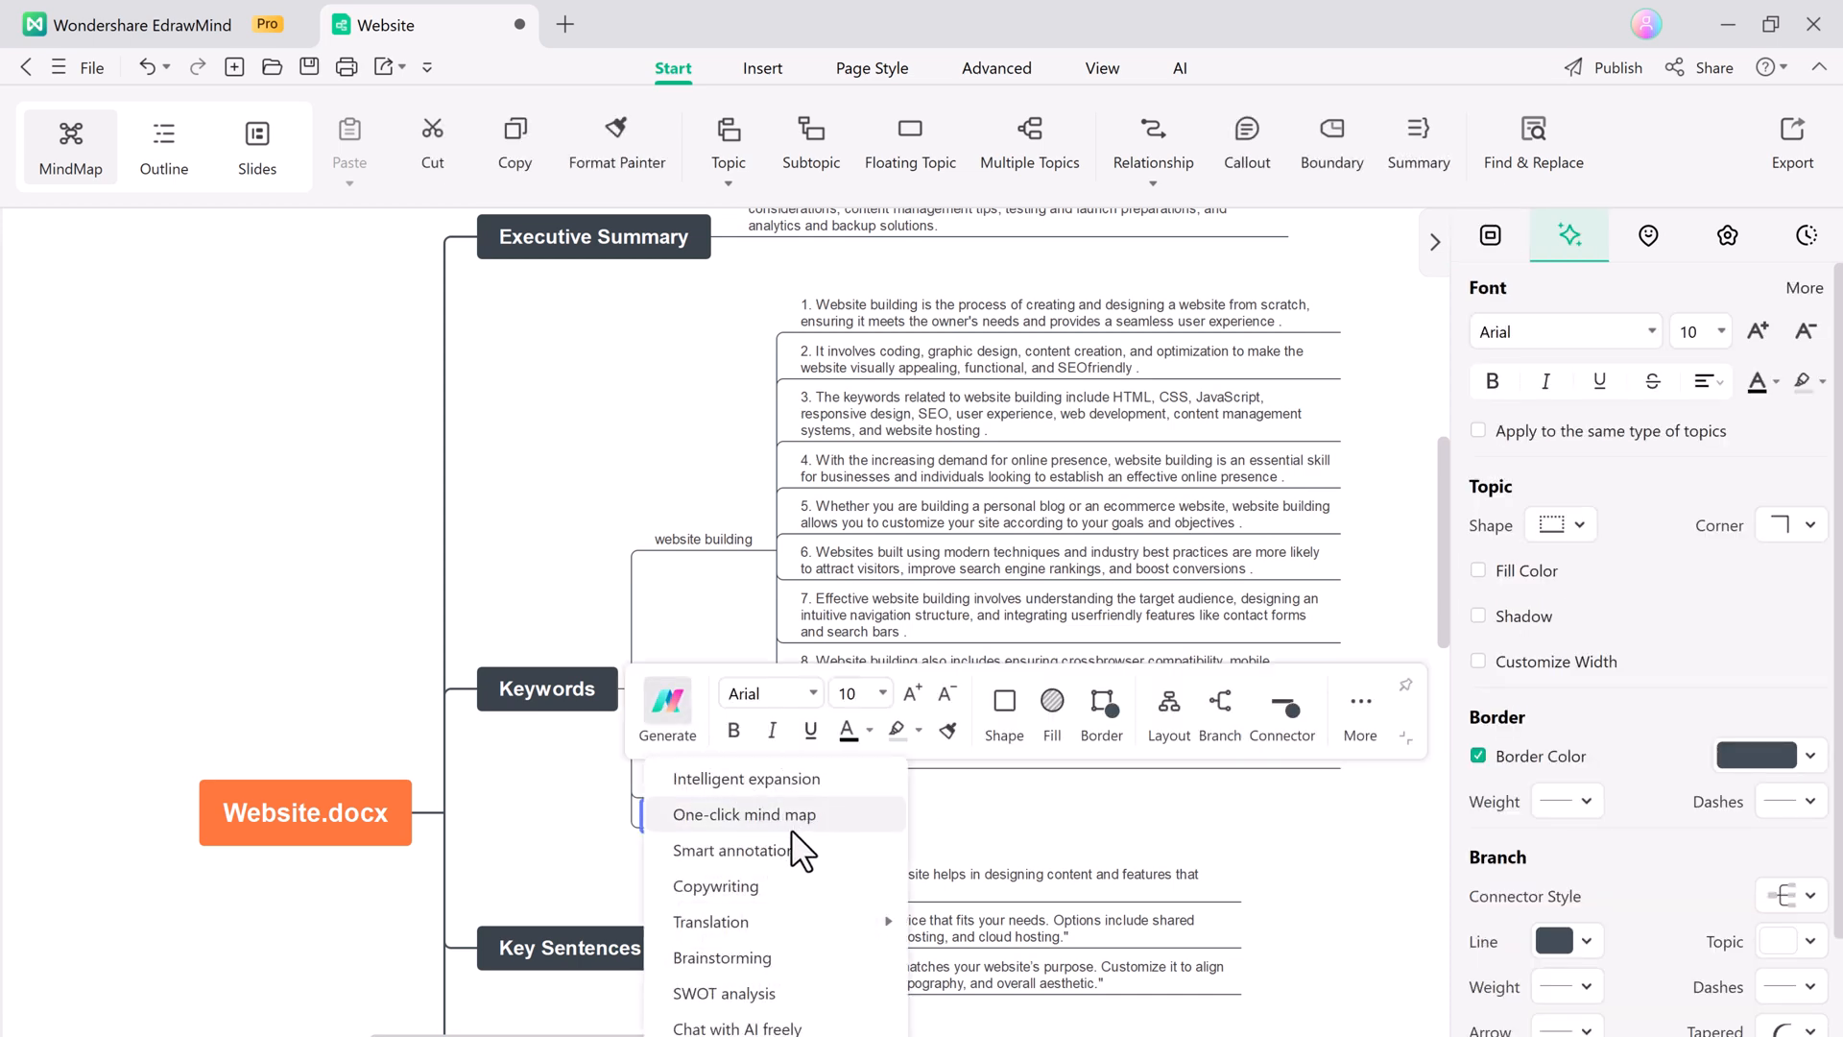
pyautogui.moveTo(846, 929)
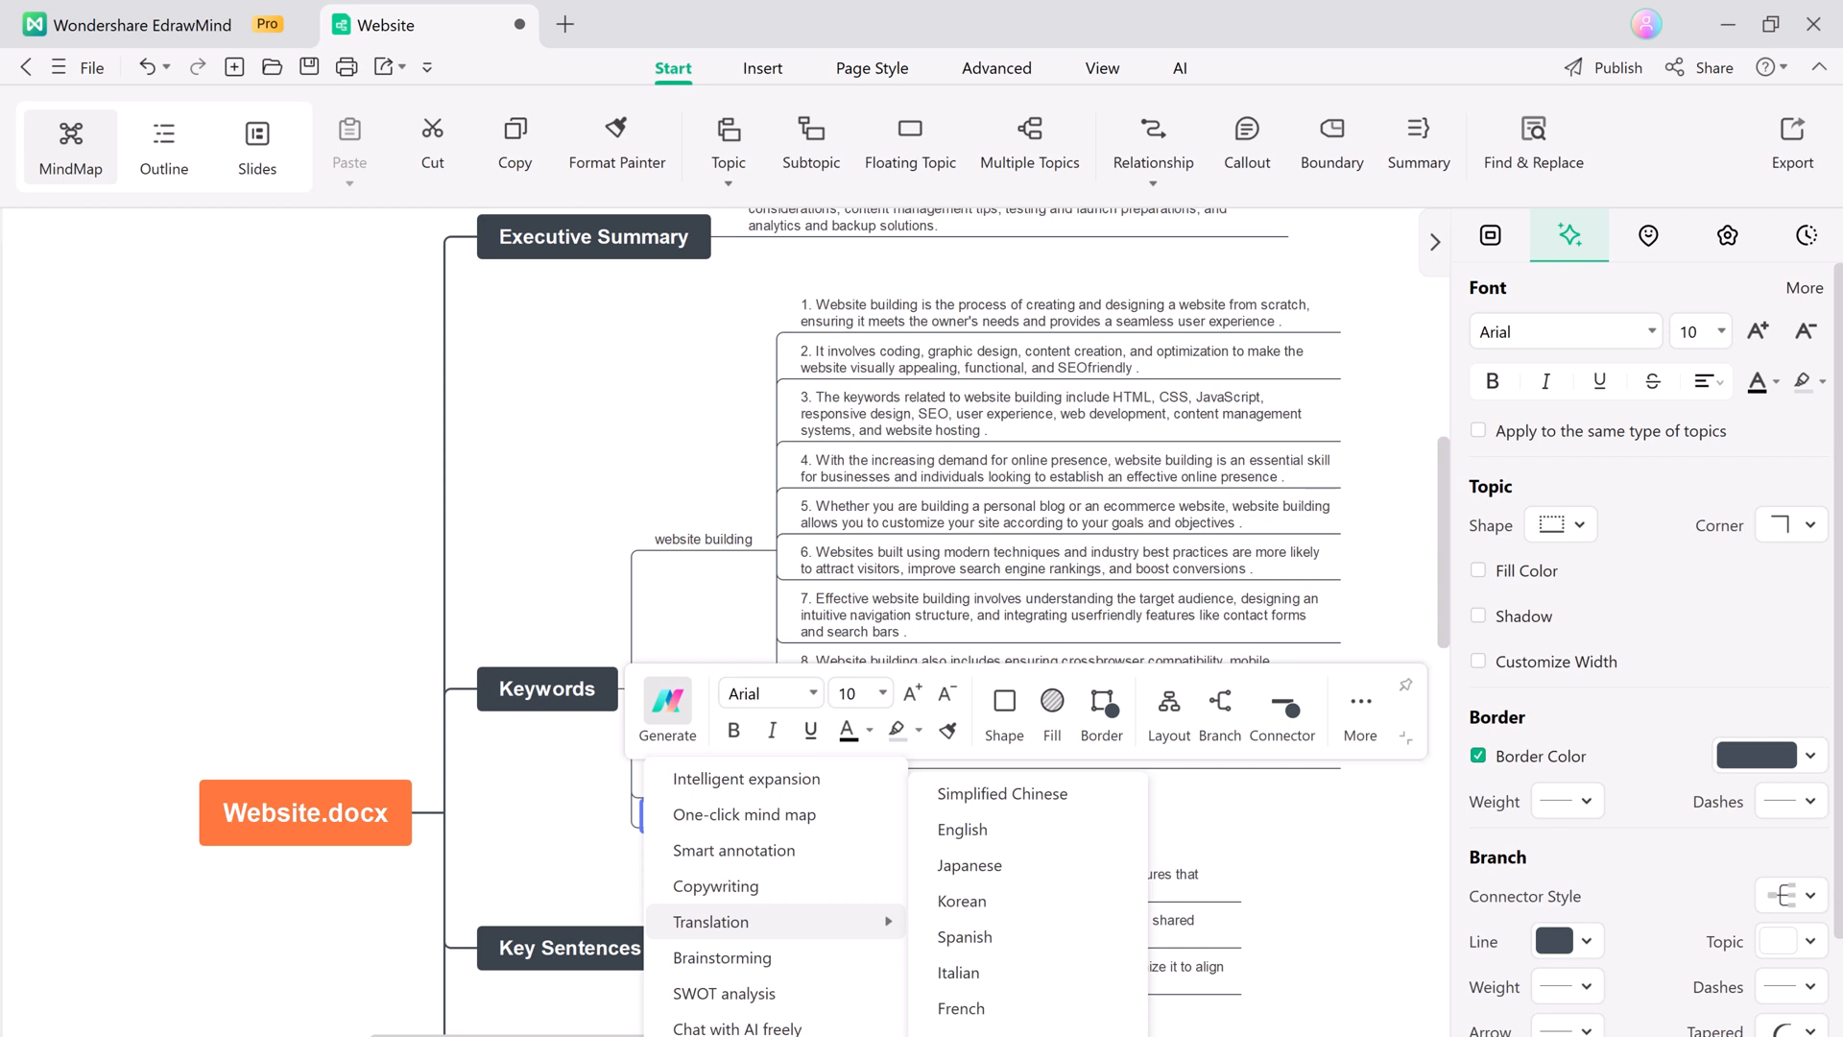
pyautogui.moveTo(958, 972)
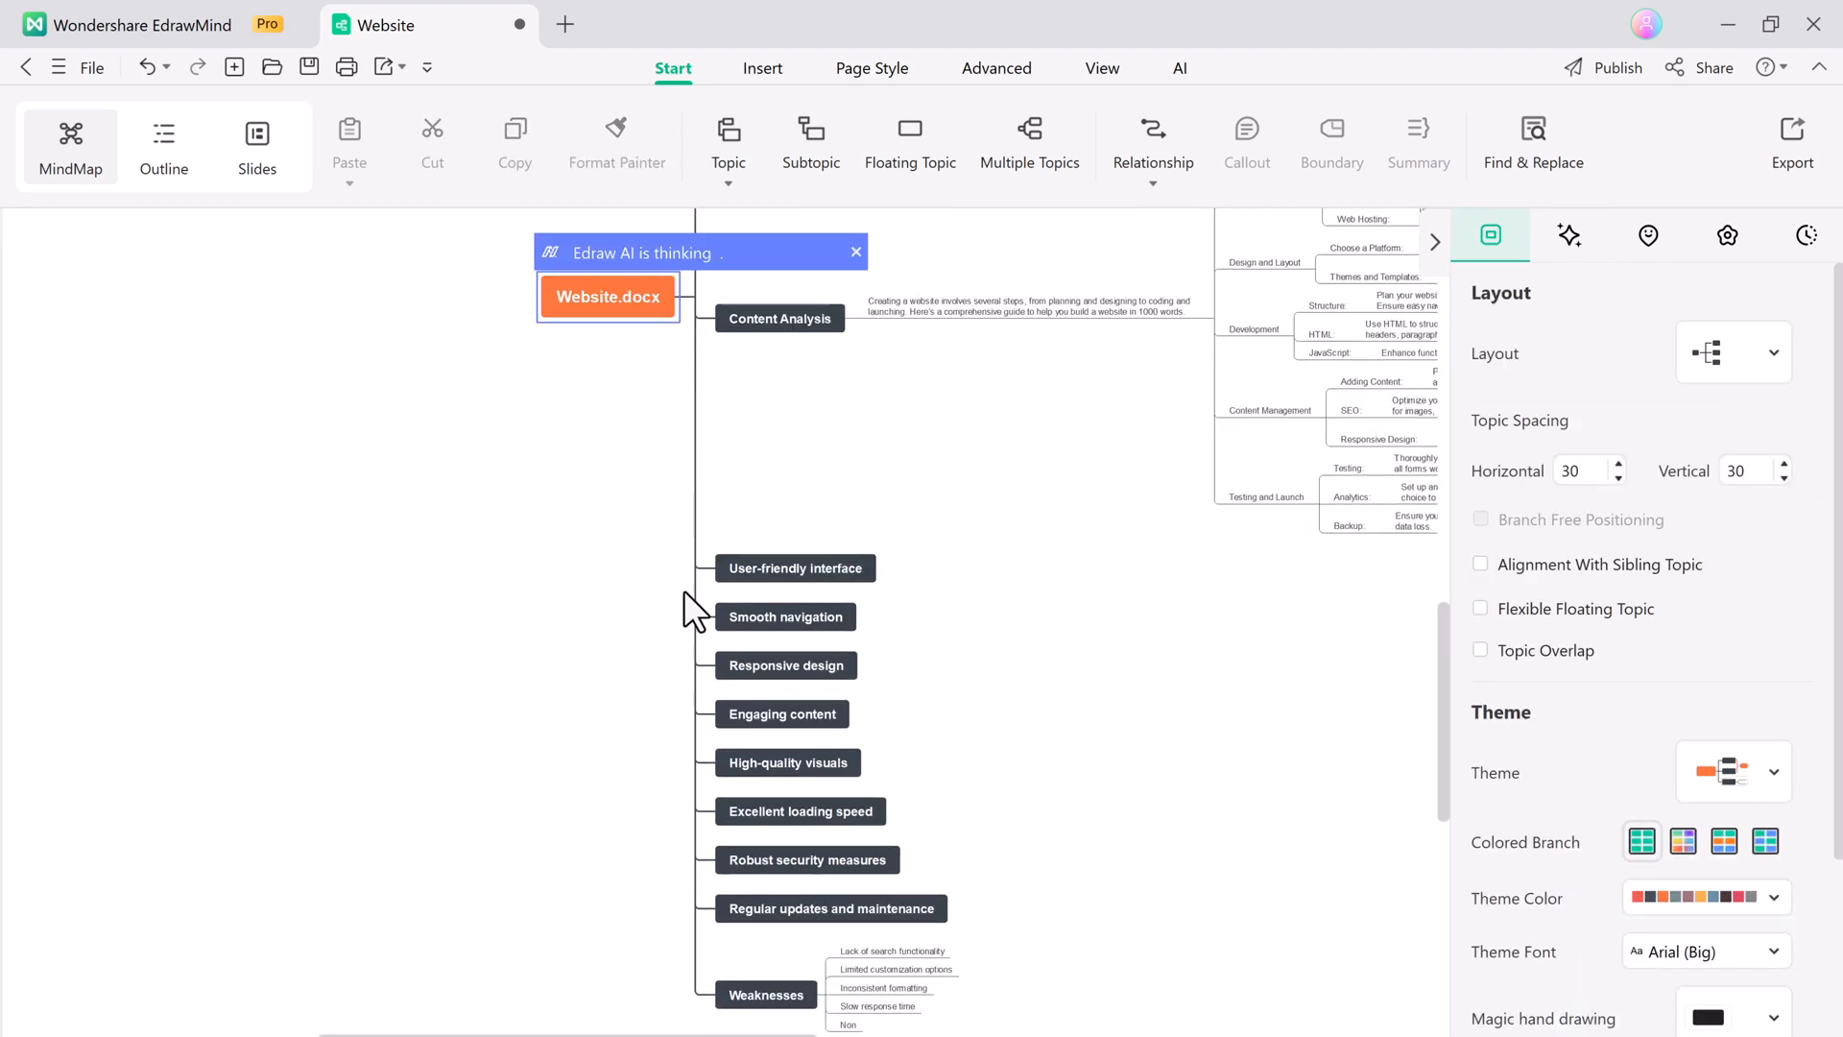
# Scroll down to view the AI-generated Content Analysis and Weaknesses branches.
pyautogui.scroll(-3)
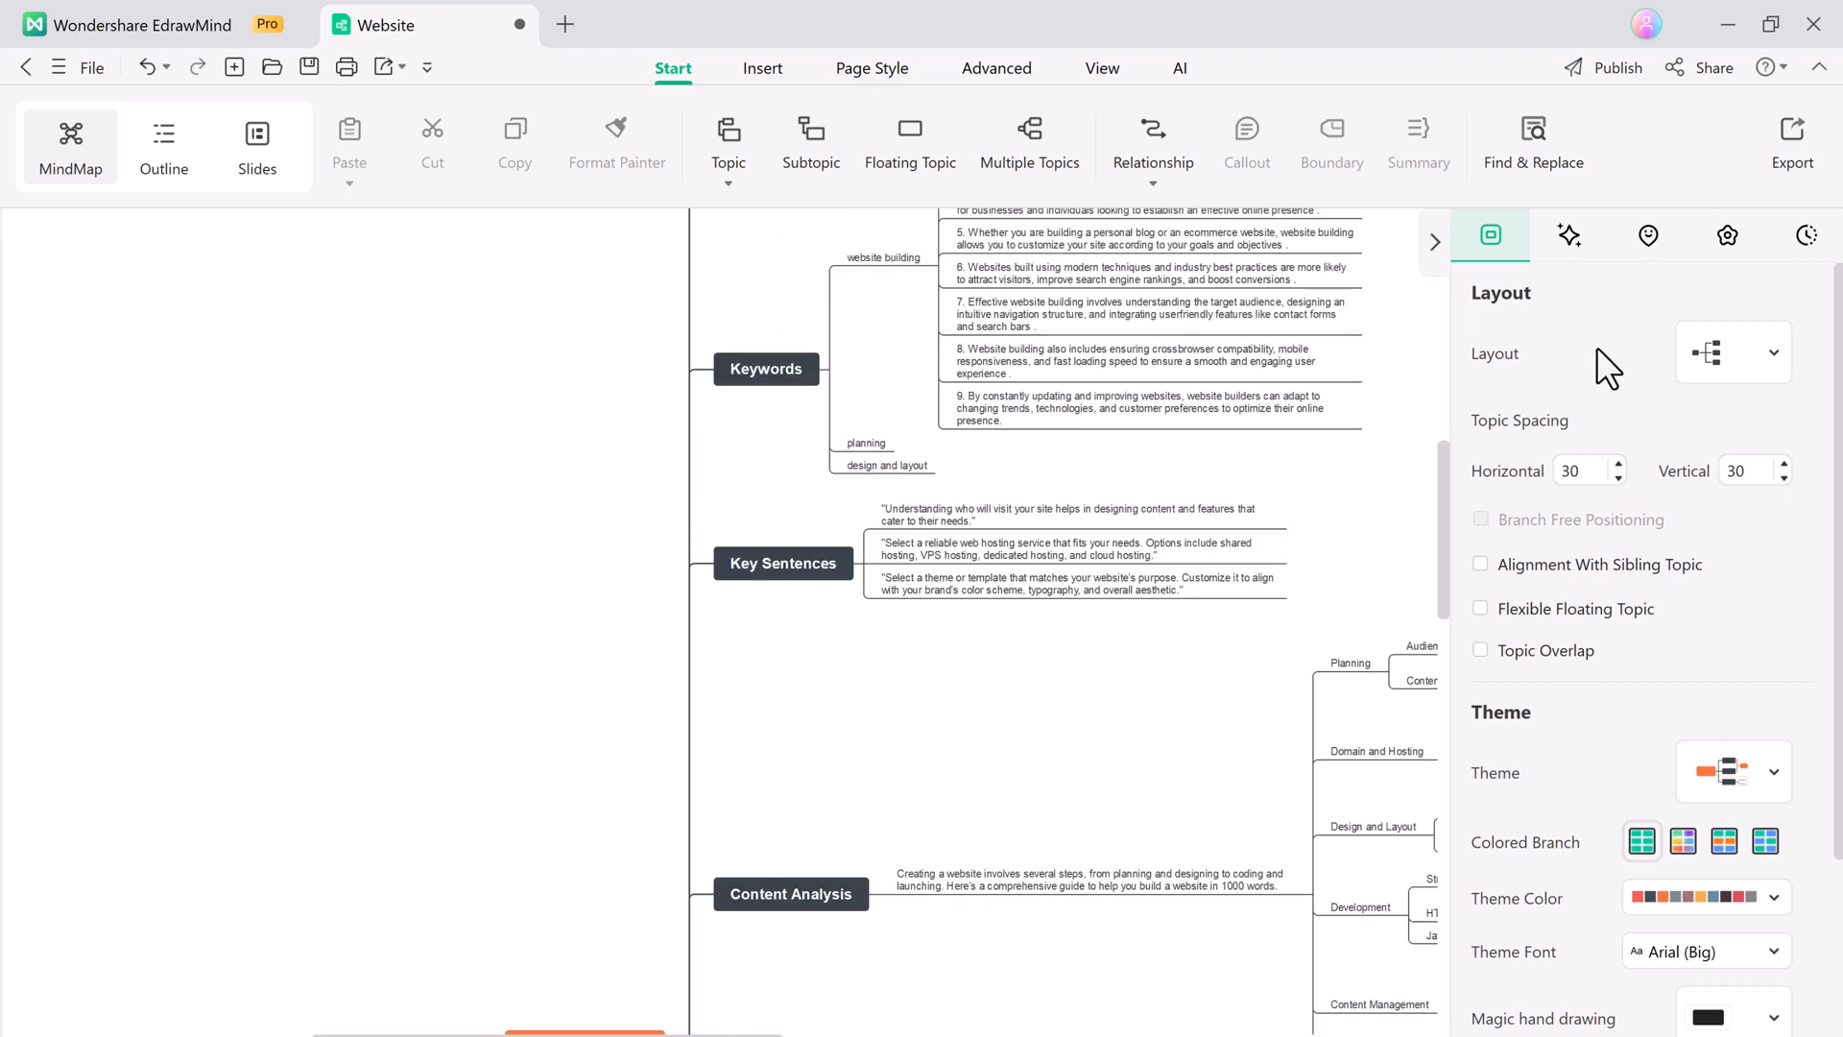
# Try the org-chart layout, then give the map a vertical two-sided layout.
pyautogui.click(1775, 352)
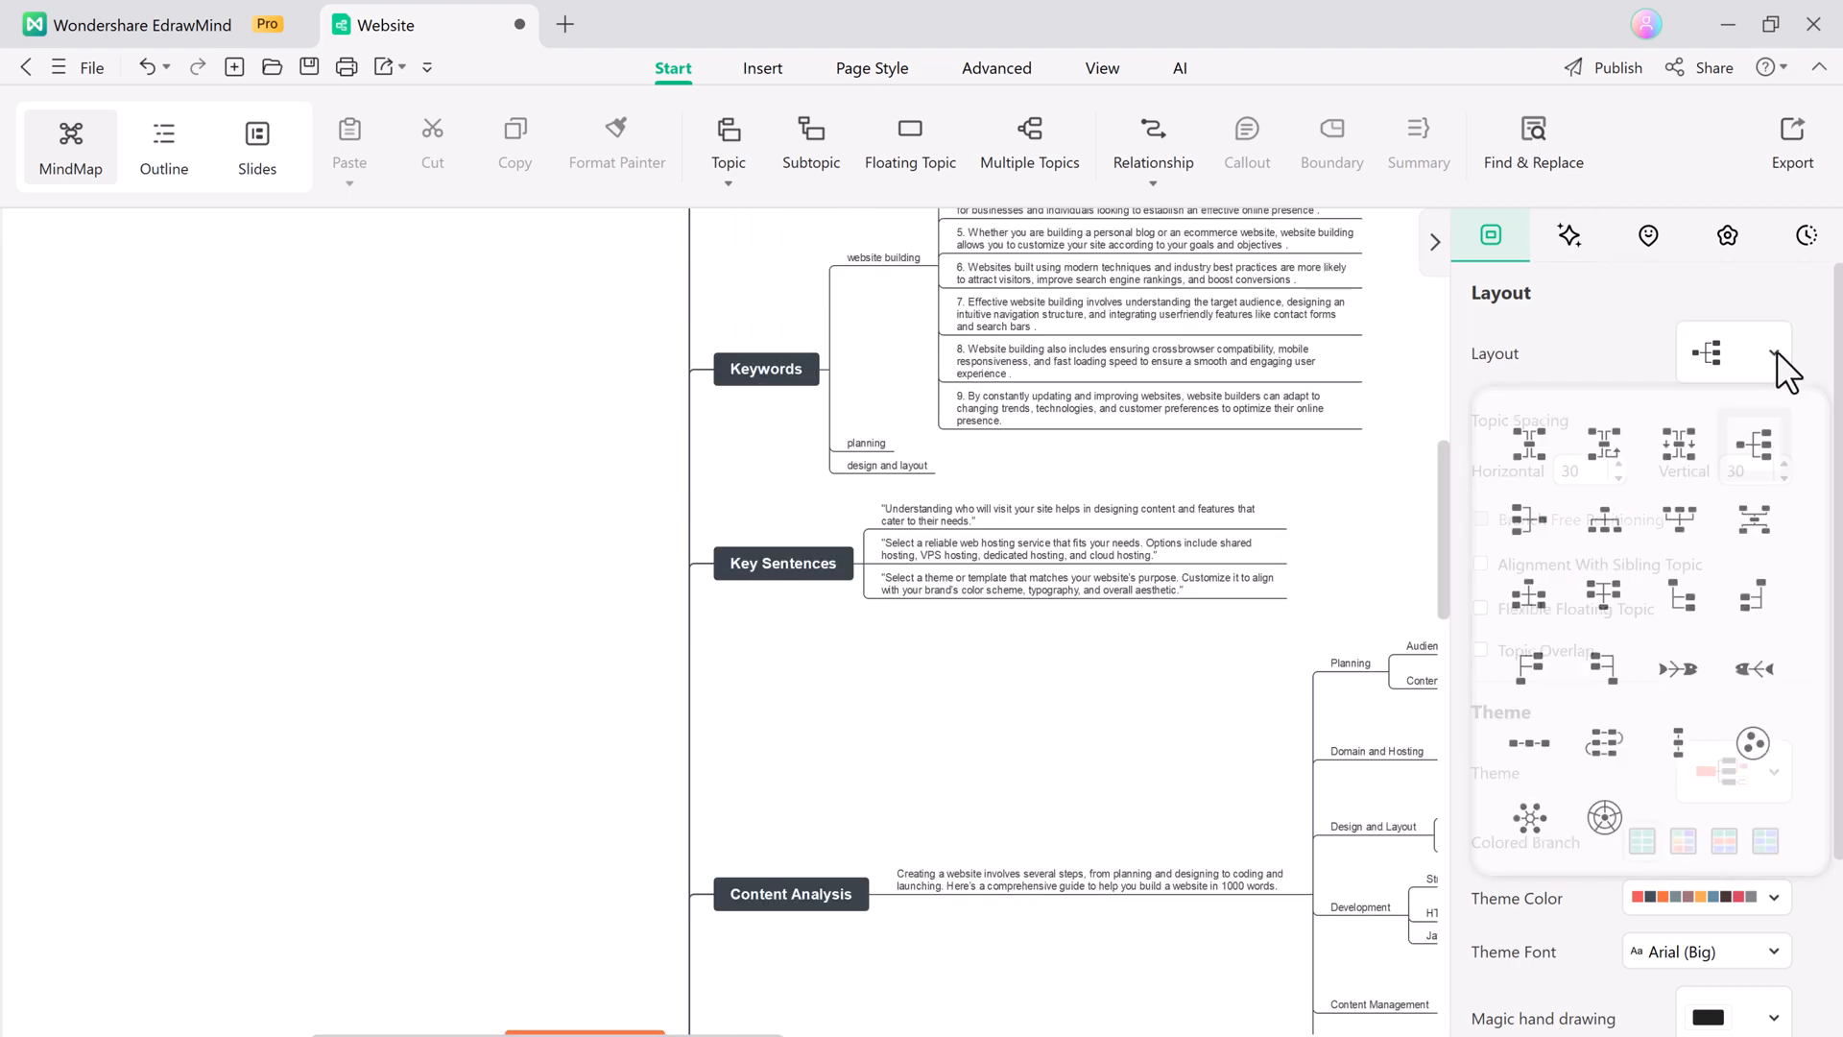
pyautogui.click(1775, 352)
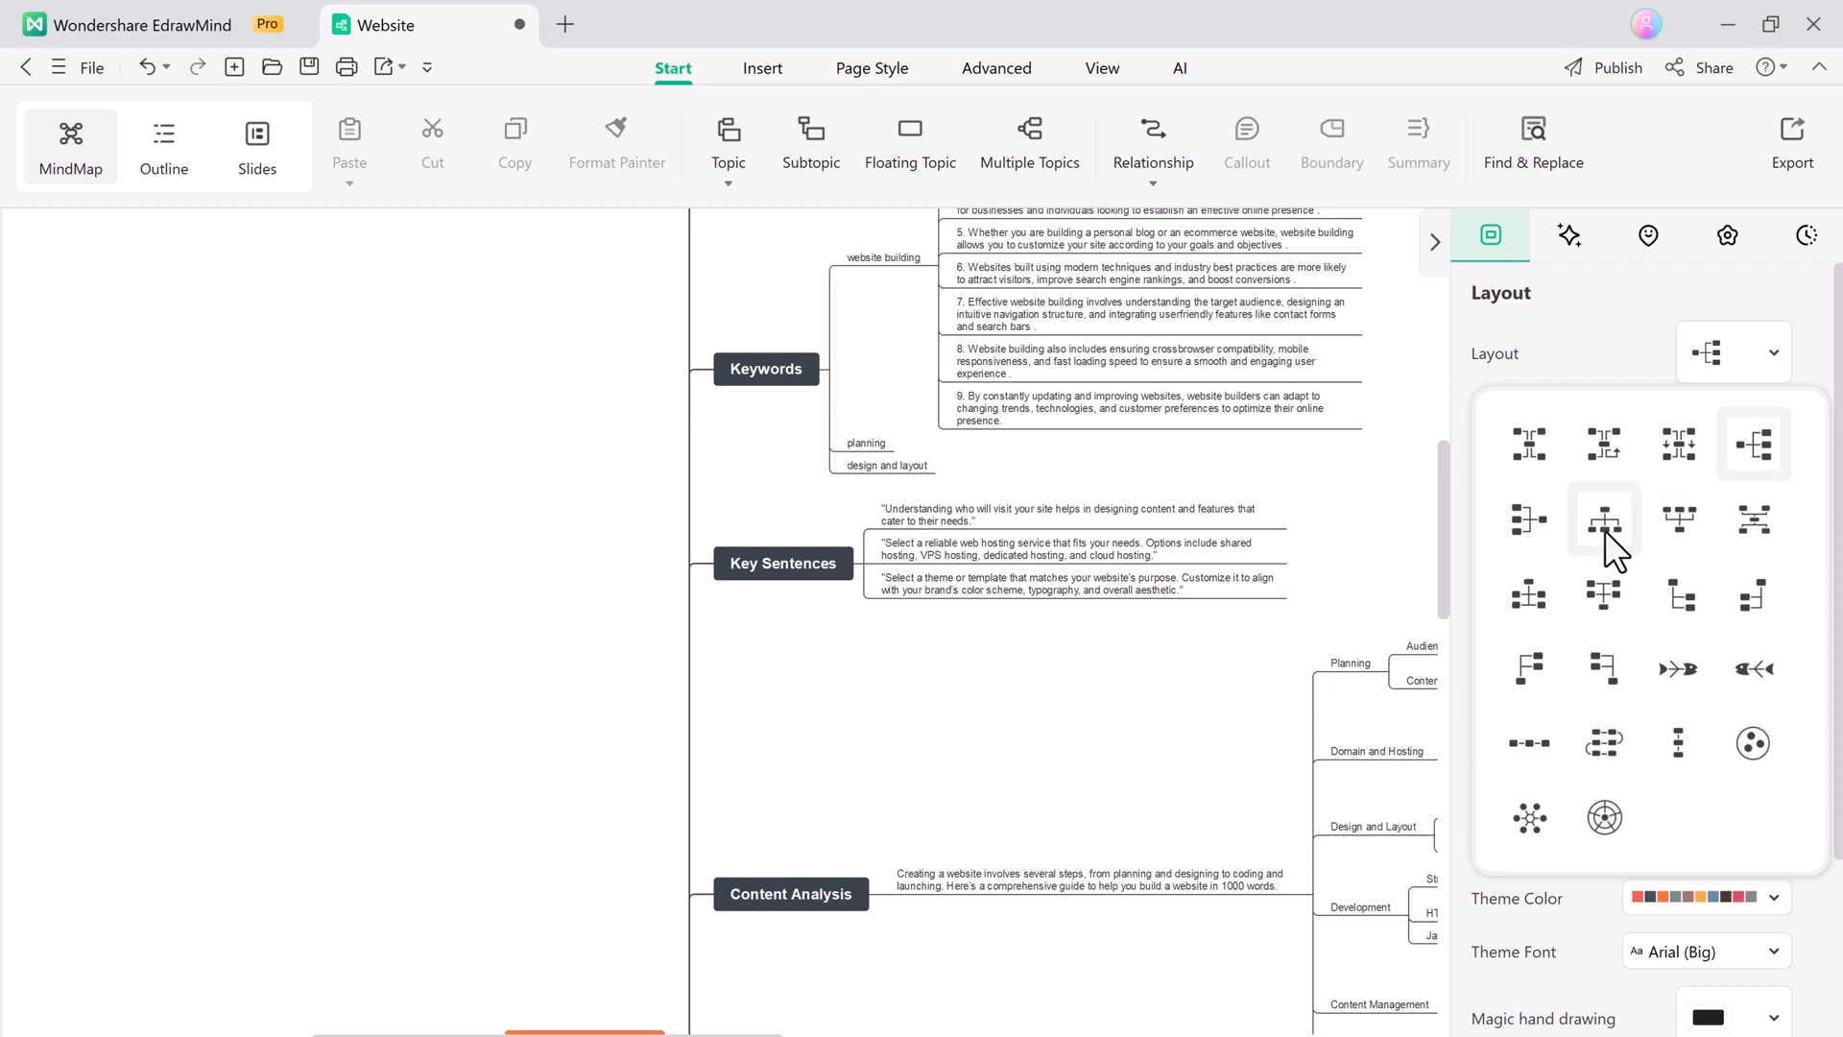
pyautogui.click(1603, 517)
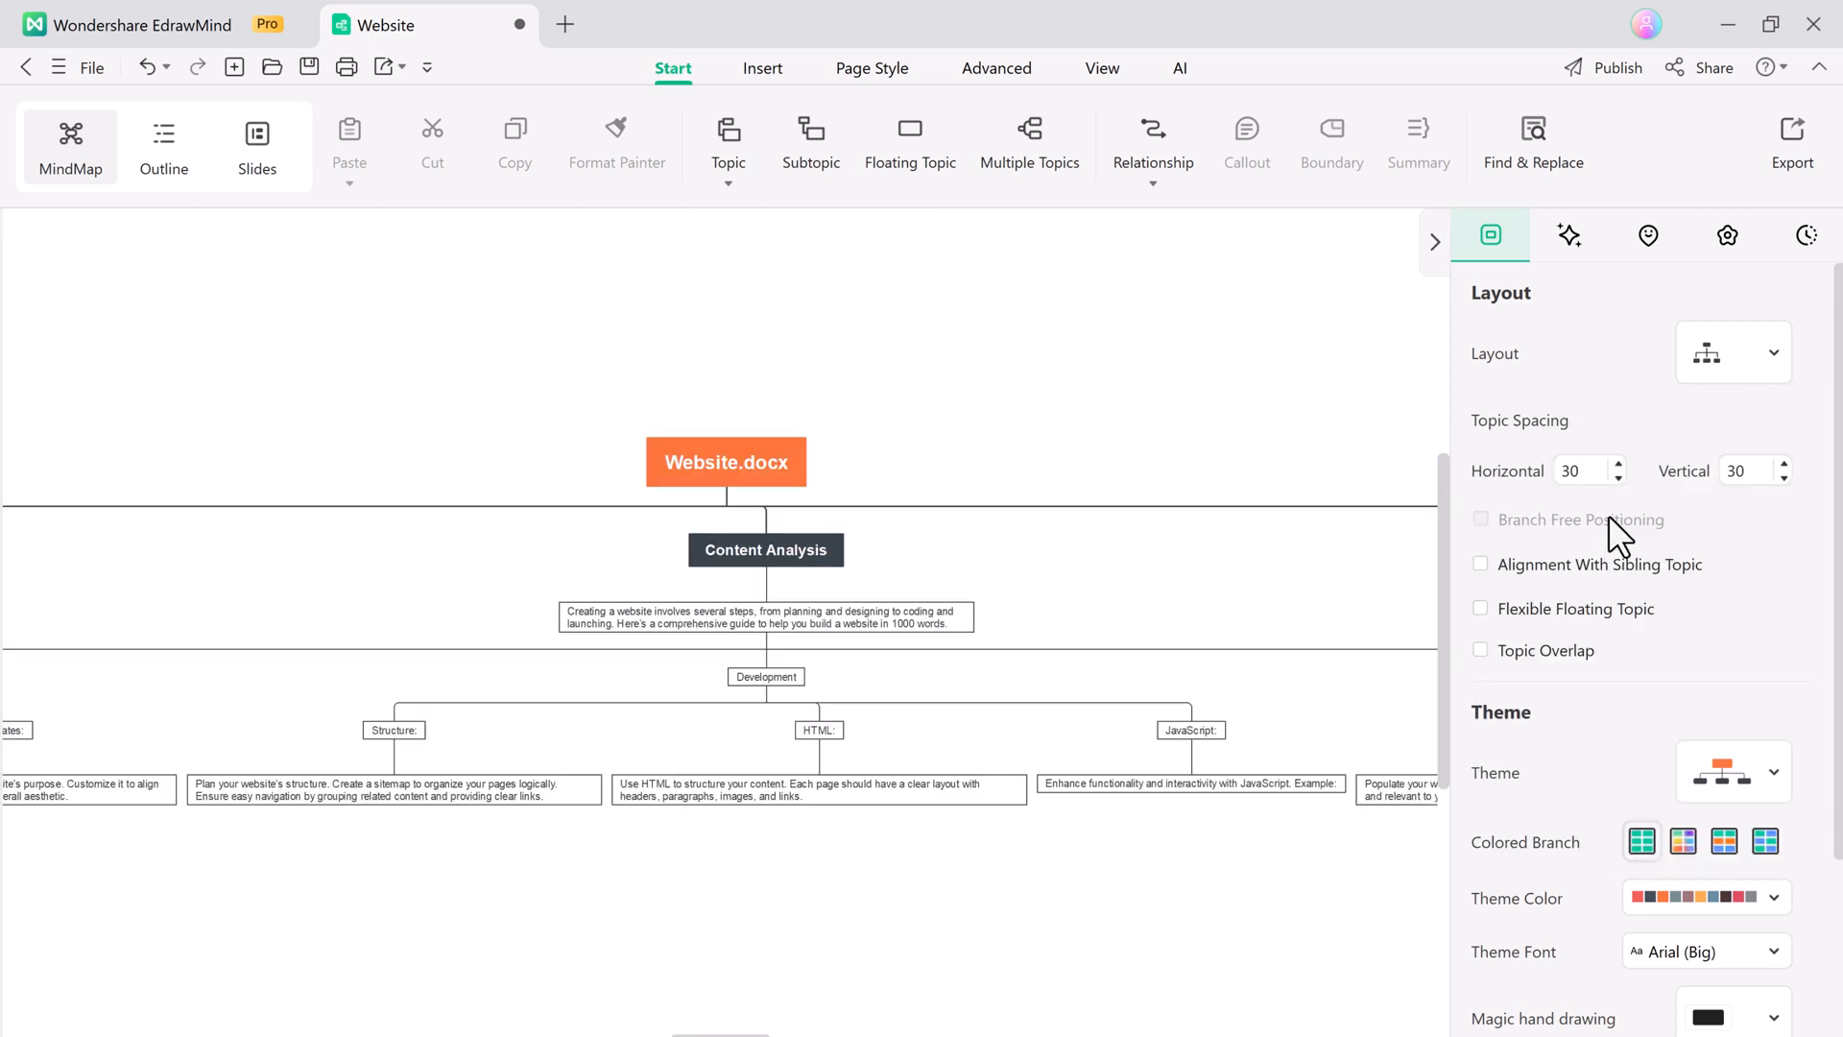
pyautogui.click(1732, 353)
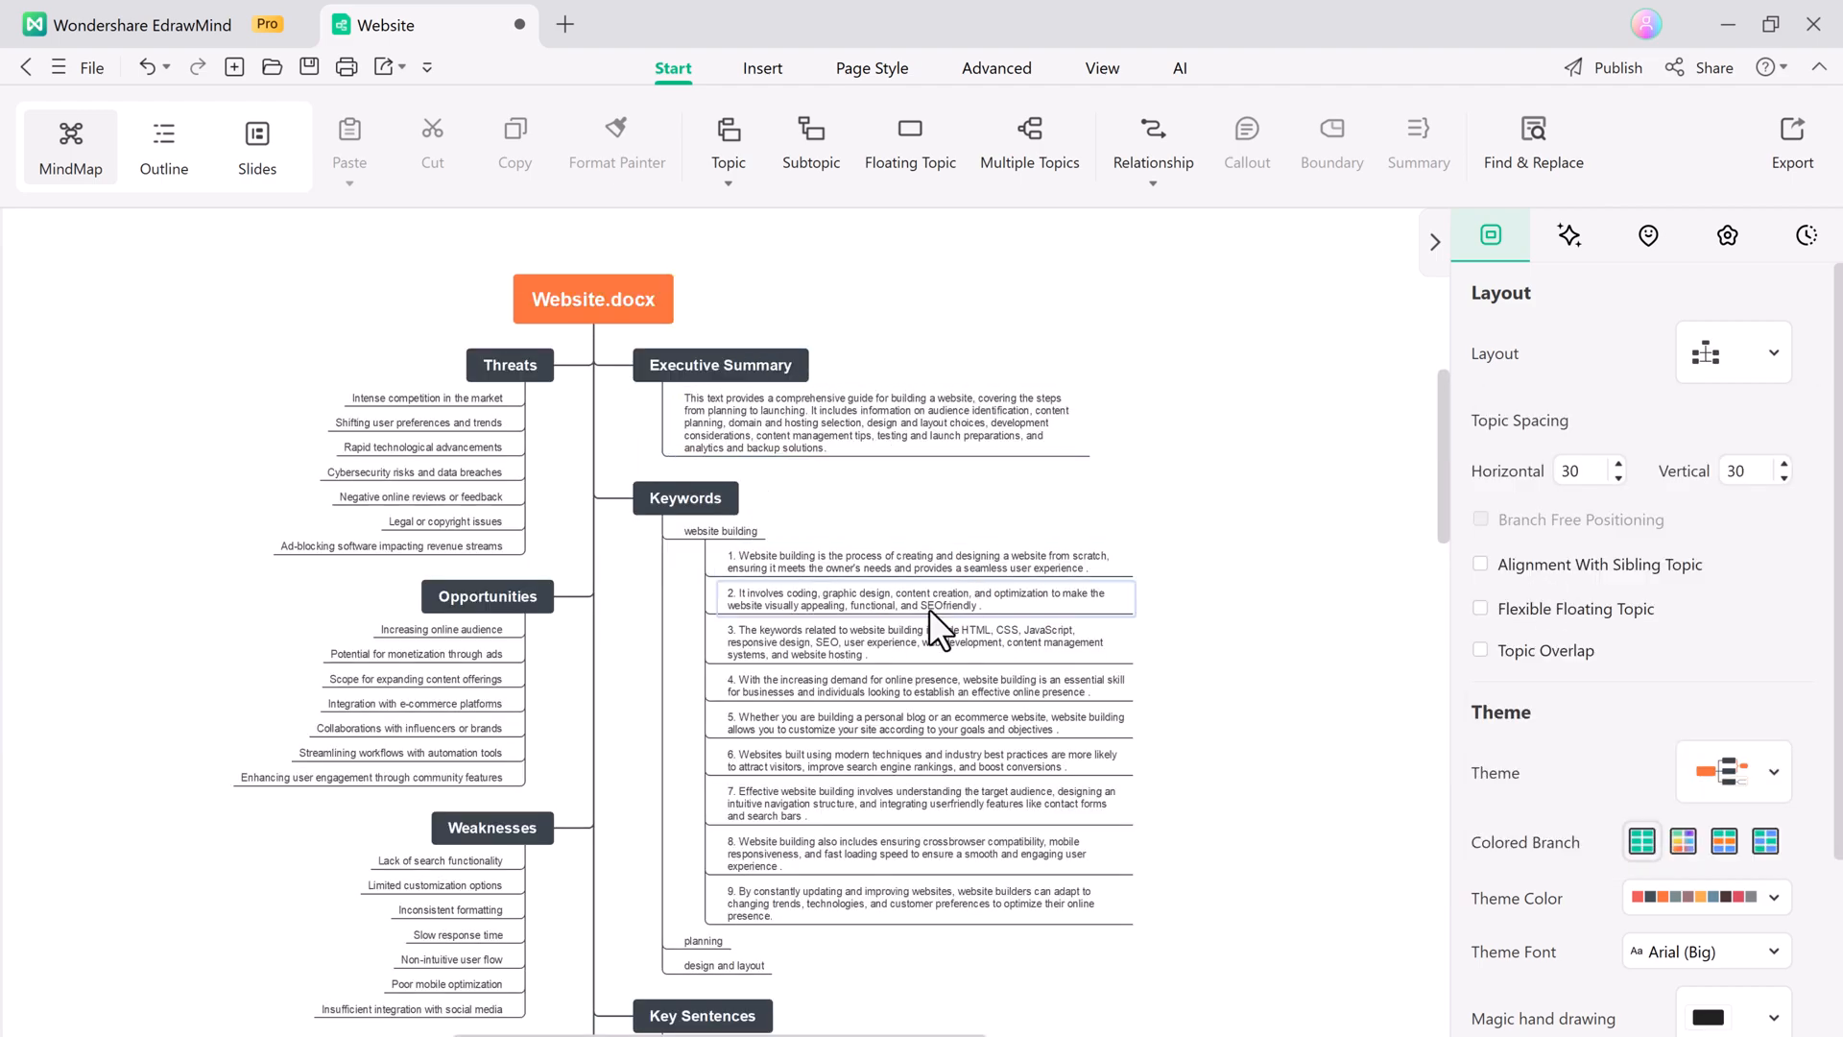
pyautogui.scroll(-3)
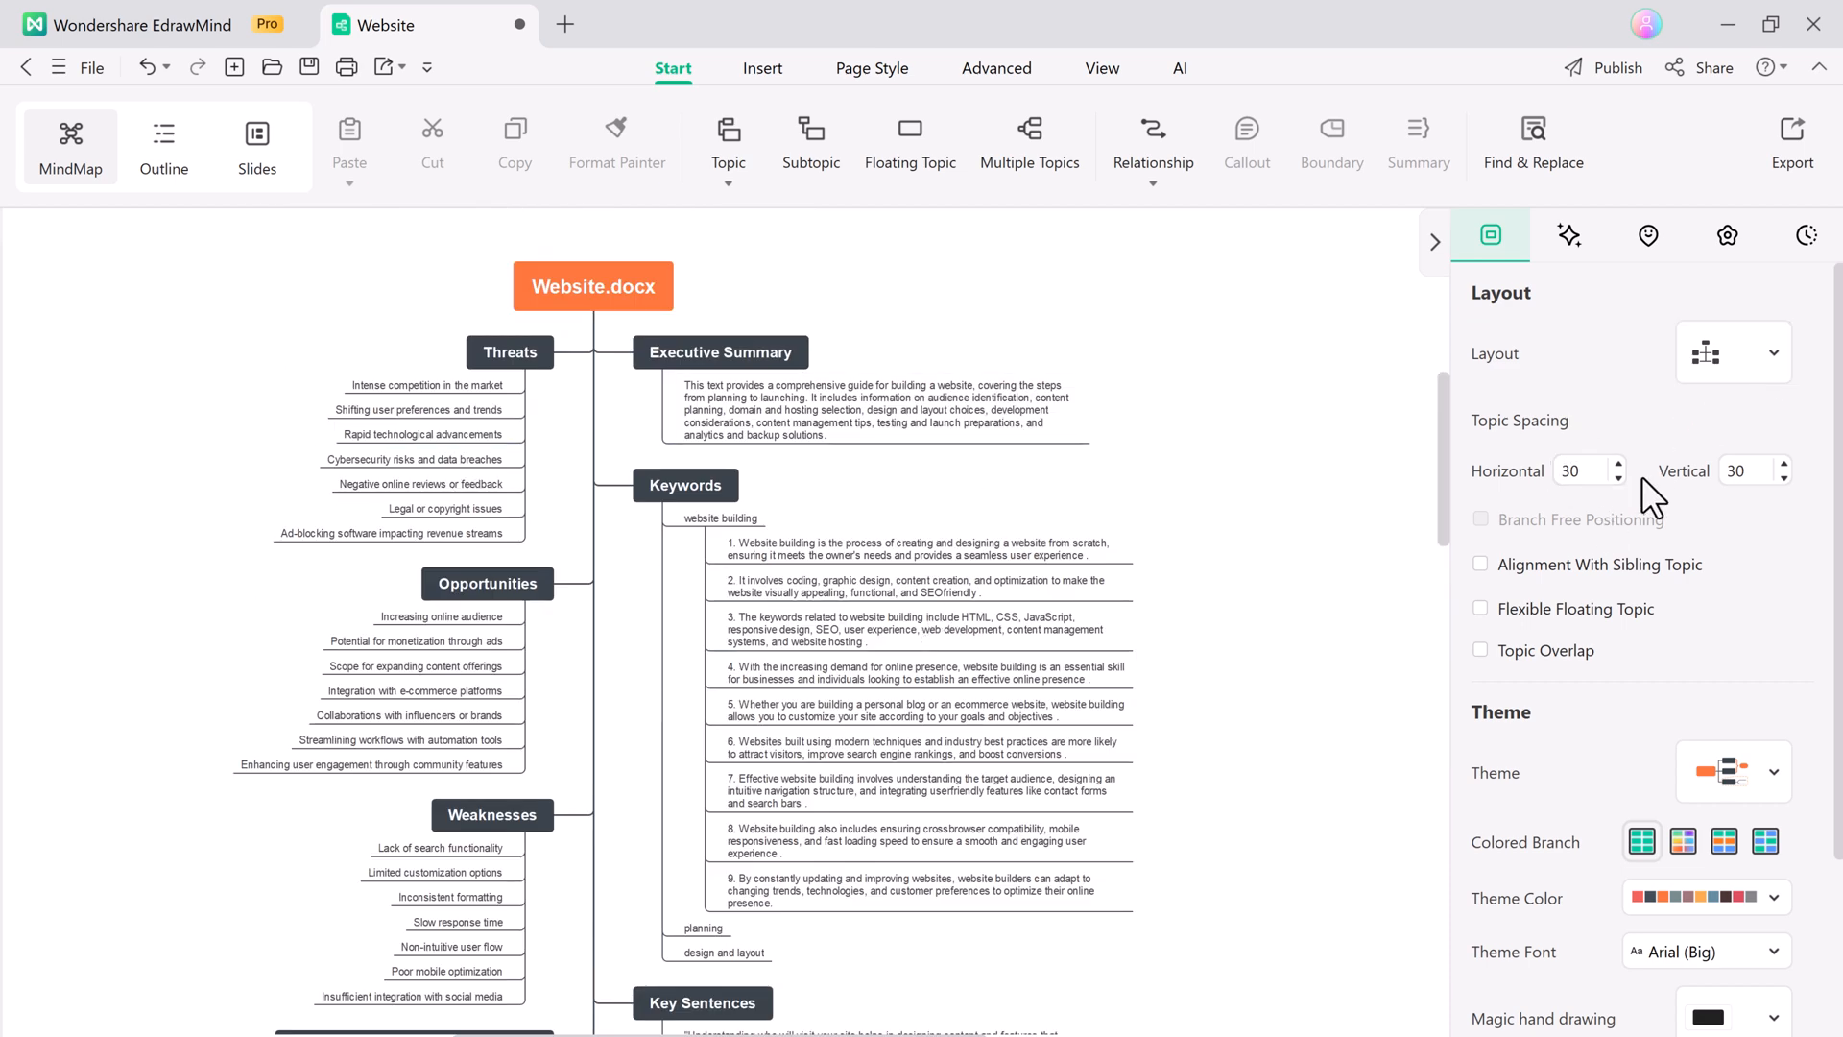
pyautogui.moveTo(1572, 629)
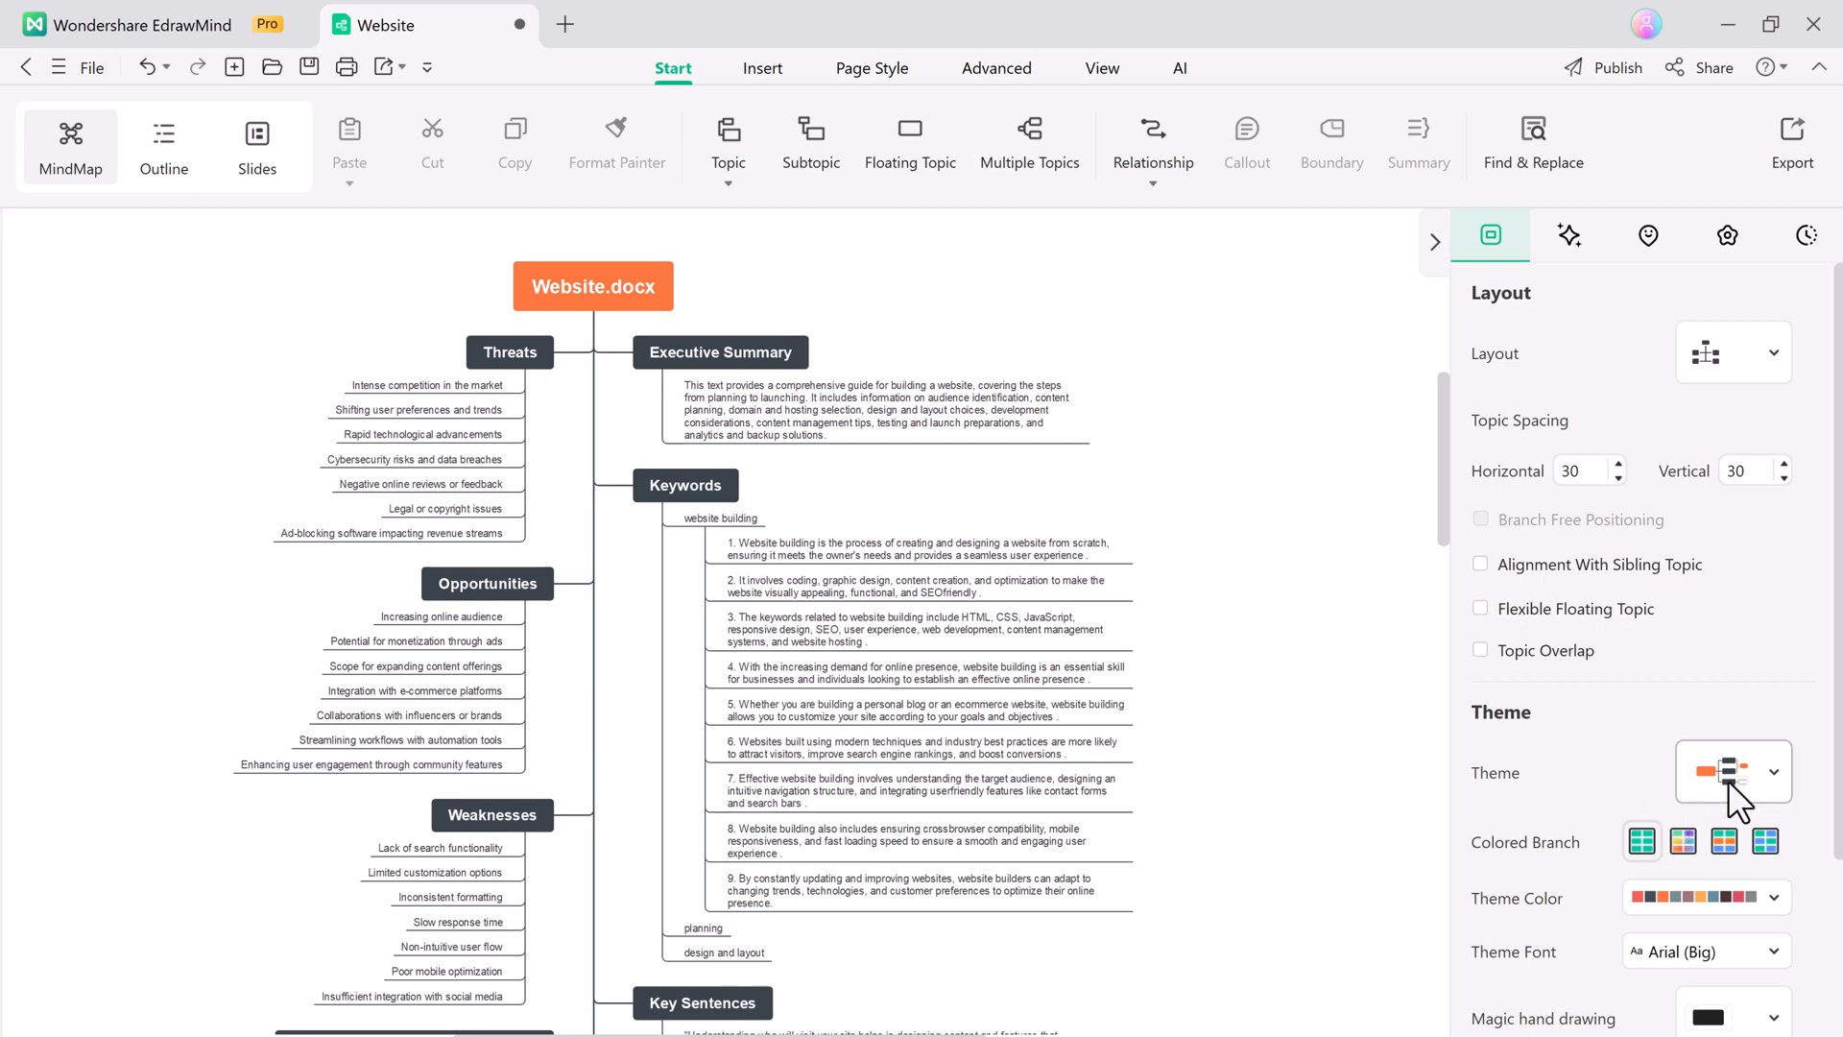
pyautogui.click(1730, 772)
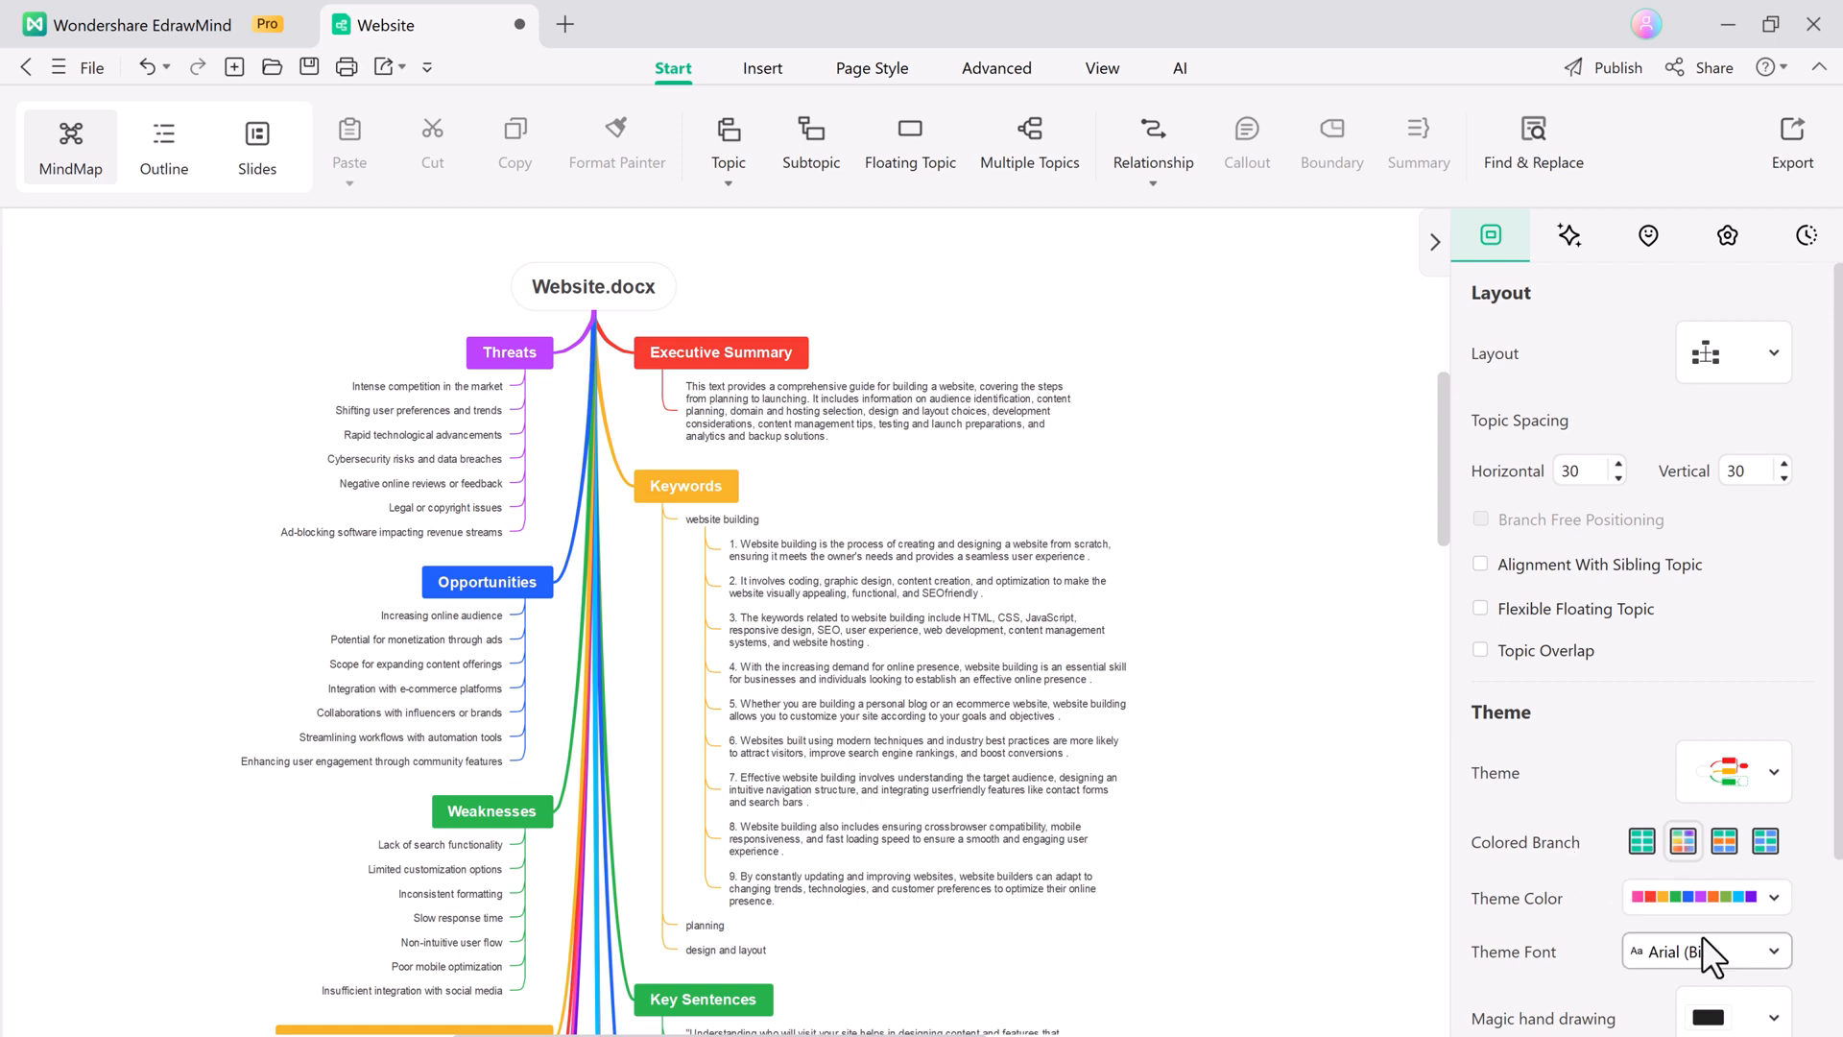
# Select the central Website.docx topic in the rainbow-themed map.
pyautogui.scroll(-3)
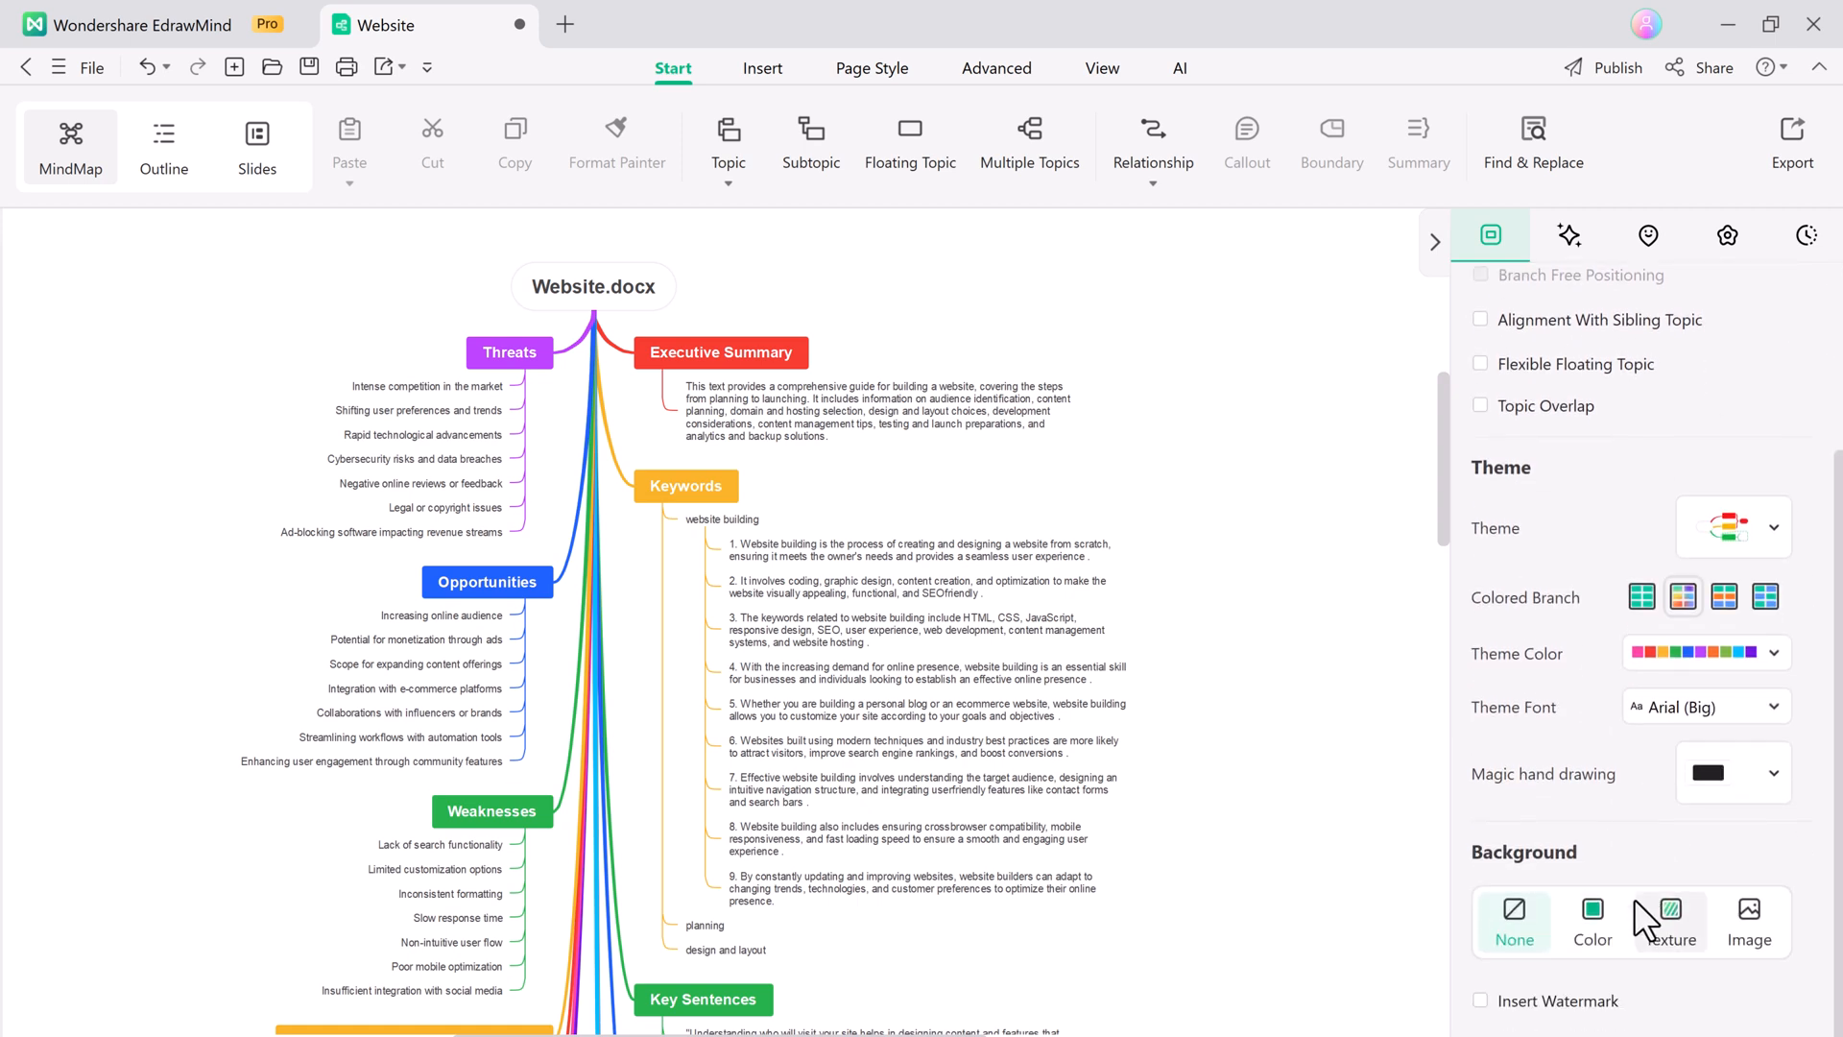
pyautogui.click(592, 286)
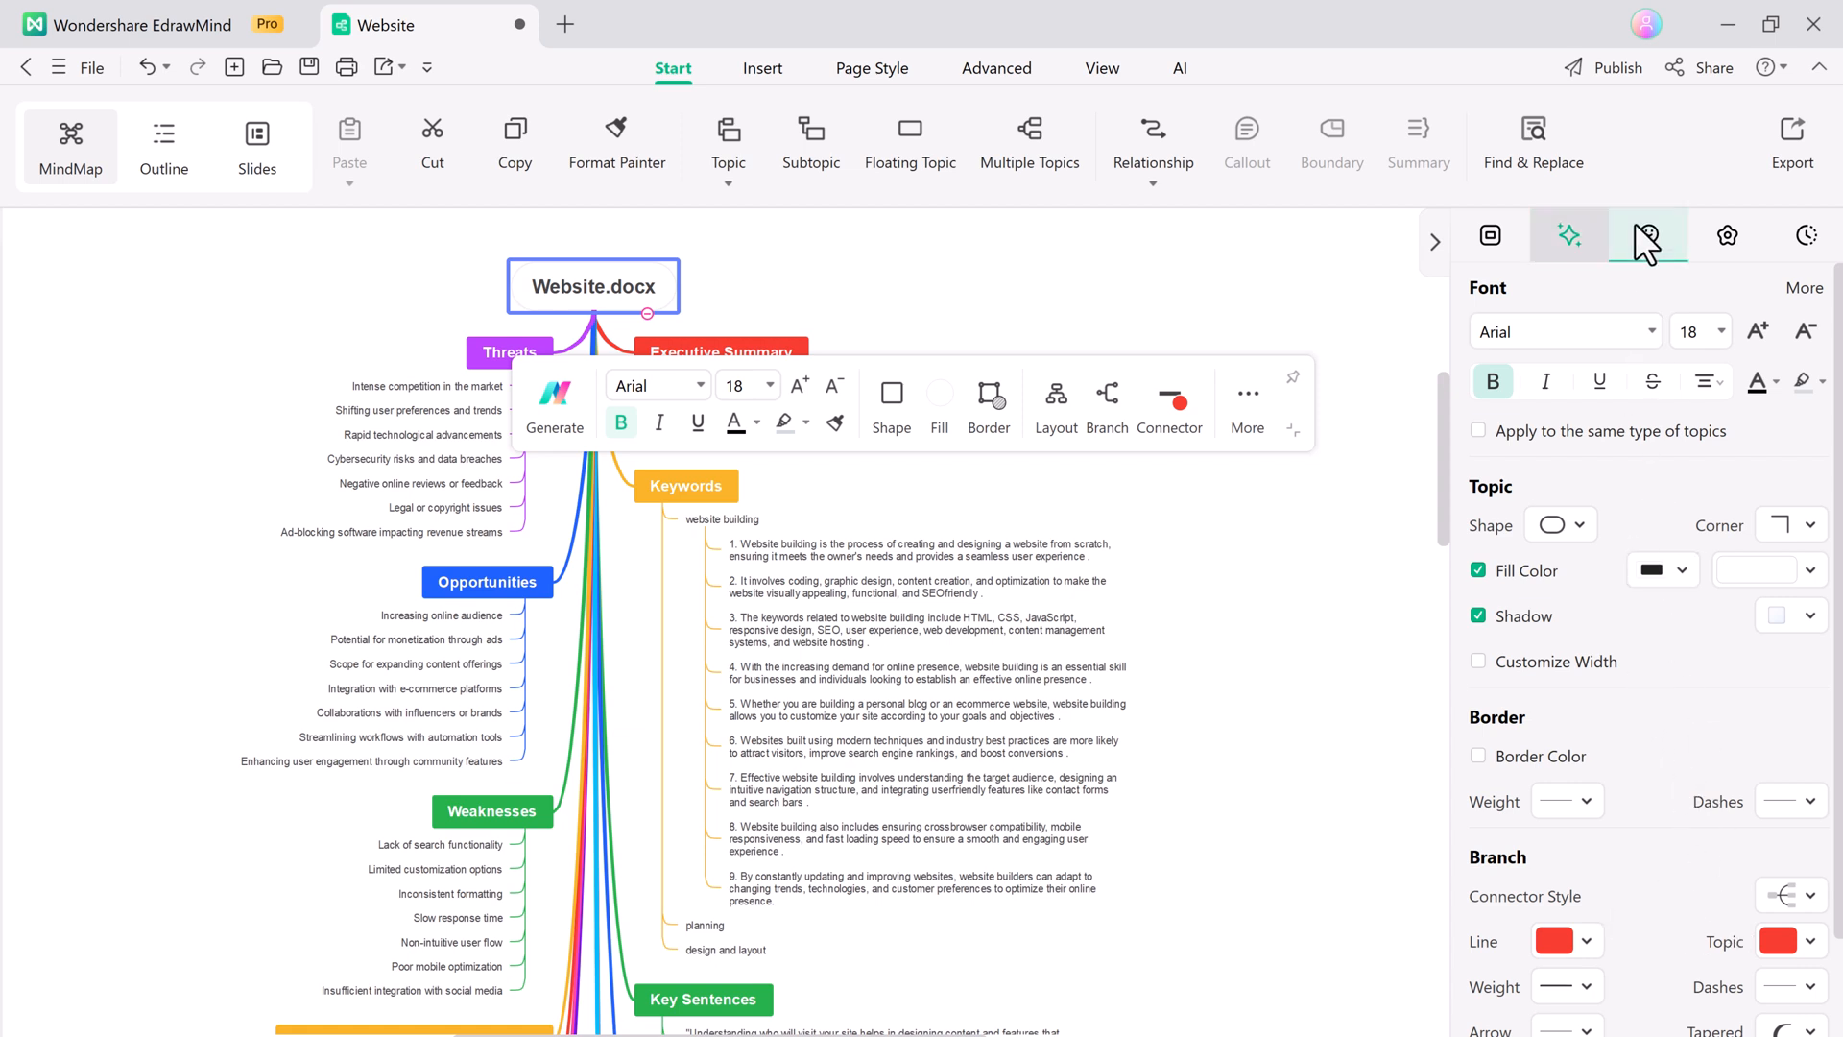
# Open the Mark icon library and select the Threats topic for a face icon.
pyautogui.click(1648, 235)
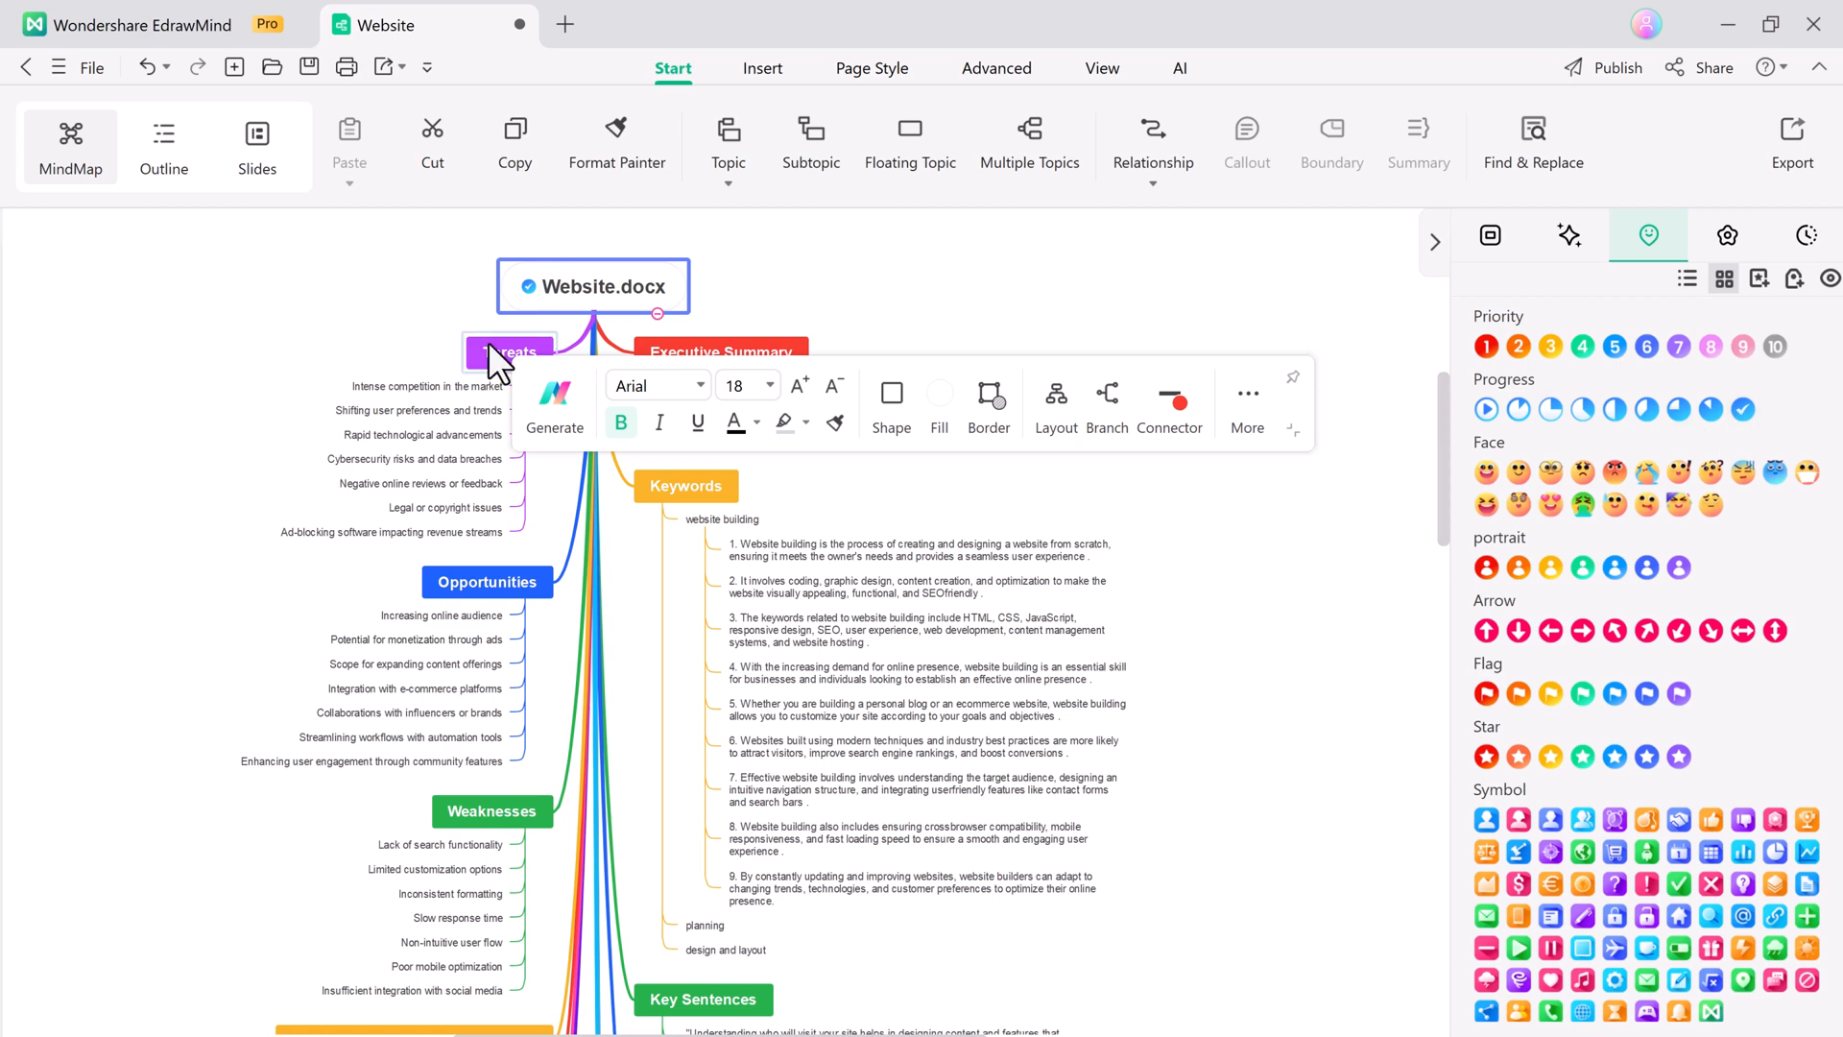
pyautogui.click(722, 351)
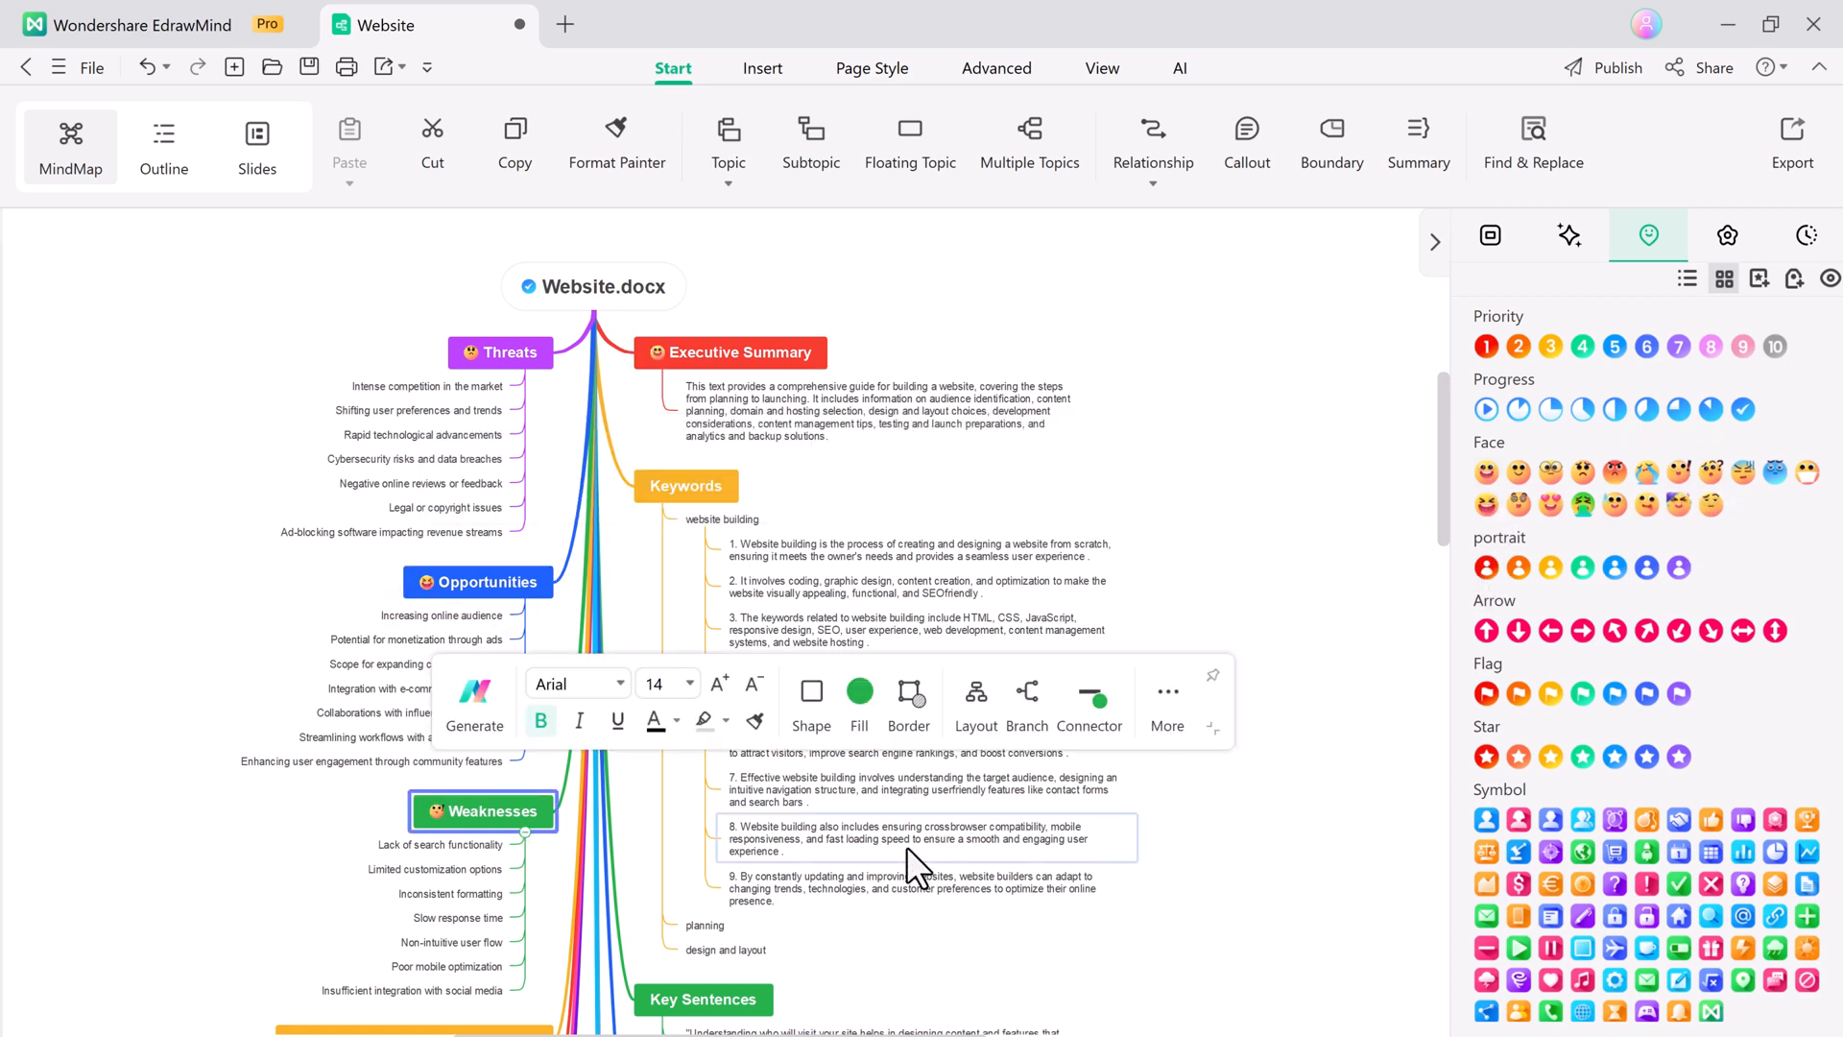
pyautogui.scroll(-3)
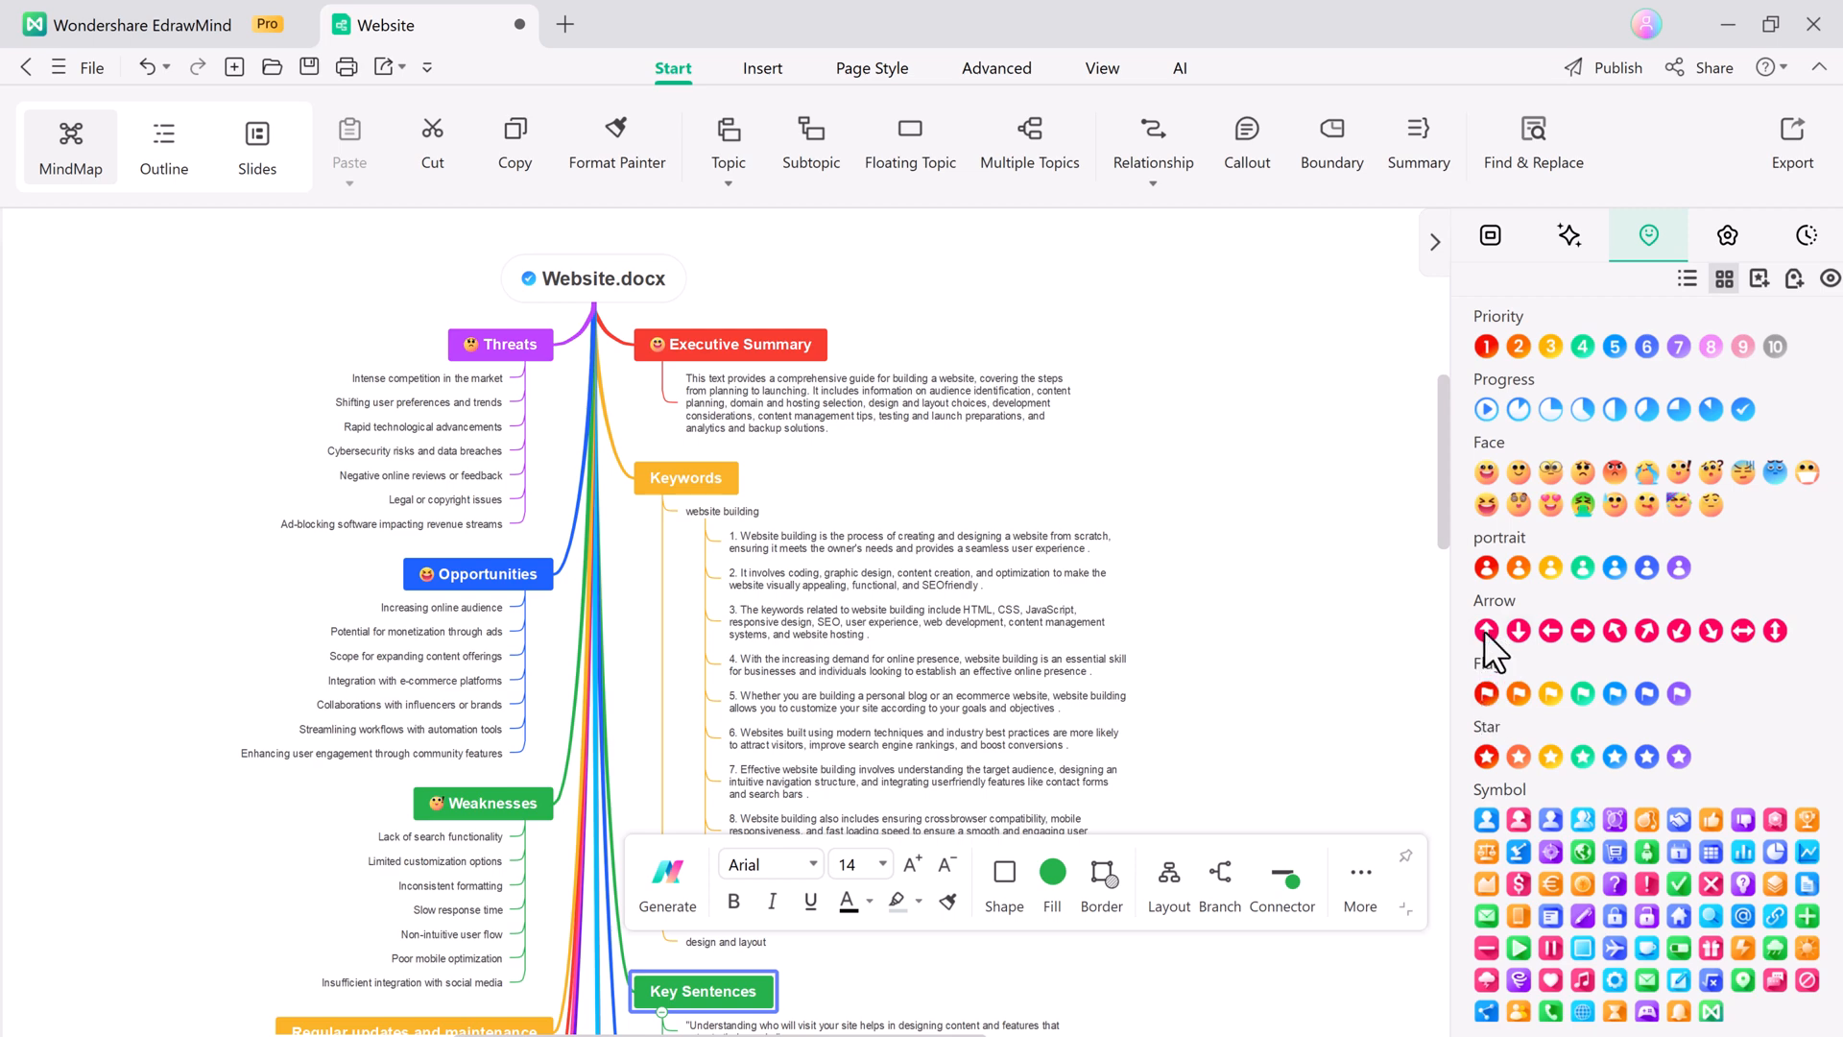
pyautogui.click(1179, 68)
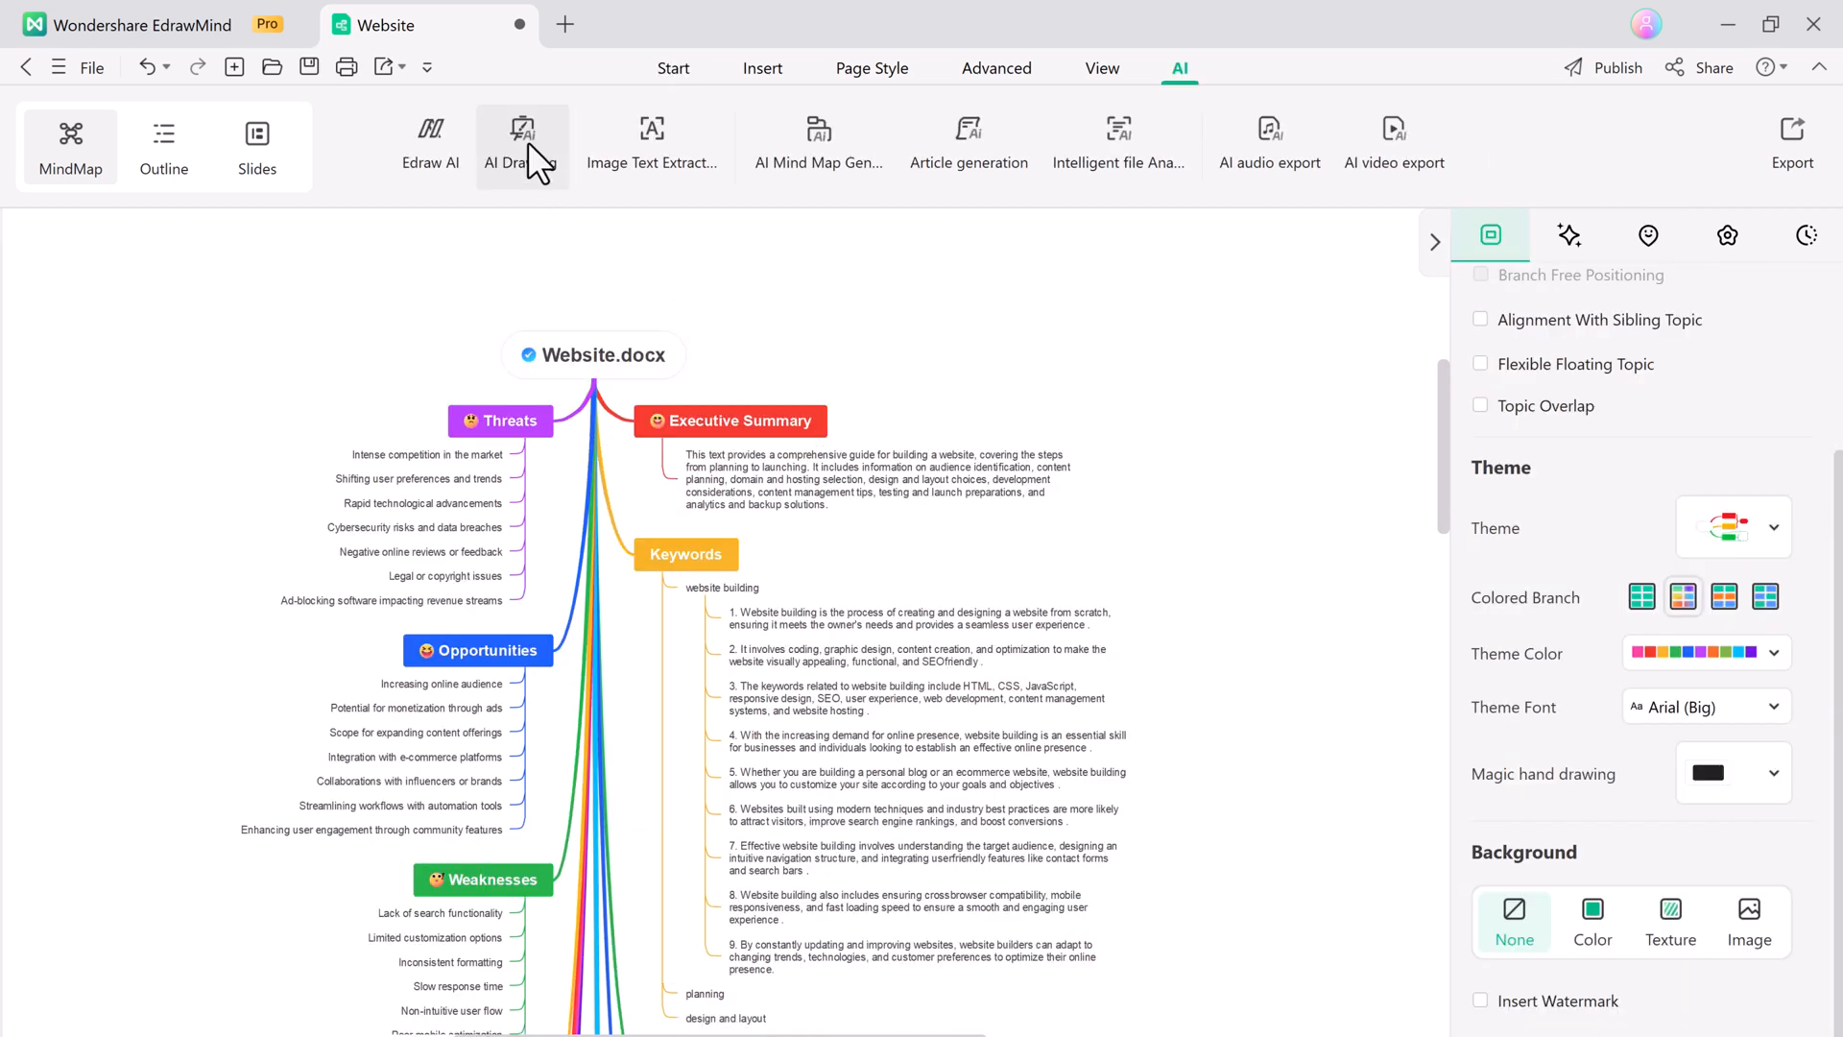
pyautogui.click(430, 141)
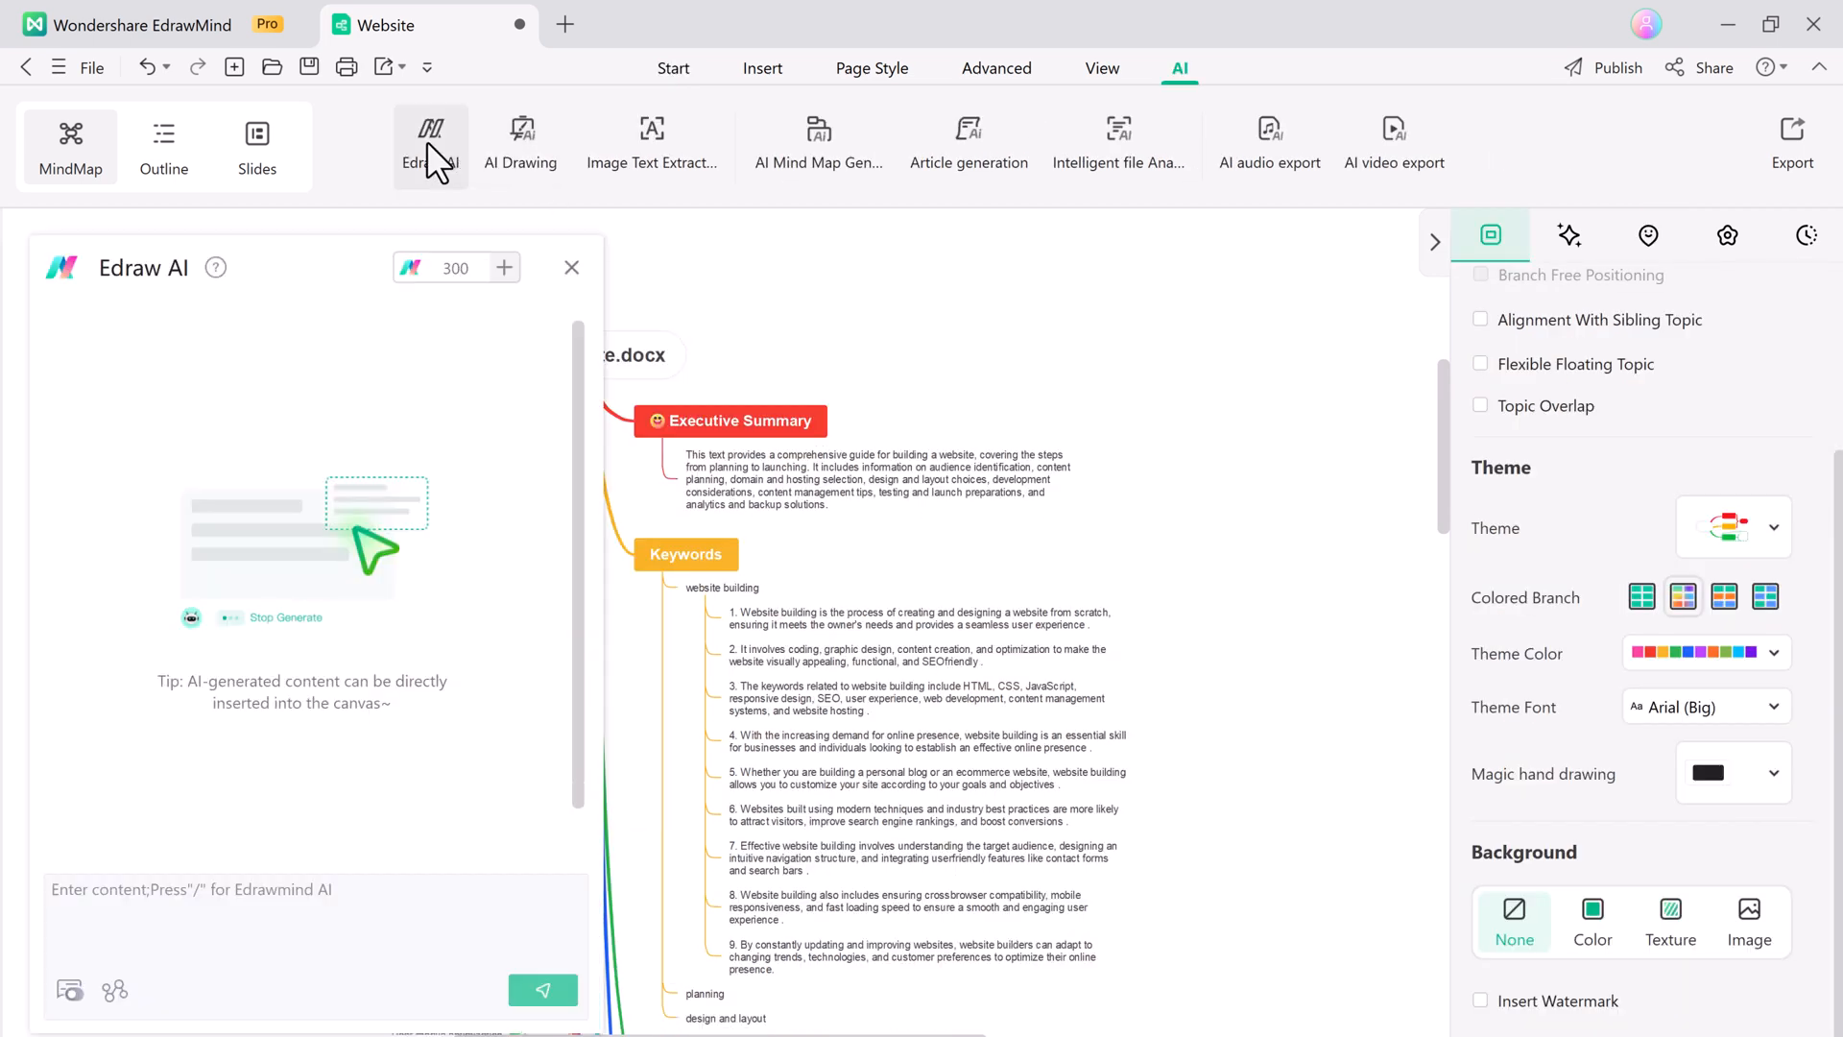
pyautogui.click(306, 889)
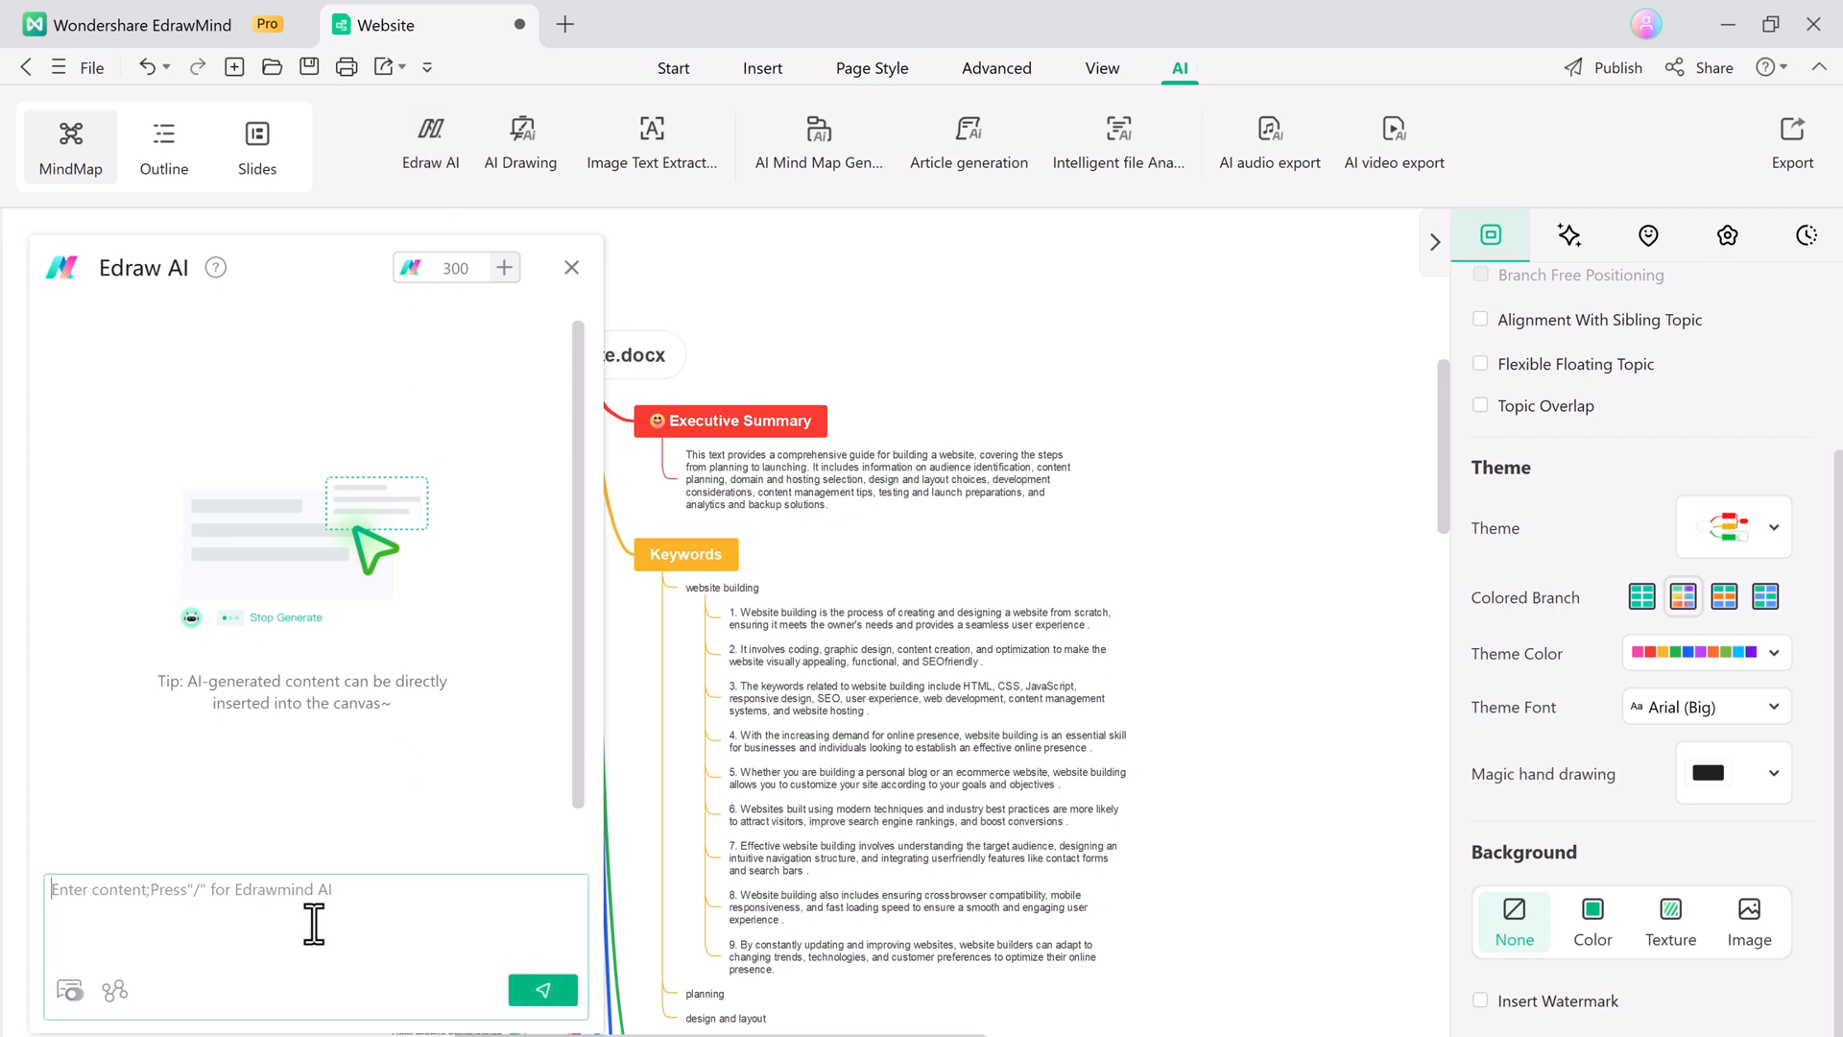
pyautogui.moveTo(347, 896)
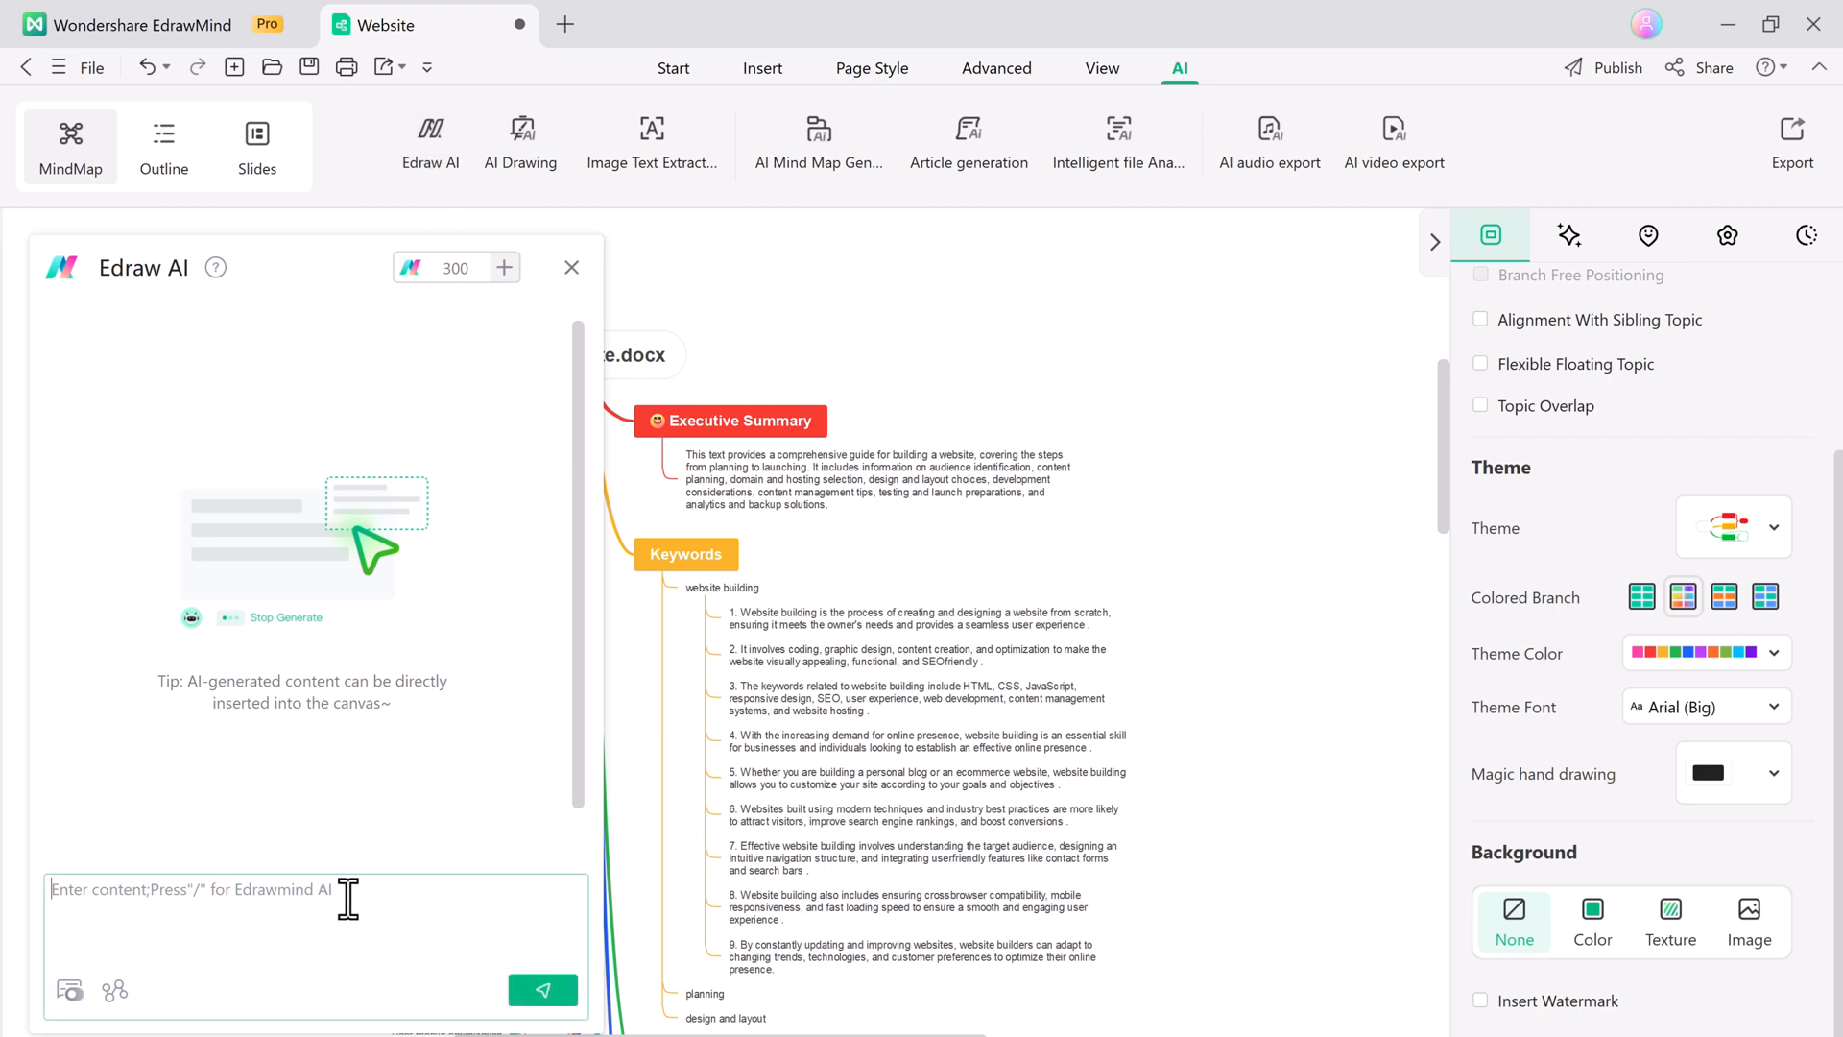
pyautogui.write('Website seao')
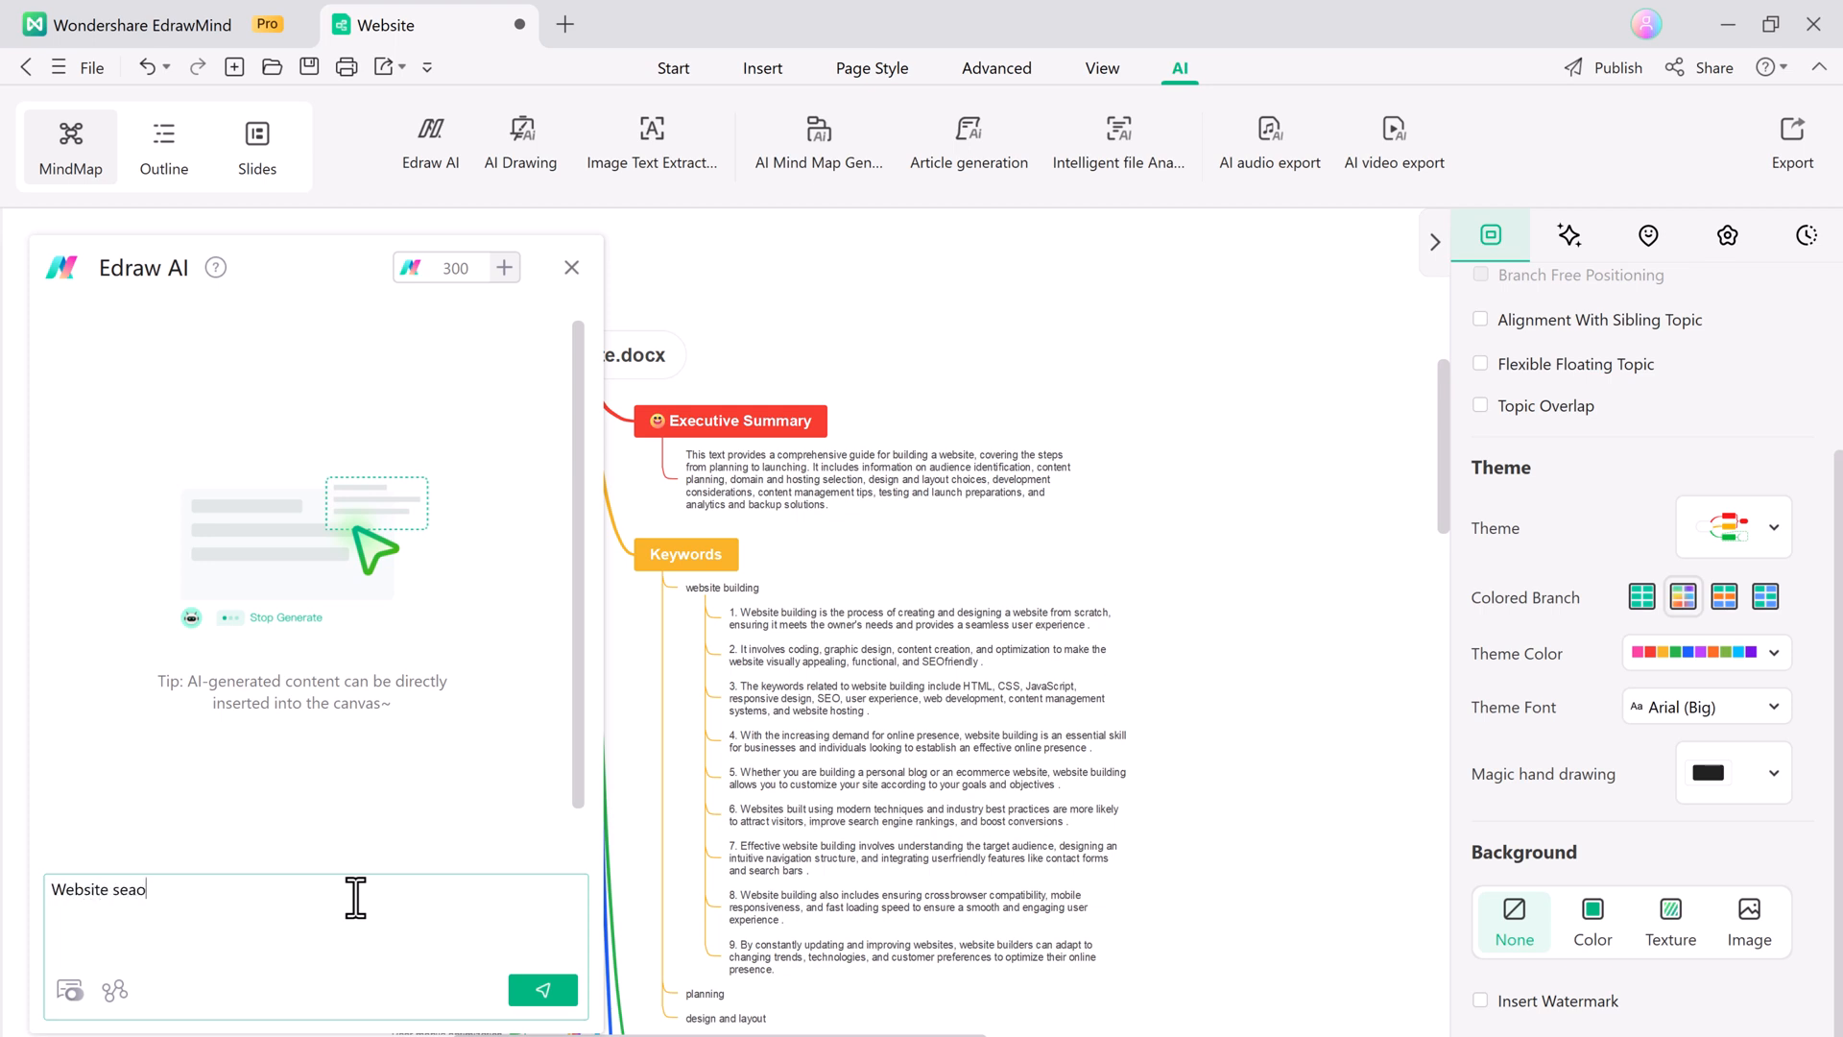
pyautogui.click(541, 989)
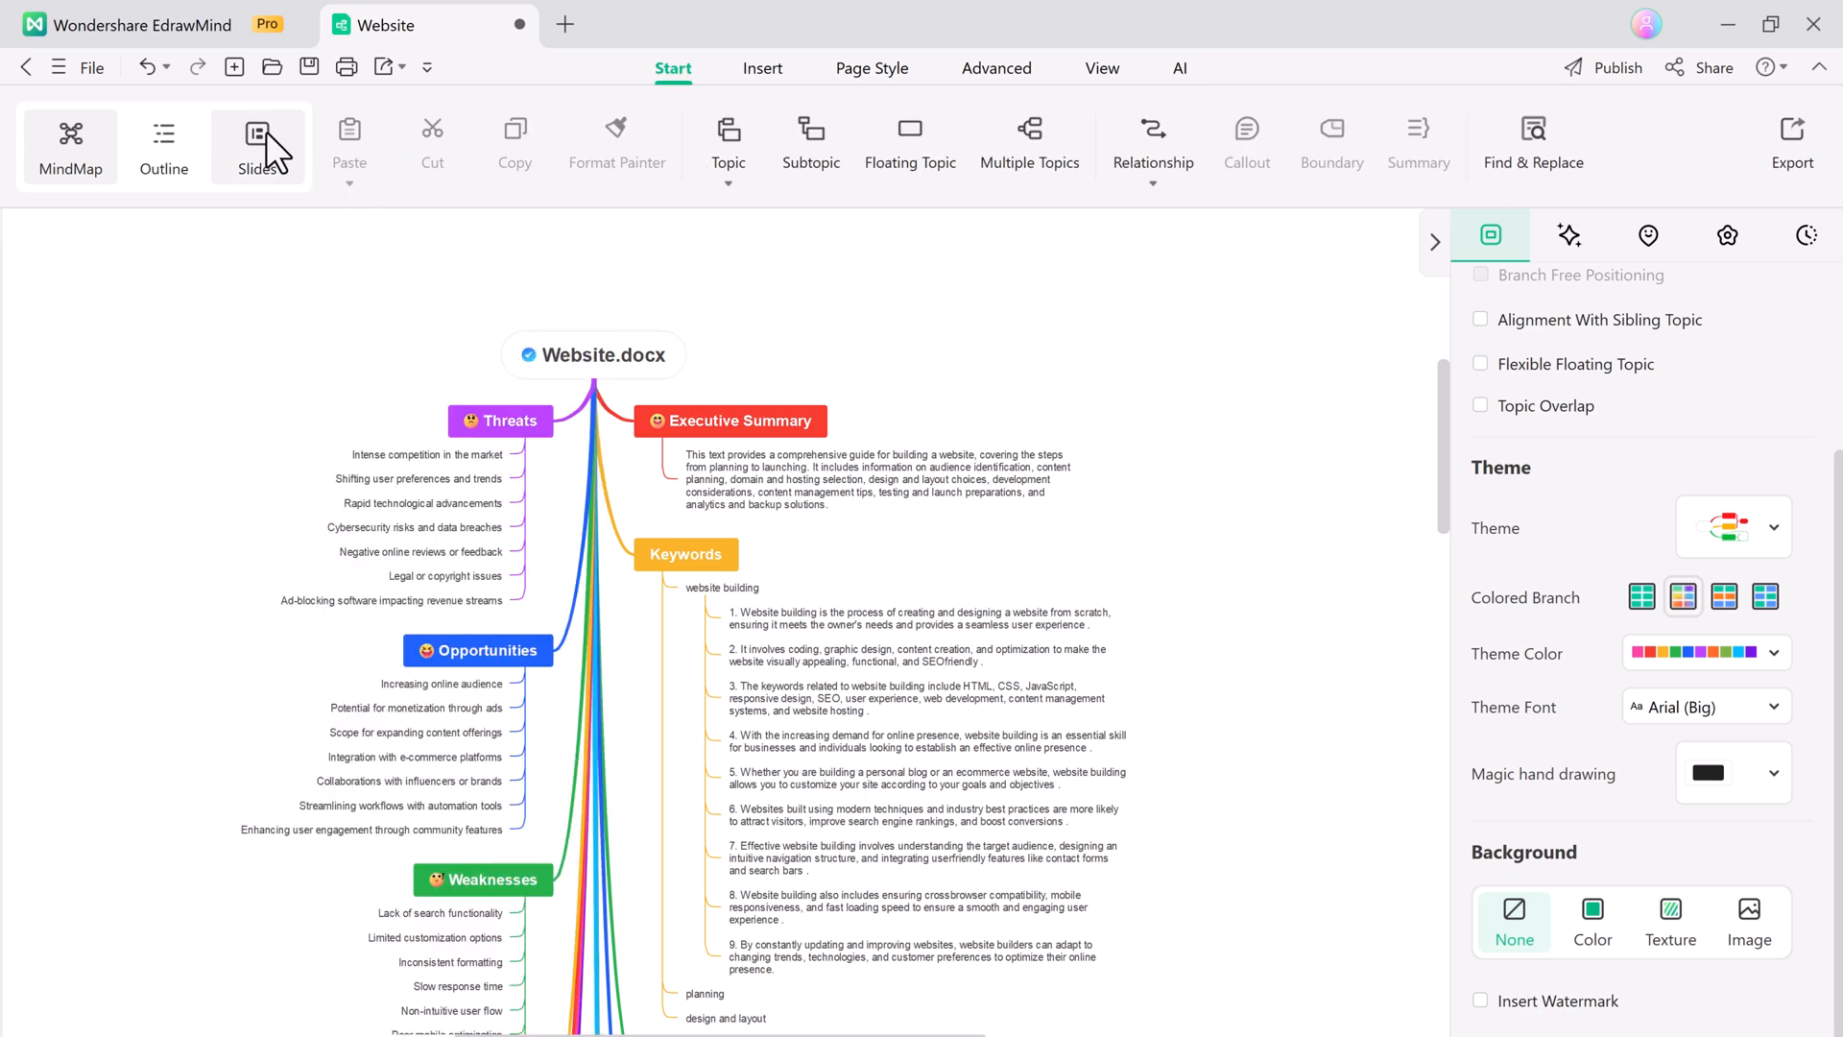
# Enter Slides mode, try AI slides on 'Learning Program', then exit the assistant.
pyautogui.click(257, 144)
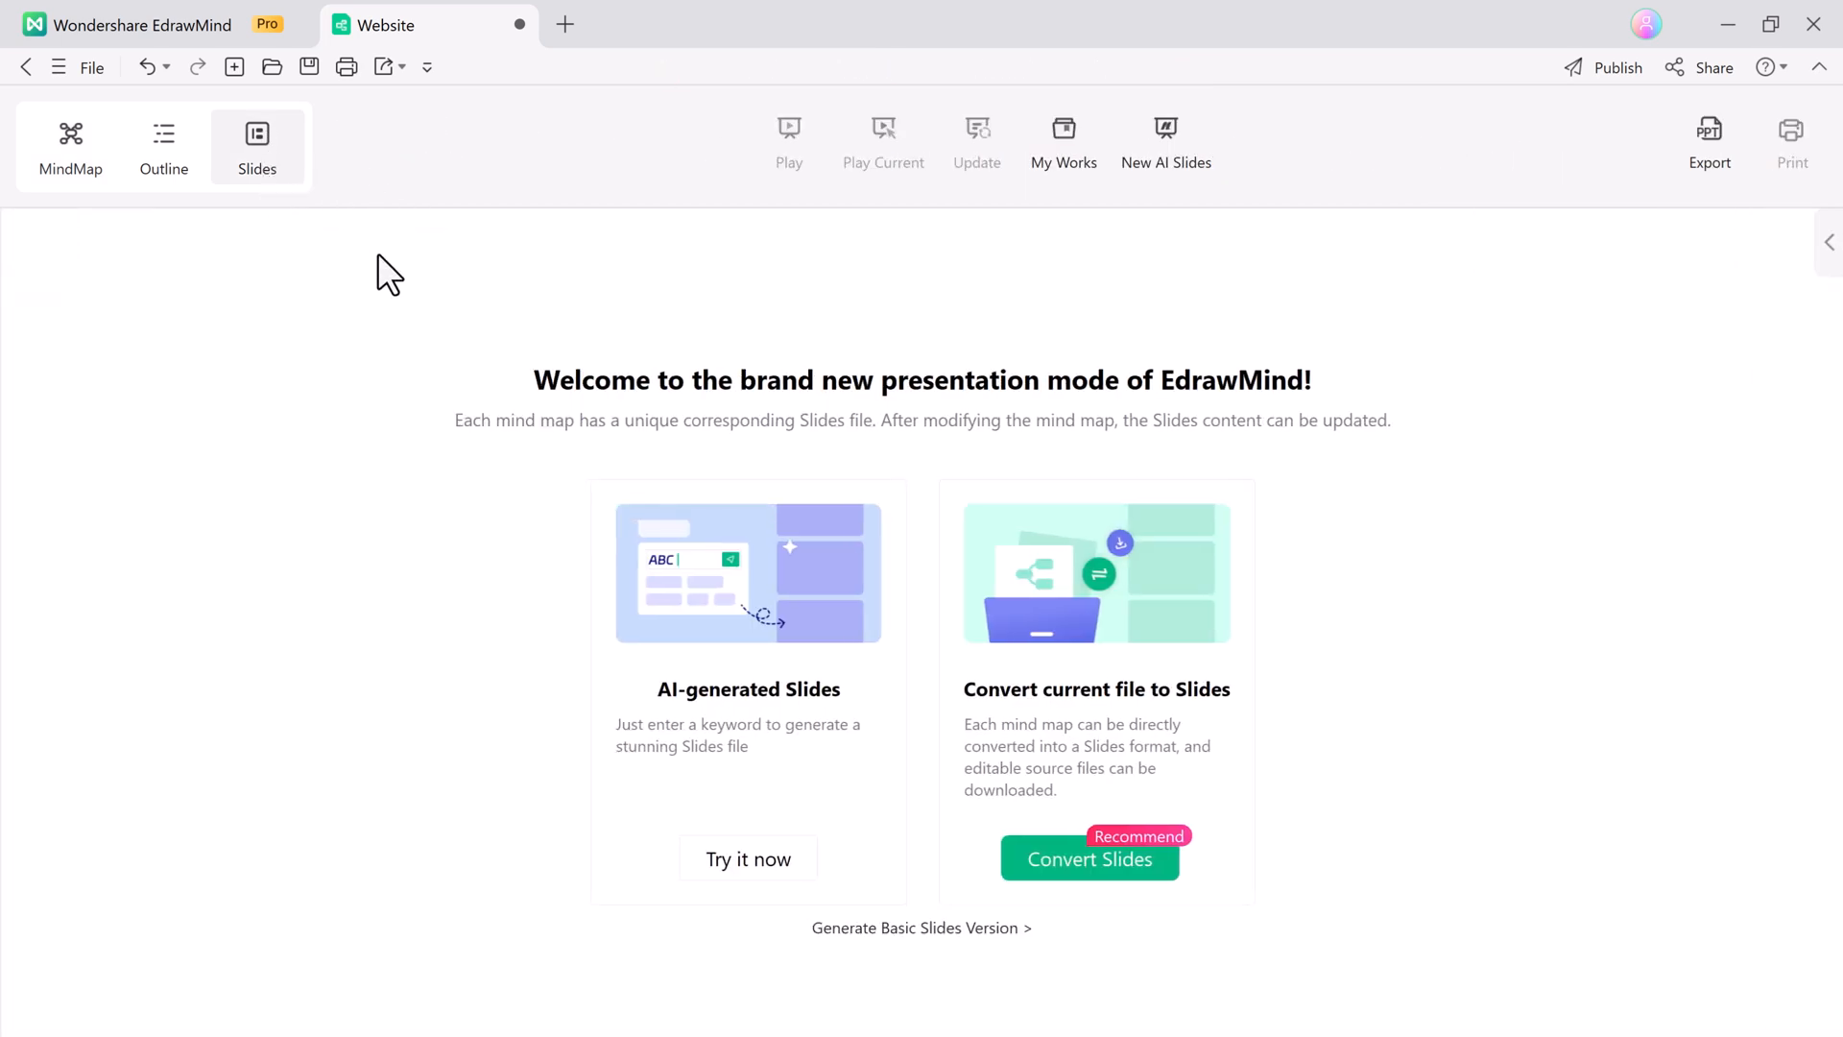
pyautogui.moveTo(815, 780)
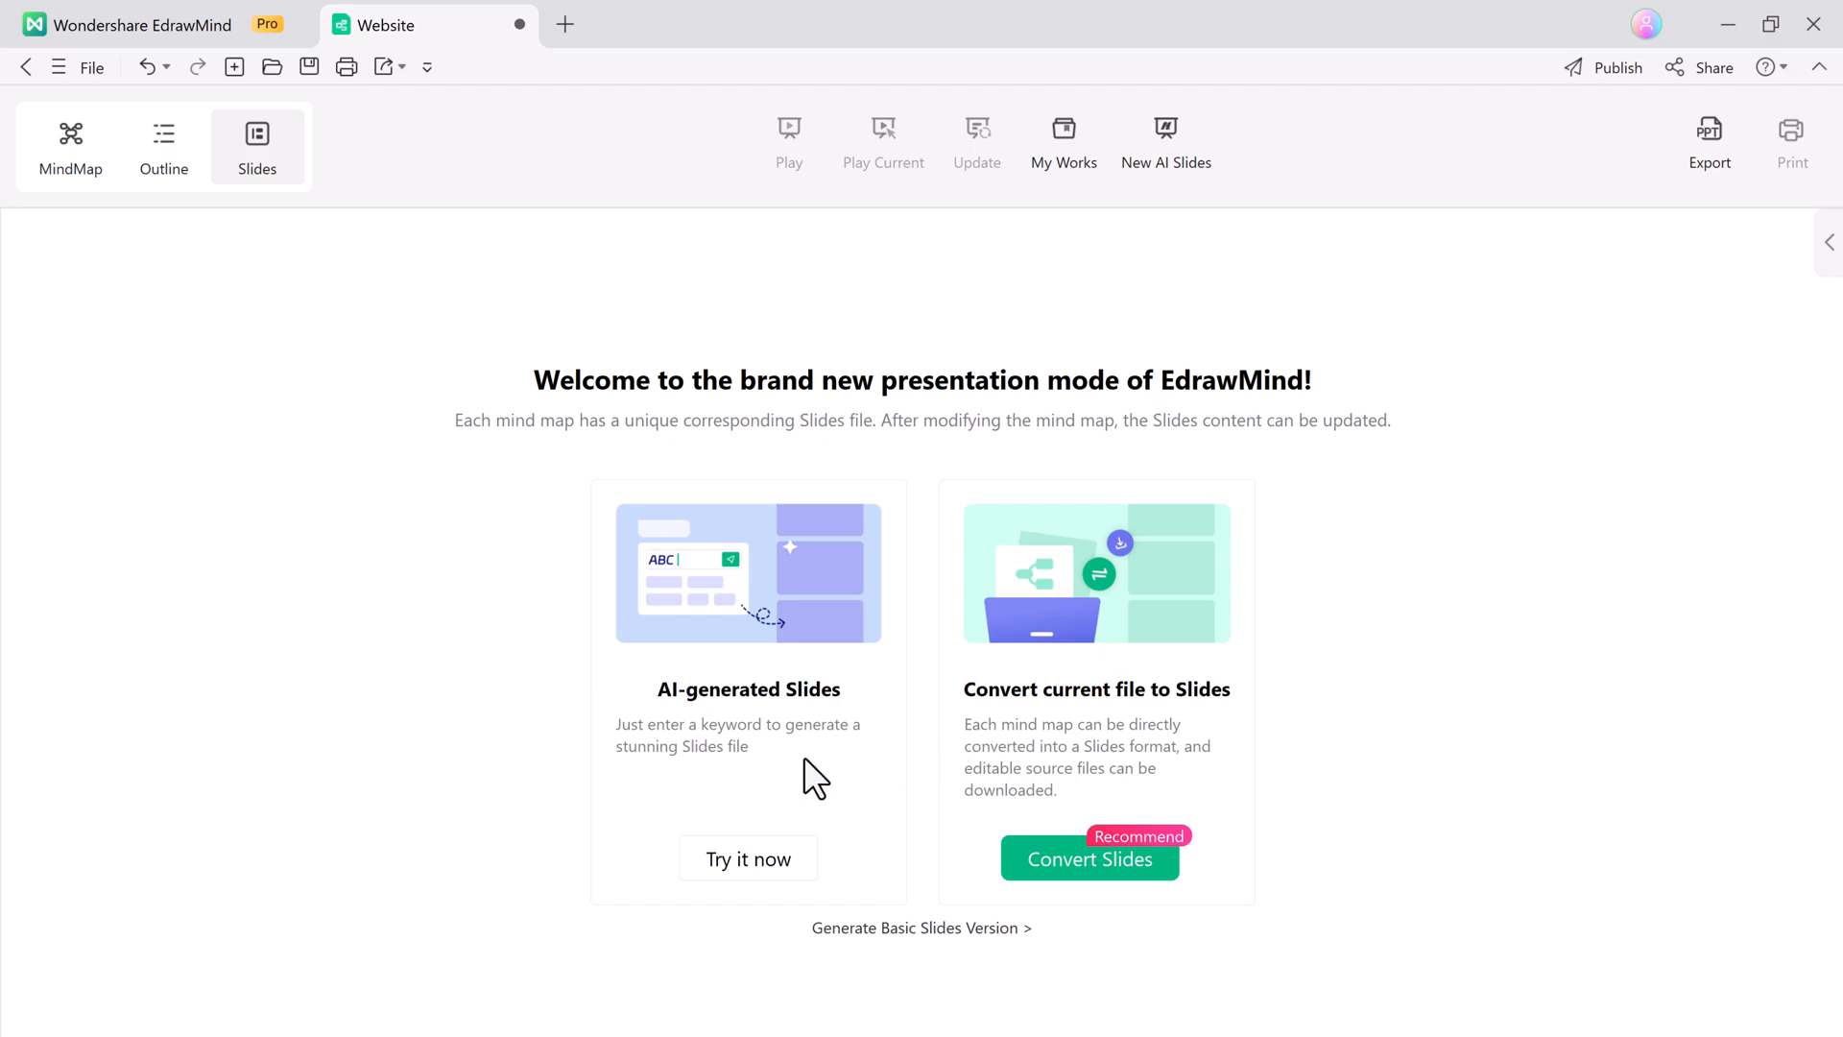
pyautogui.click(748, 858)
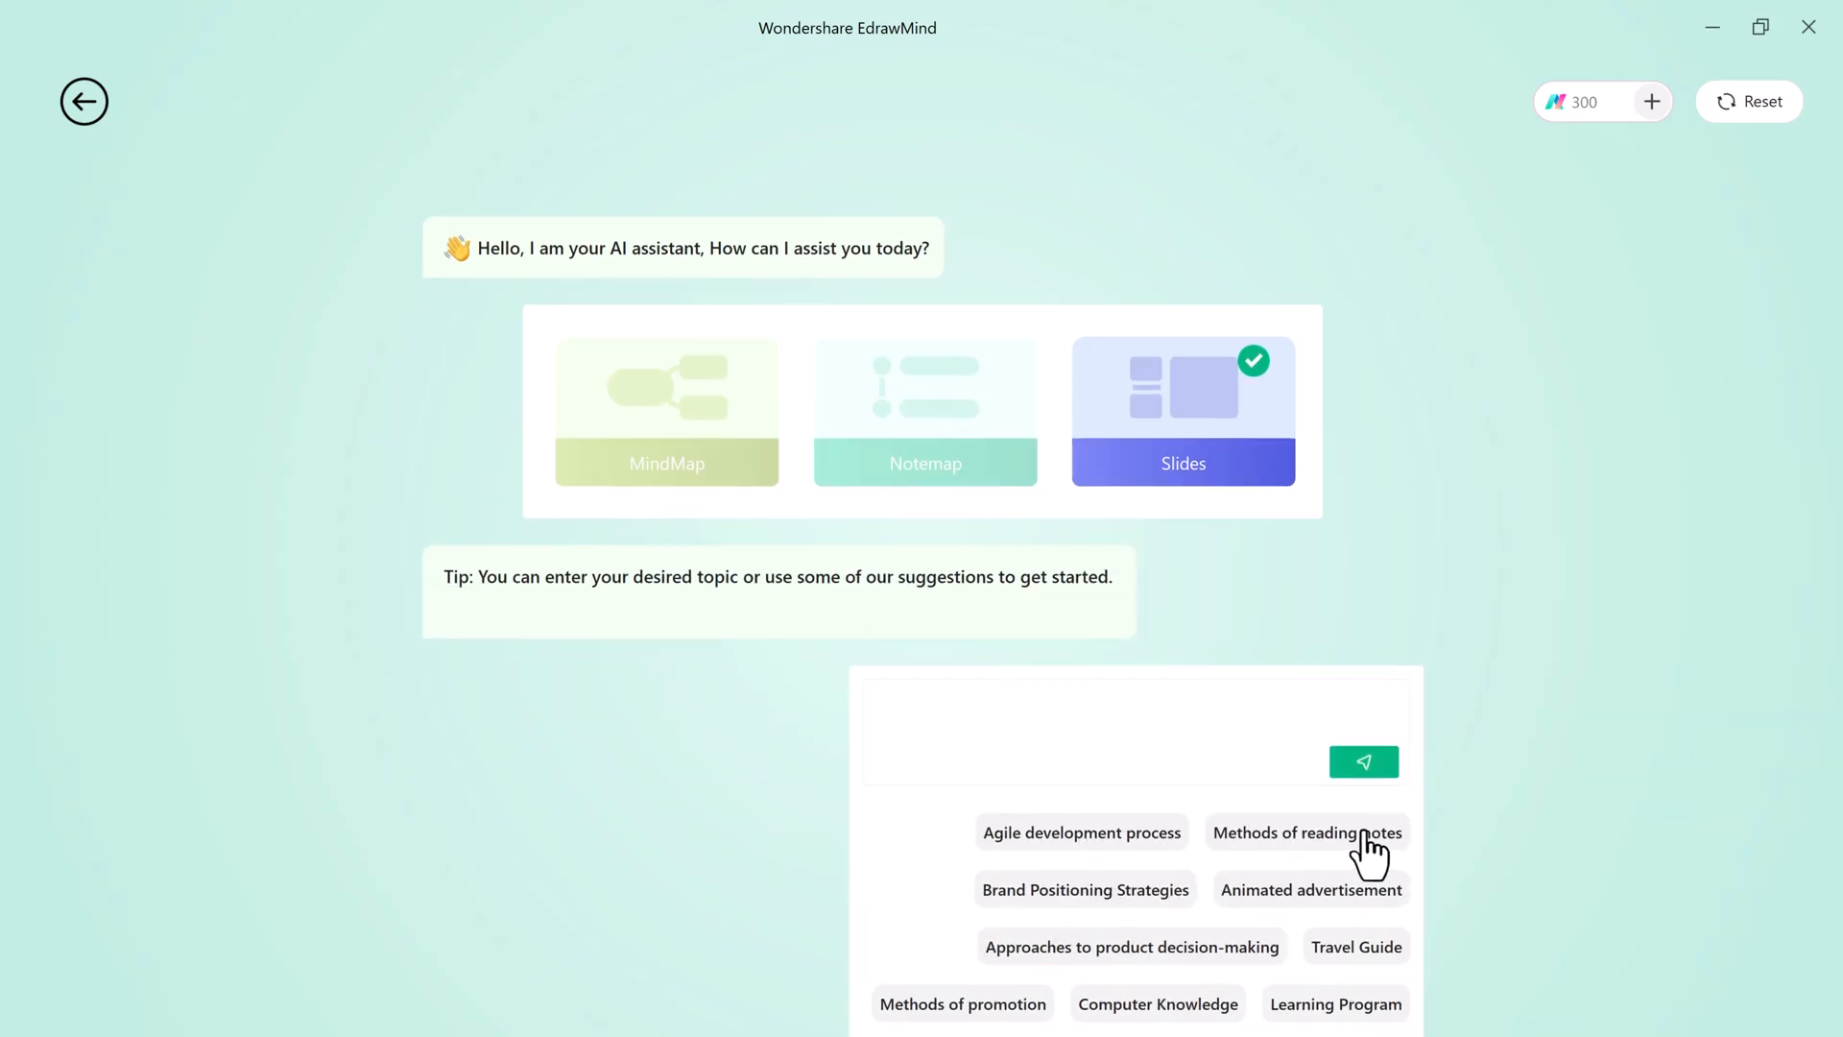
pyautogui.click(1355, 946)
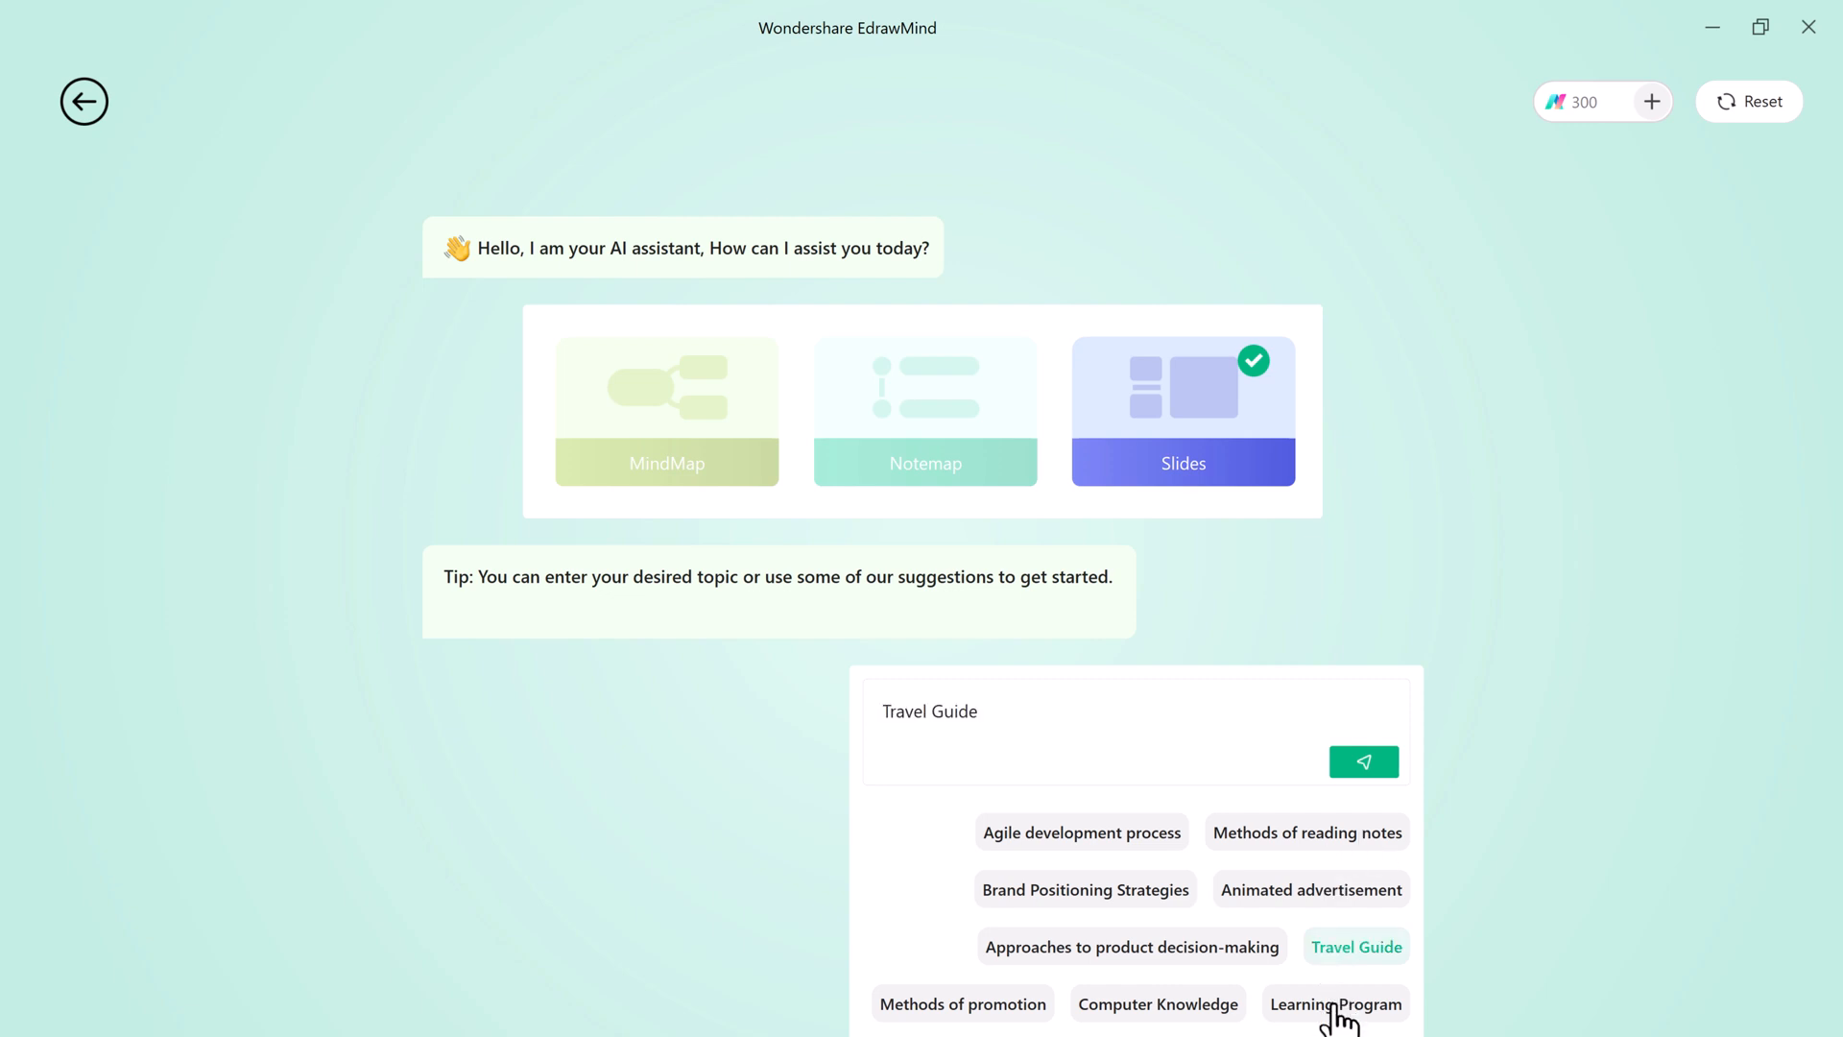
pyautogui.click(1363, 760)
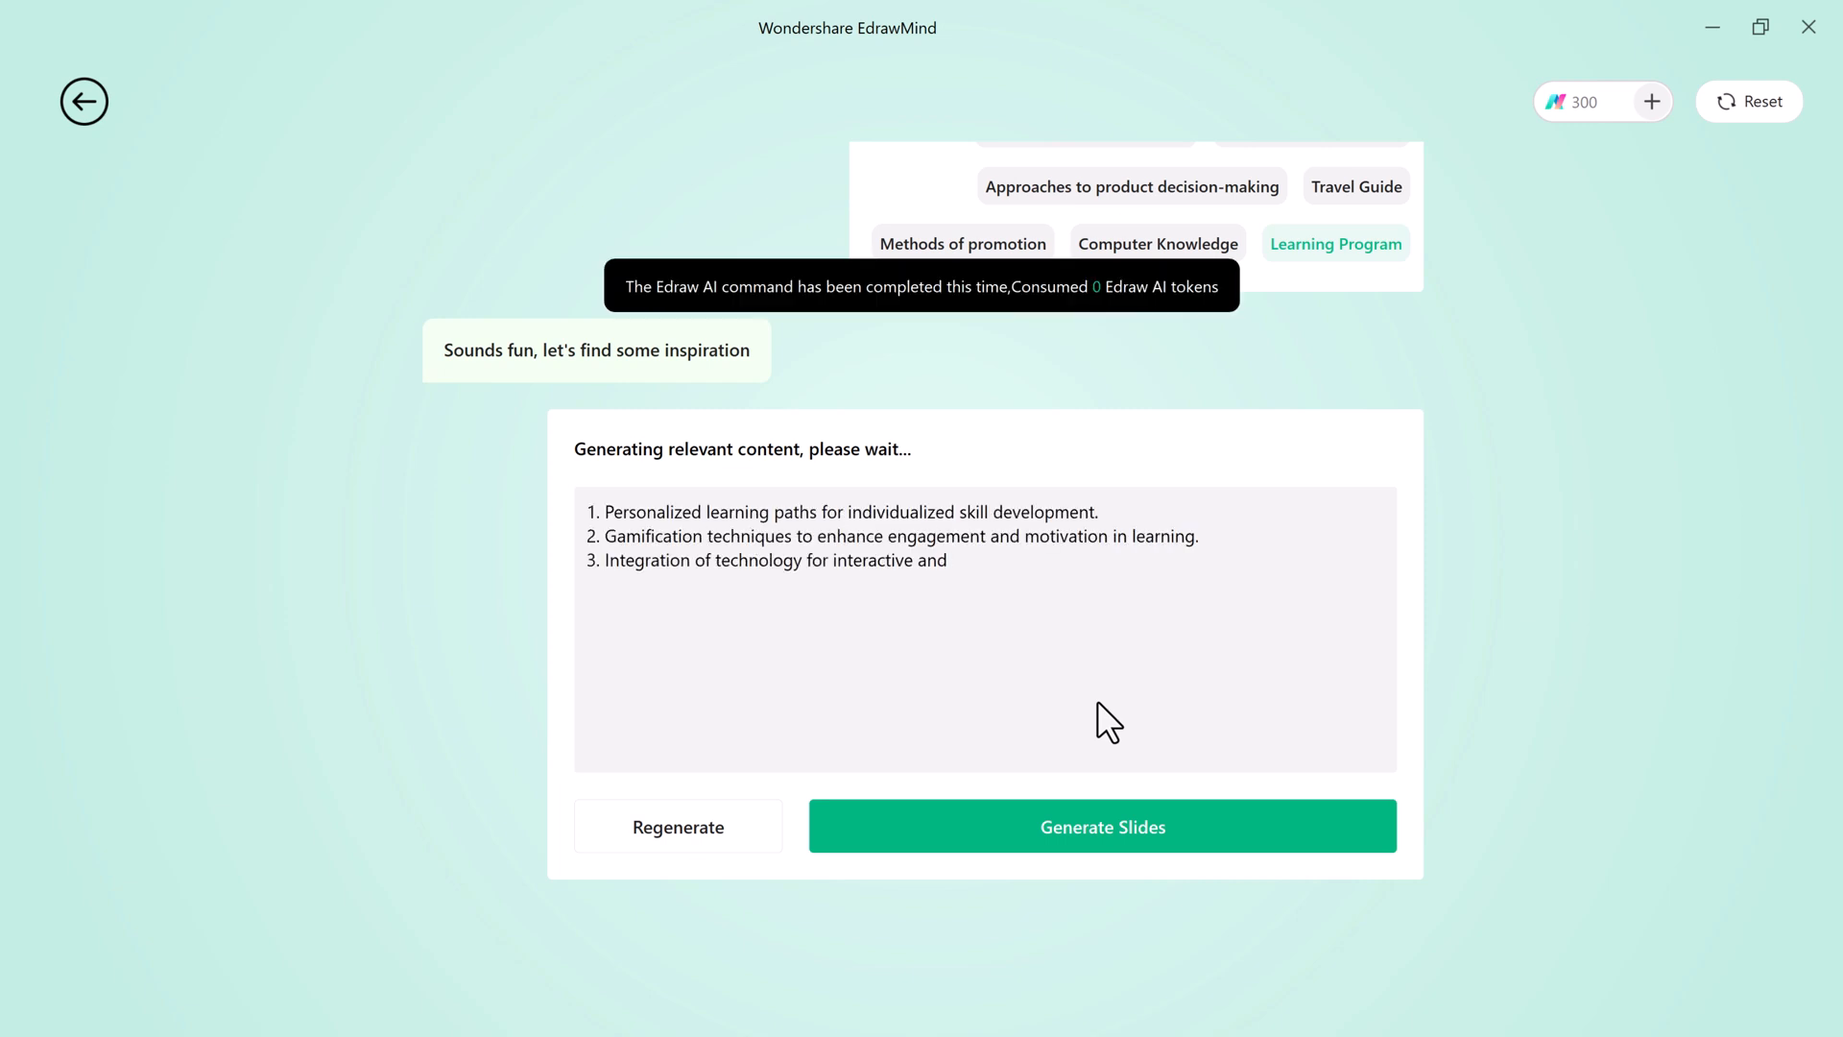
pyautogui.click(1101, 826)
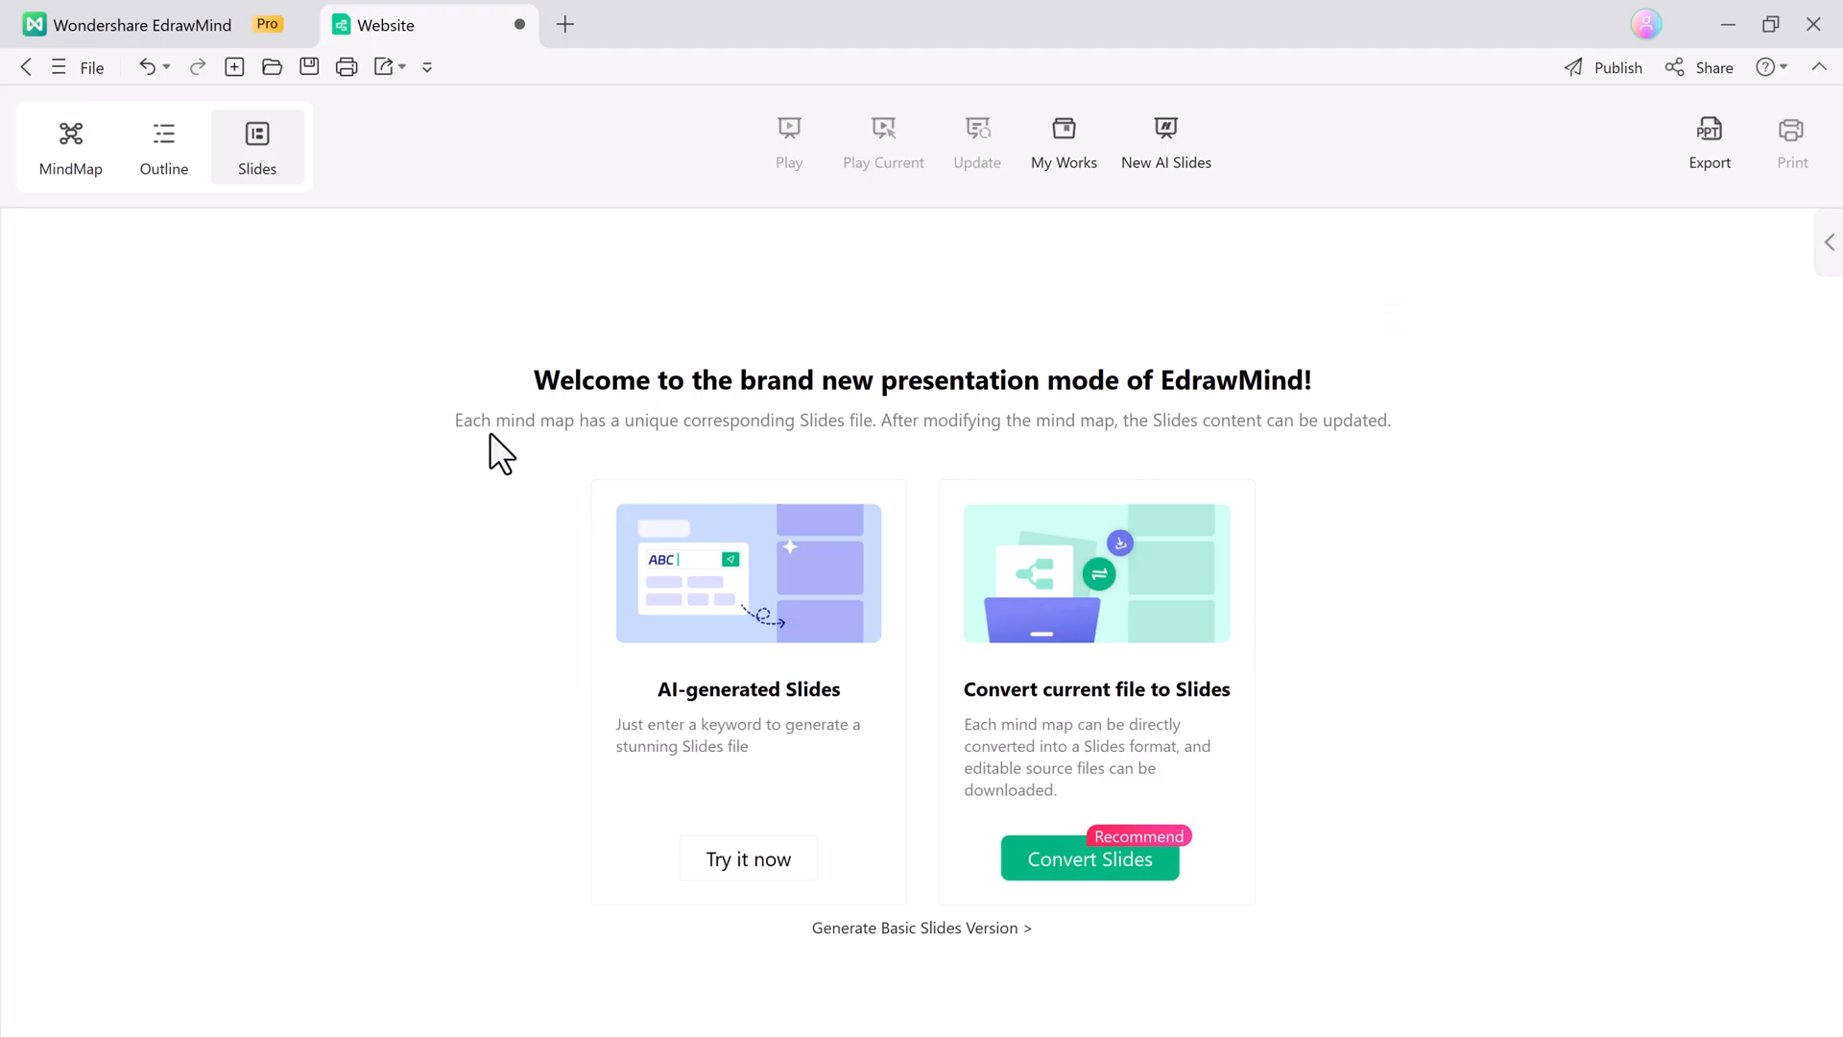
# Convert the Website.docx mind map into a Light purple slide deck.
pyautogui.click(1089, 859)
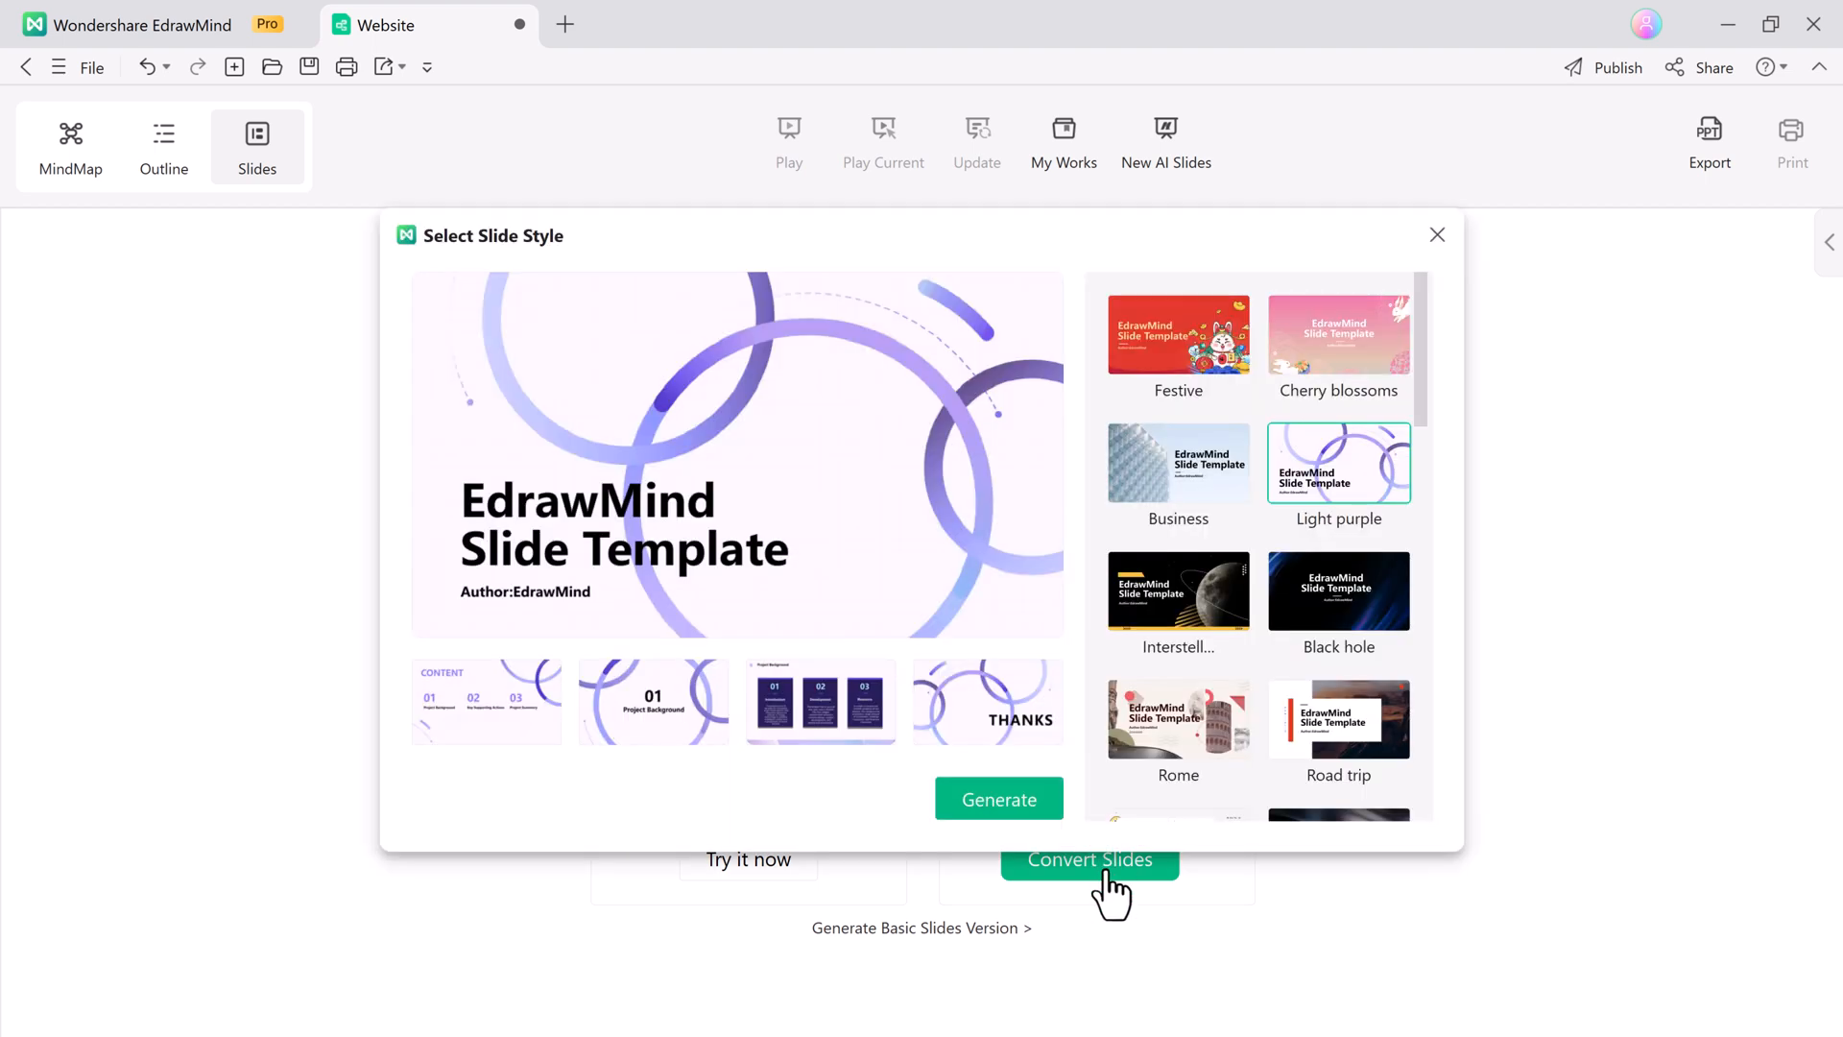
pyautogui.moveTo(834, 559)
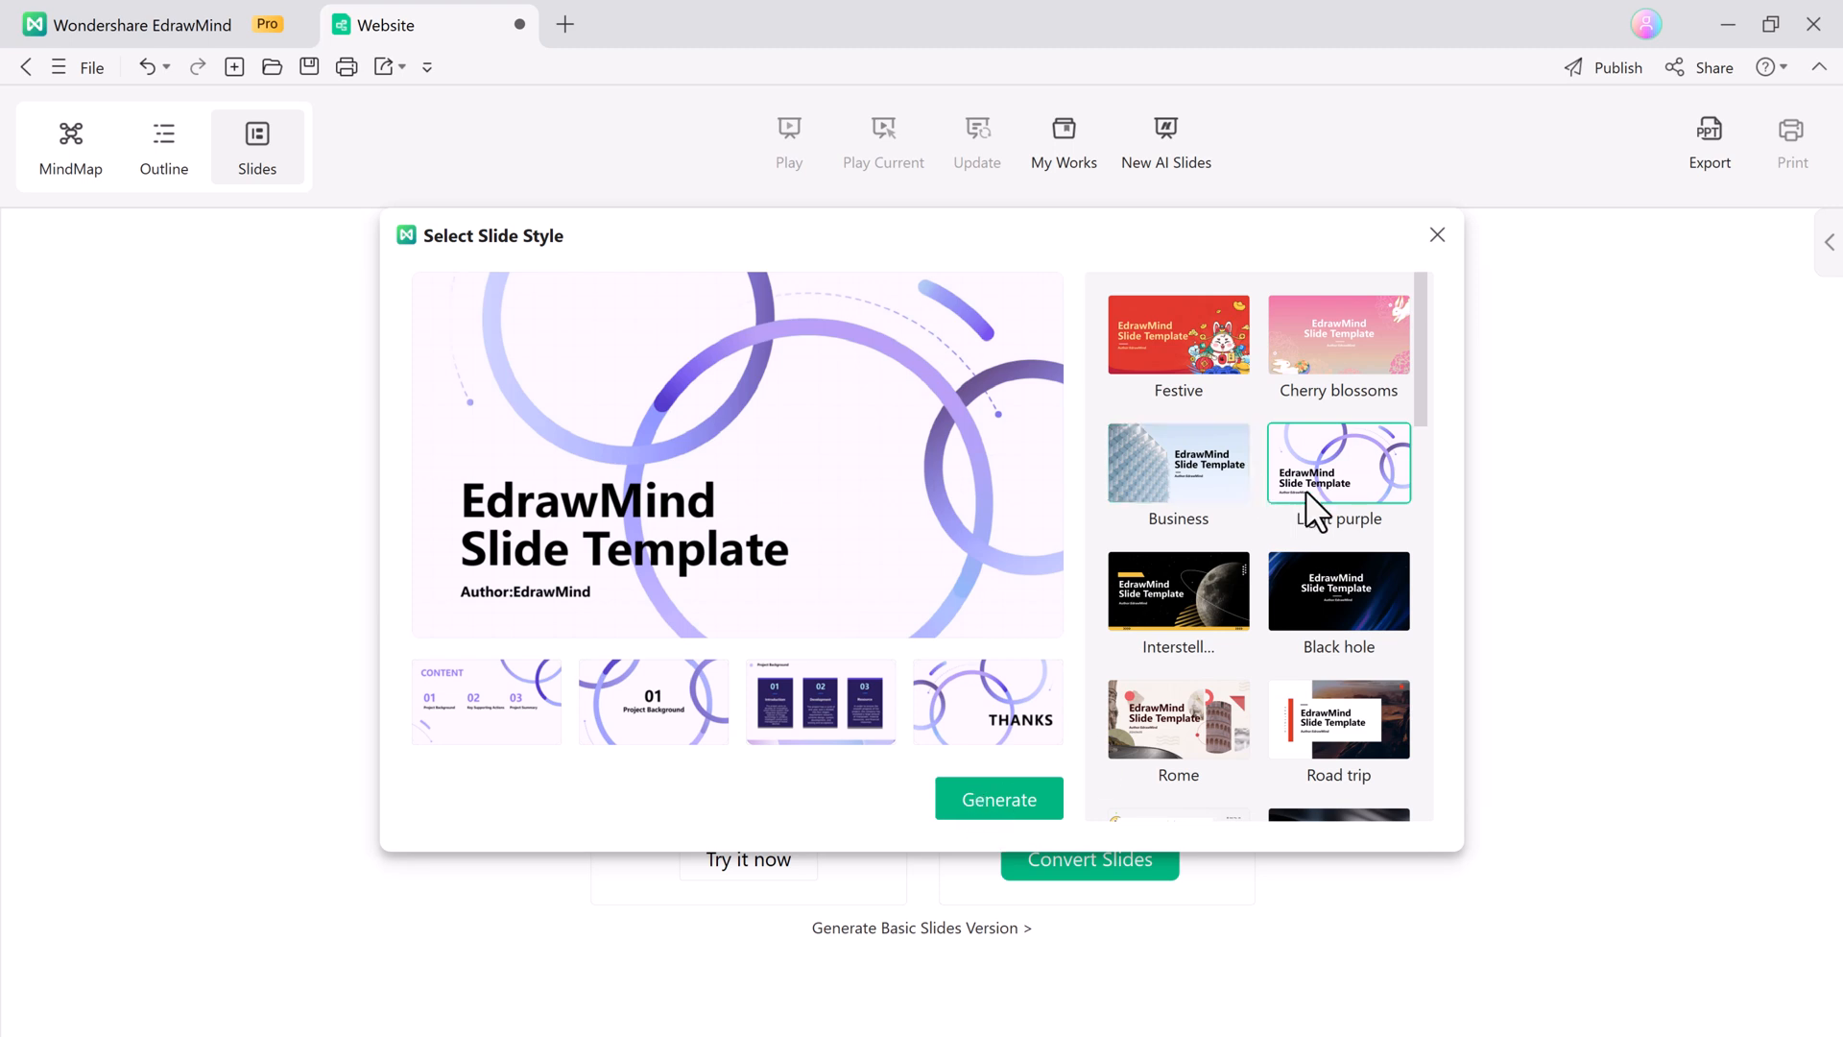
pyautogui.scroll(-3)
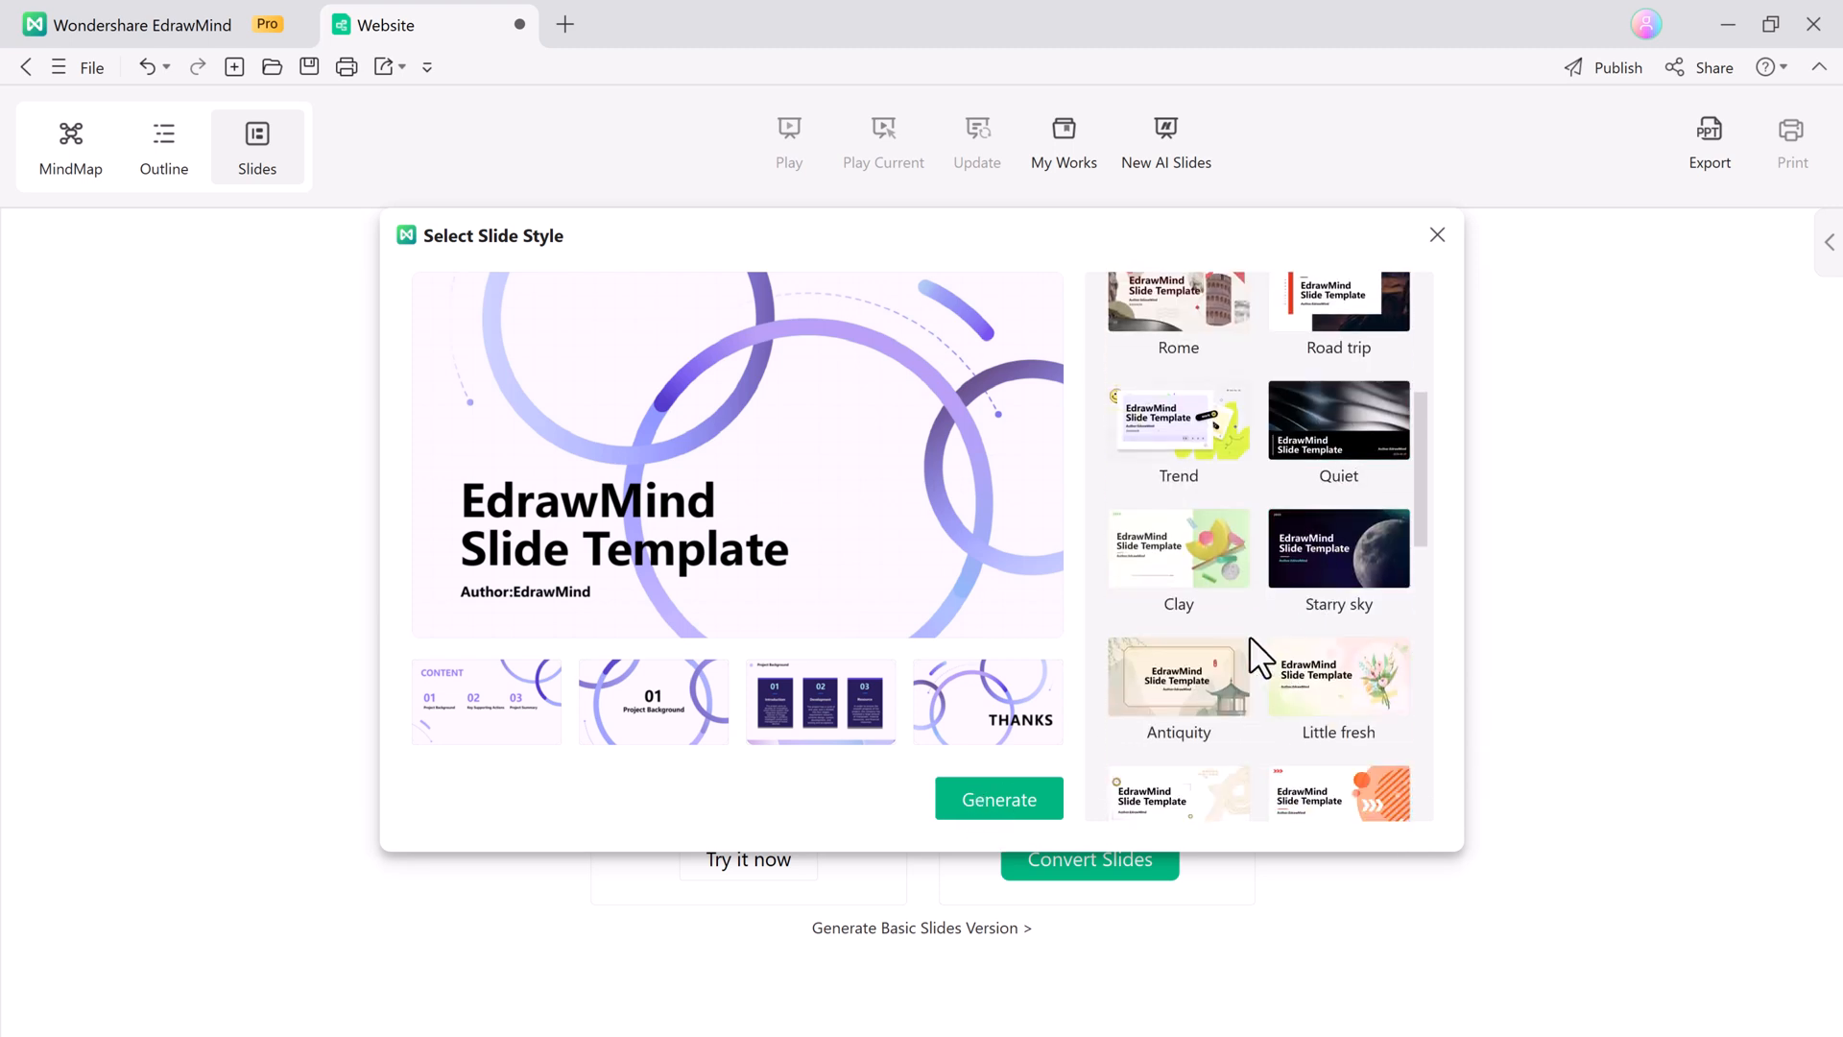
pyautogui.click(998, 799)
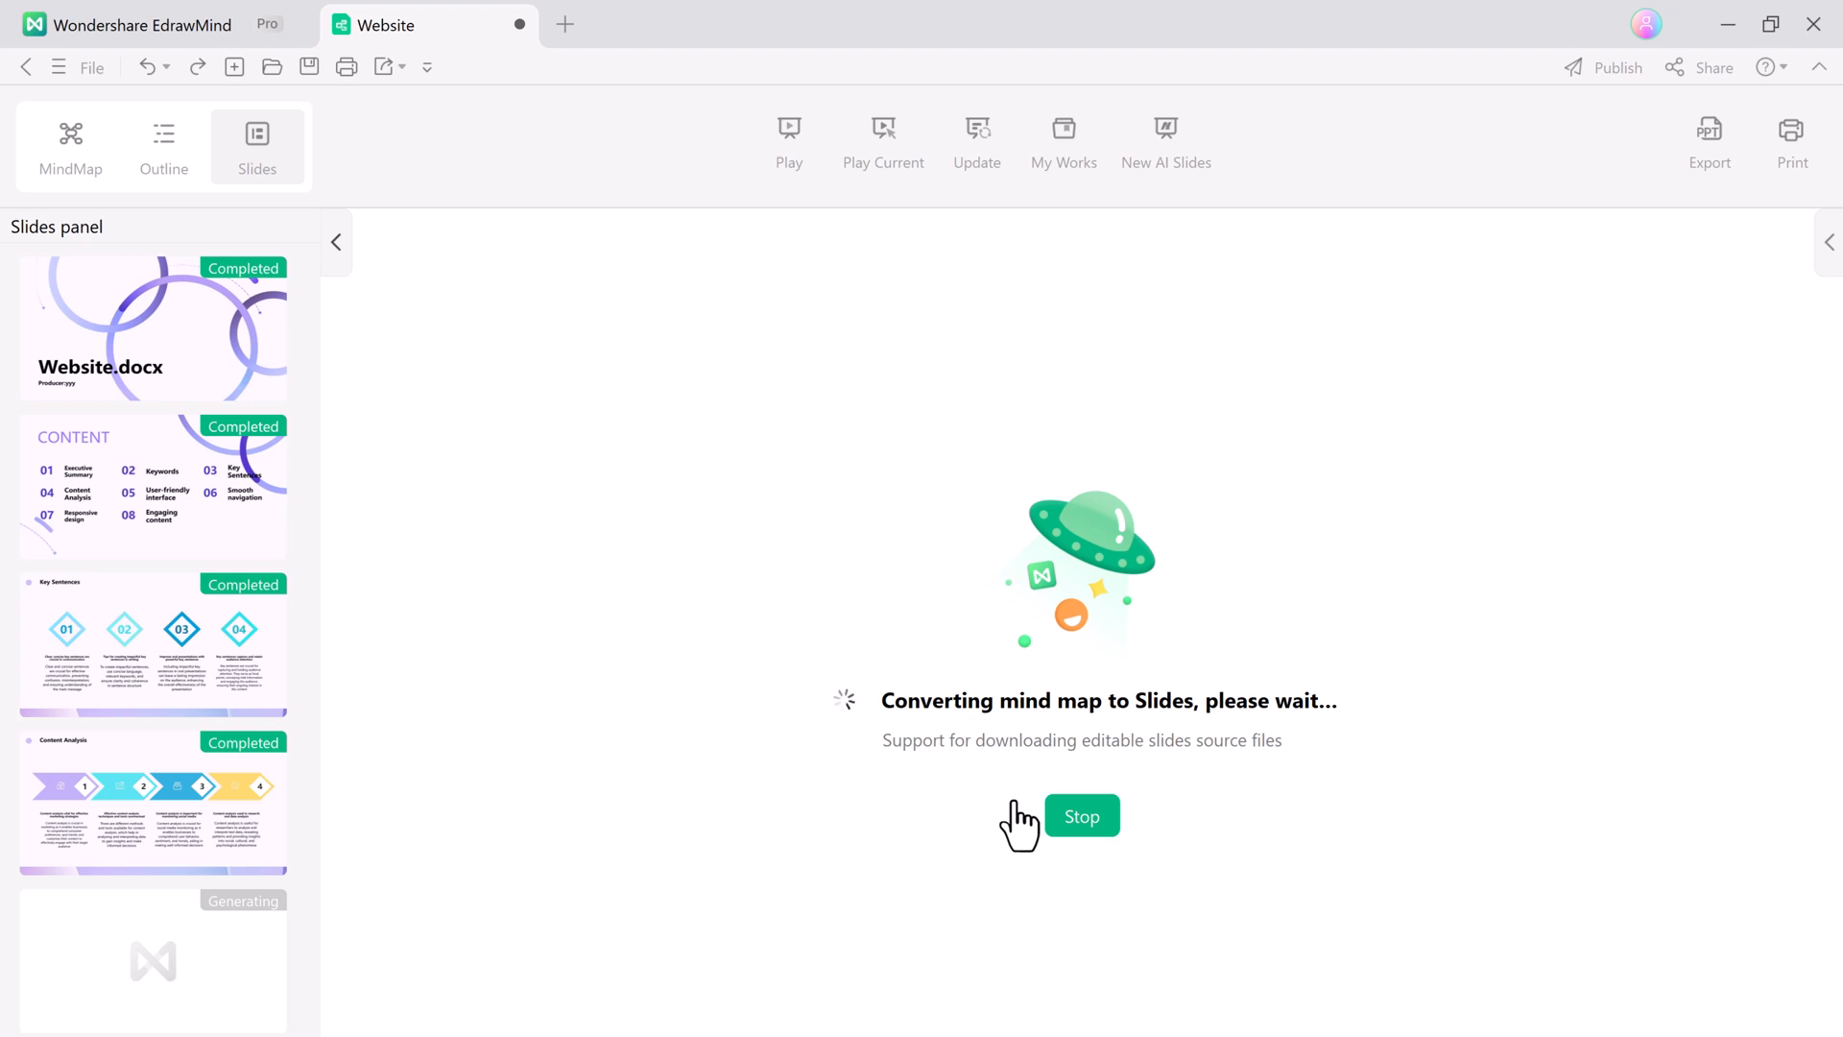
pyautogui.moveTo(1248, 950)
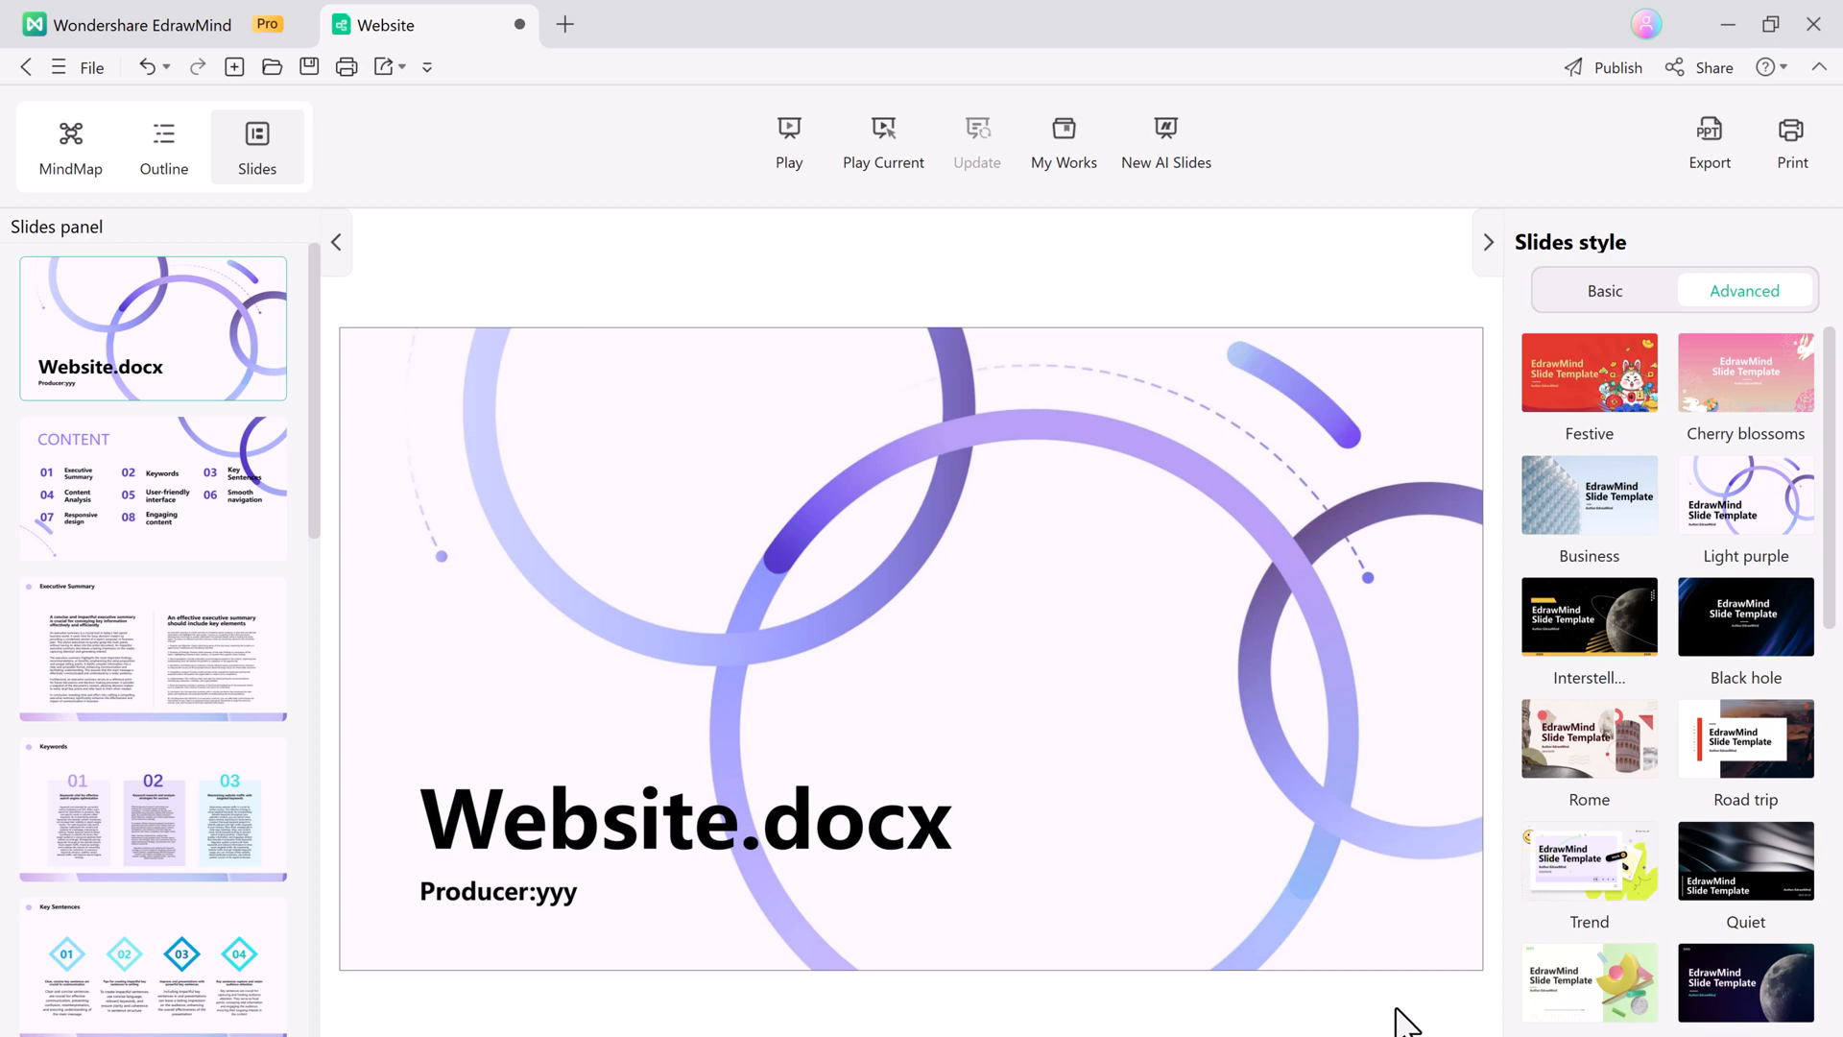
pyautogui.moveTo(1552, 996)
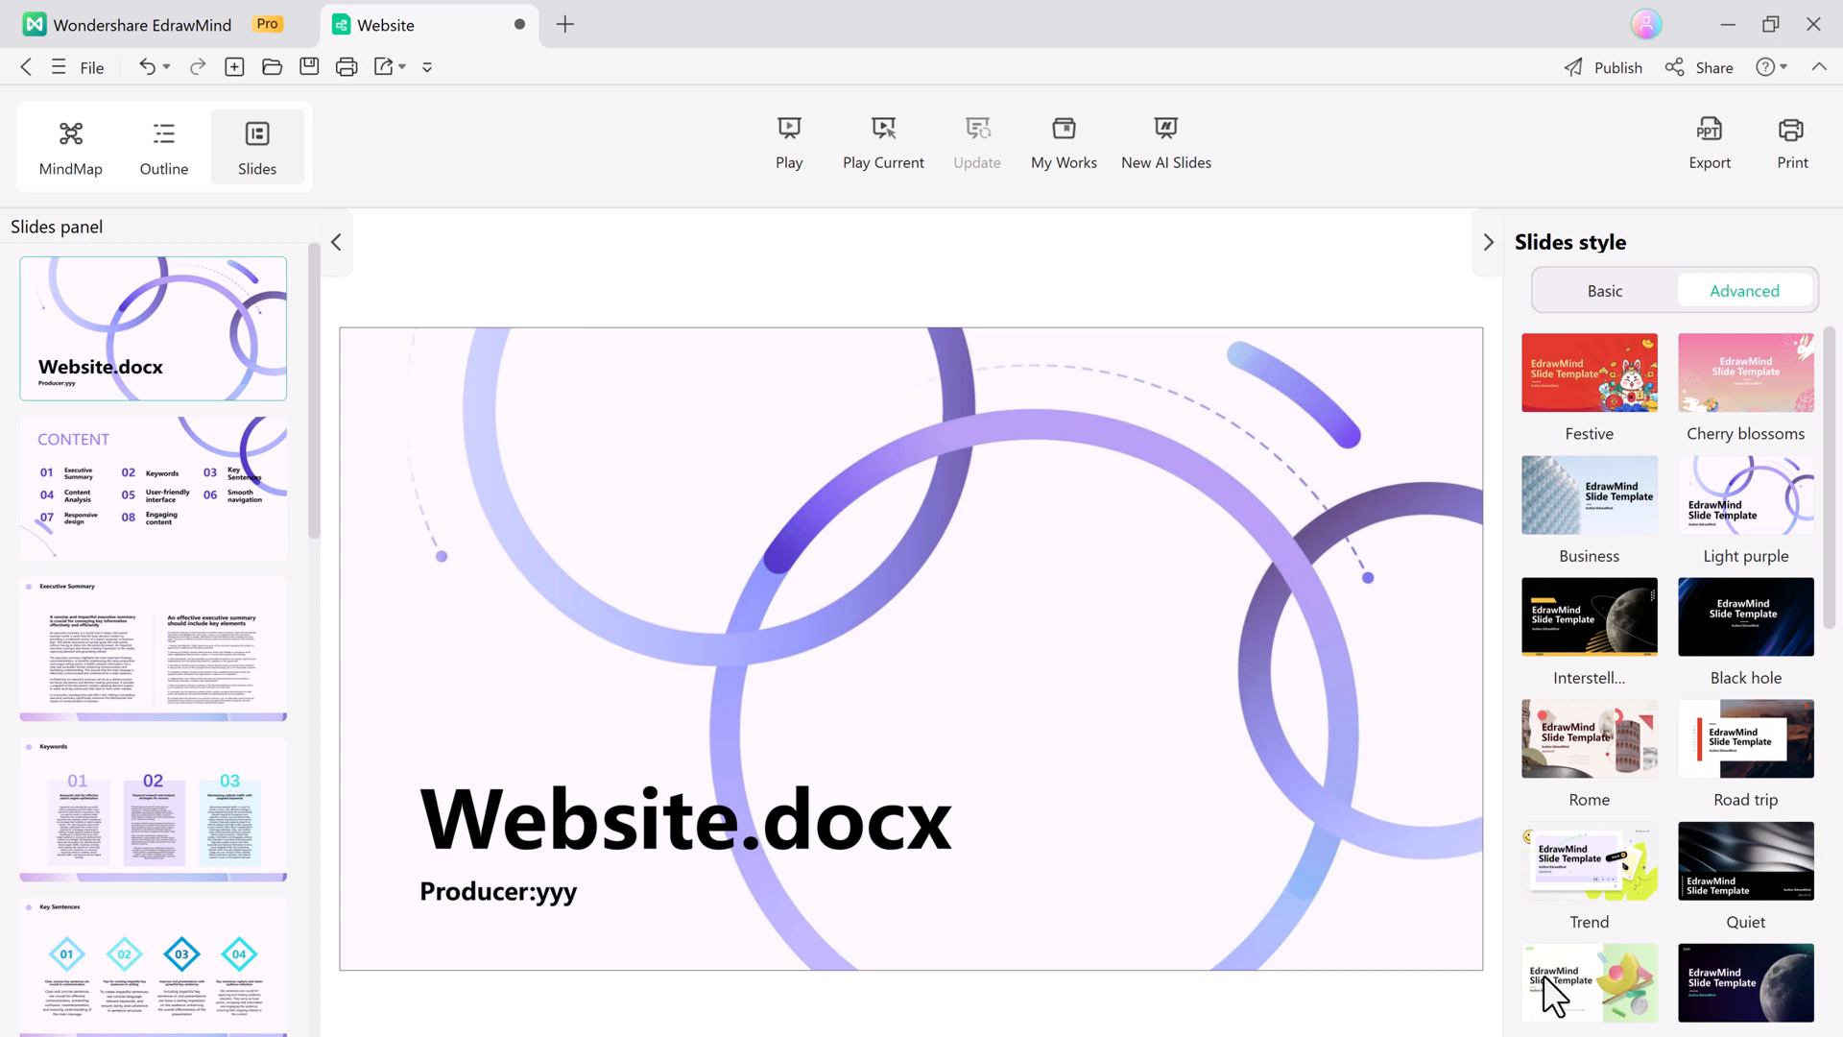
pyautogui.moveTo(1746, 617)
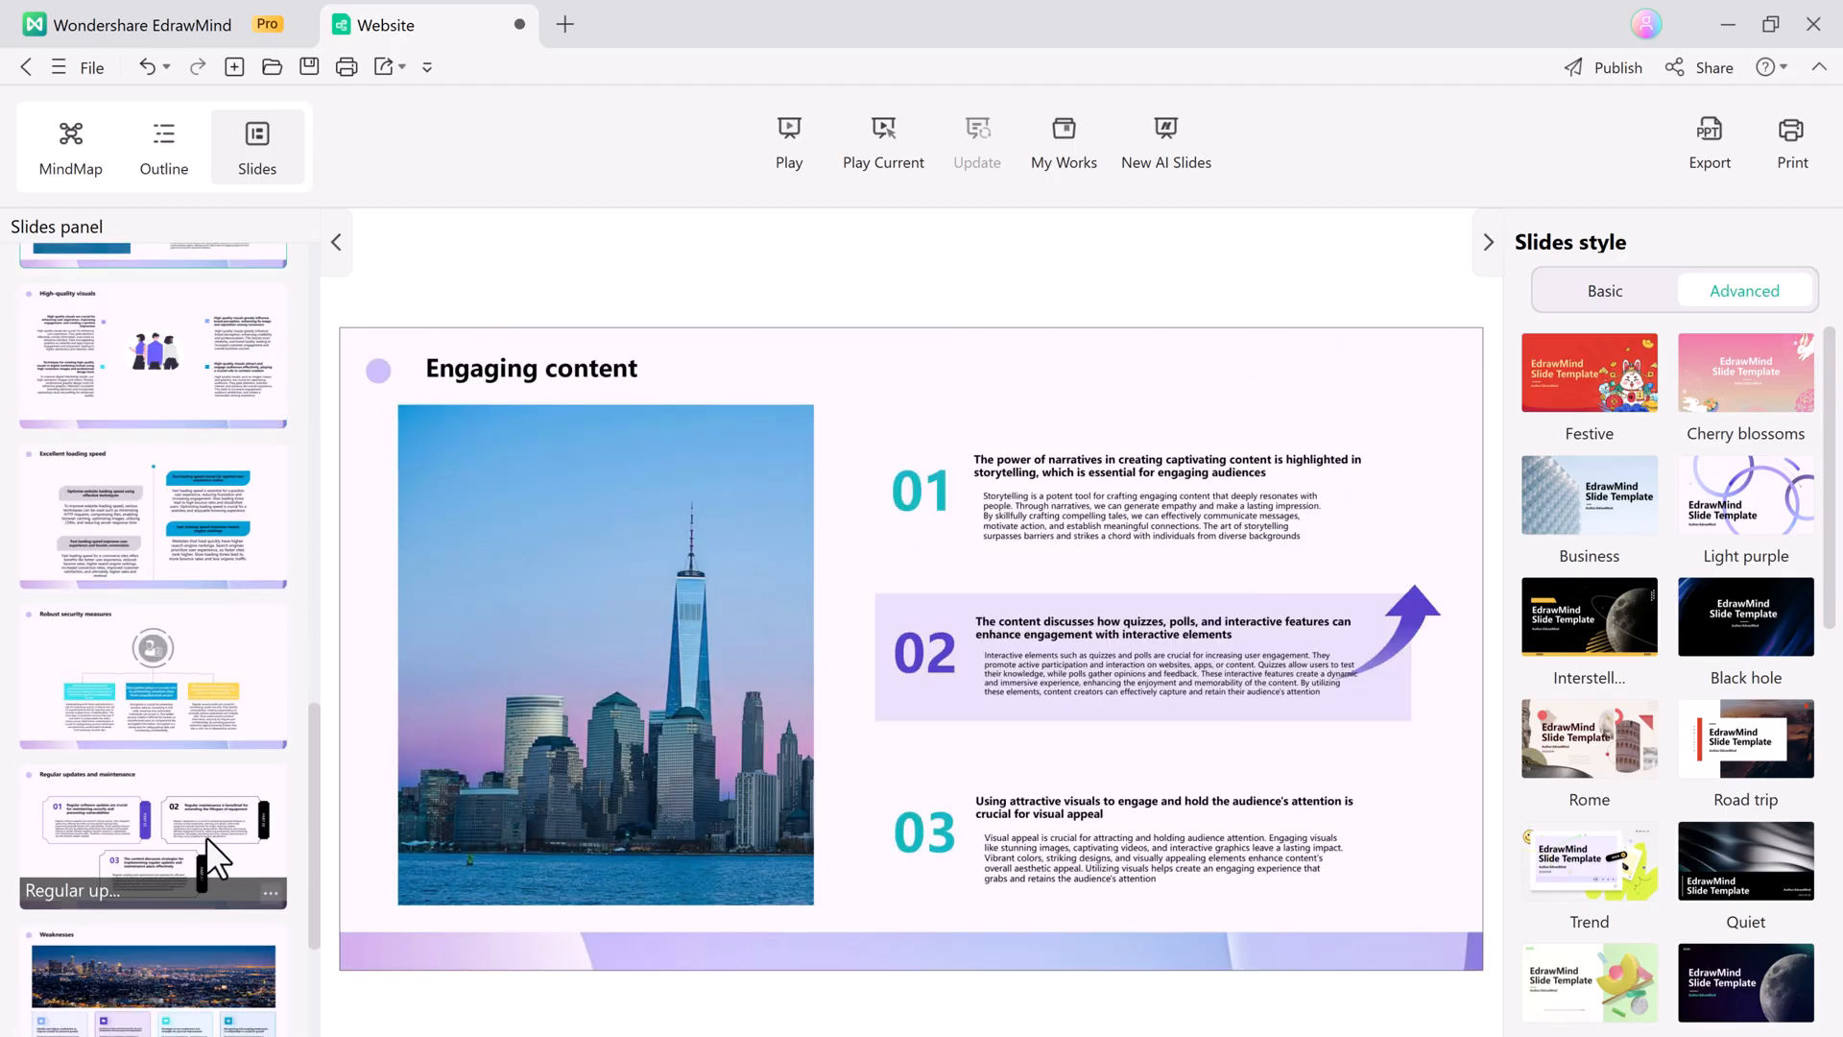
# Scroll back through the finished slides and return to the MindMap view.
pyautogui.scroll(3)
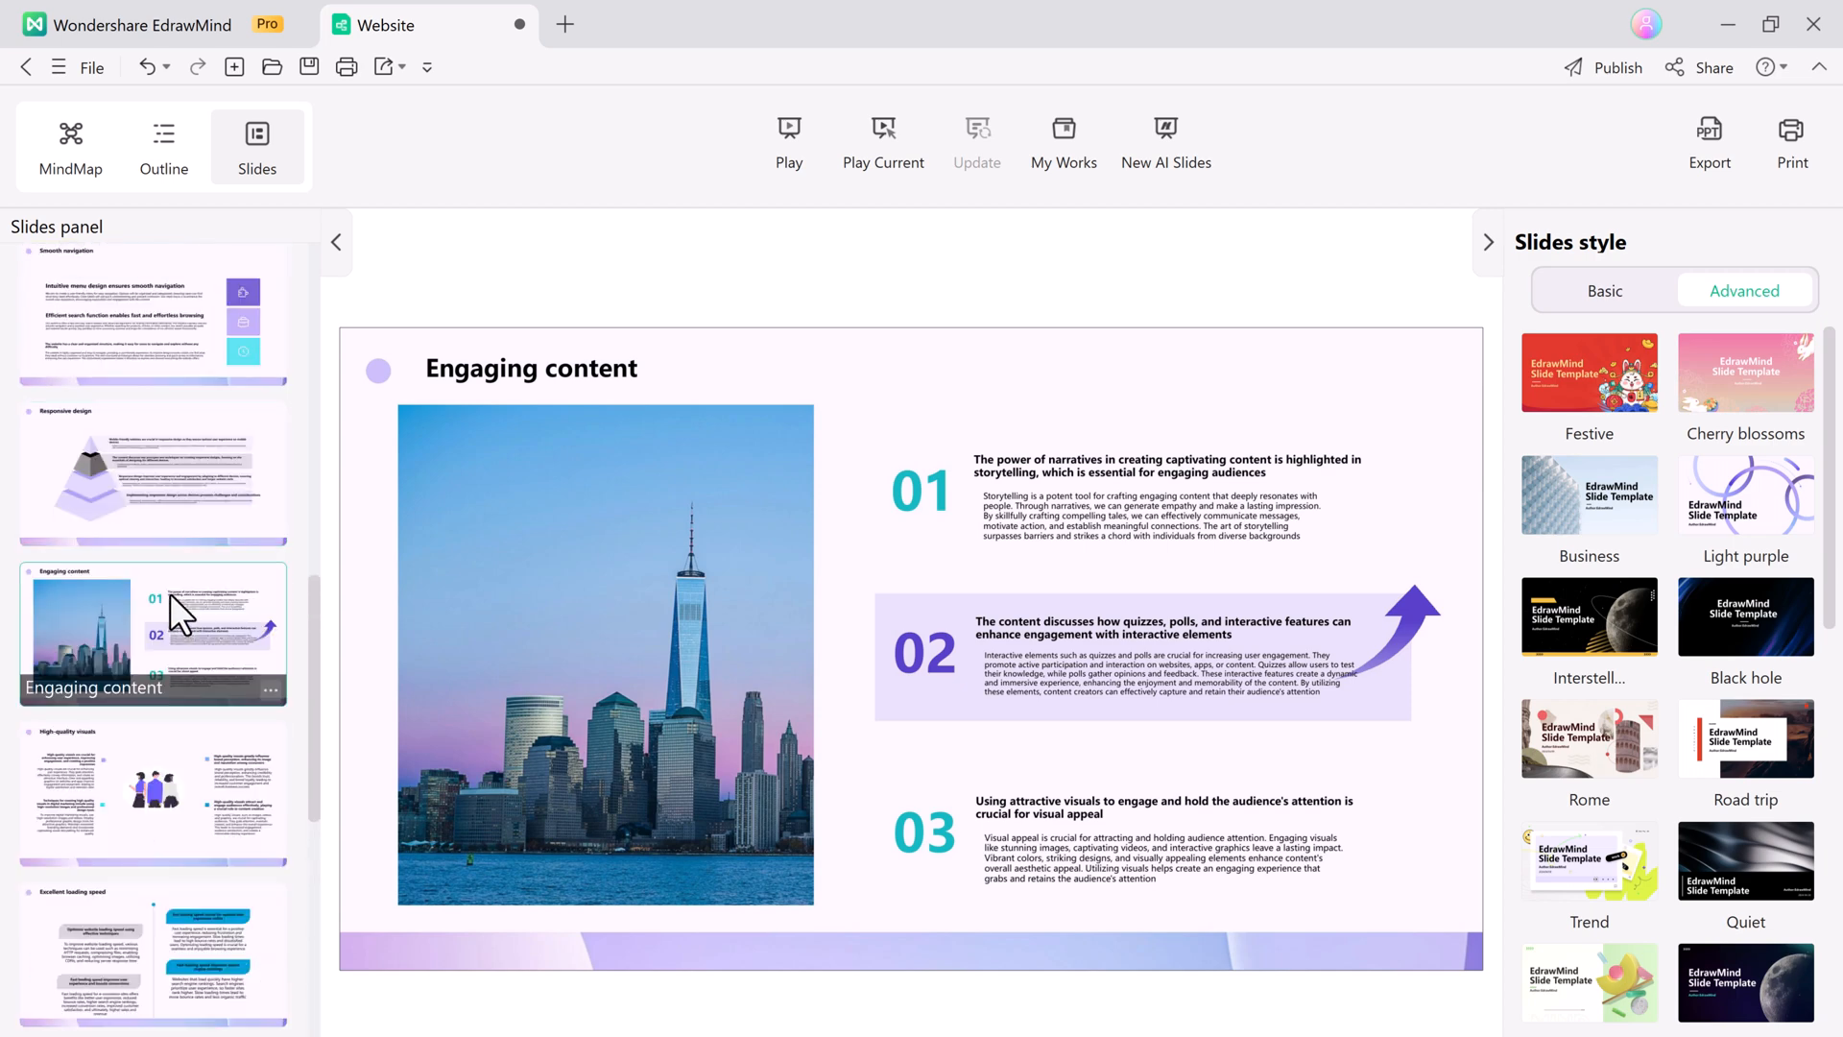
pyautogui.scroll(3)
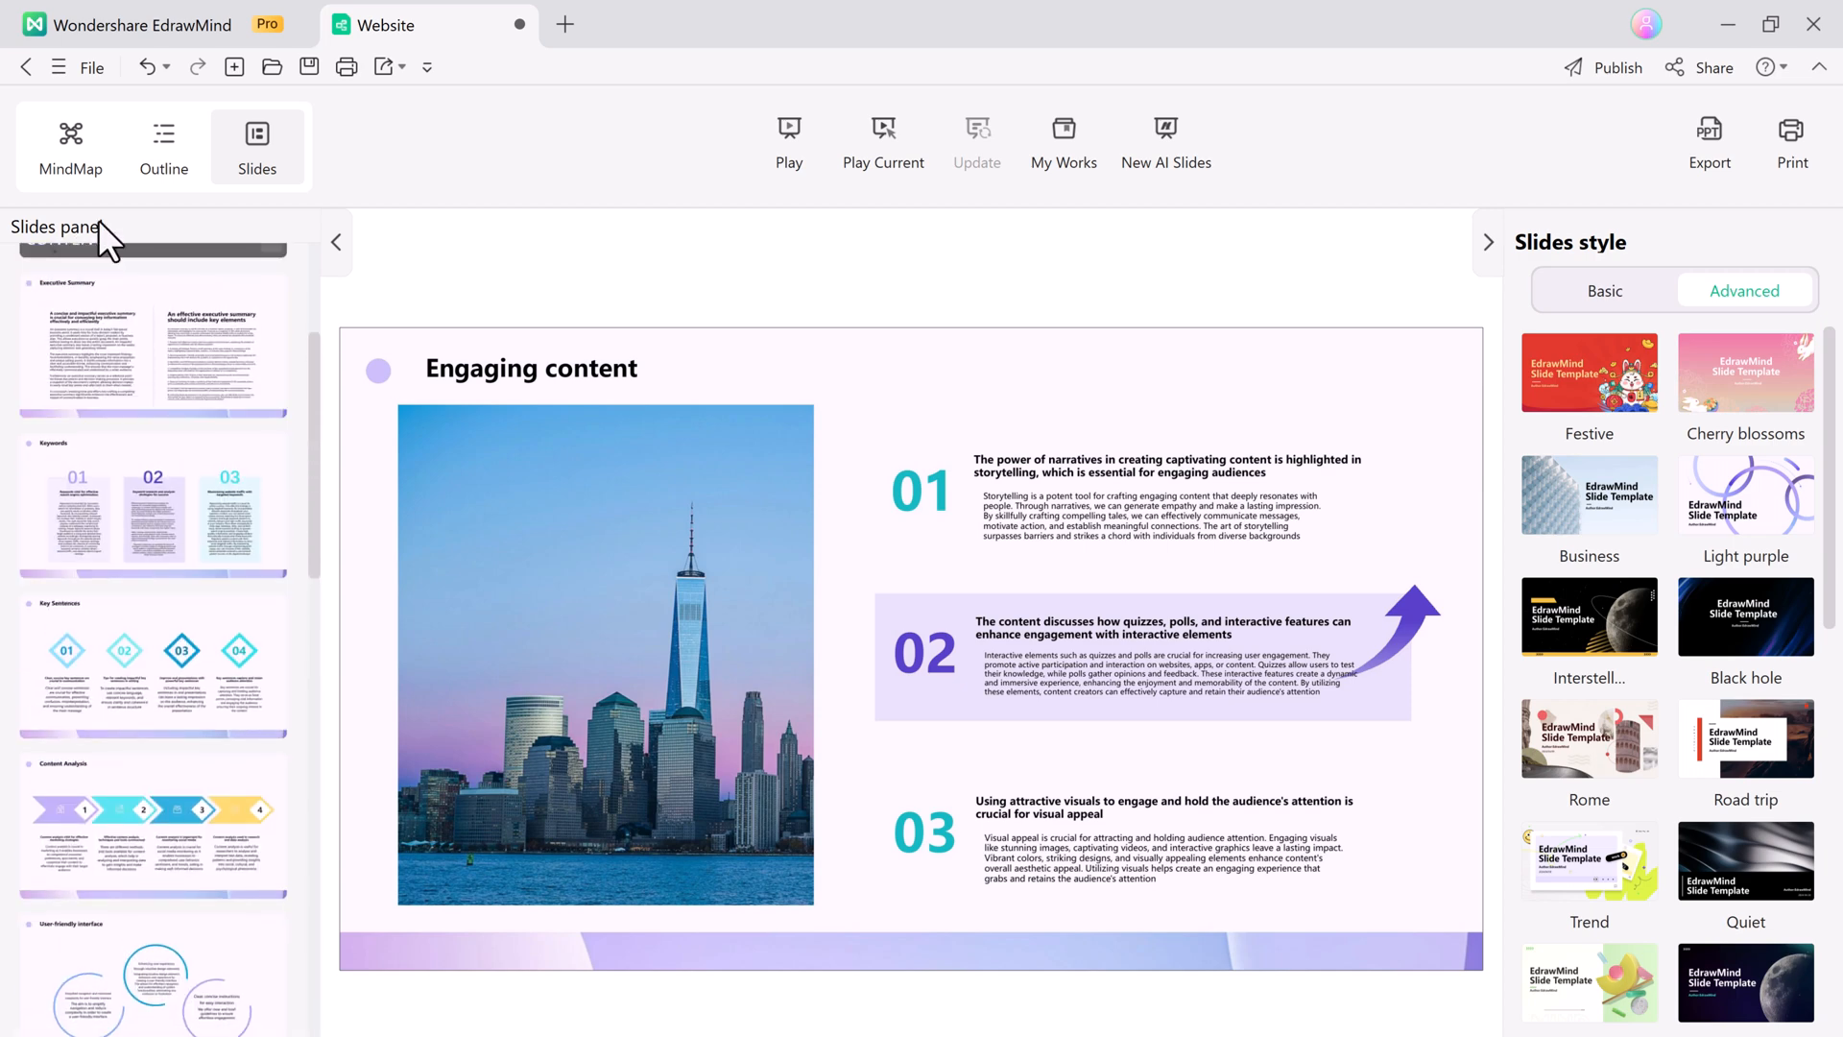
pyautogui.click(69, 146)
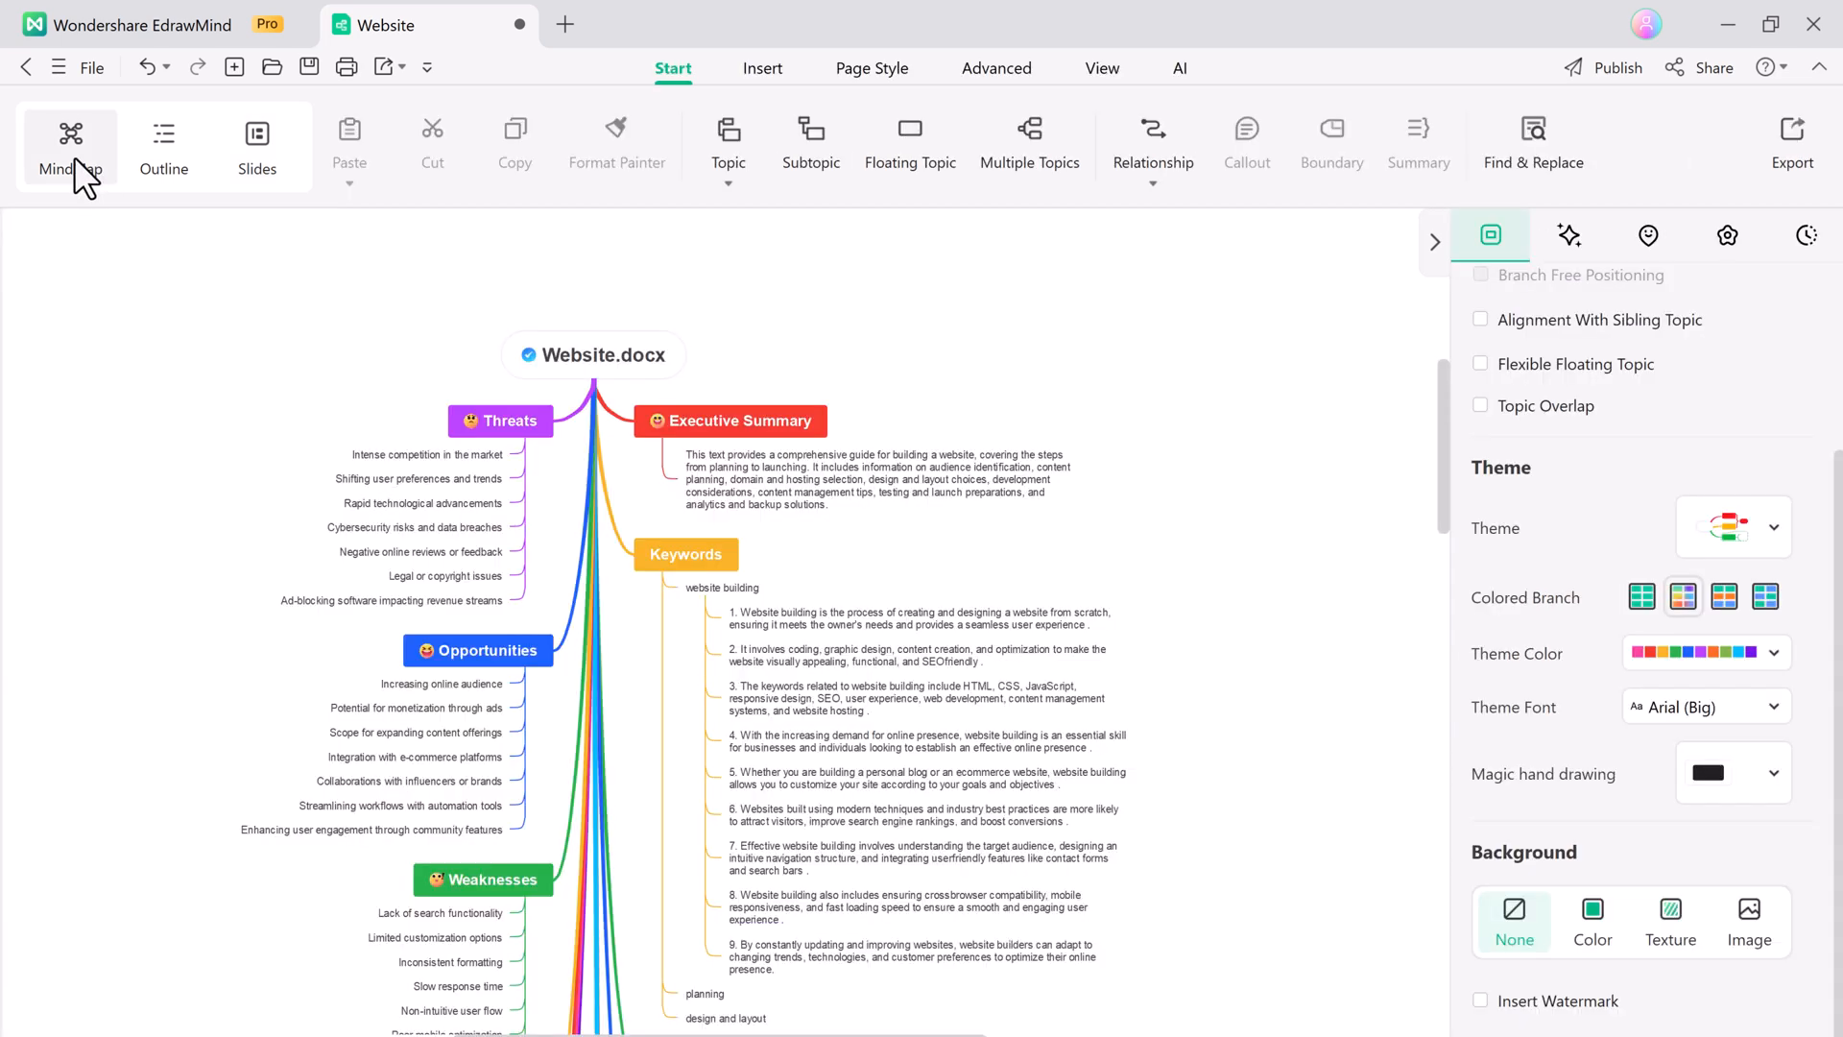
pyautogui.moveTo(1187, 77)
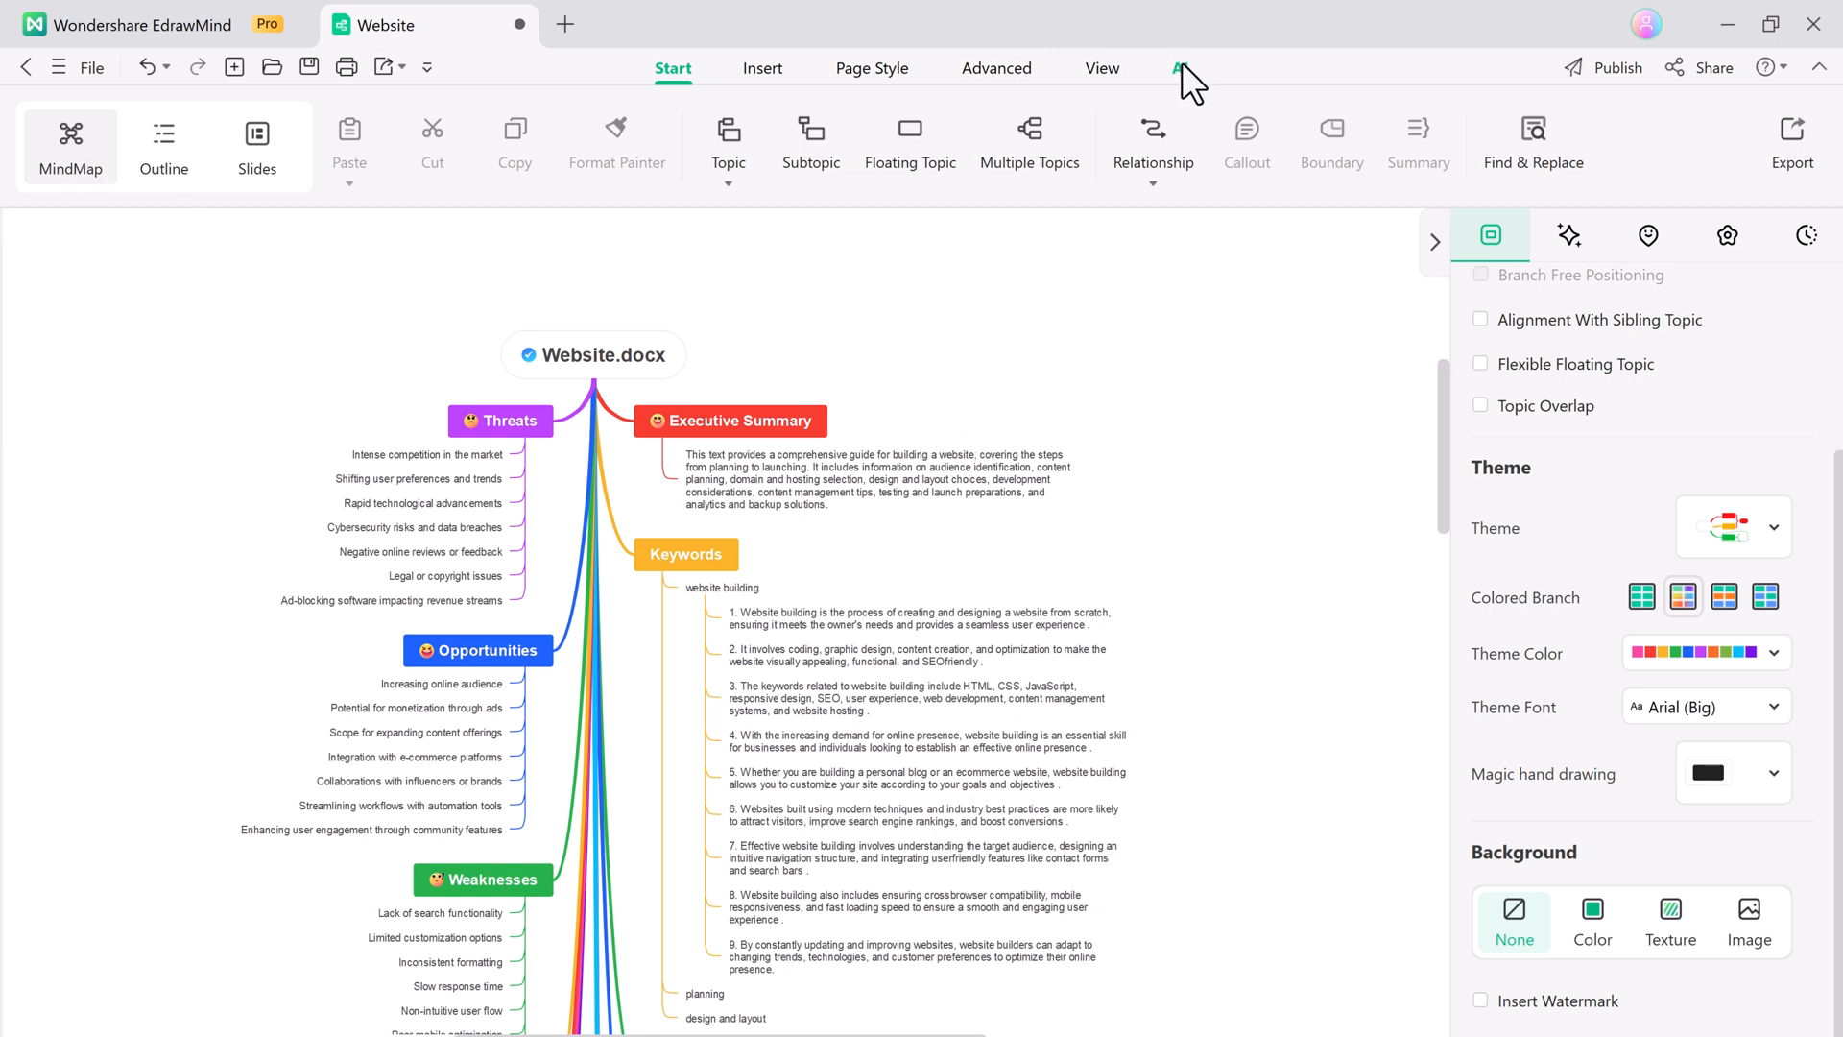
# Generate a Comic Model AI picture of 'beautiful girl, blue eyes, long hairs', then close the generator.
pyautogui.click(1178, 68)
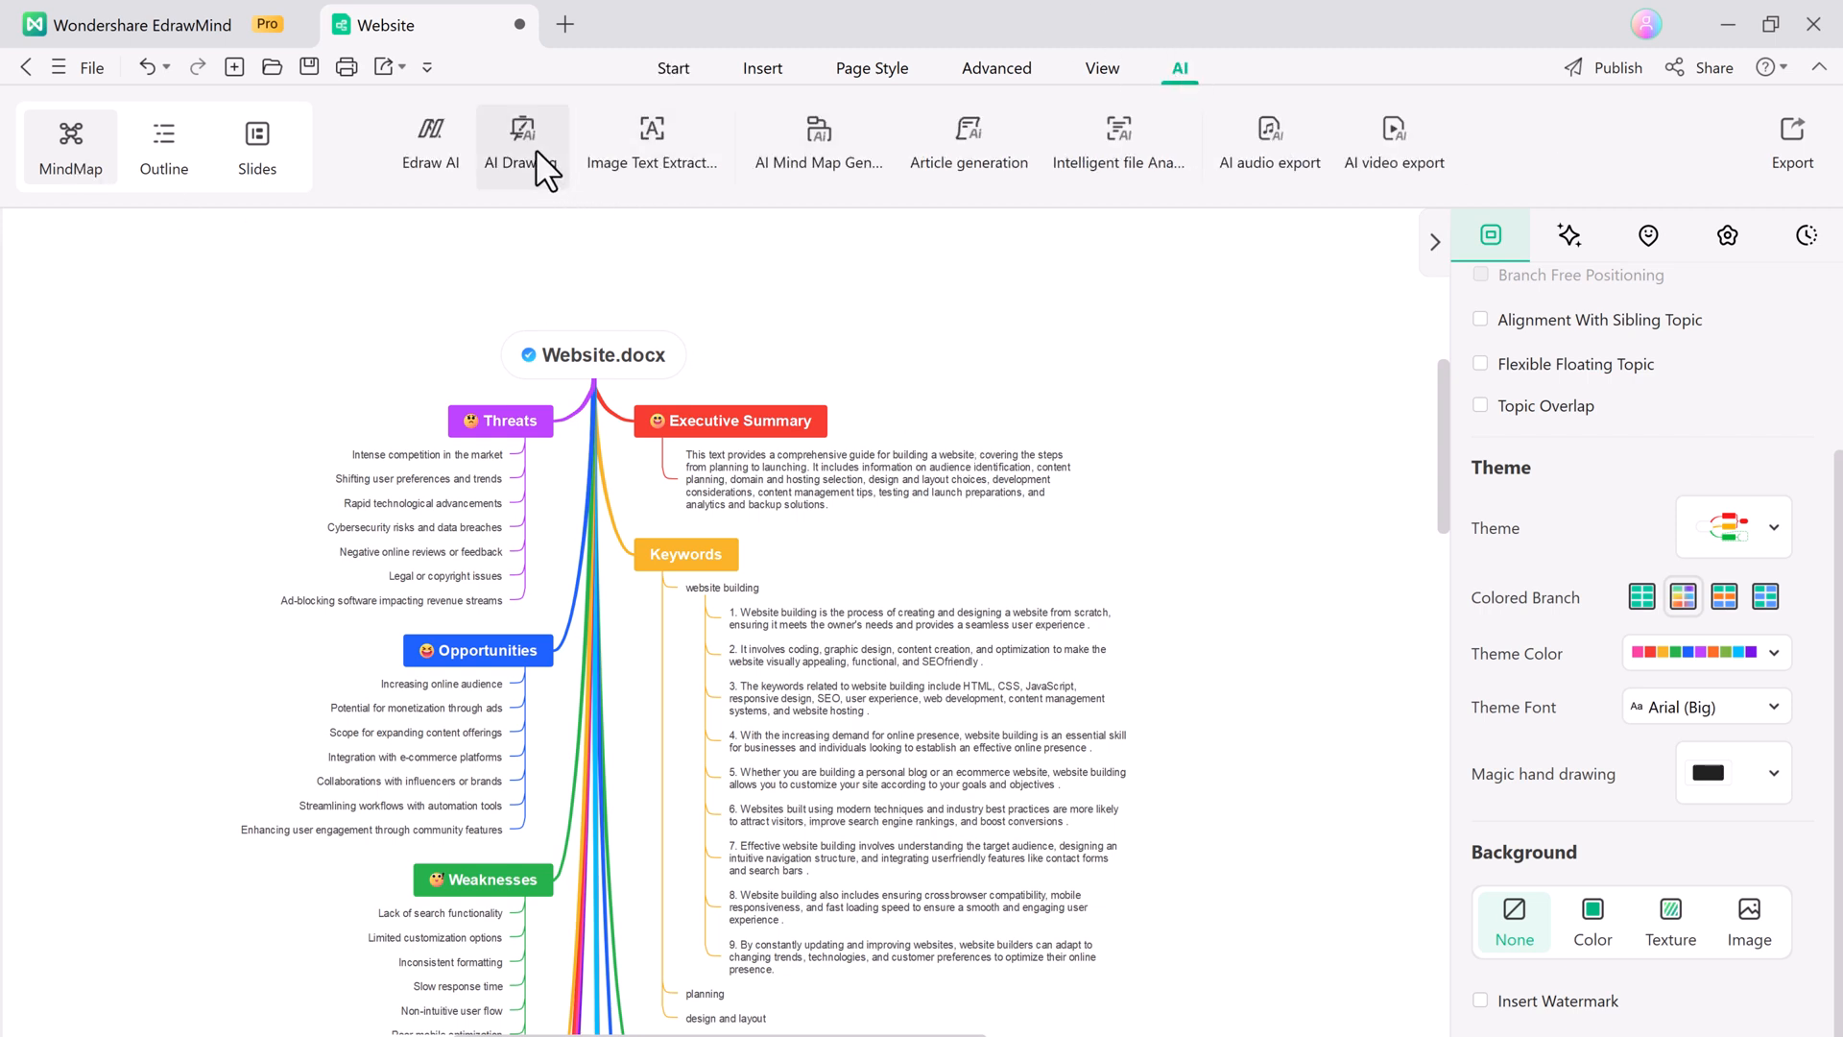
pyautogui.click(520, 141)
pyautogui.write('beaut')
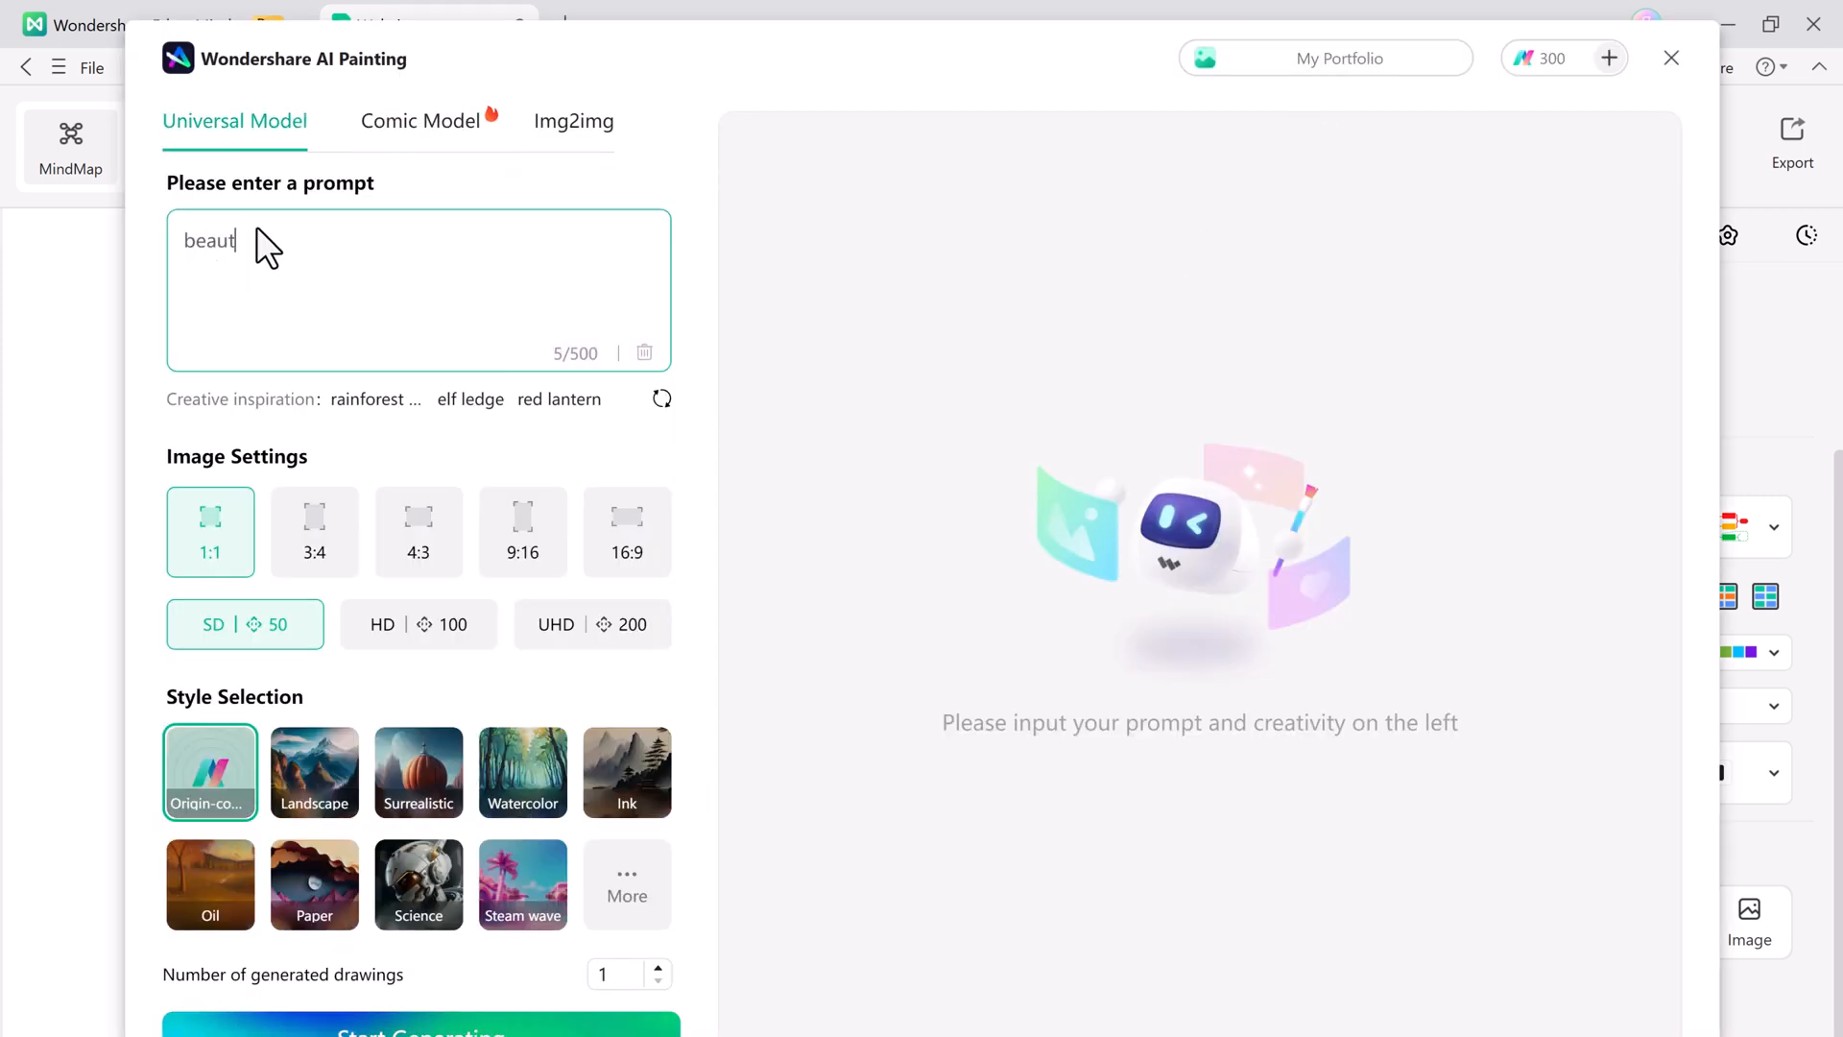
pyautogui.write('iful girl, b')
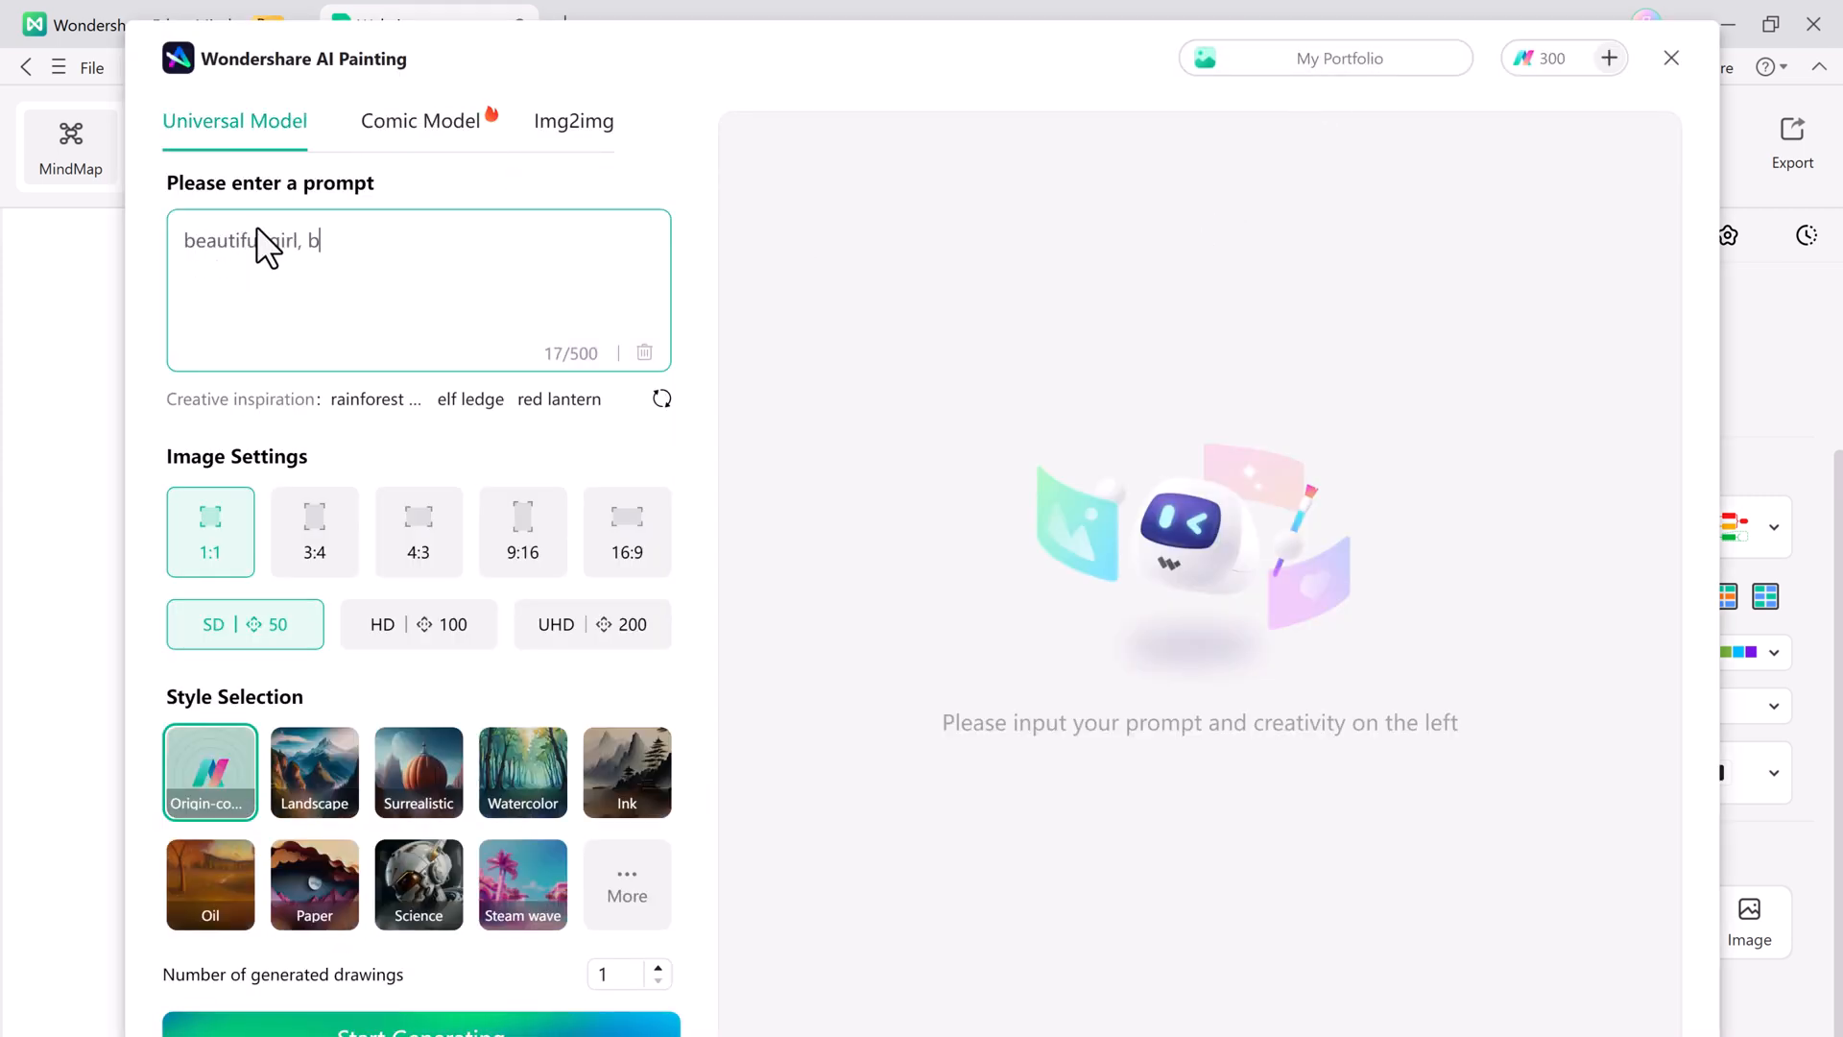
pyautogui.write('lue eyes, long hairs')
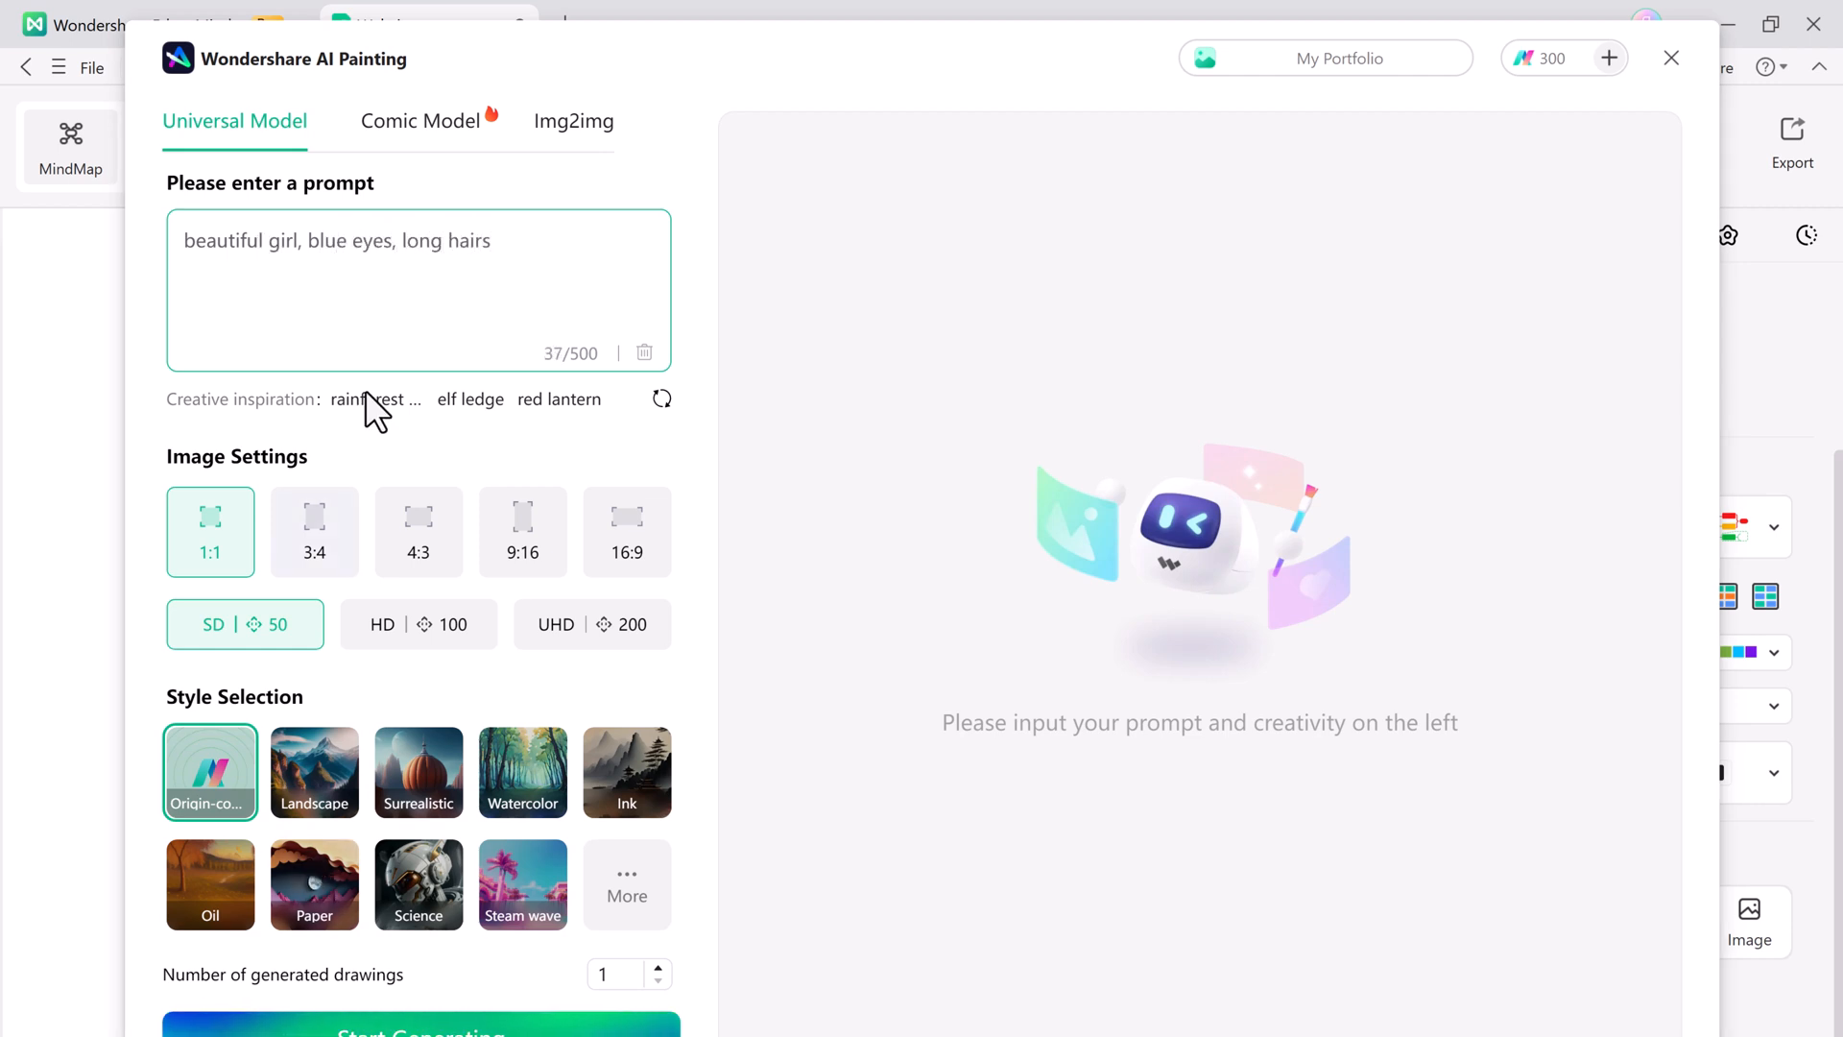
pyautogui.click(420, 121)
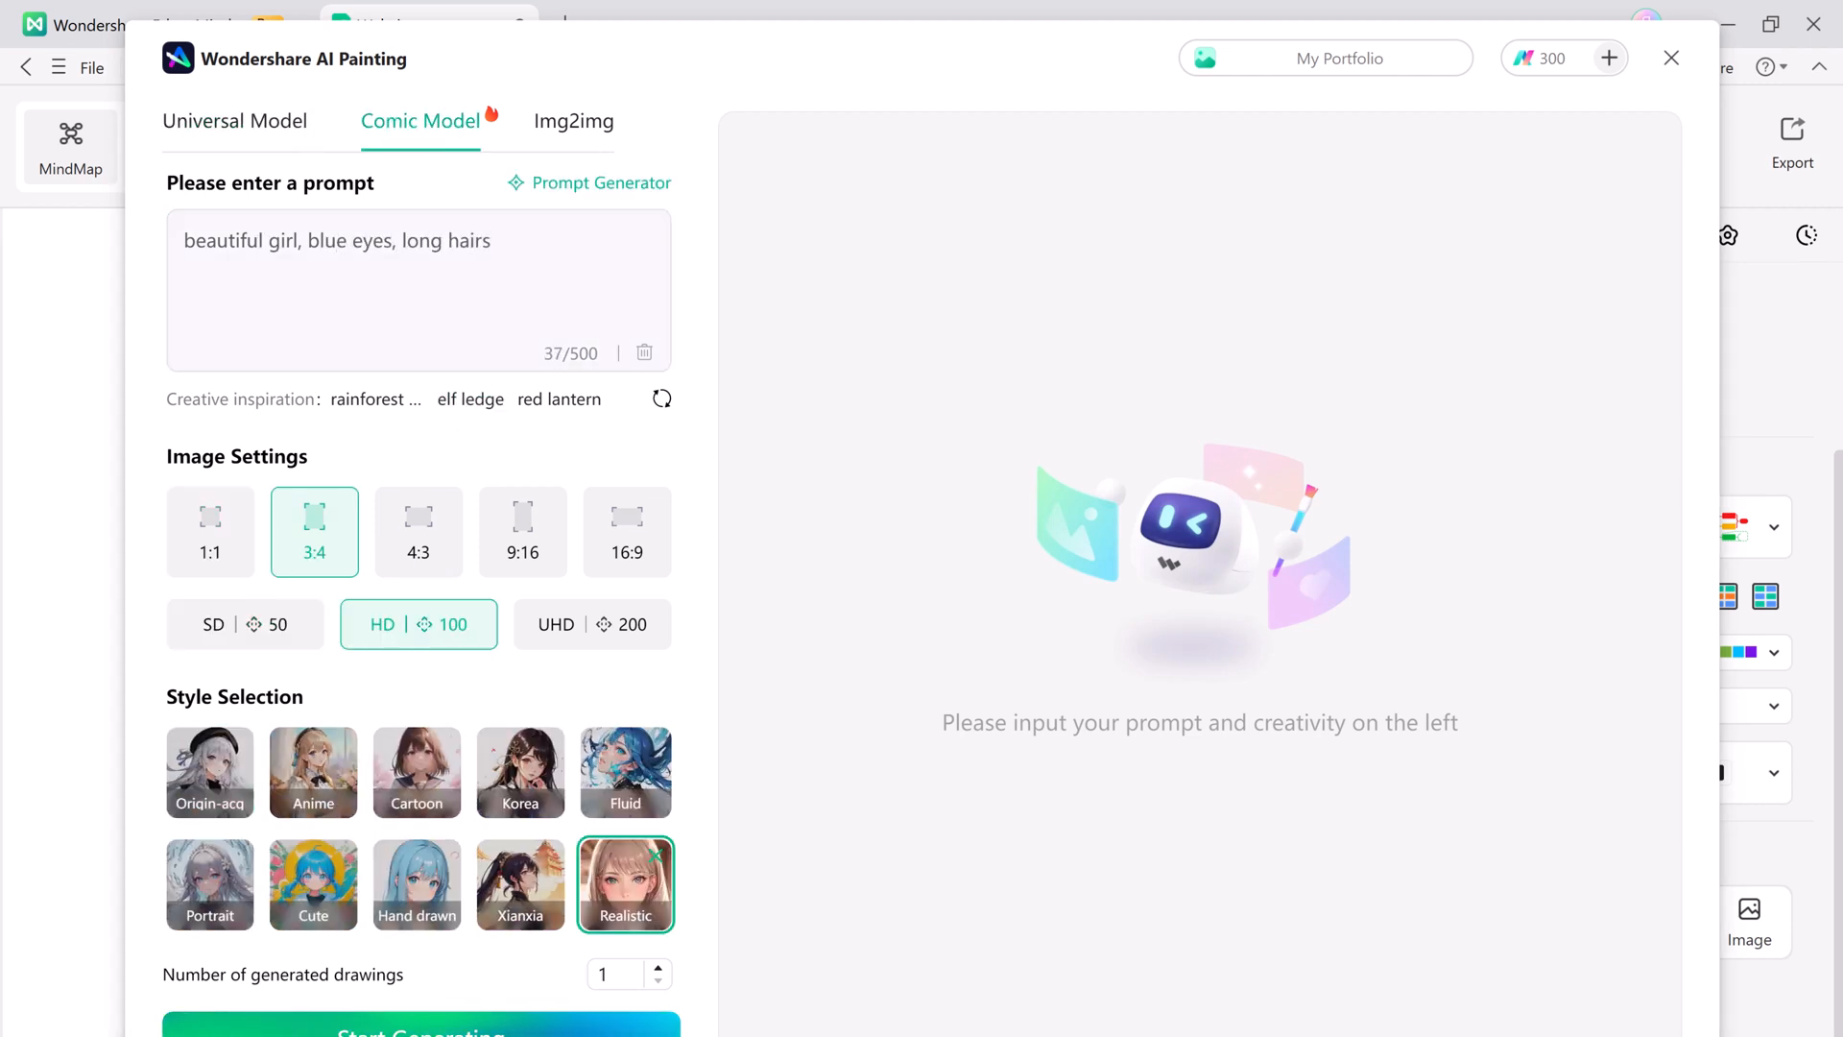
pyautogui.click(418, 1032)
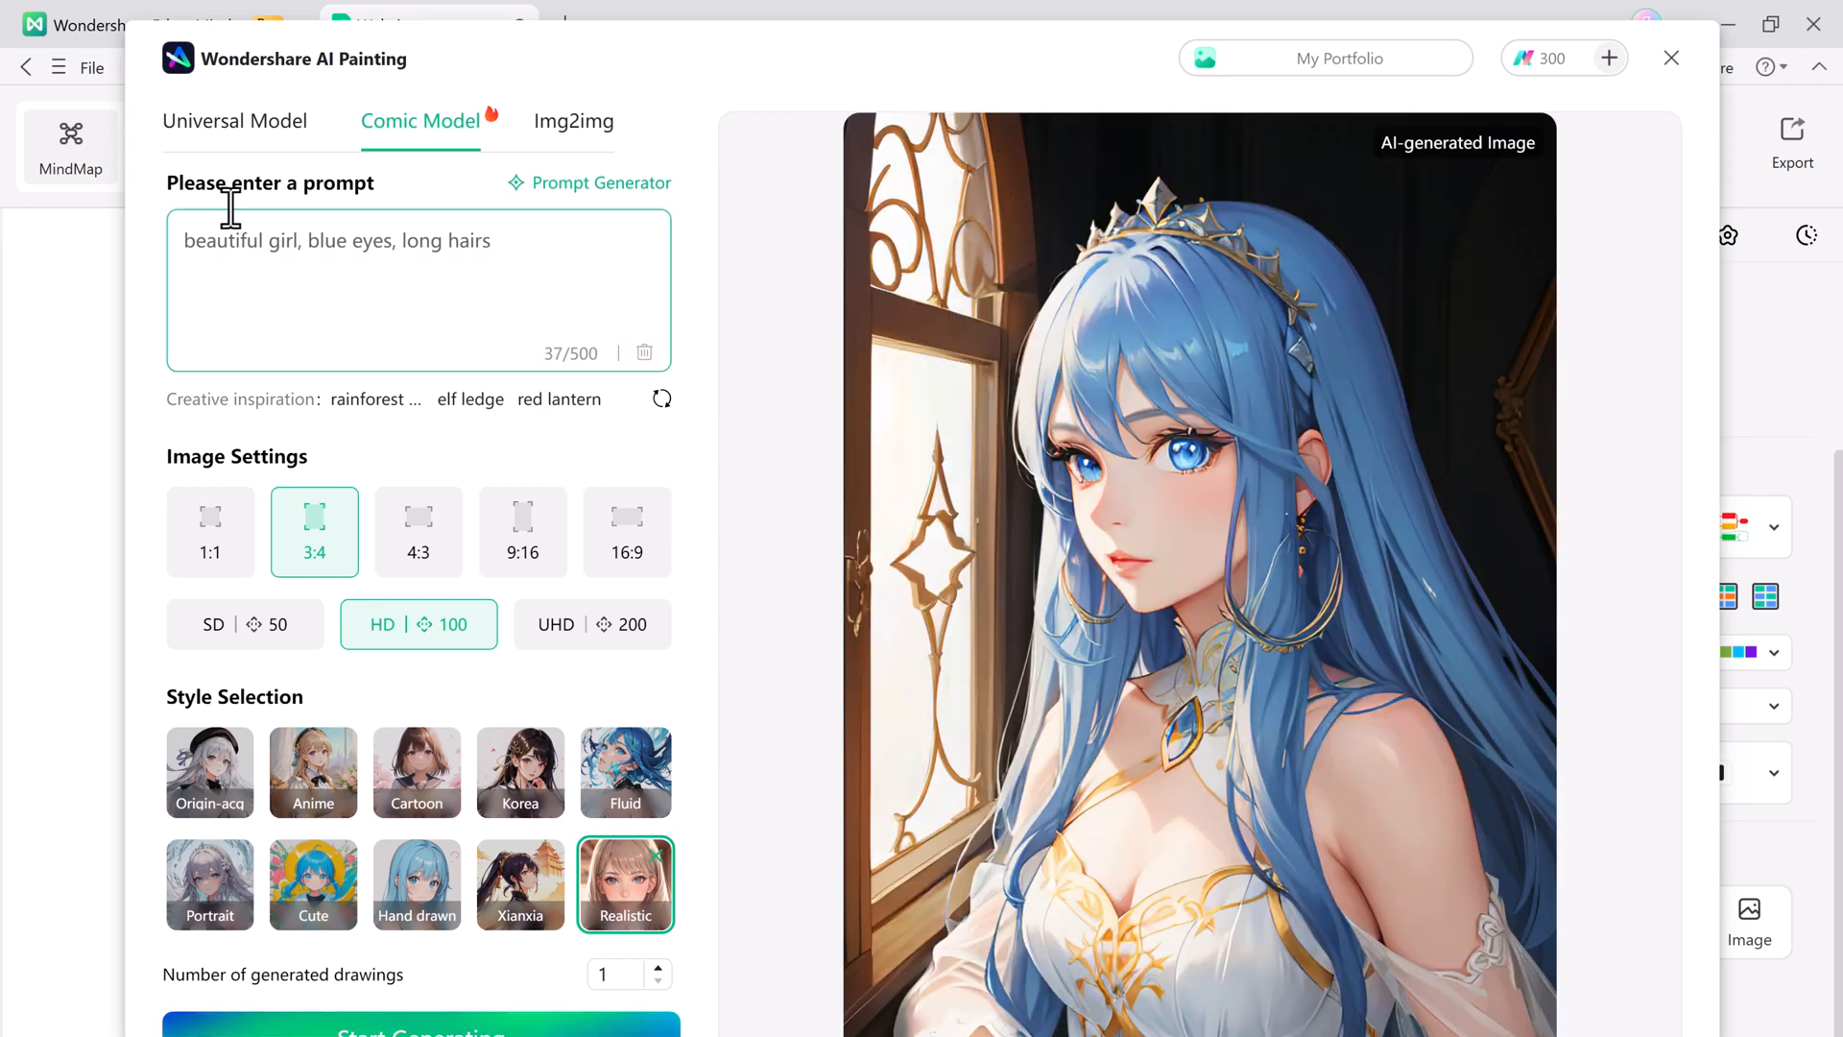
pyautogui.click(643, 352)
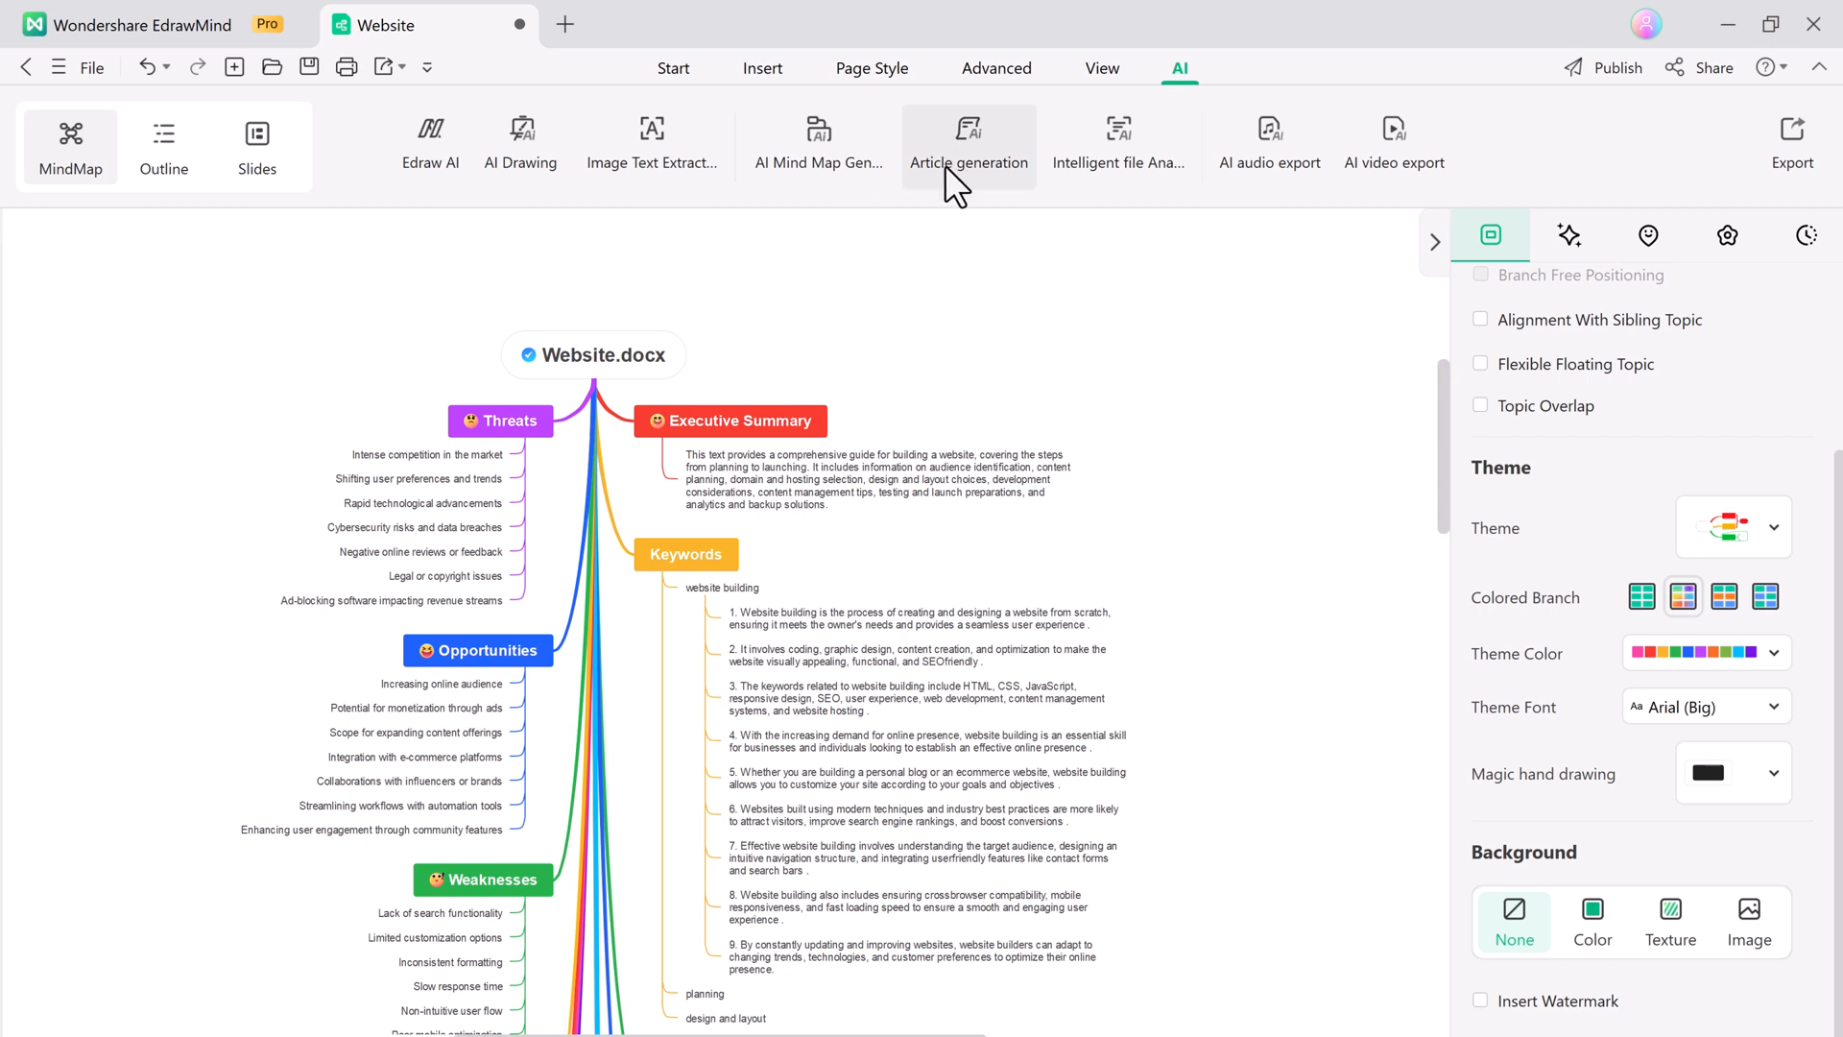
pyautogui.moveTo(1164, 177)
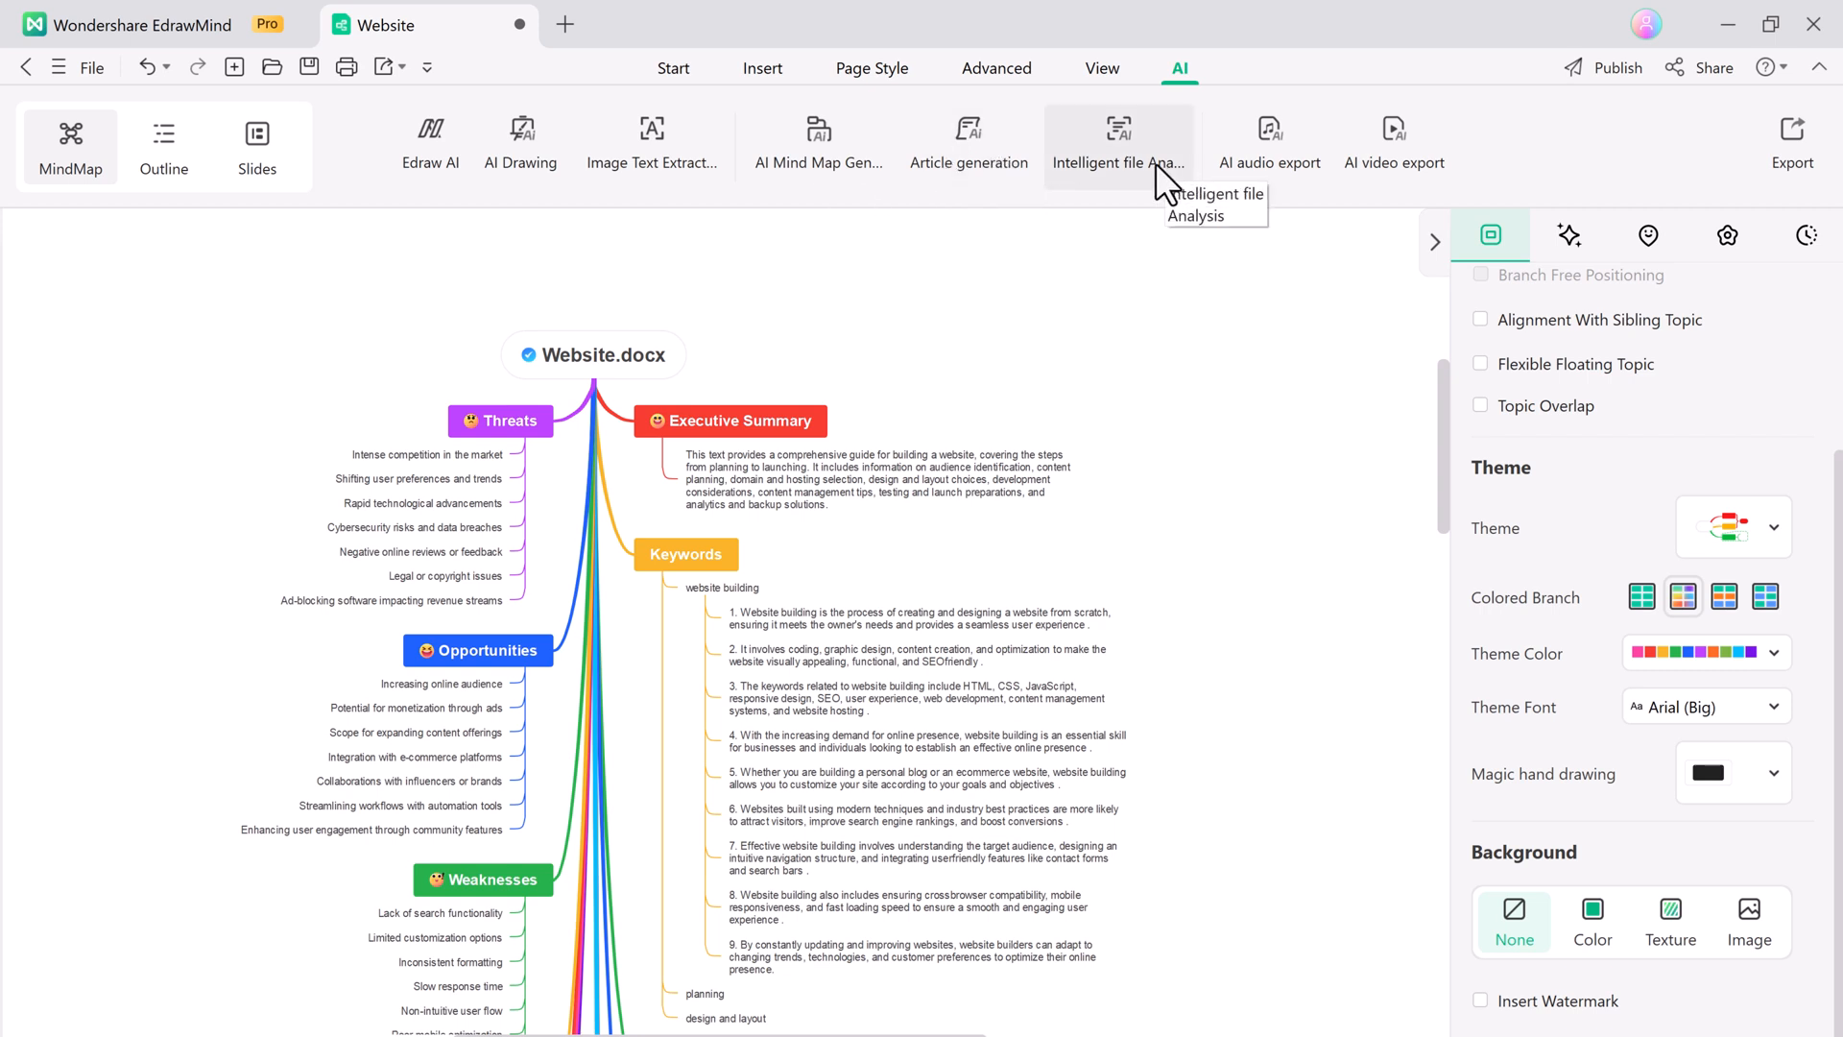
pyautogui.moveTo(1394, 145)
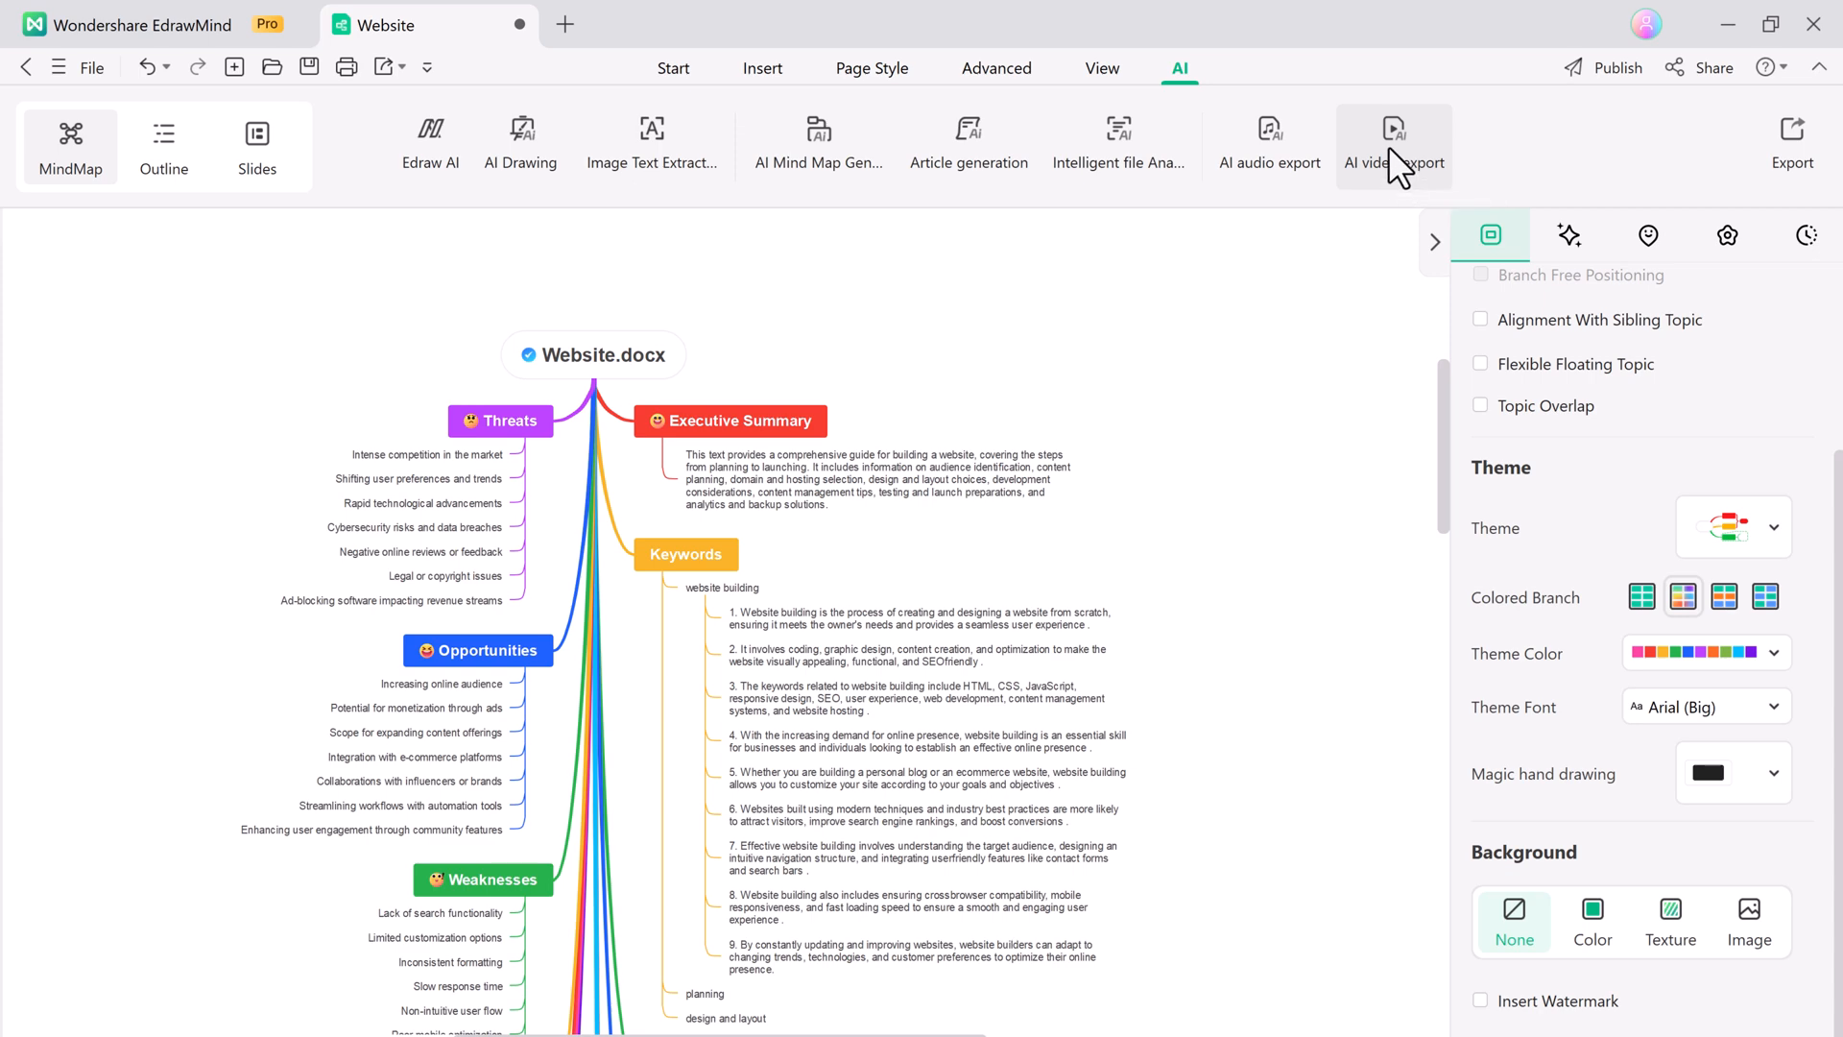
# Preview the PDF and MP4 options in the AI video export dialog, then move to the website.
pyautogui.click(1393, 141)
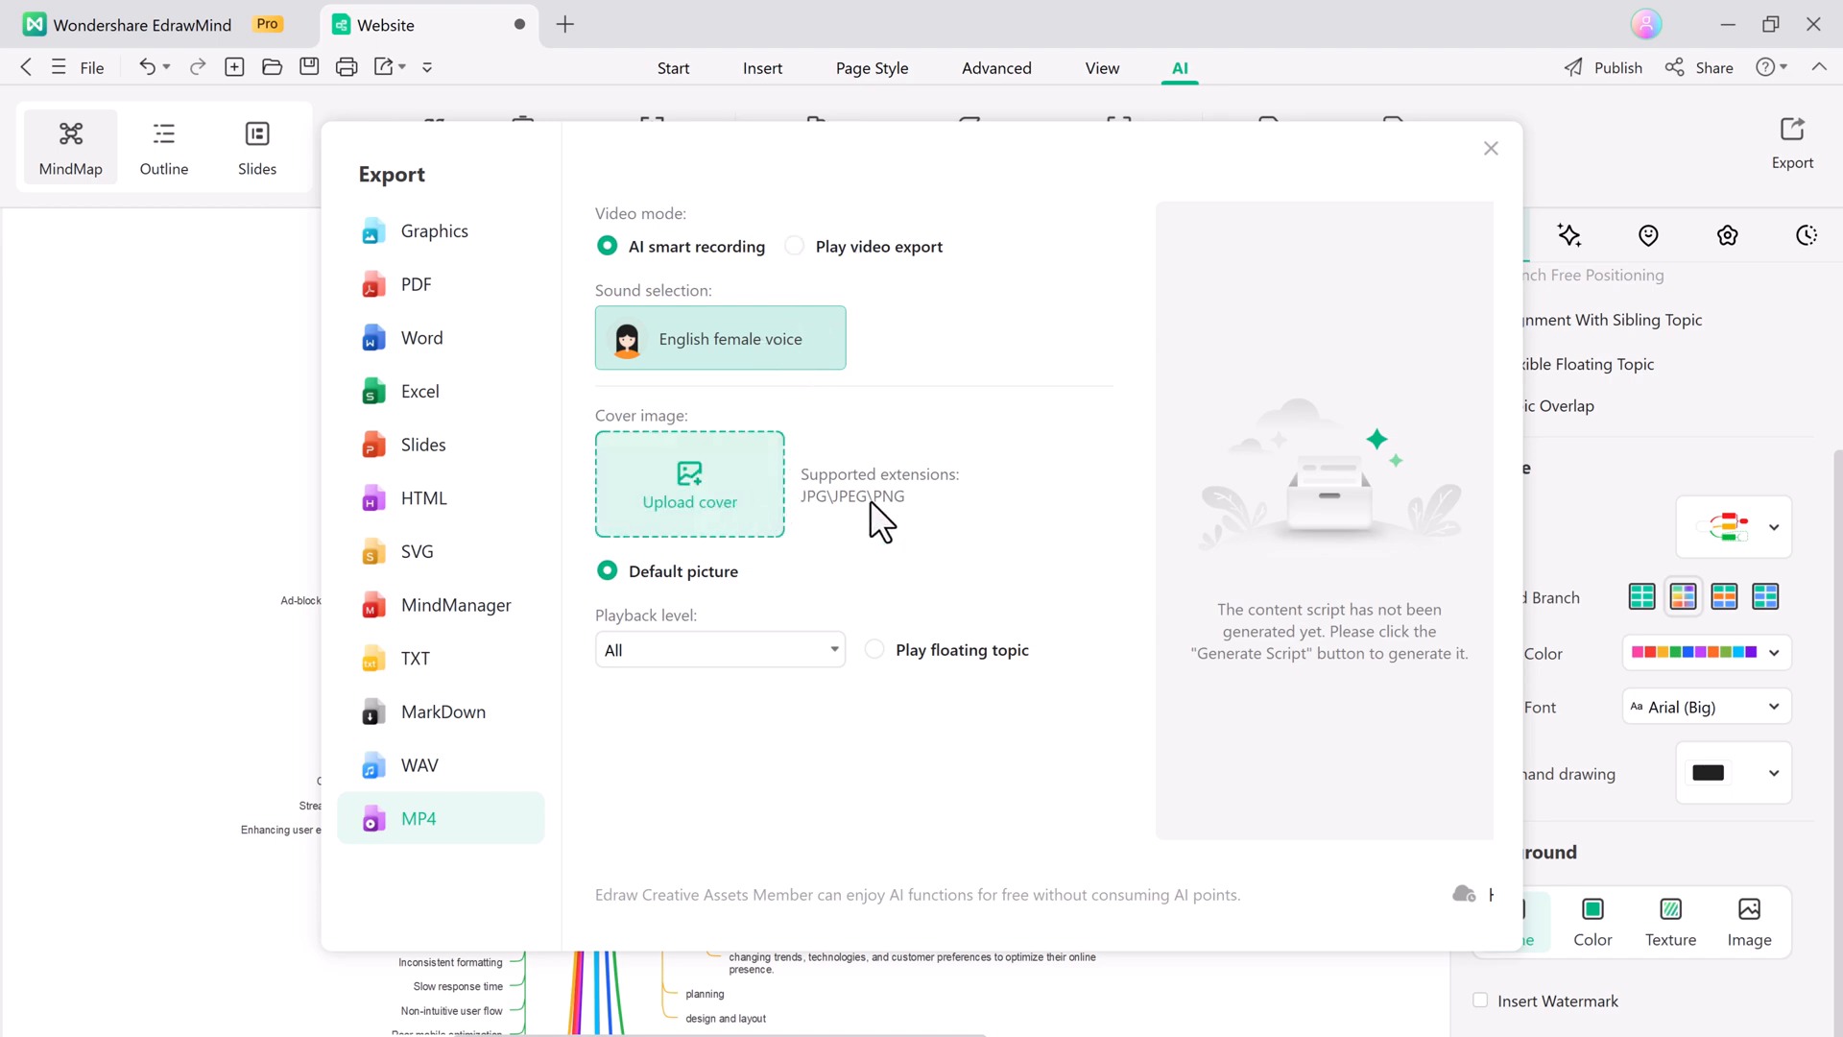
pyautogui.moveTo(826, 527)
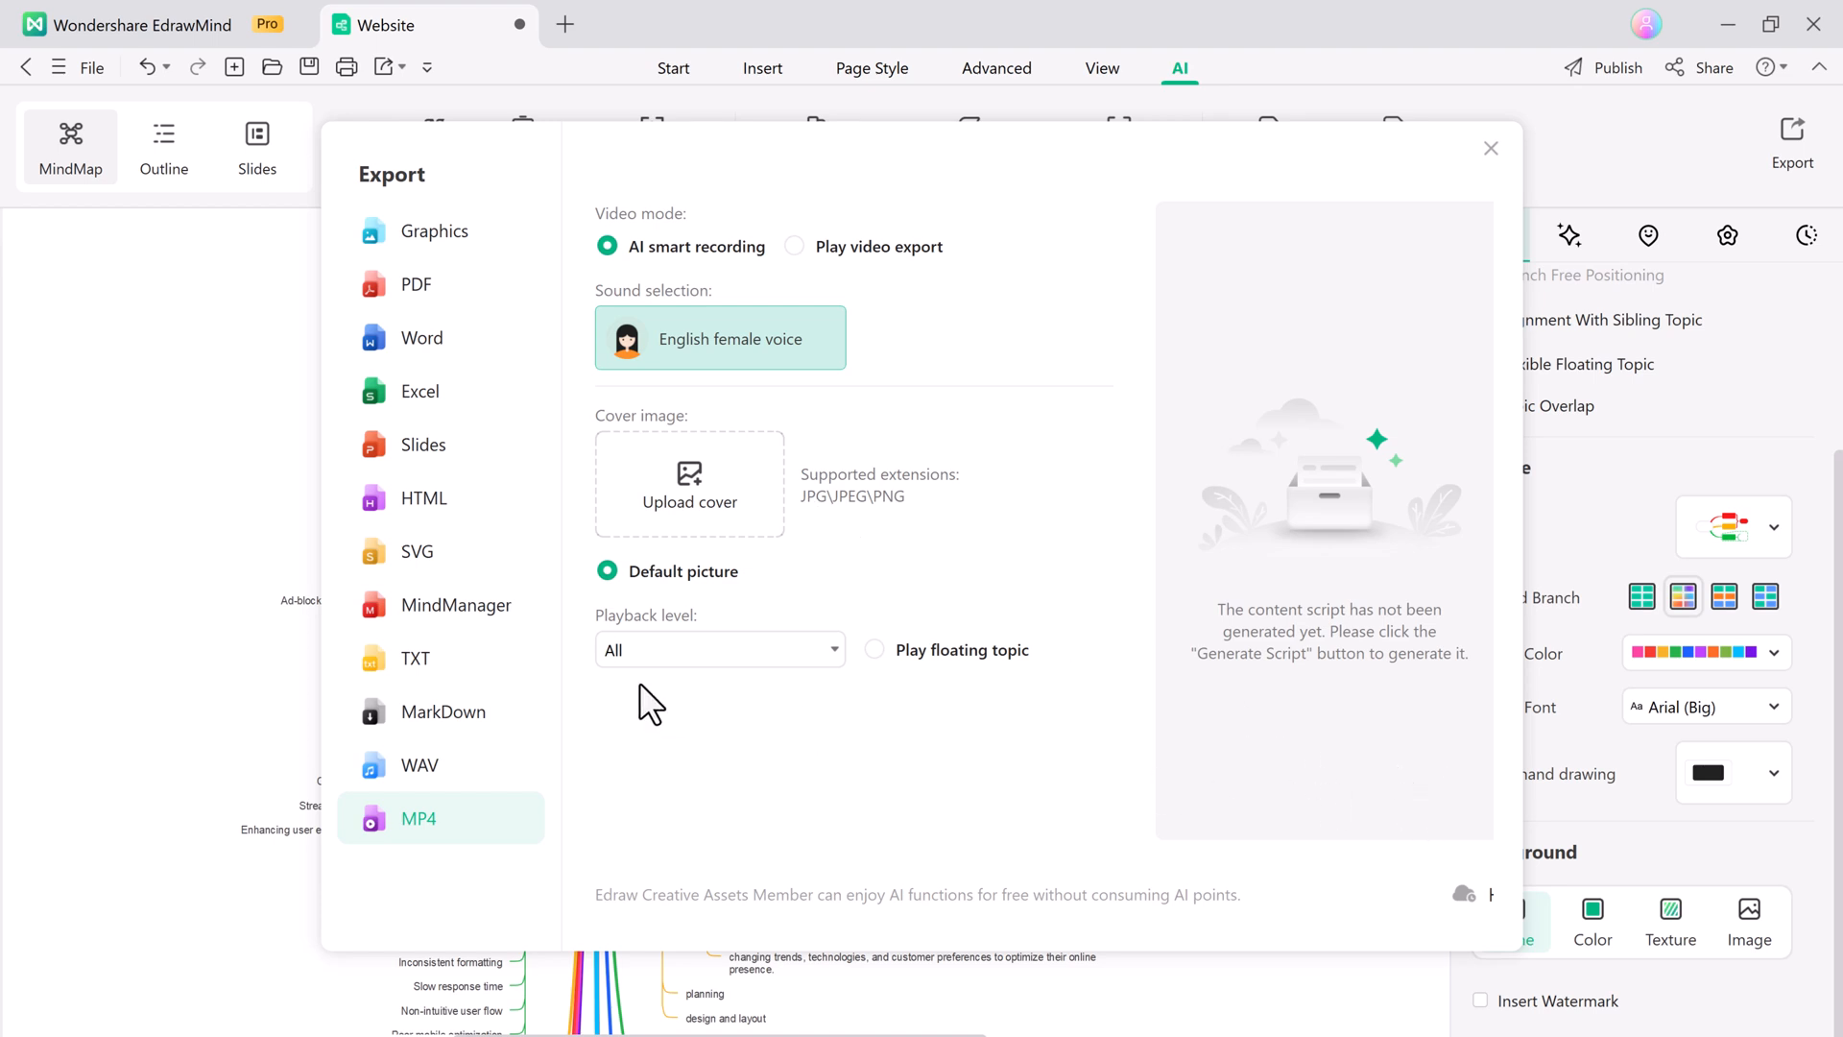
pyautogui.click(1490, 148)
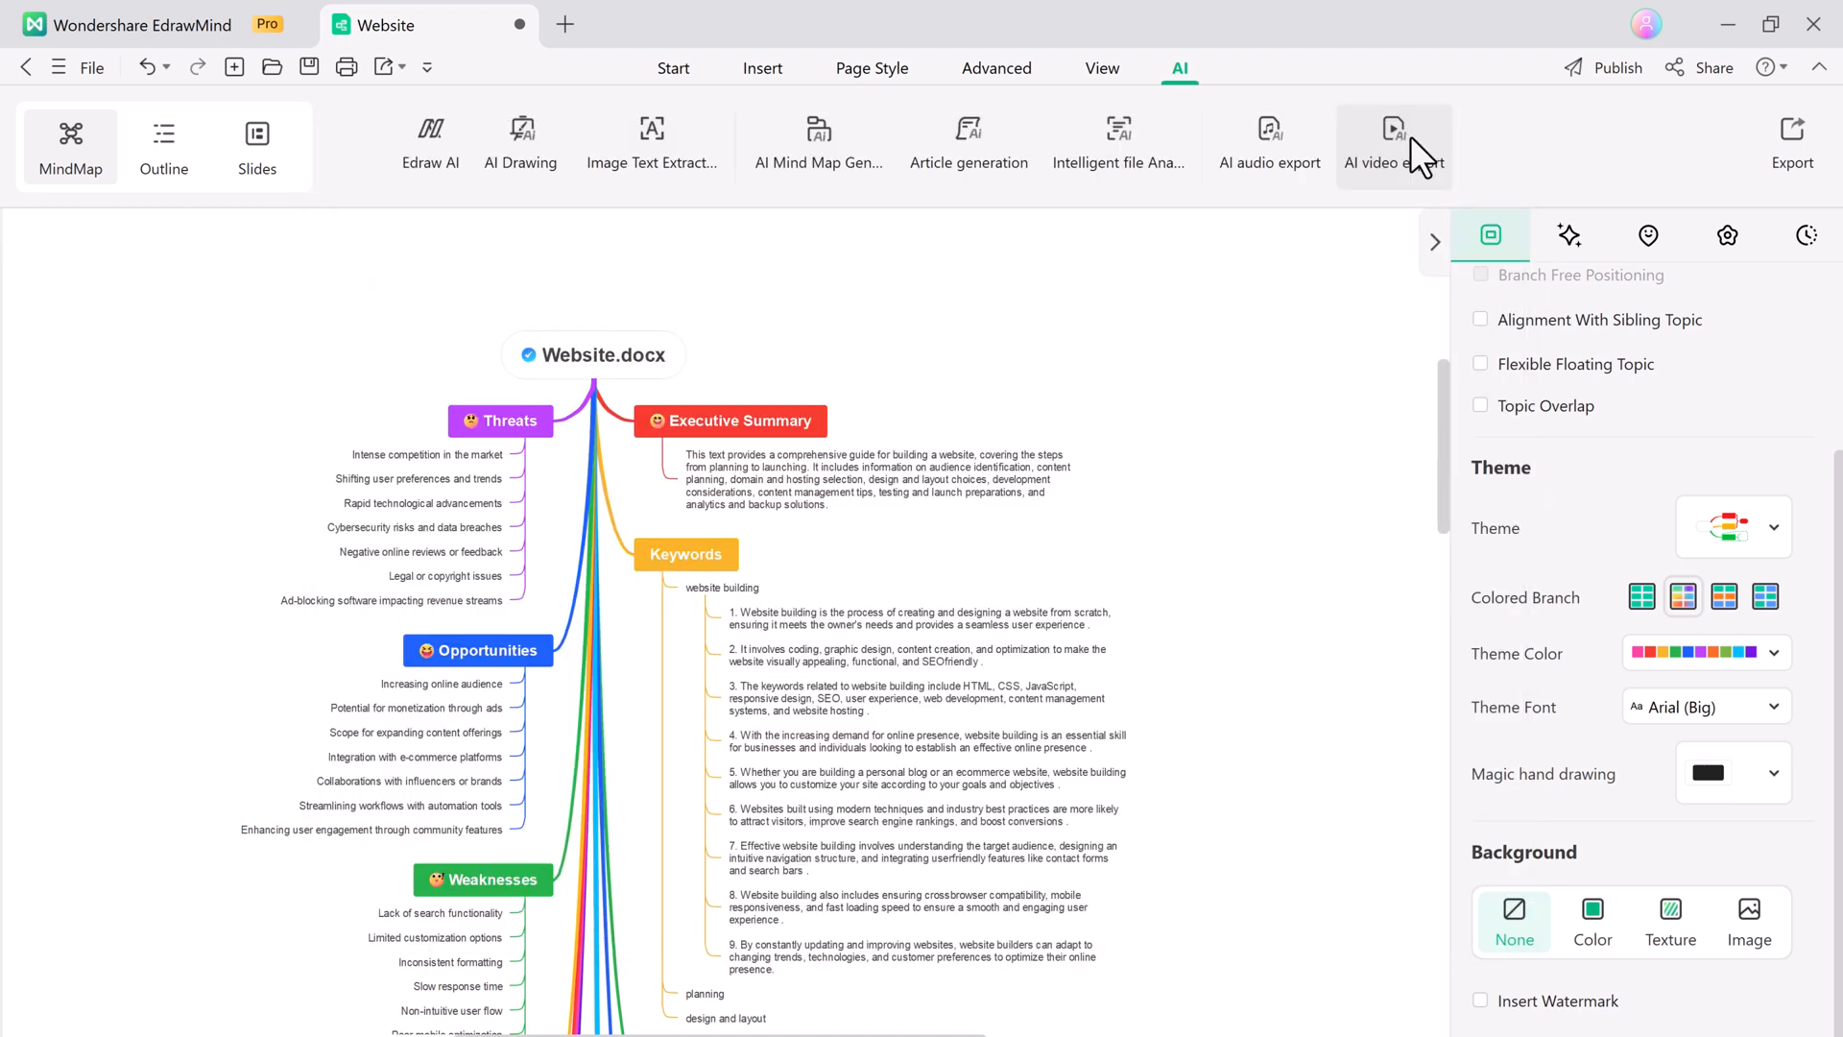
pyautogui.click(1393, 146)
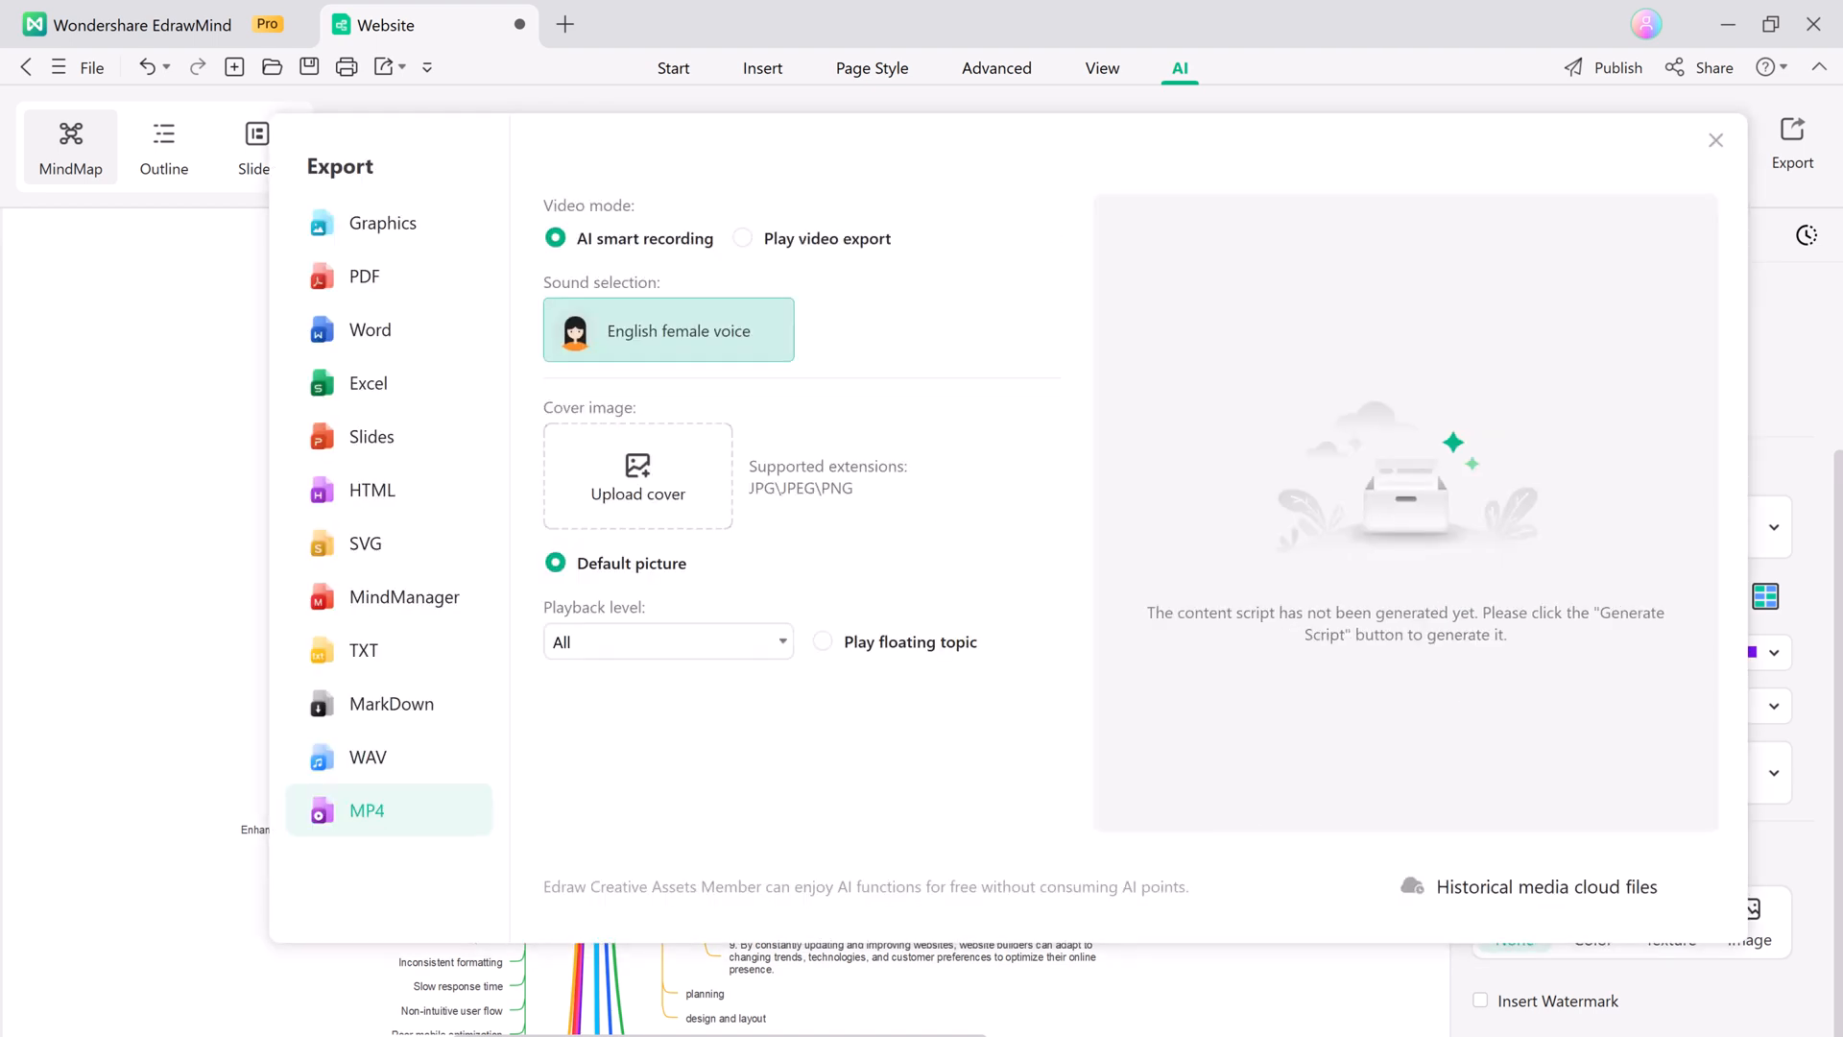
pyautogui.moveTo(382, 330)
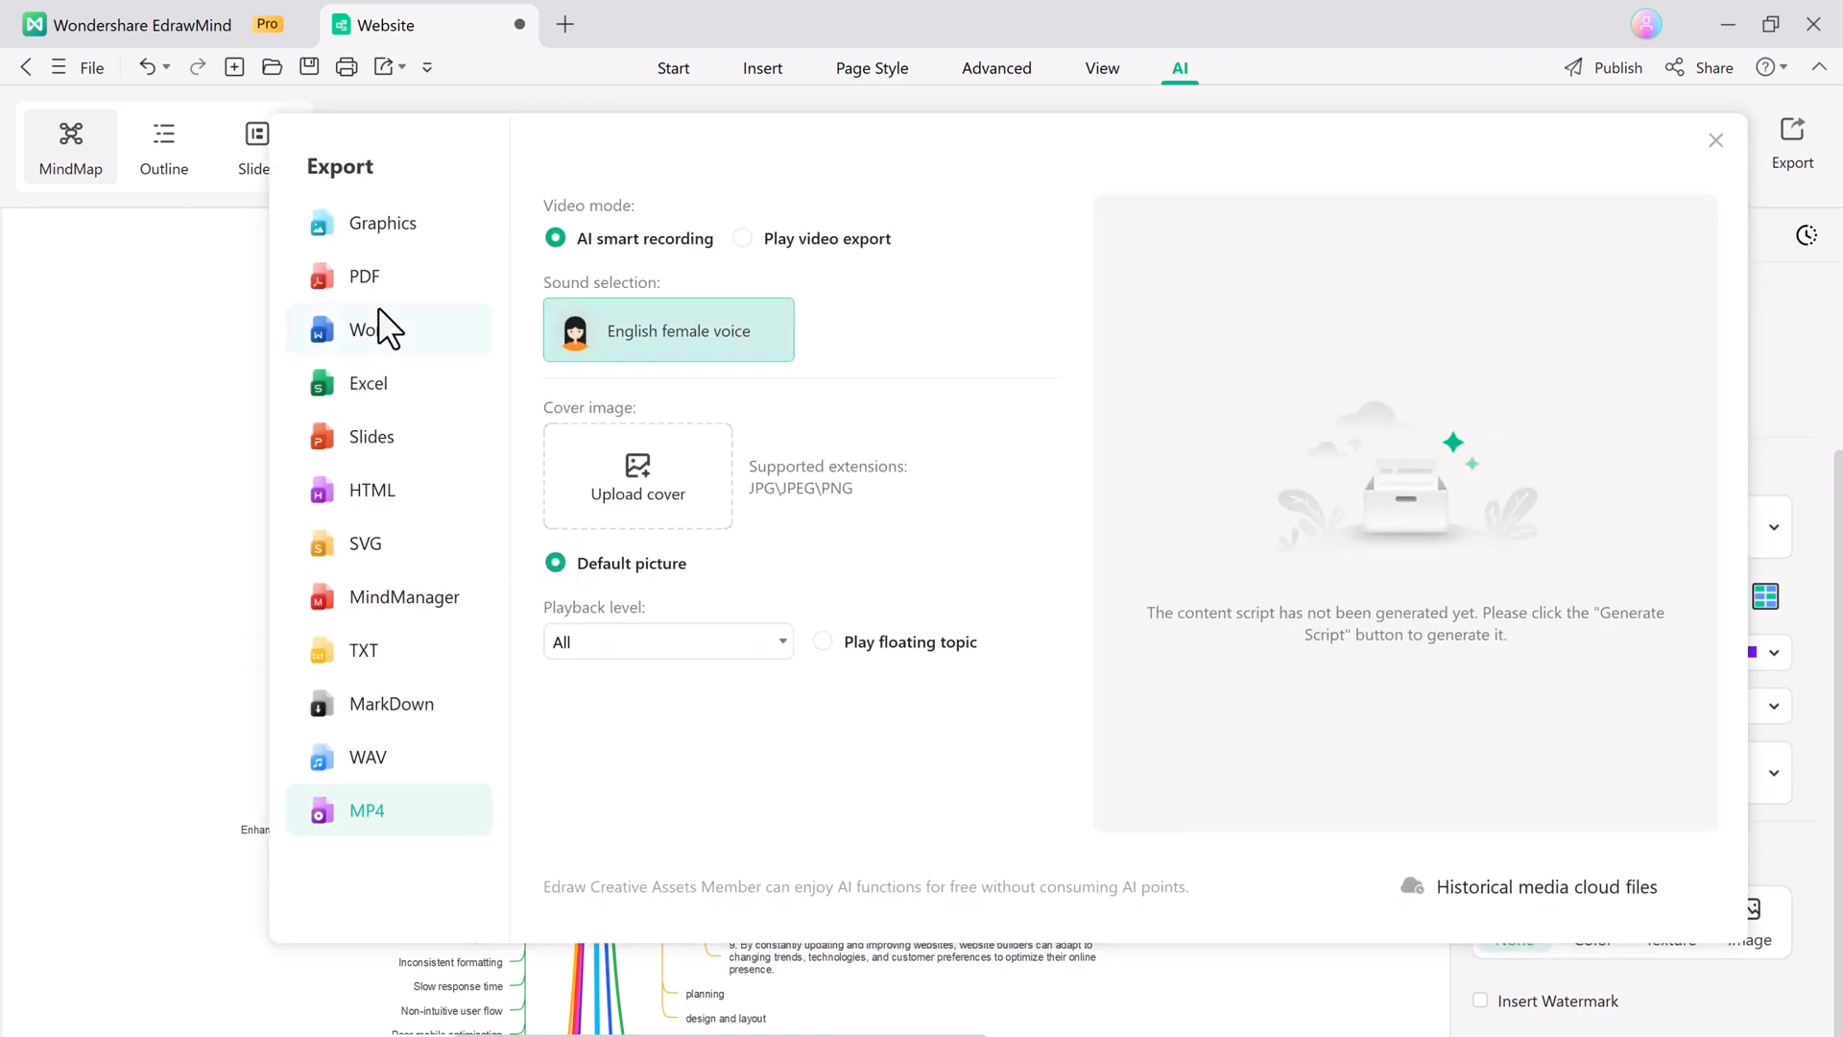
pyautogui.click(366, 276)
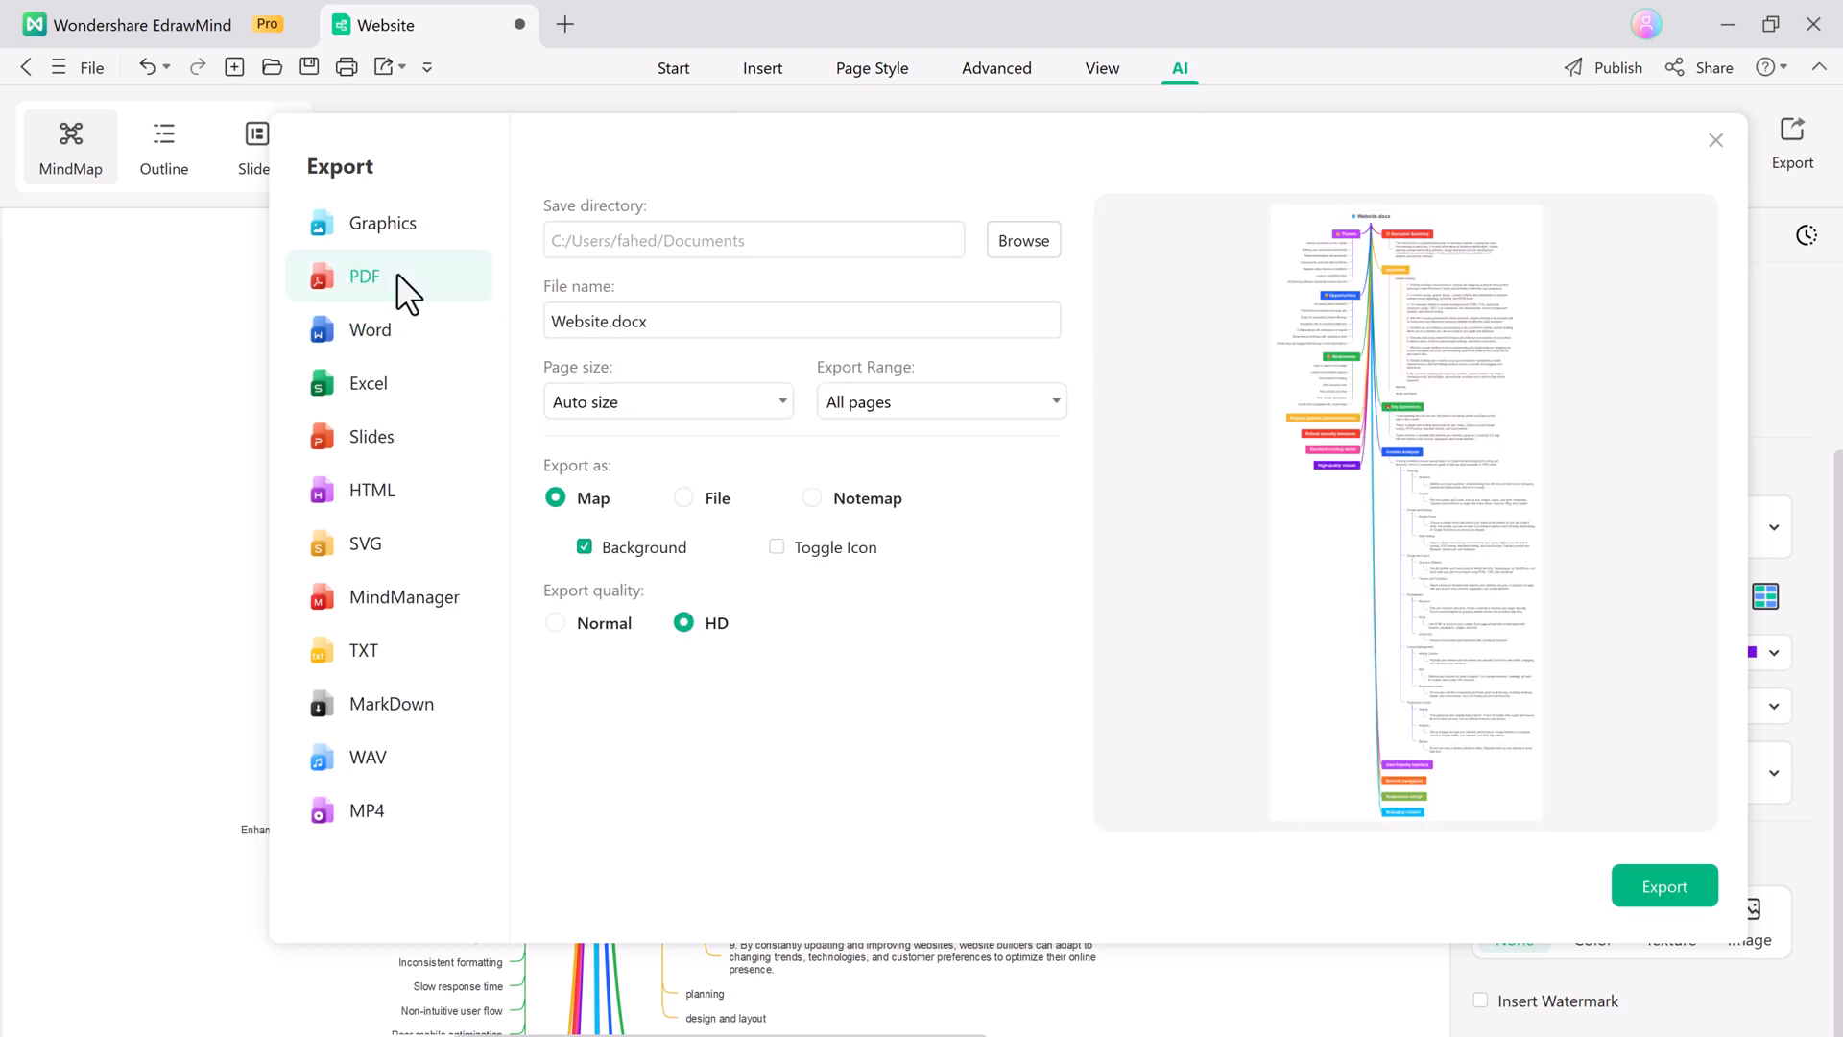
pyautogui.click(365, 811)
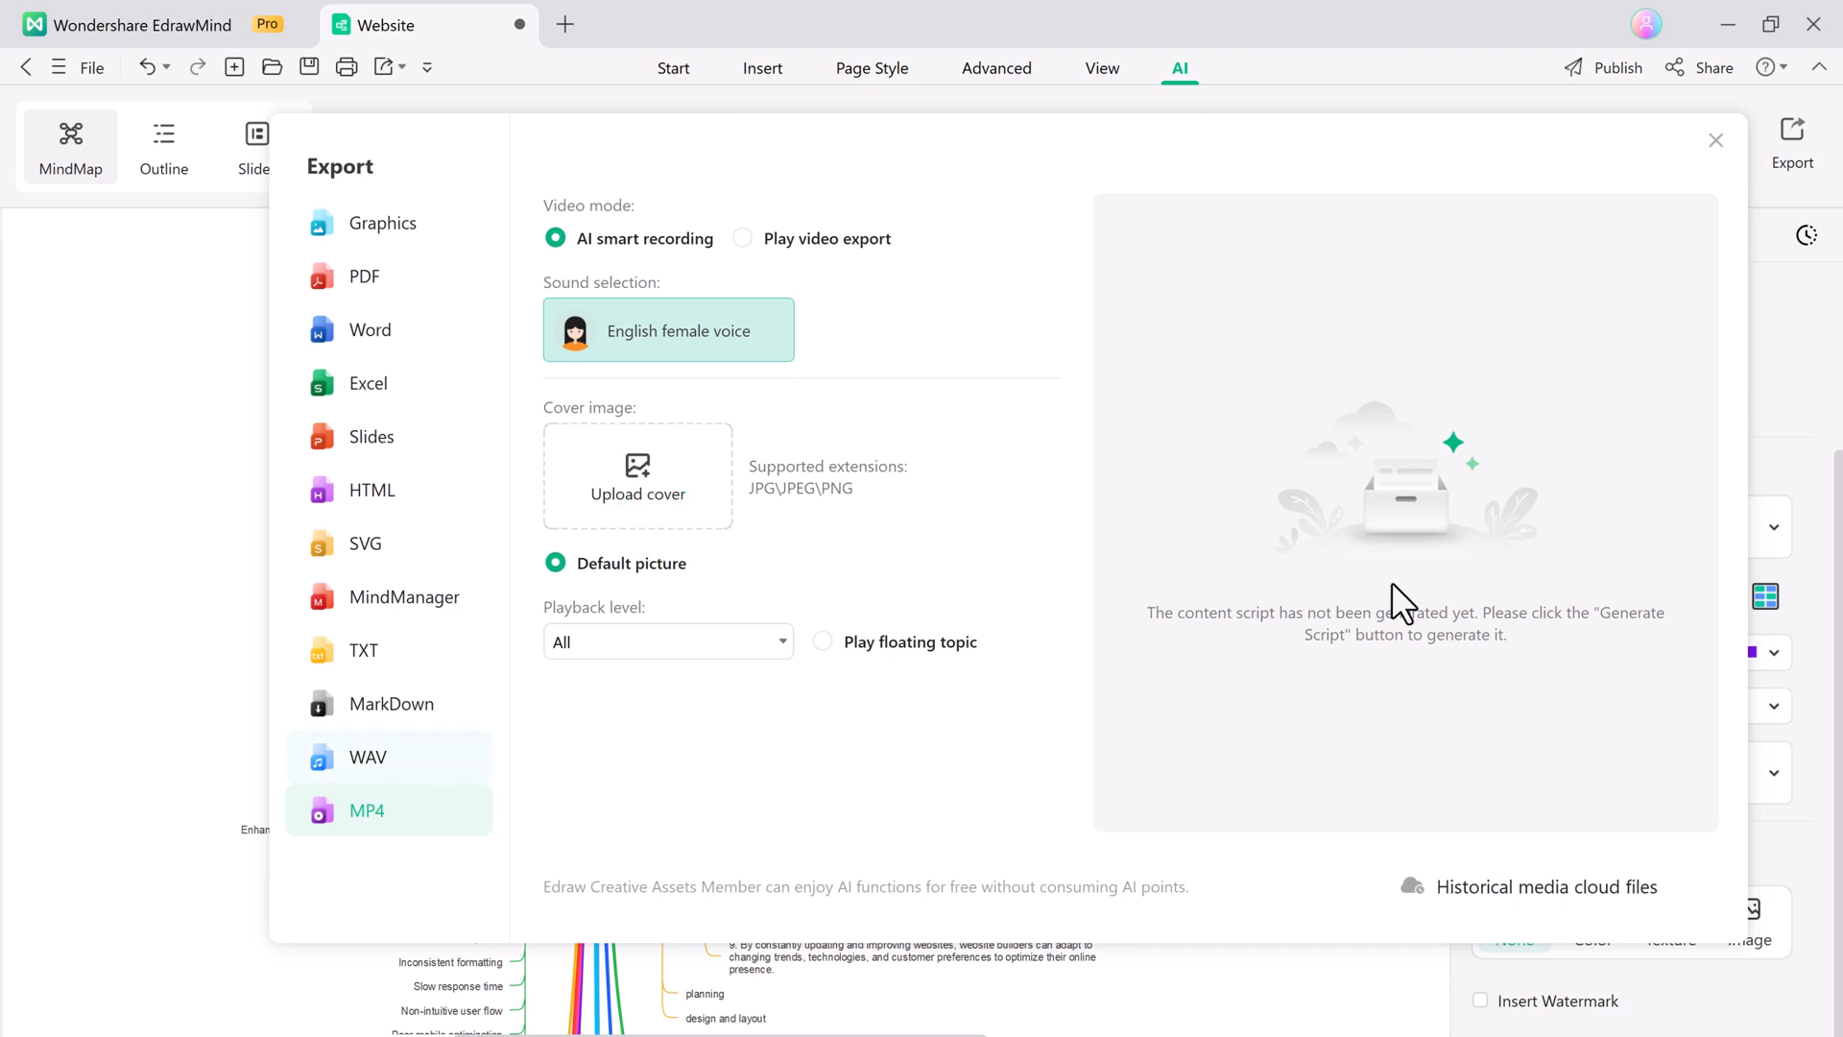
pyautogui.moveTo(1426, 533)
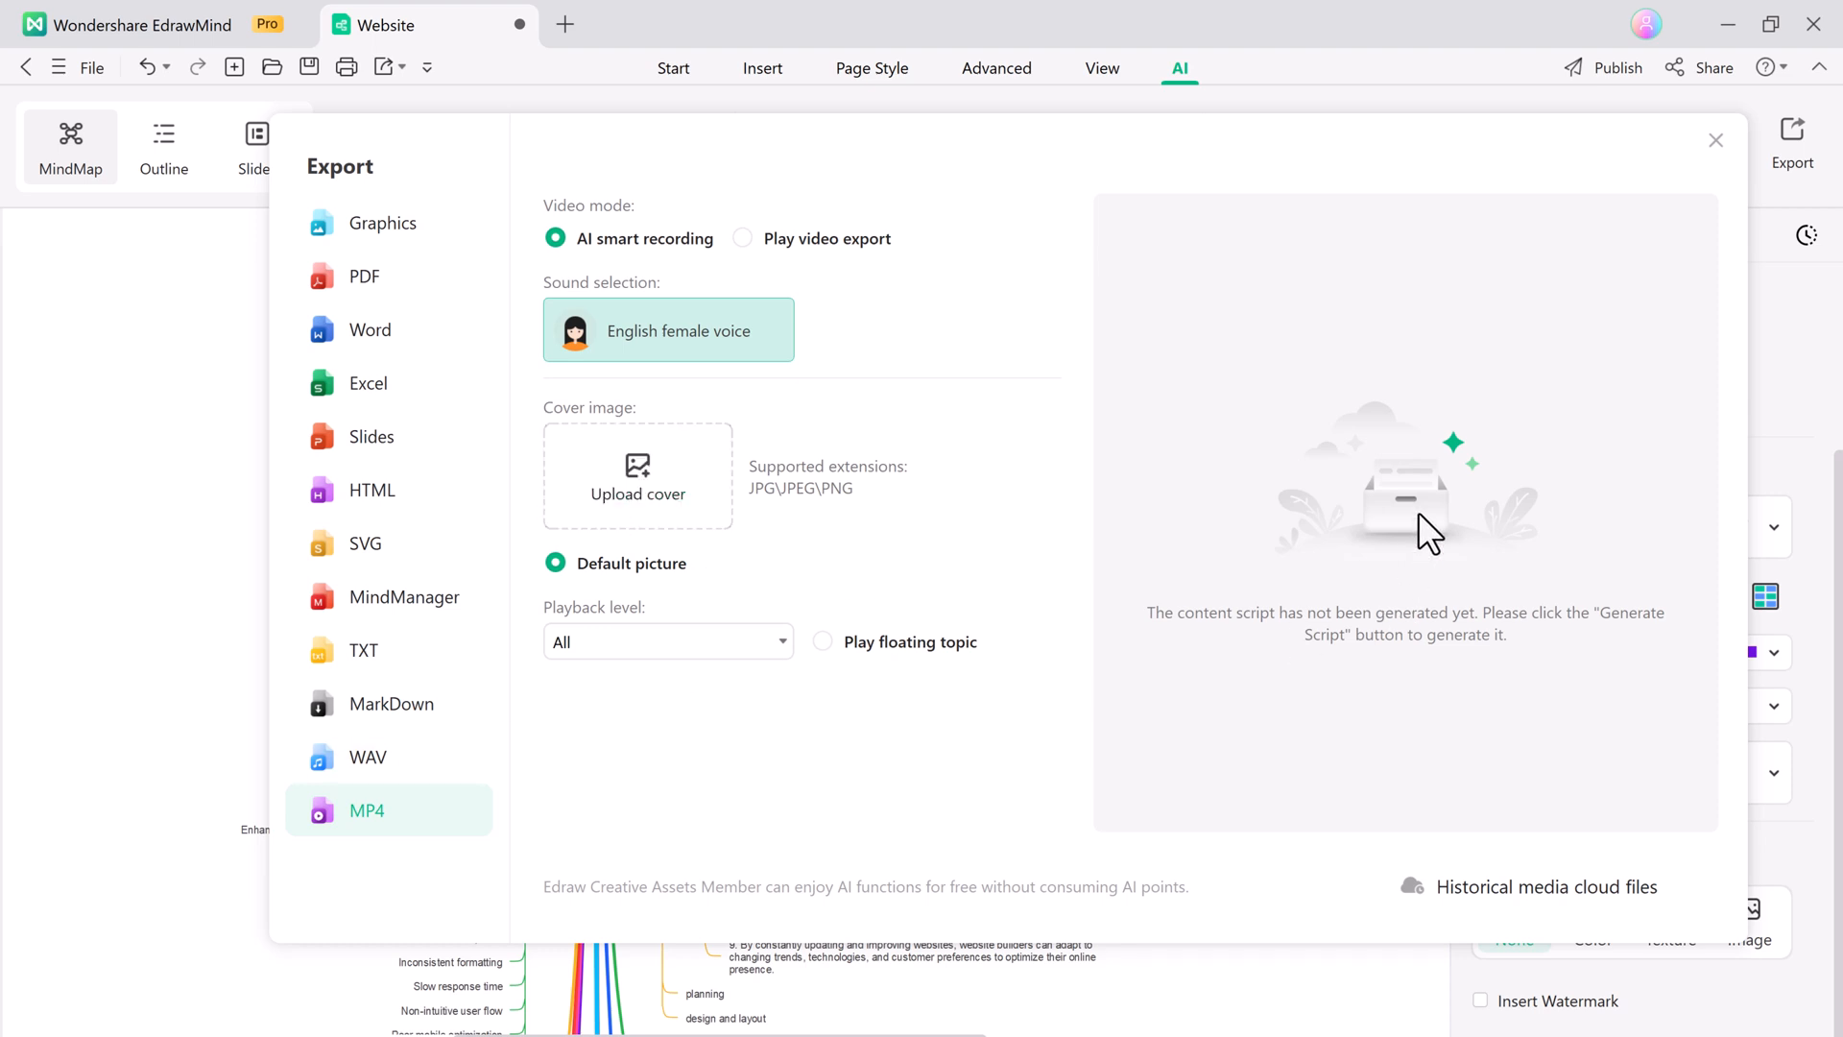
pyautogui.moveTo(1564, 305)
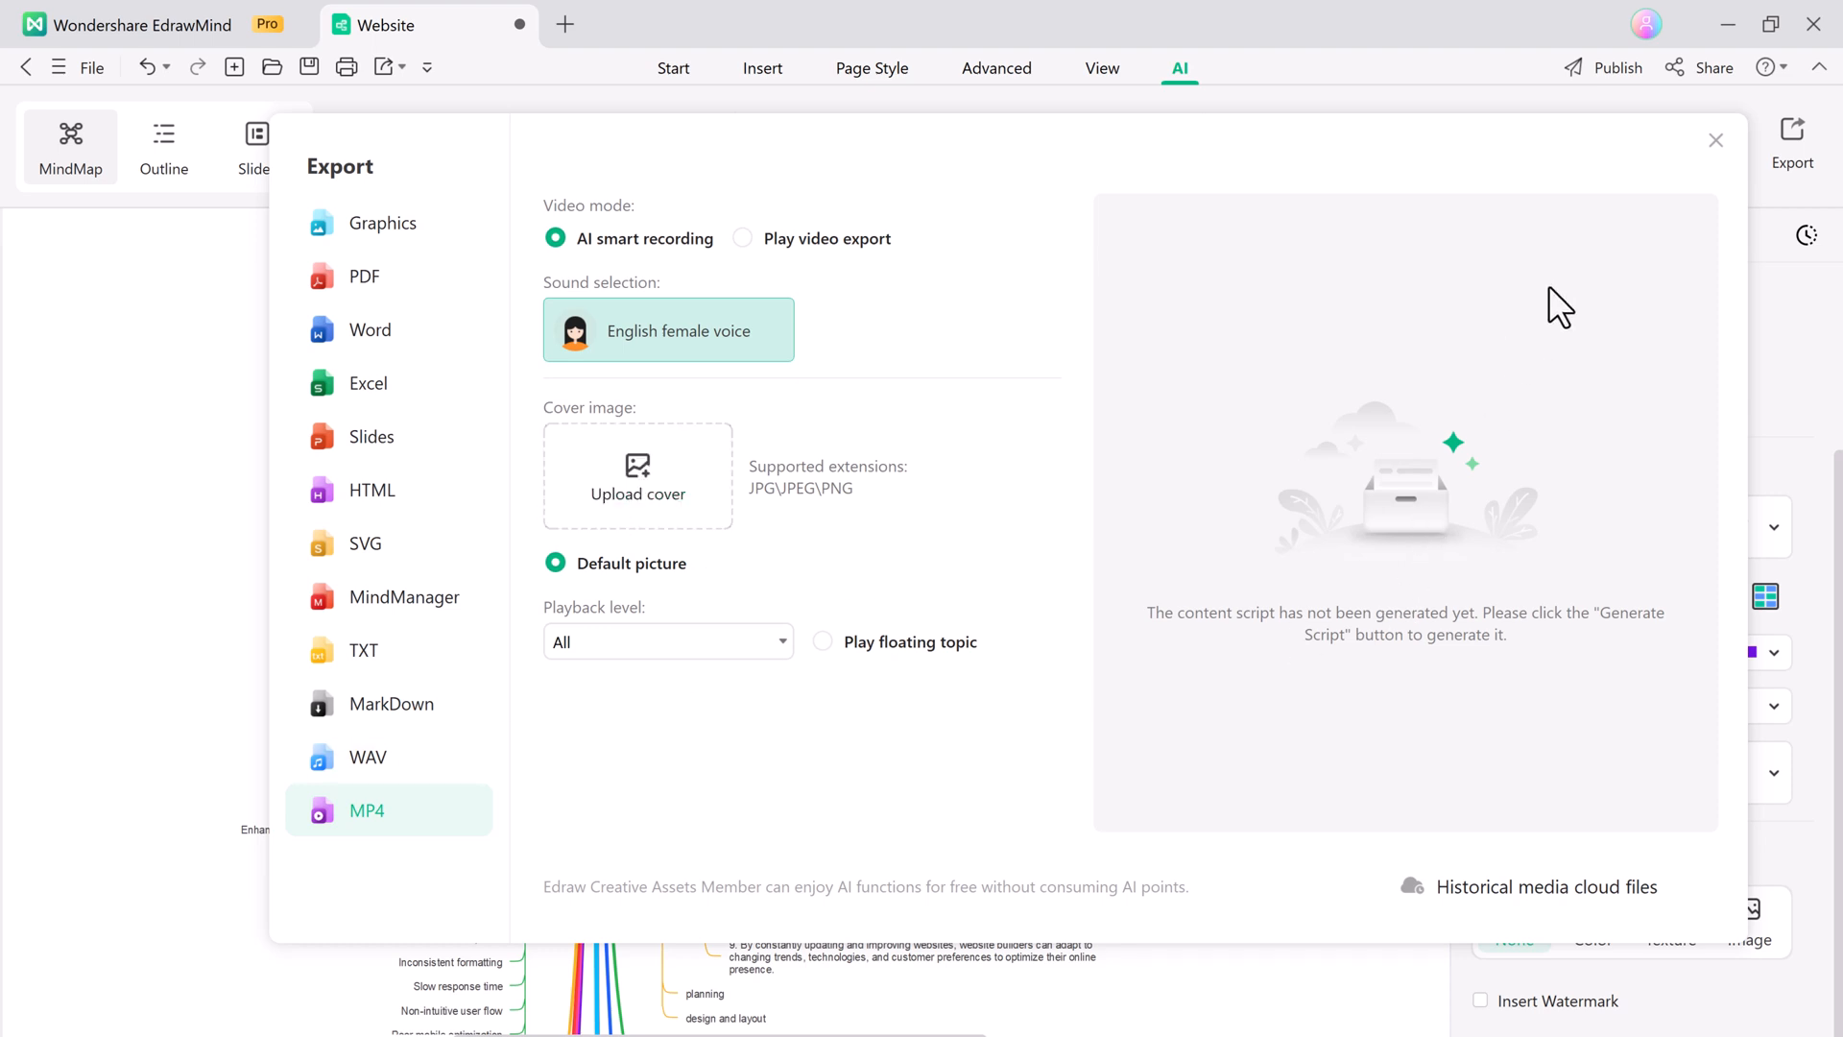
pyautogui.click(1716, 140)
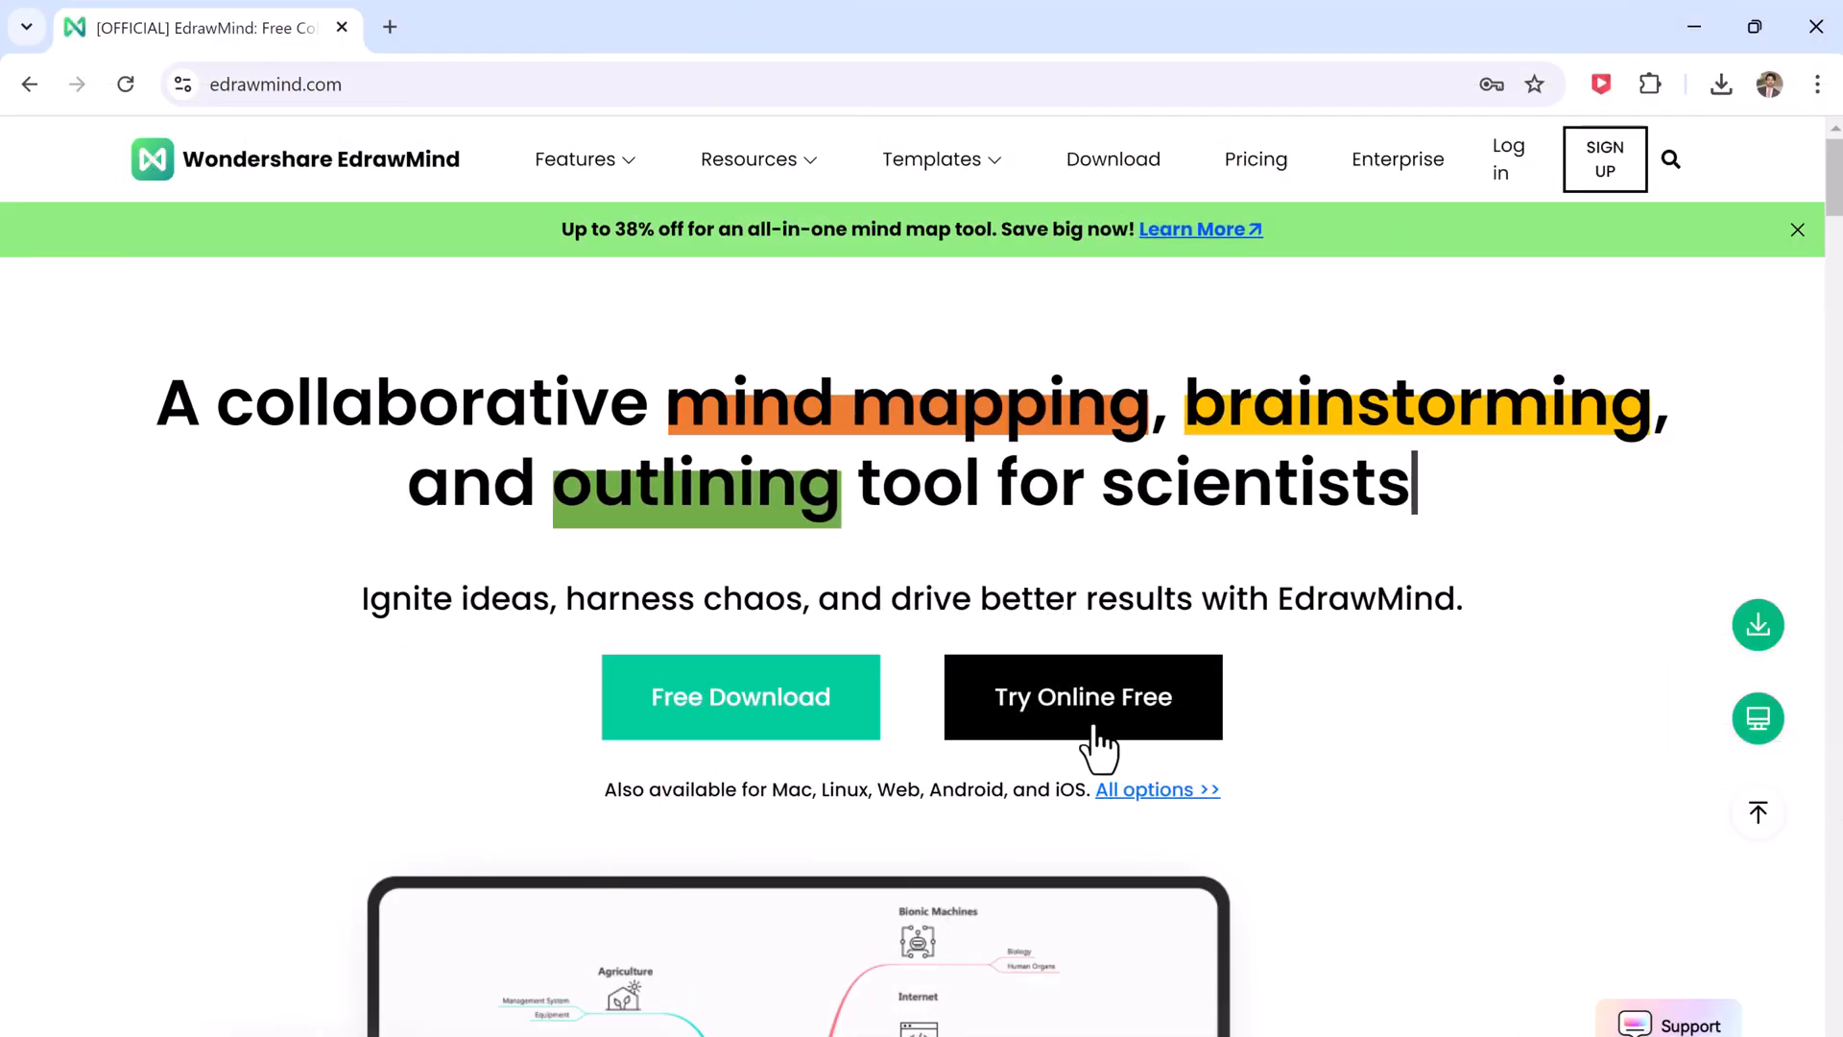
# Launch EdrawMind Online and open the Personal work plan template from the Tree Map category.
pyautogui.click(1082, 696)
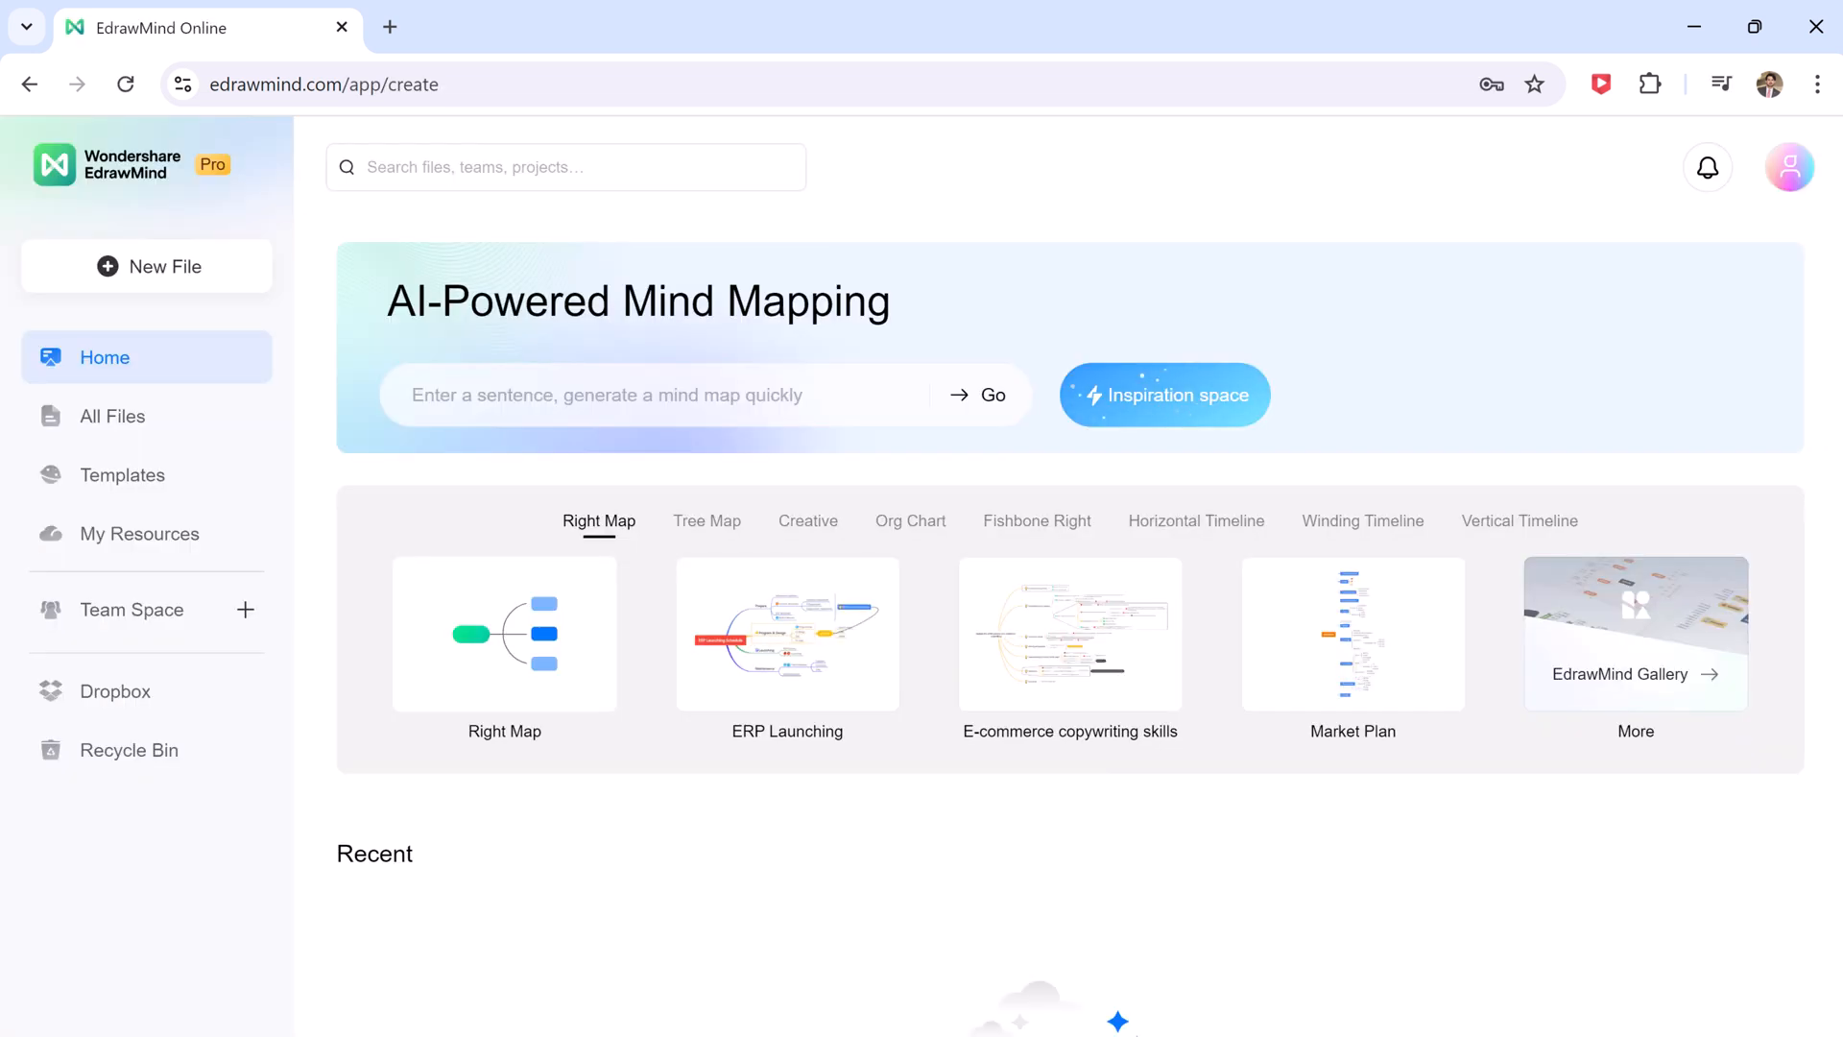
pyautogui.moveTo(710, 540)
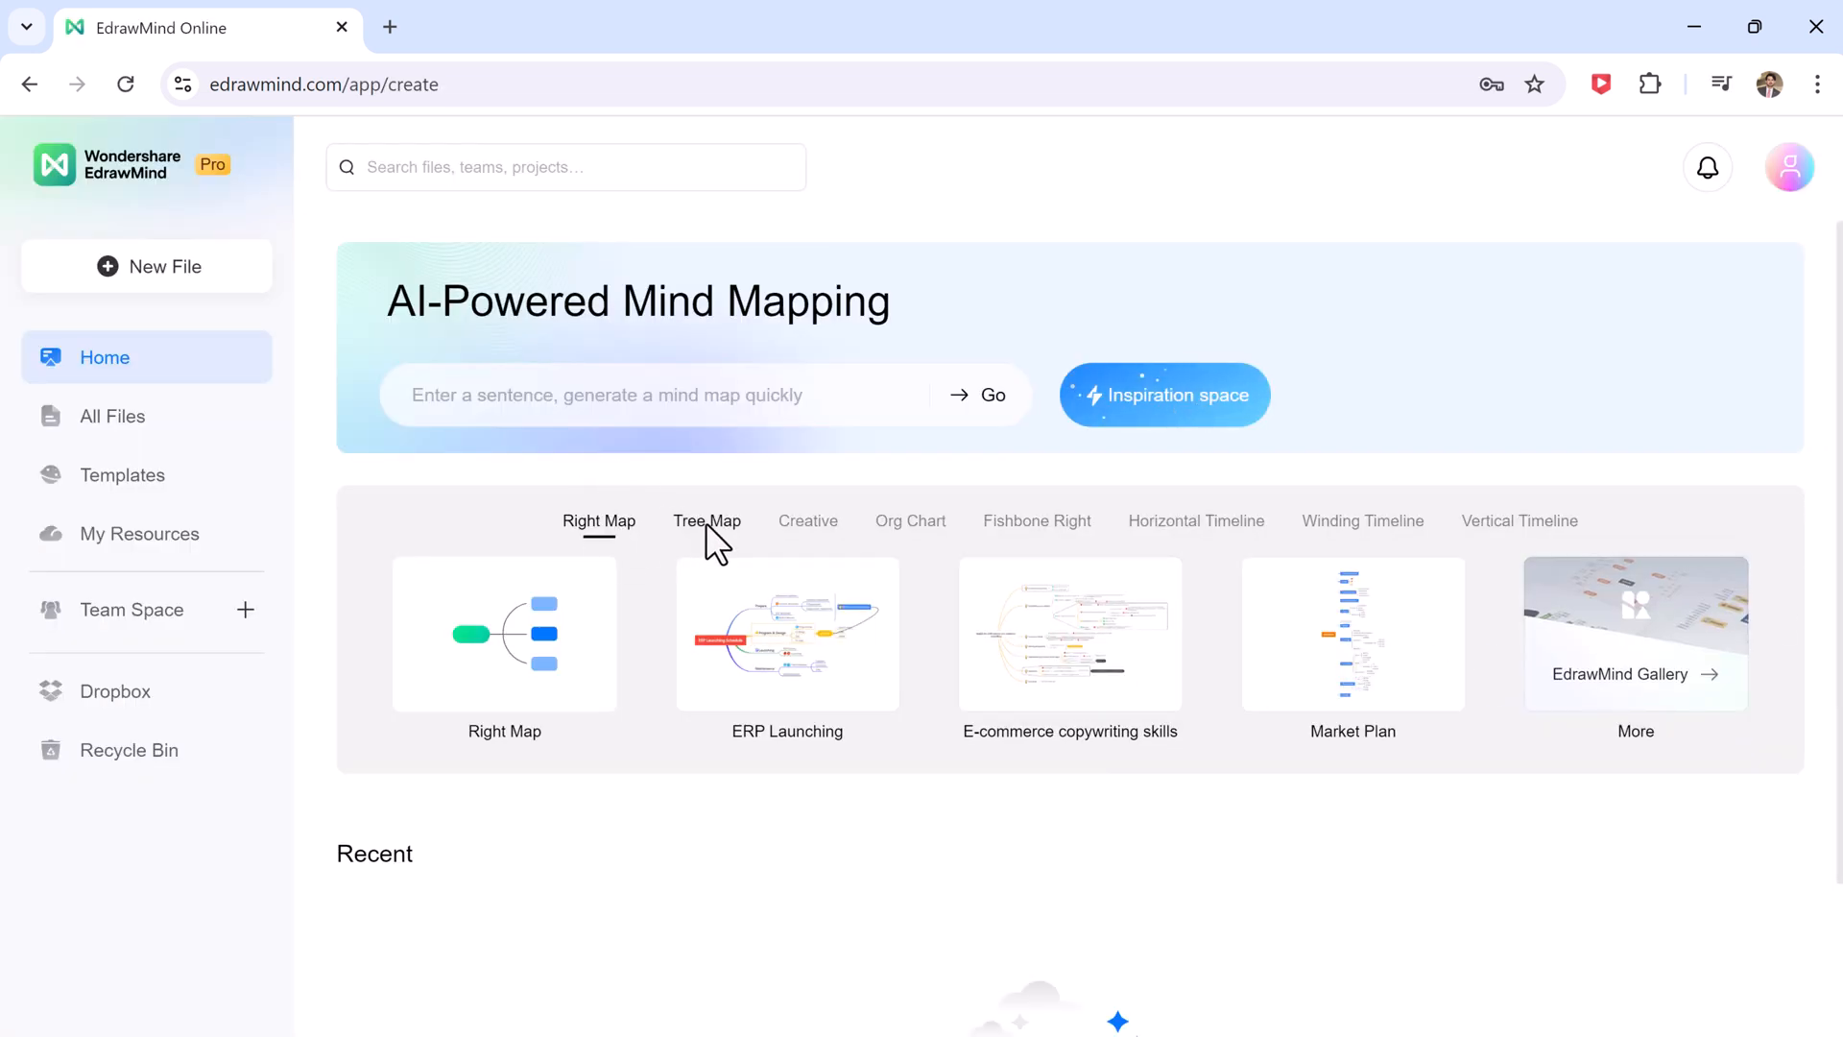
pyautogui.click(706, 521)
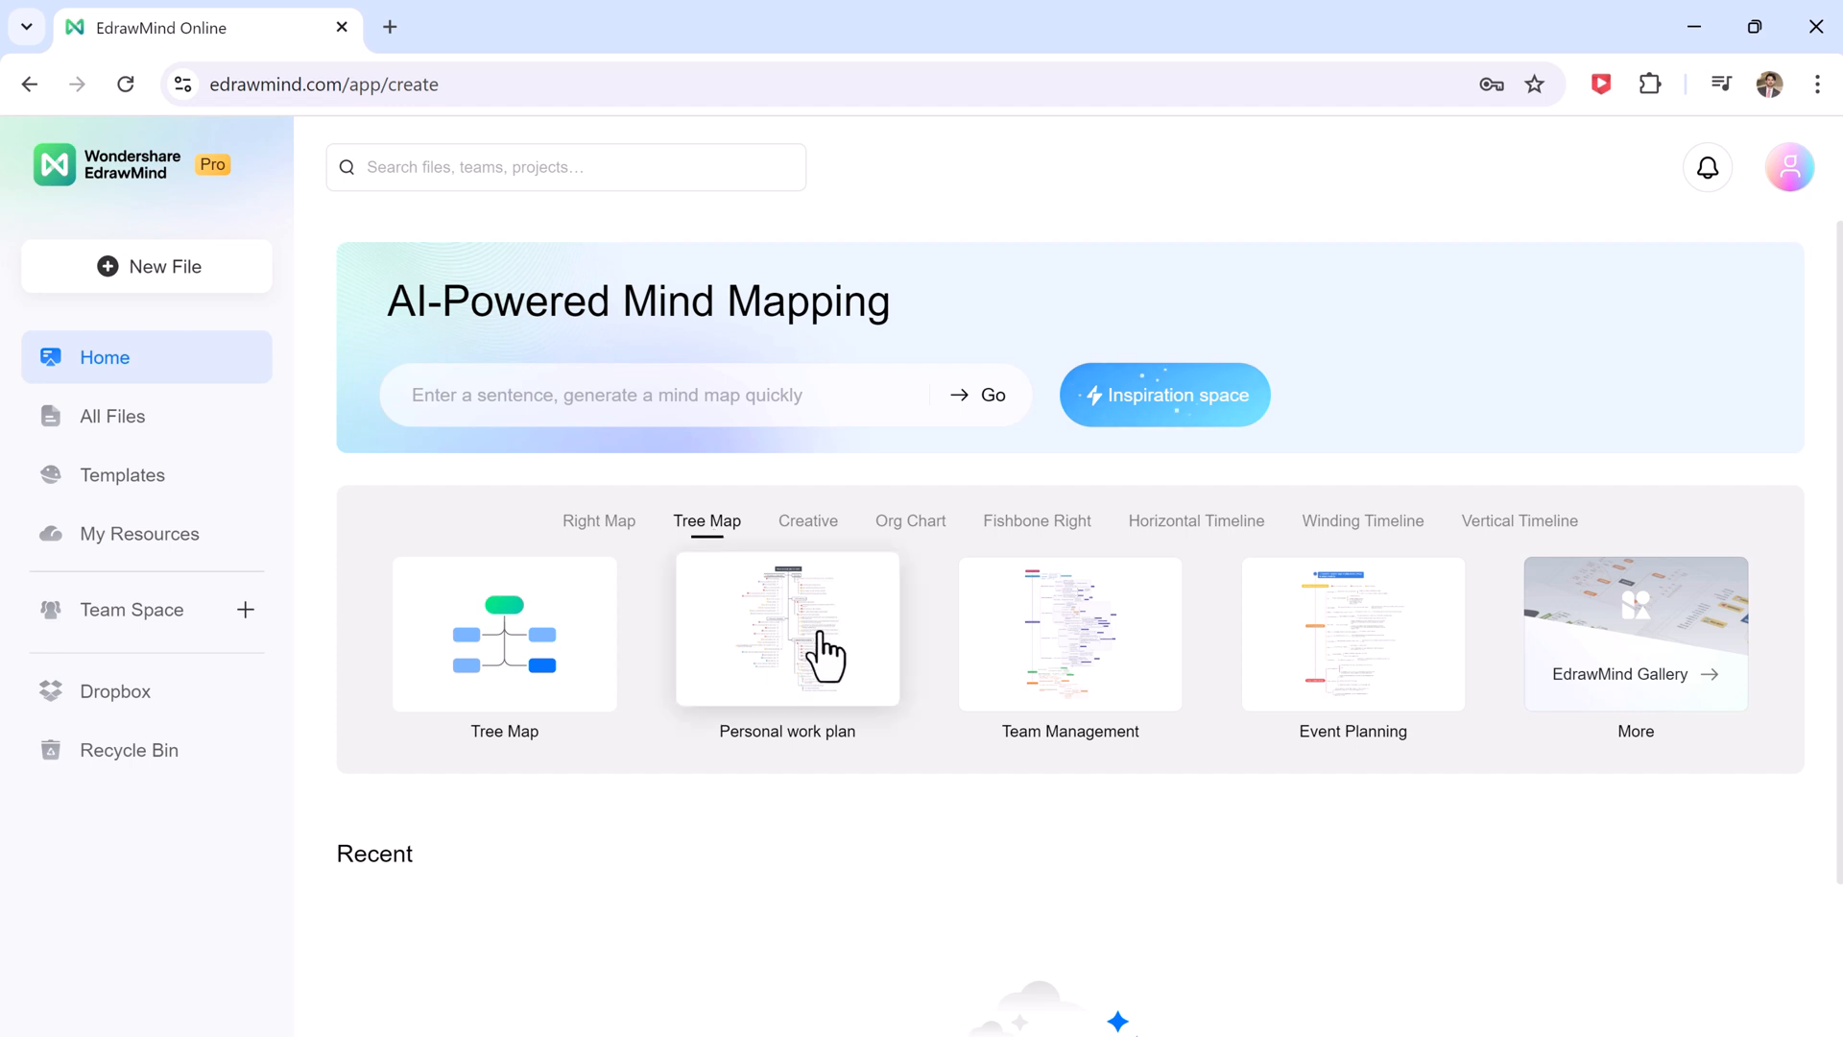
pyautogui.click(786, 629)
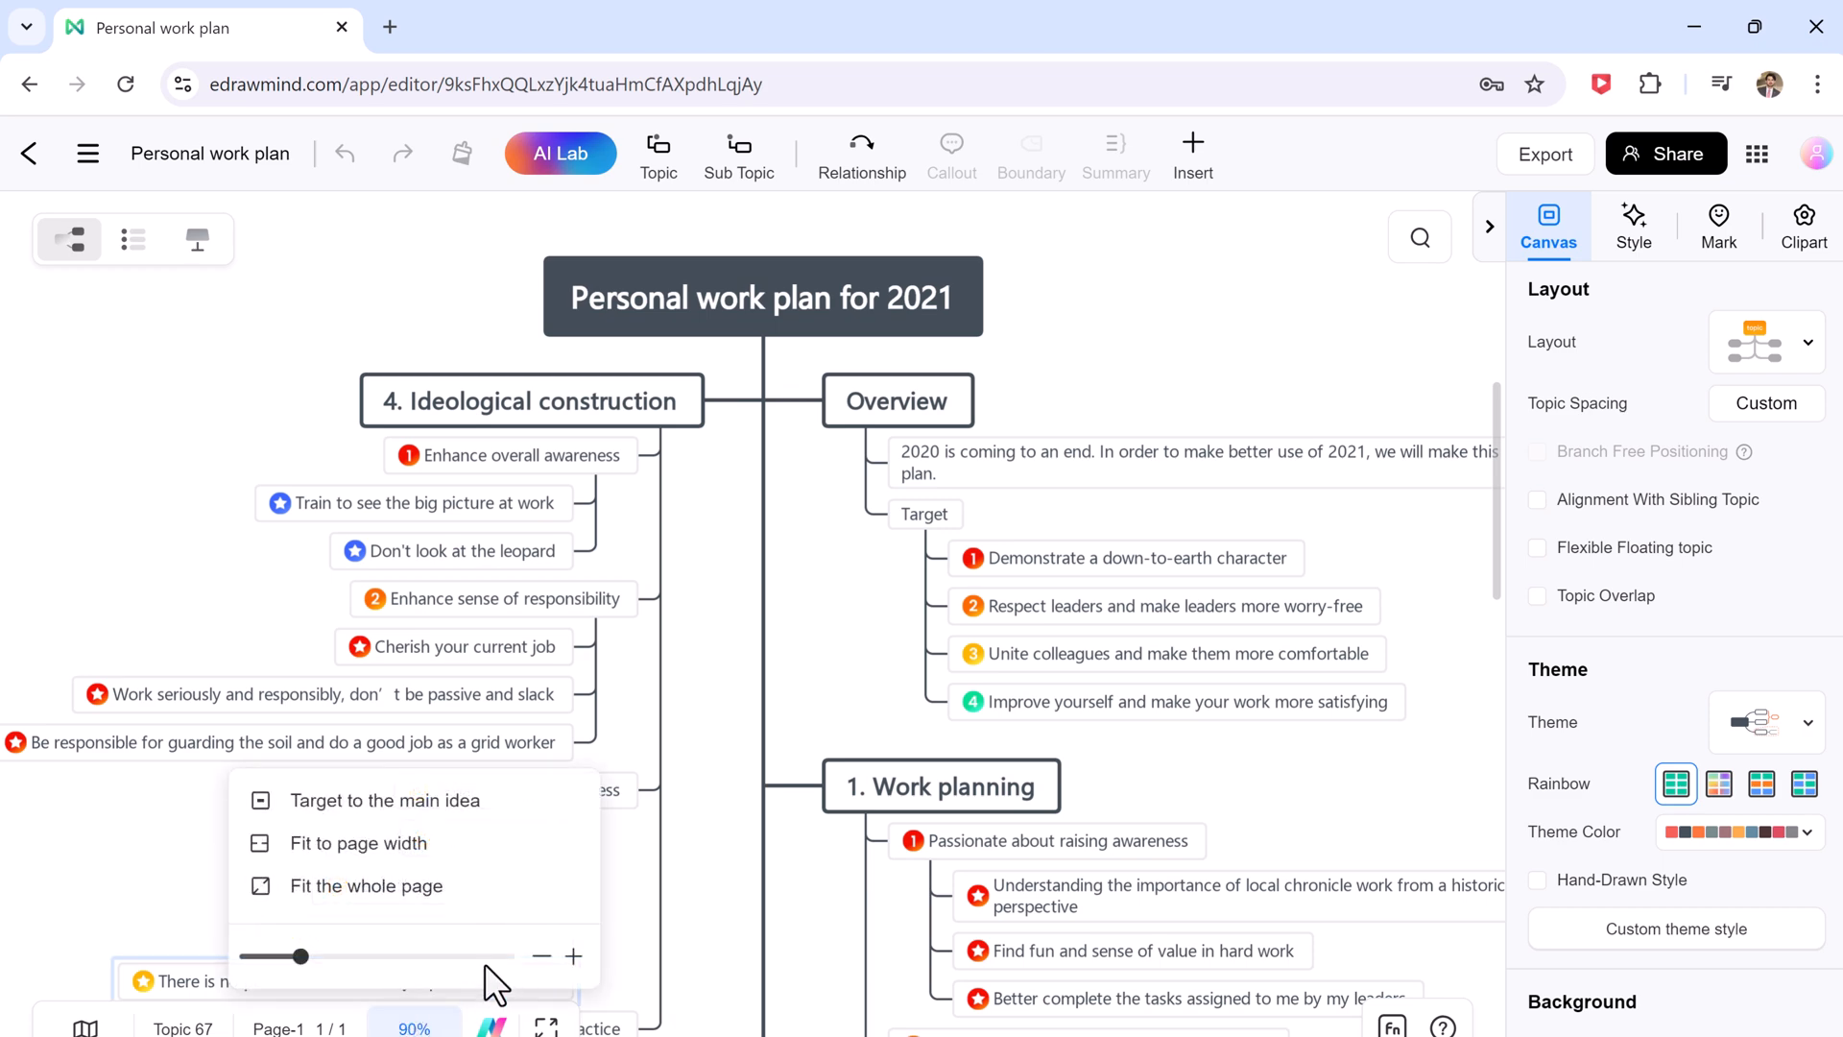
pyautogui.click(540, 956)
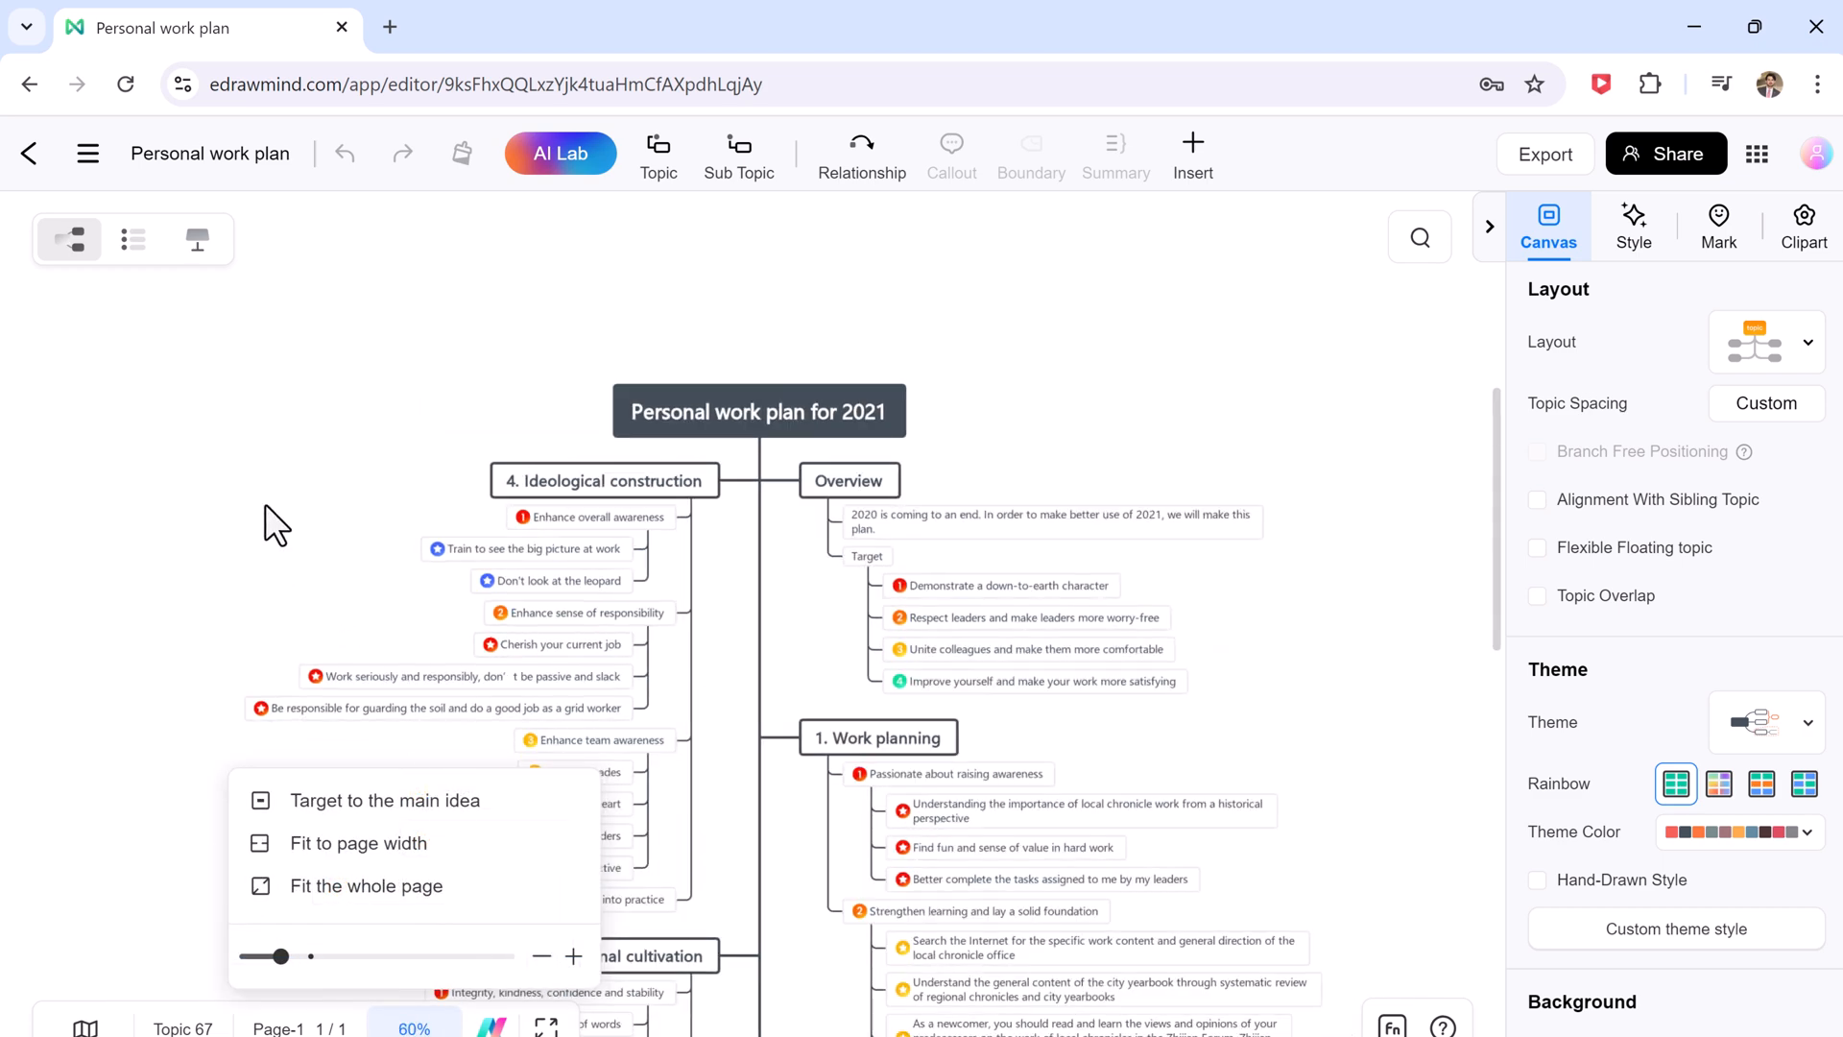
pyautogui.scroll(-3)
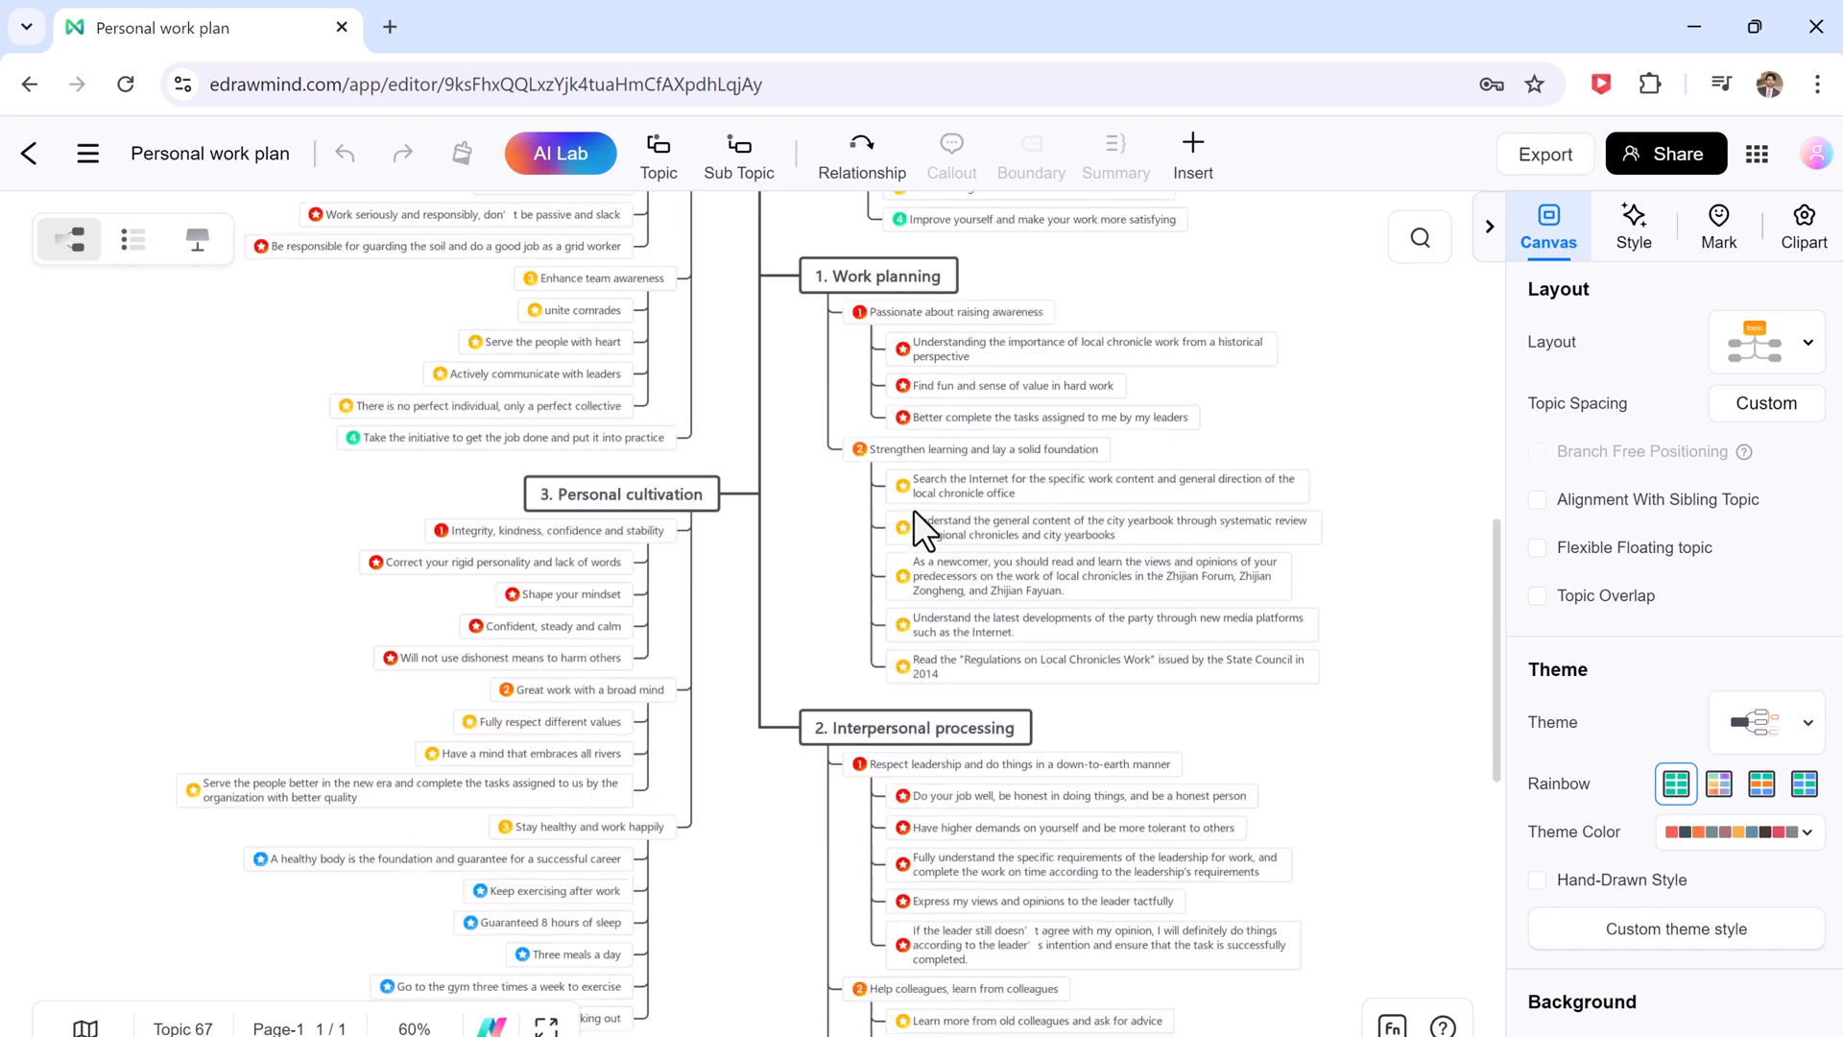
pyautogui.scroll(-3)
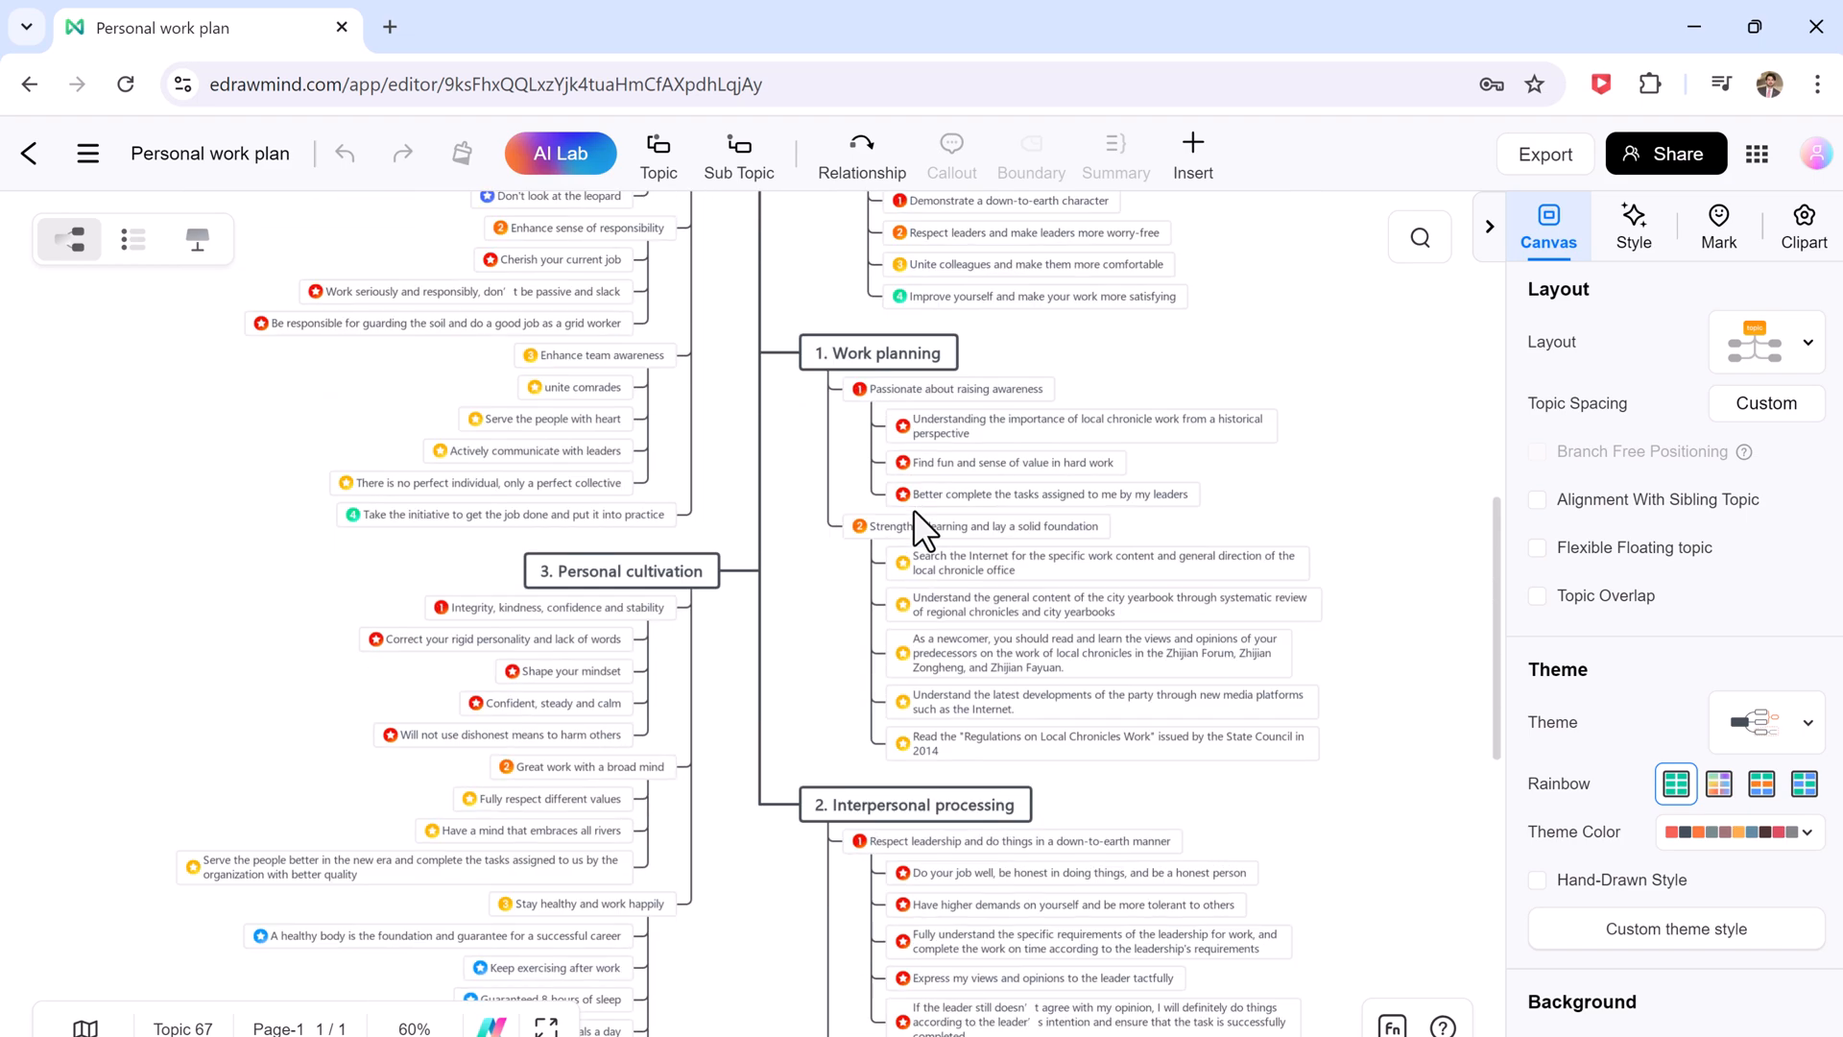
pyautogui.scroll(-3)
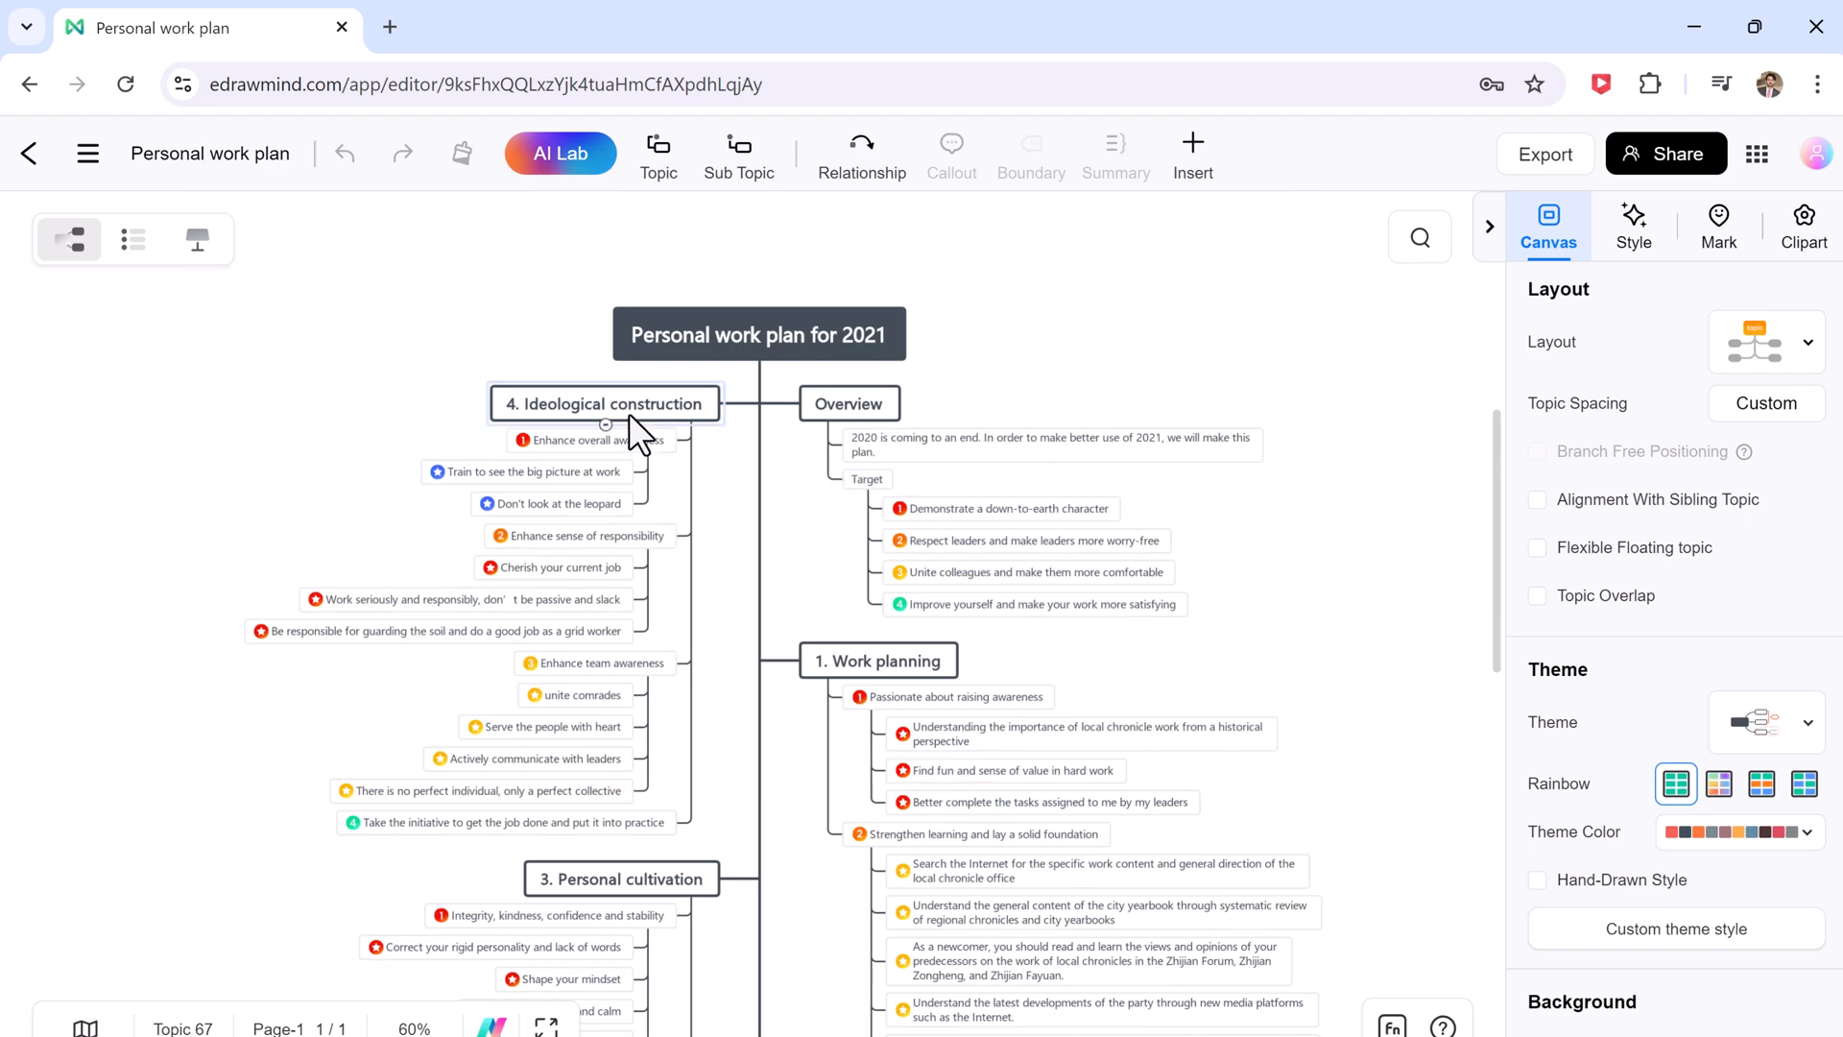
pyautogui.click(876, 659)
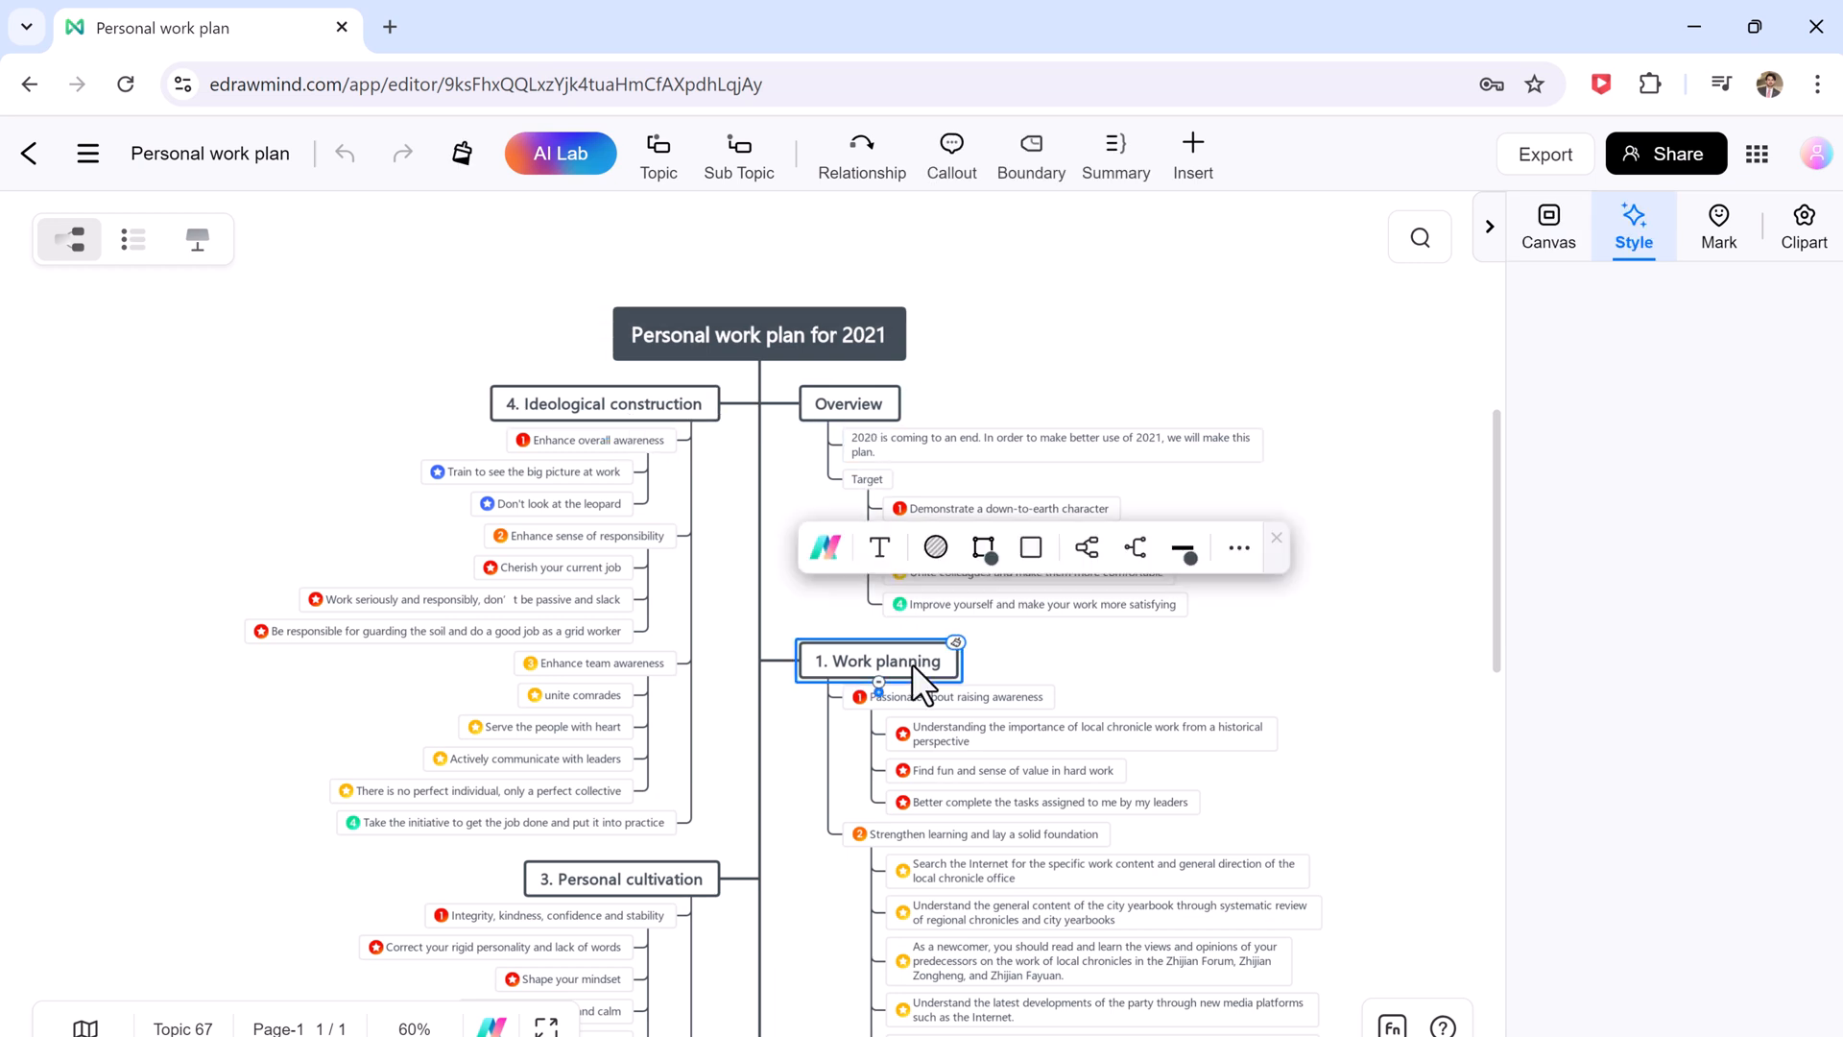
pyautogui.rightClick(878, 660)
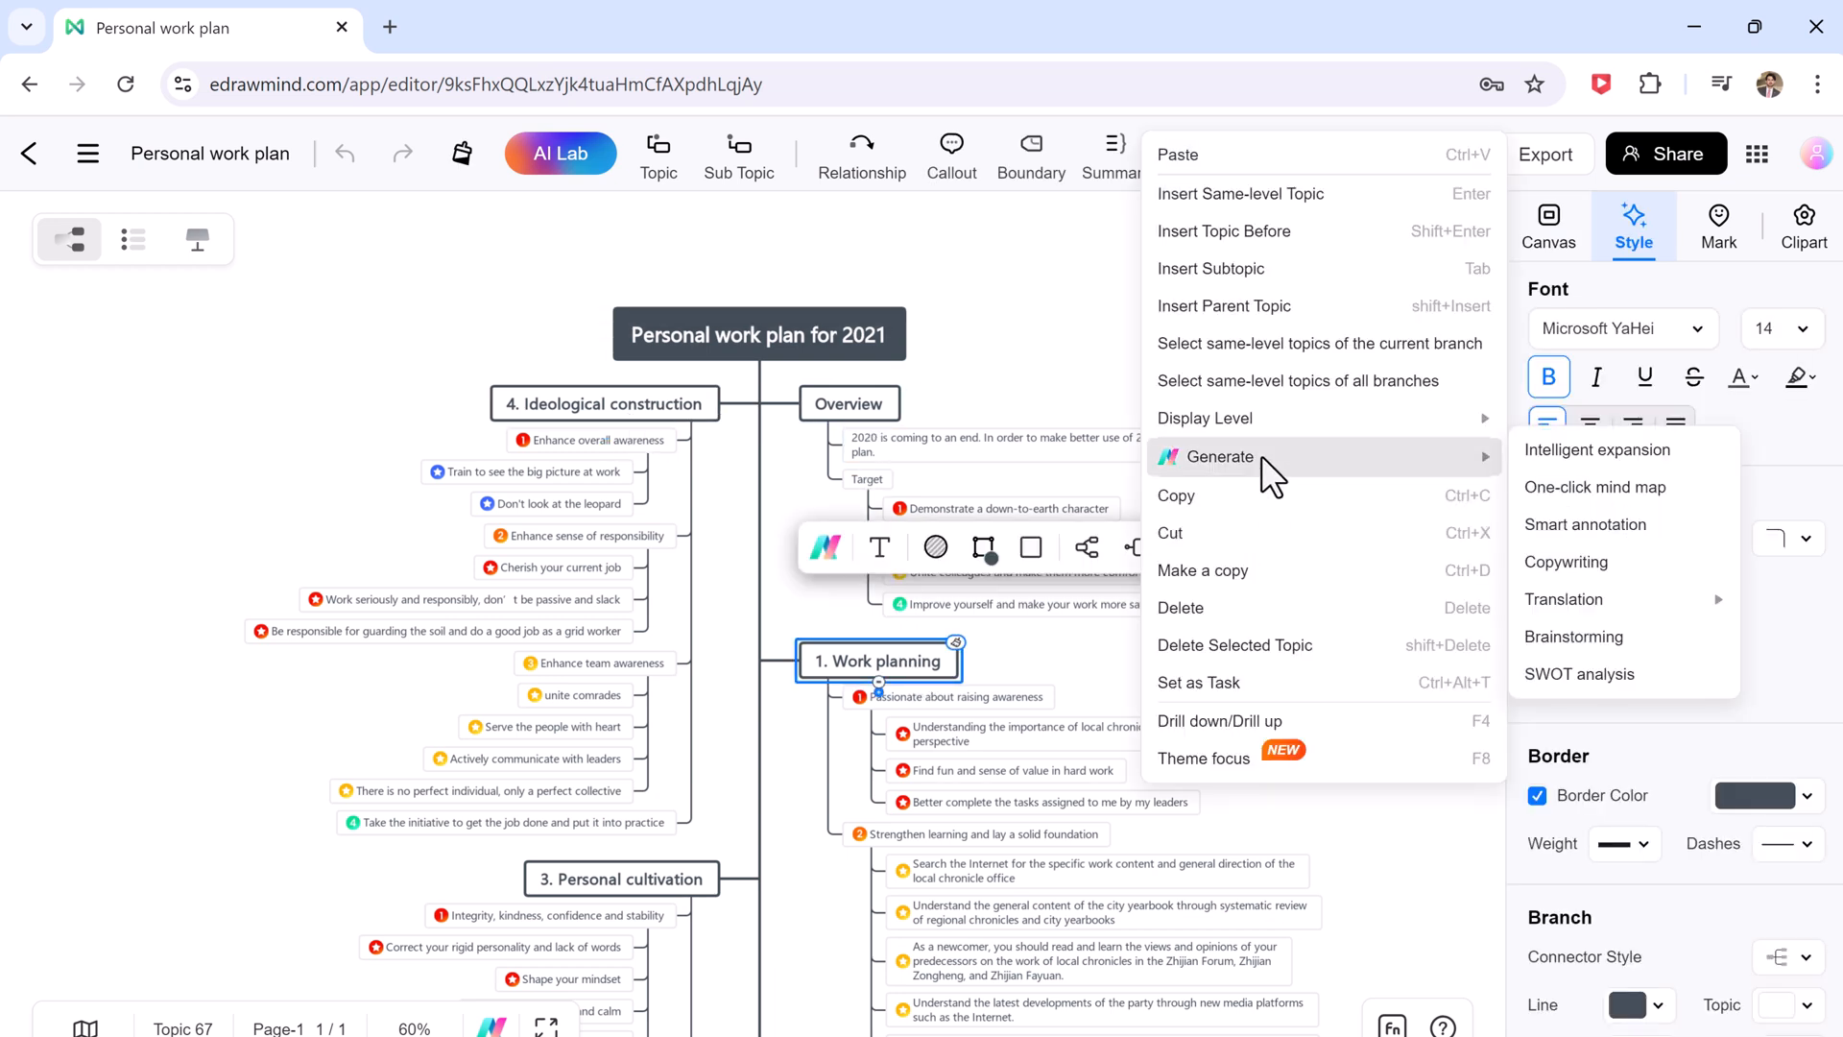
pyautogui.moveTo(1622, 636)
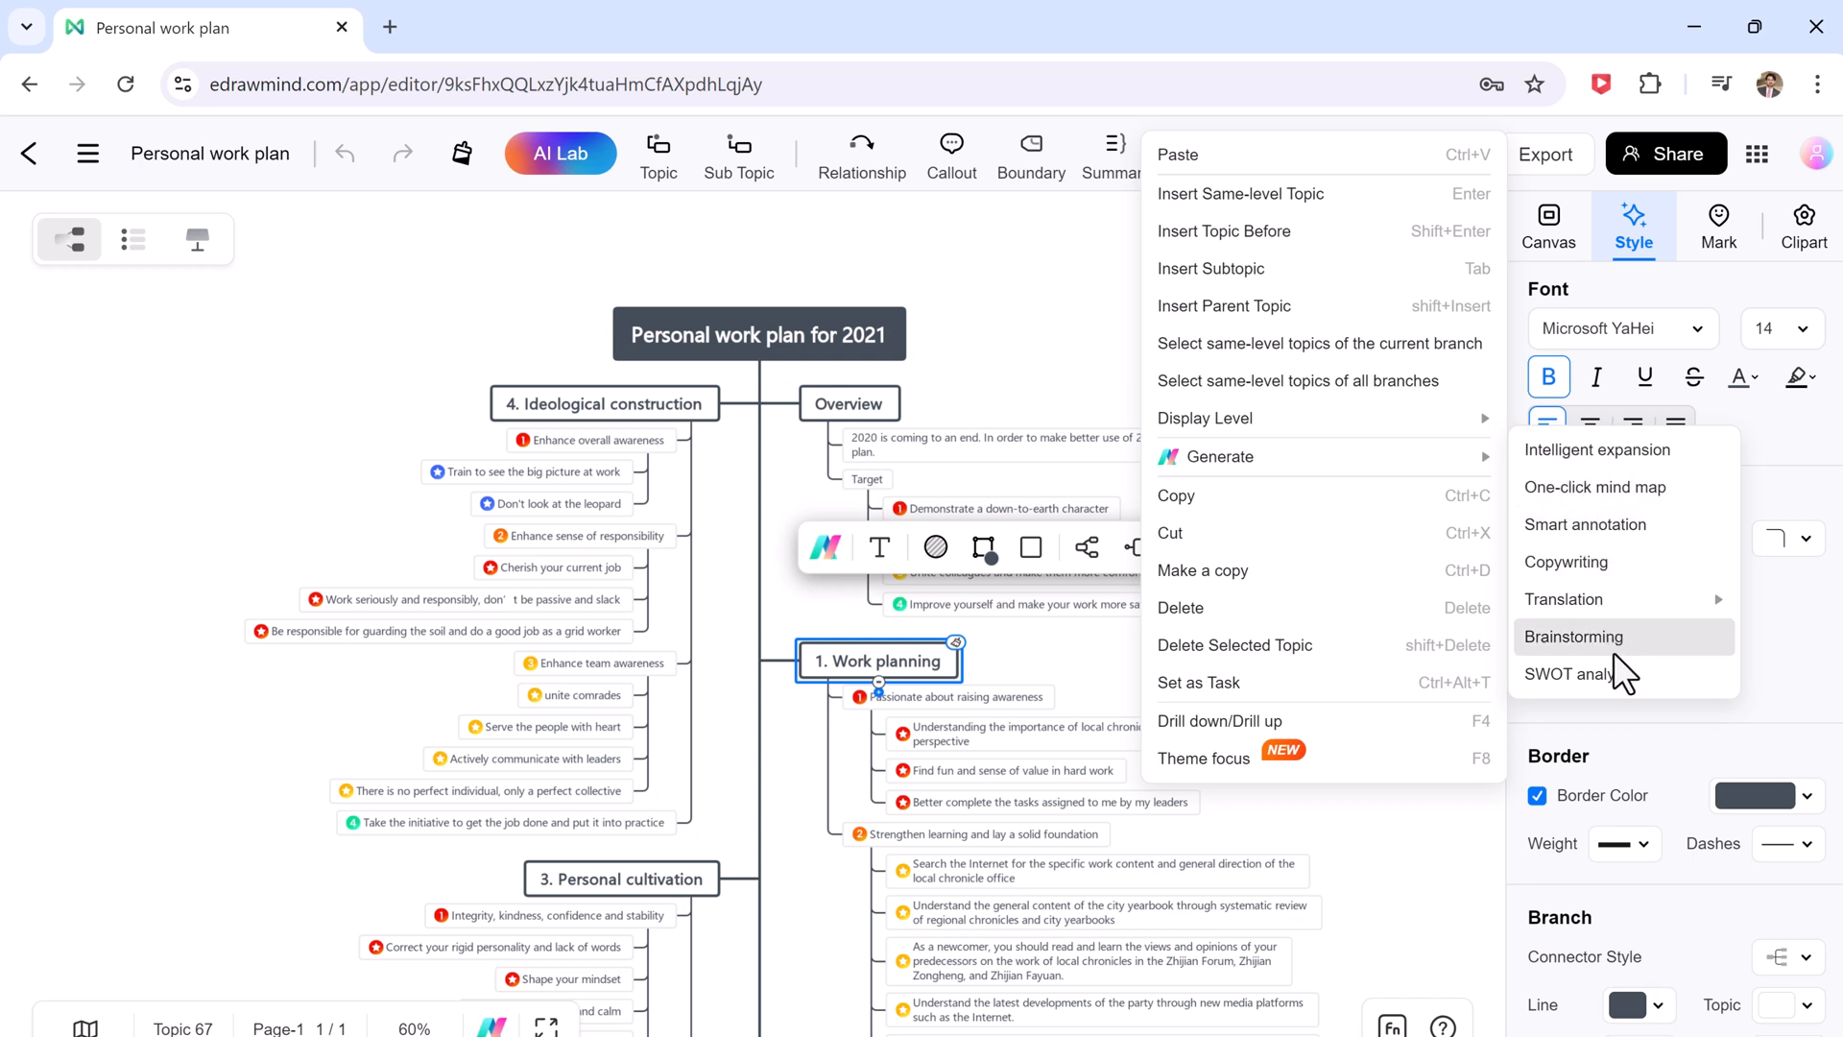
pyautogui.moveTo(1581, 674)
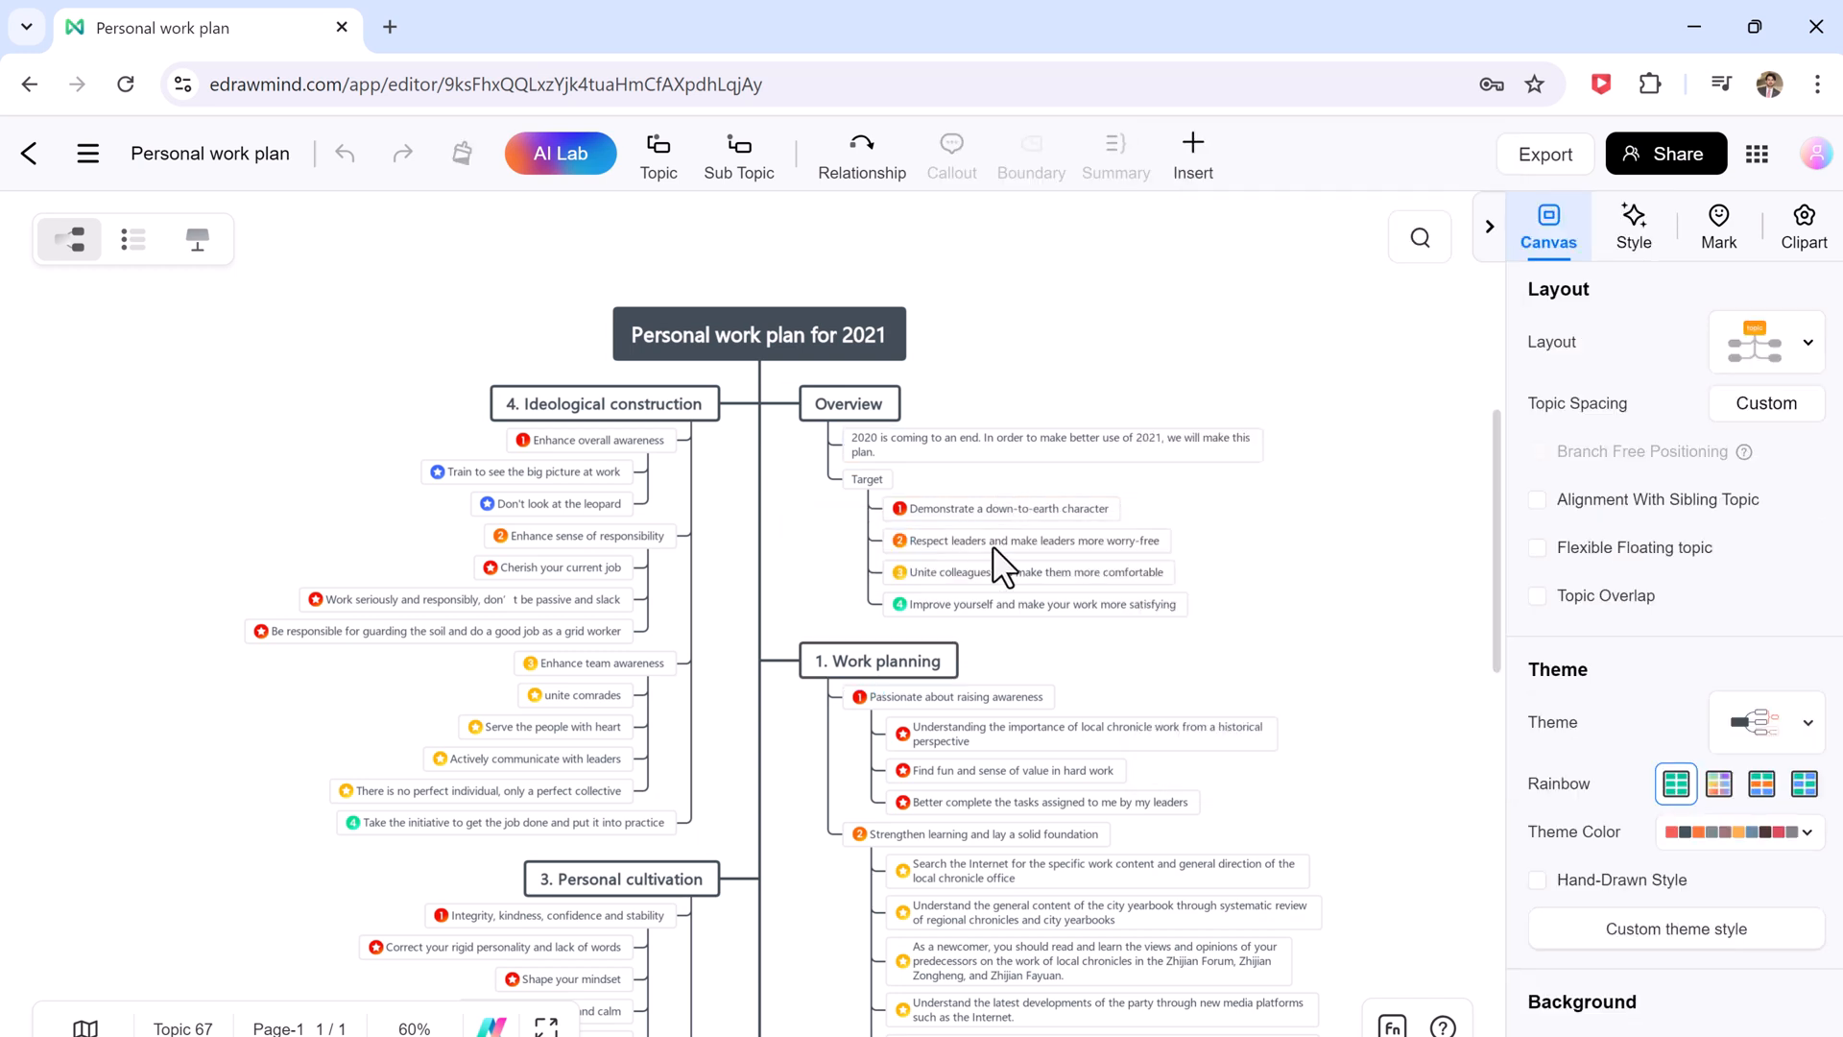
# Apply the second Rainbow theme swatch so each branch gets its own colour.
pyautogui.click(561, 153)
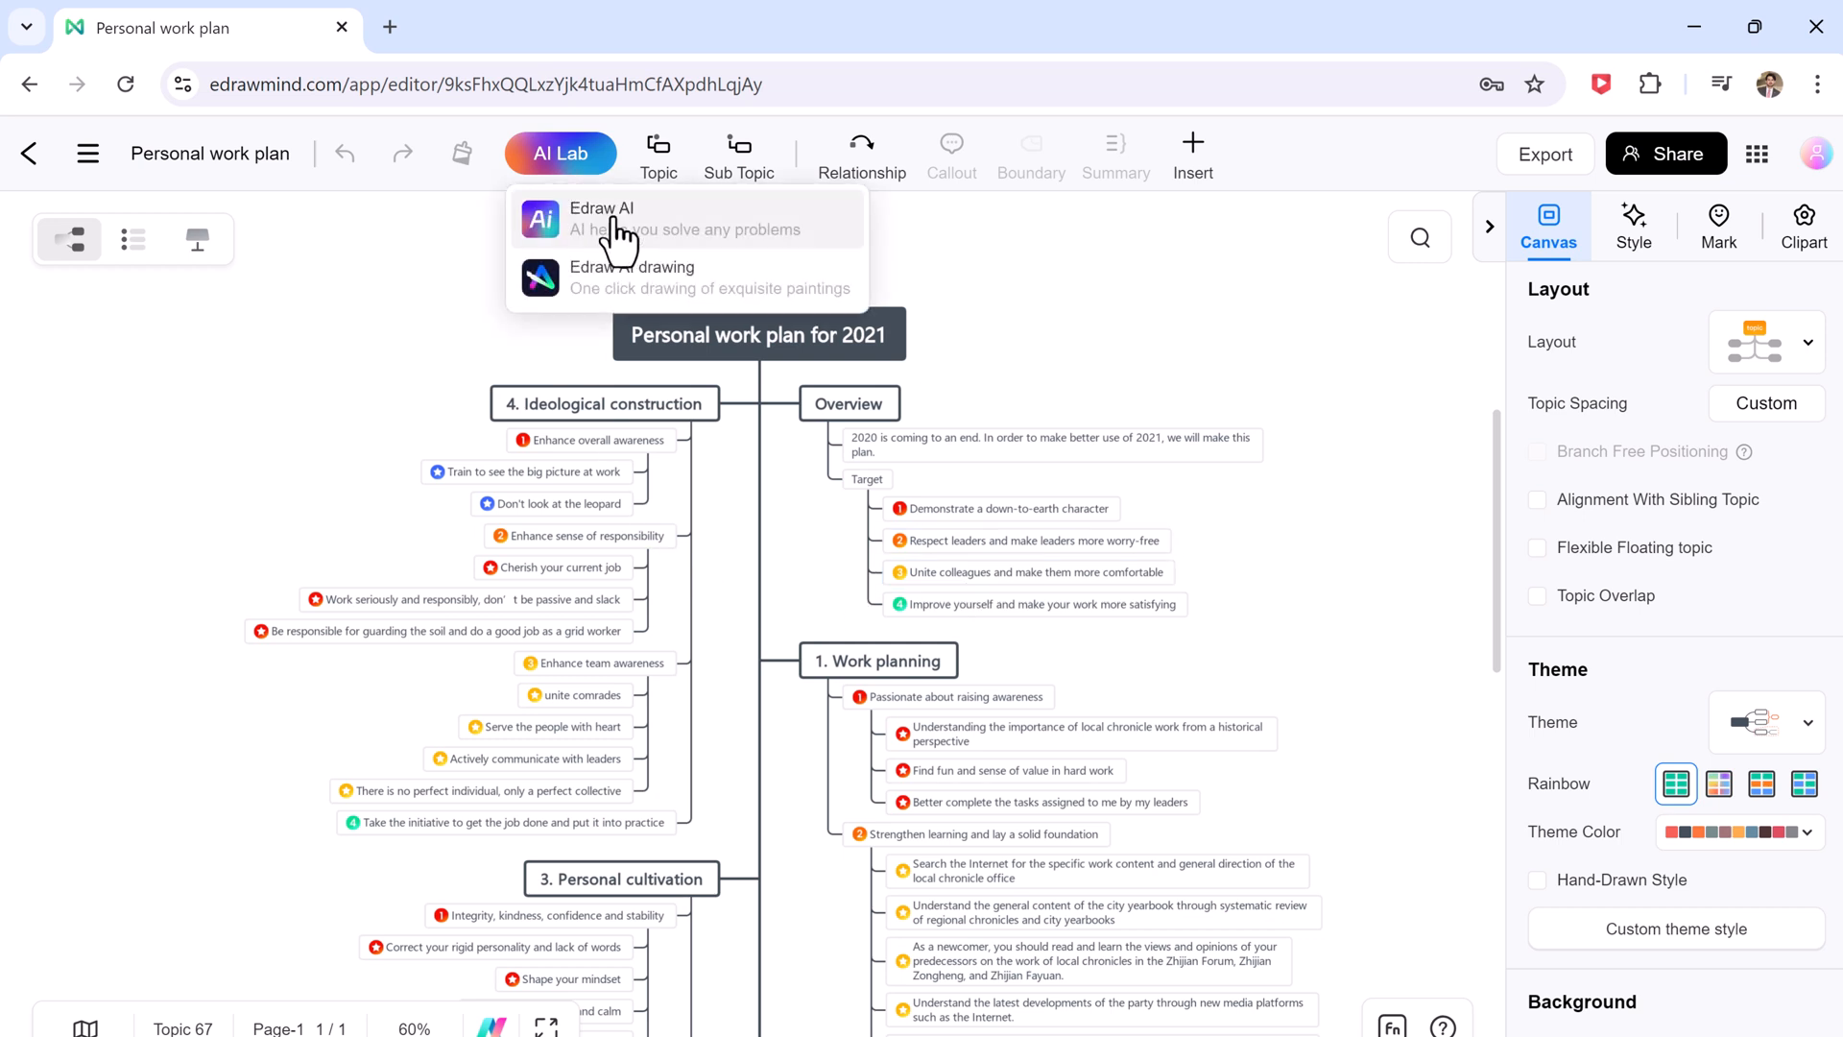
pyautogui.click(1099, 294)
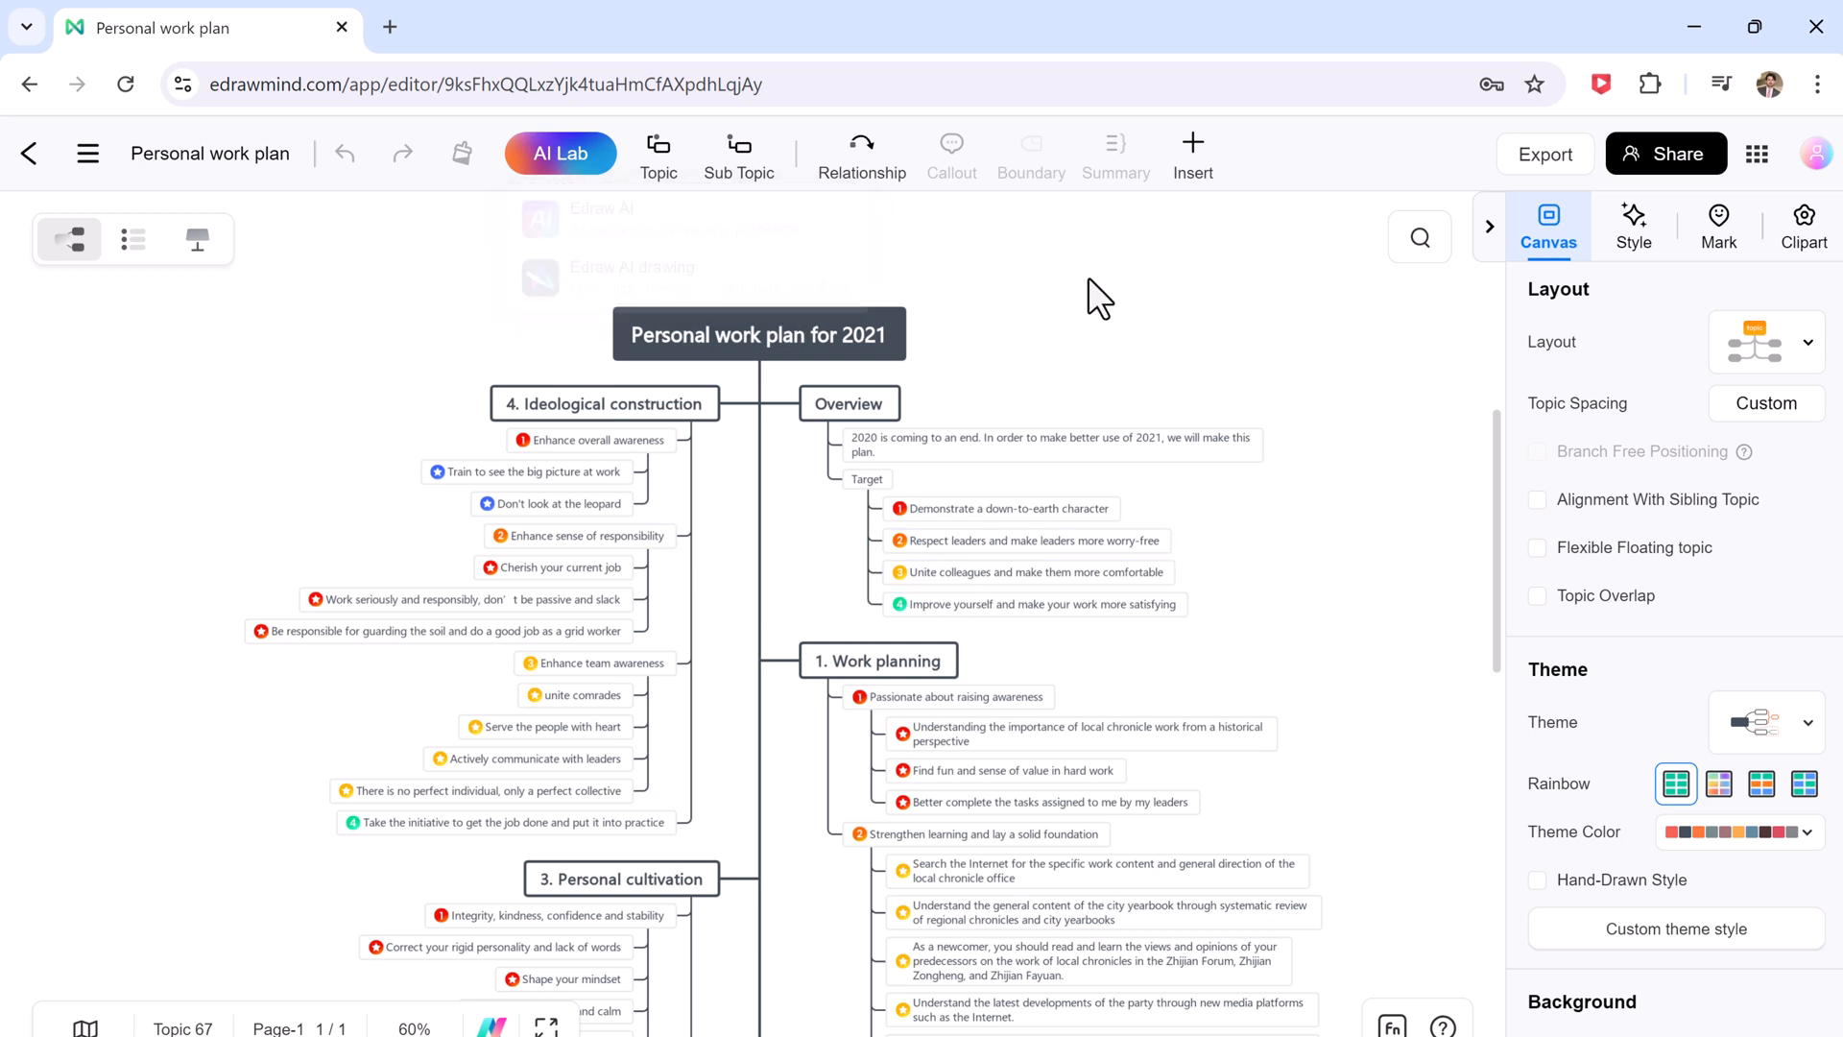
pyautogui.click(1717, 784)
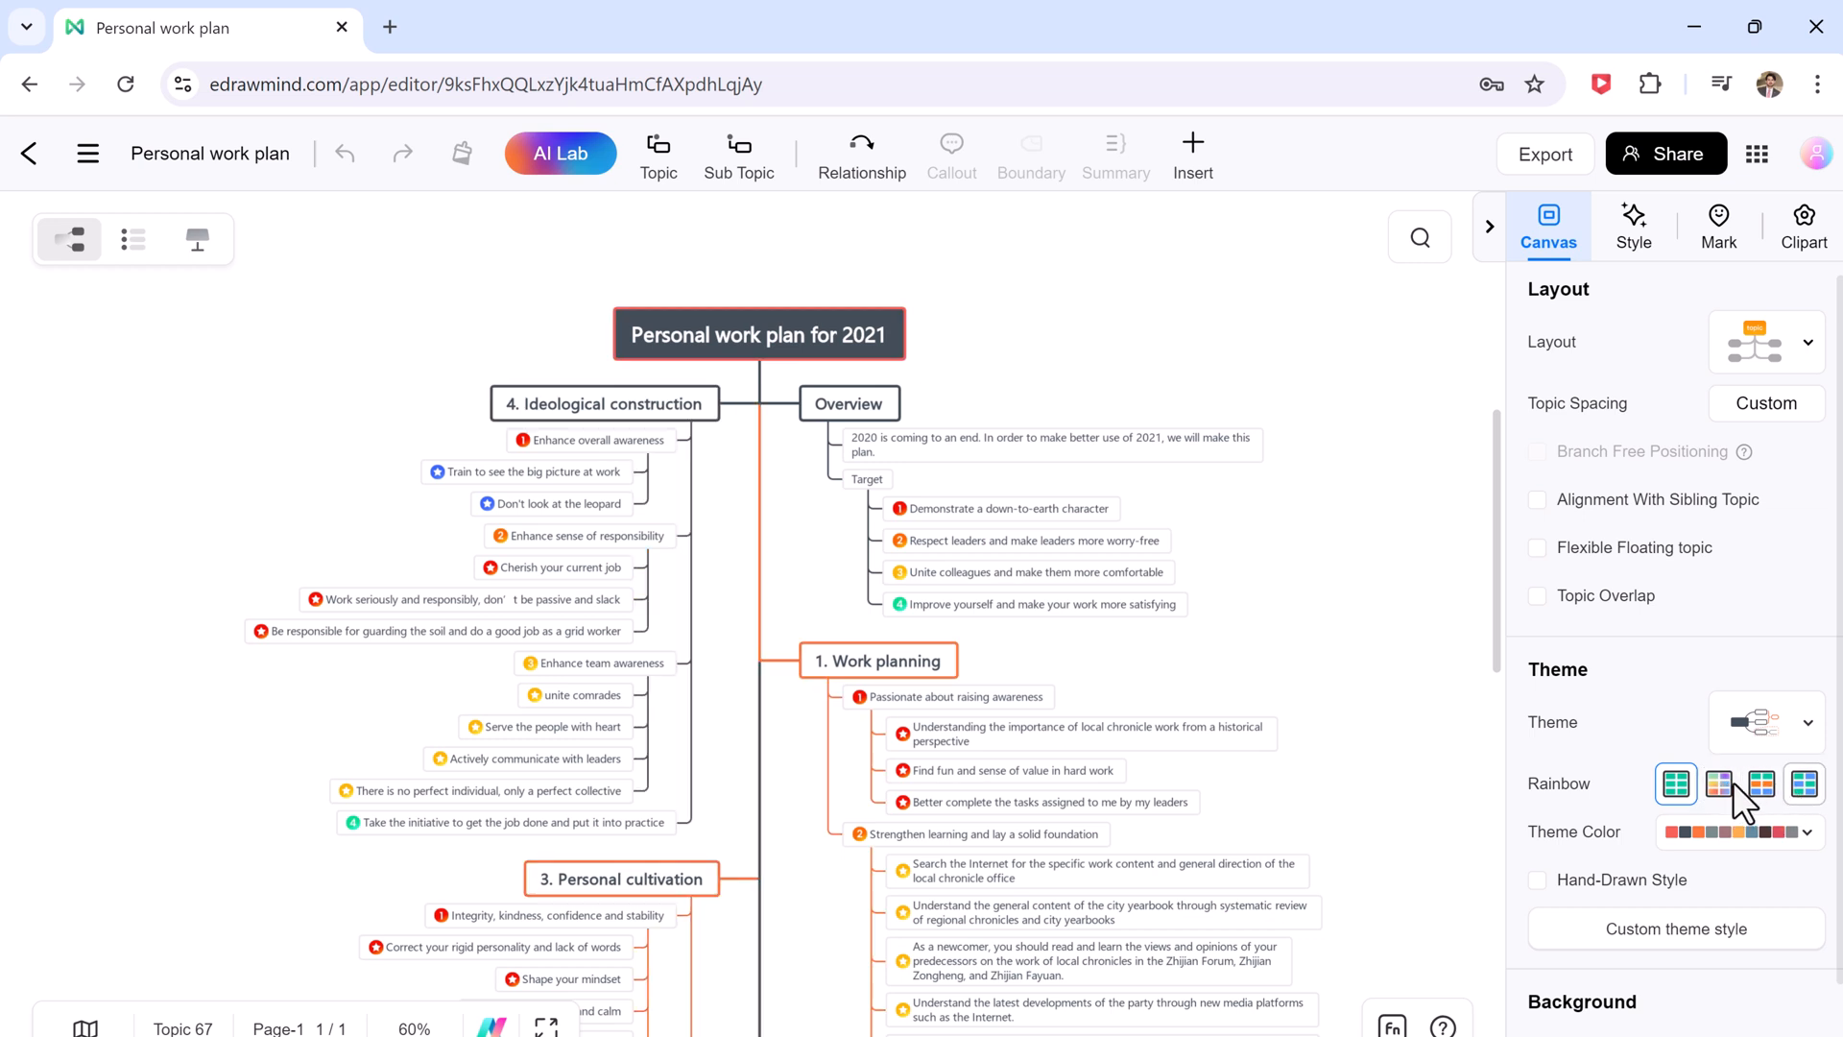
pyautogui.click(1718, 783)
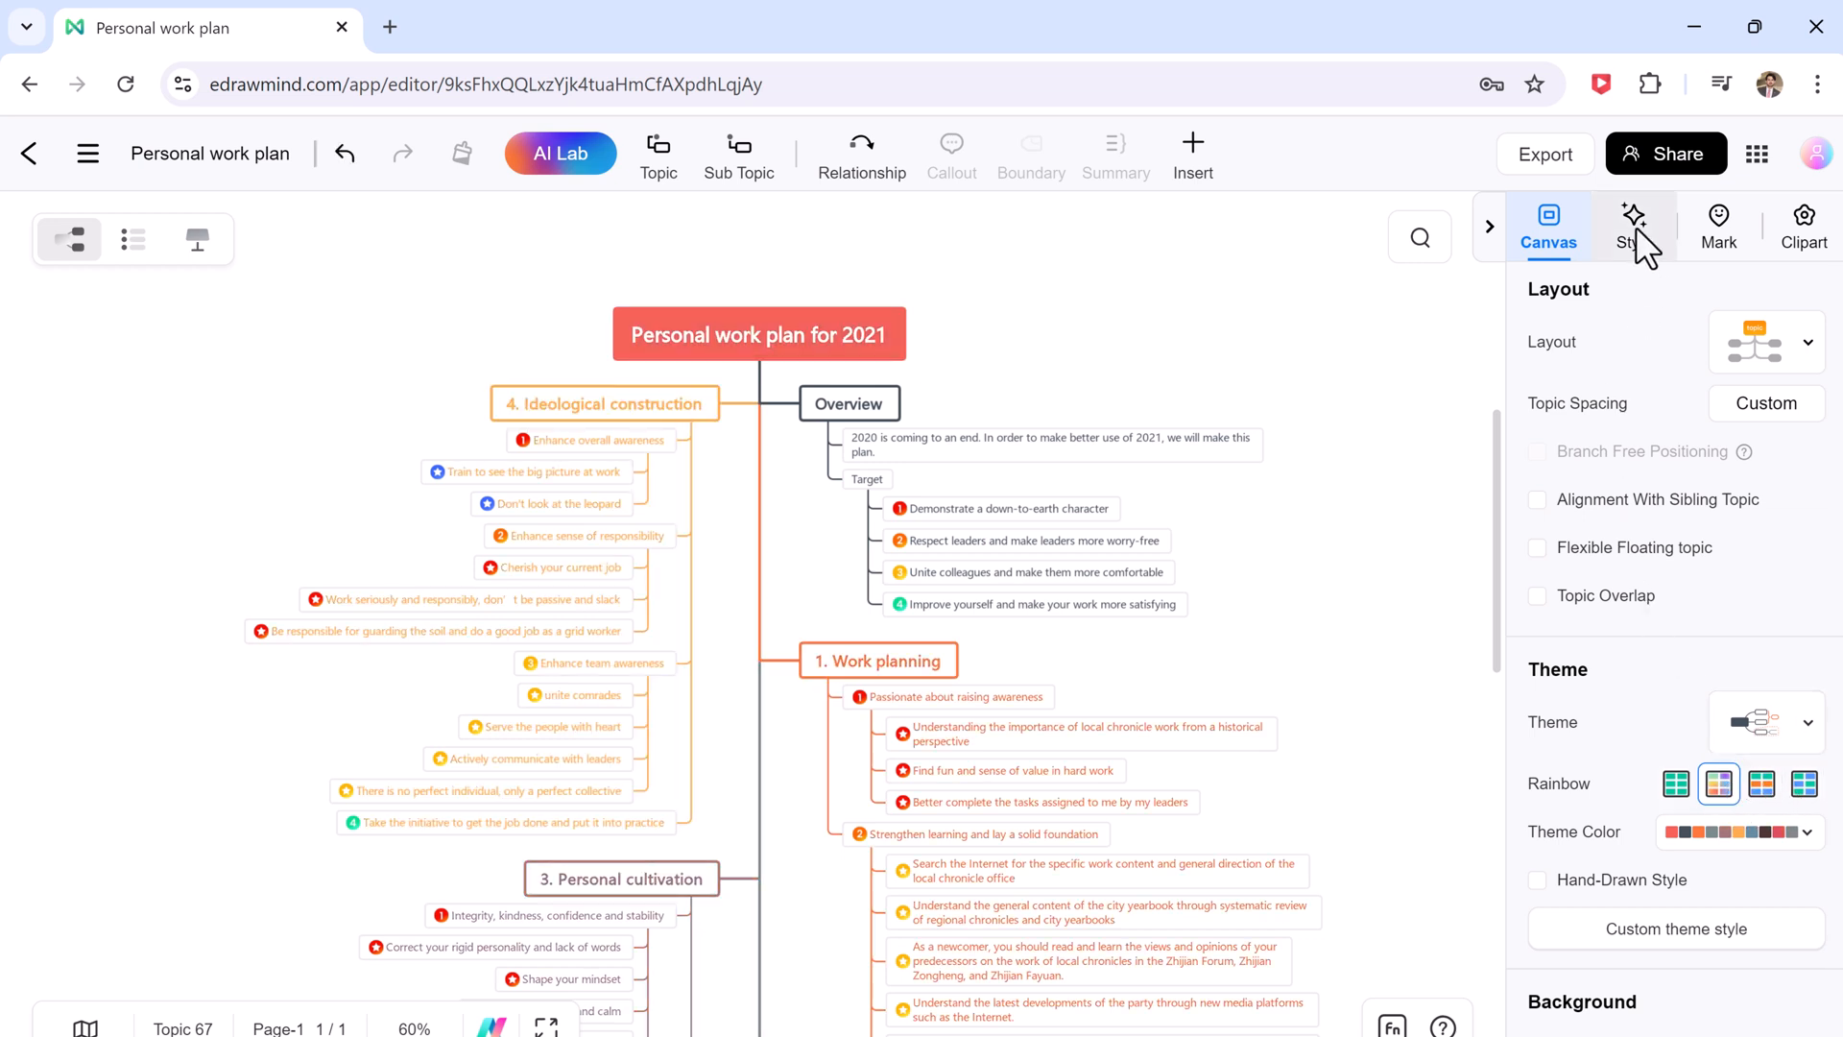
# Look over the Mark tab and the Outline view, then return to the mind map view.
pyautogui.click(1717, 226)
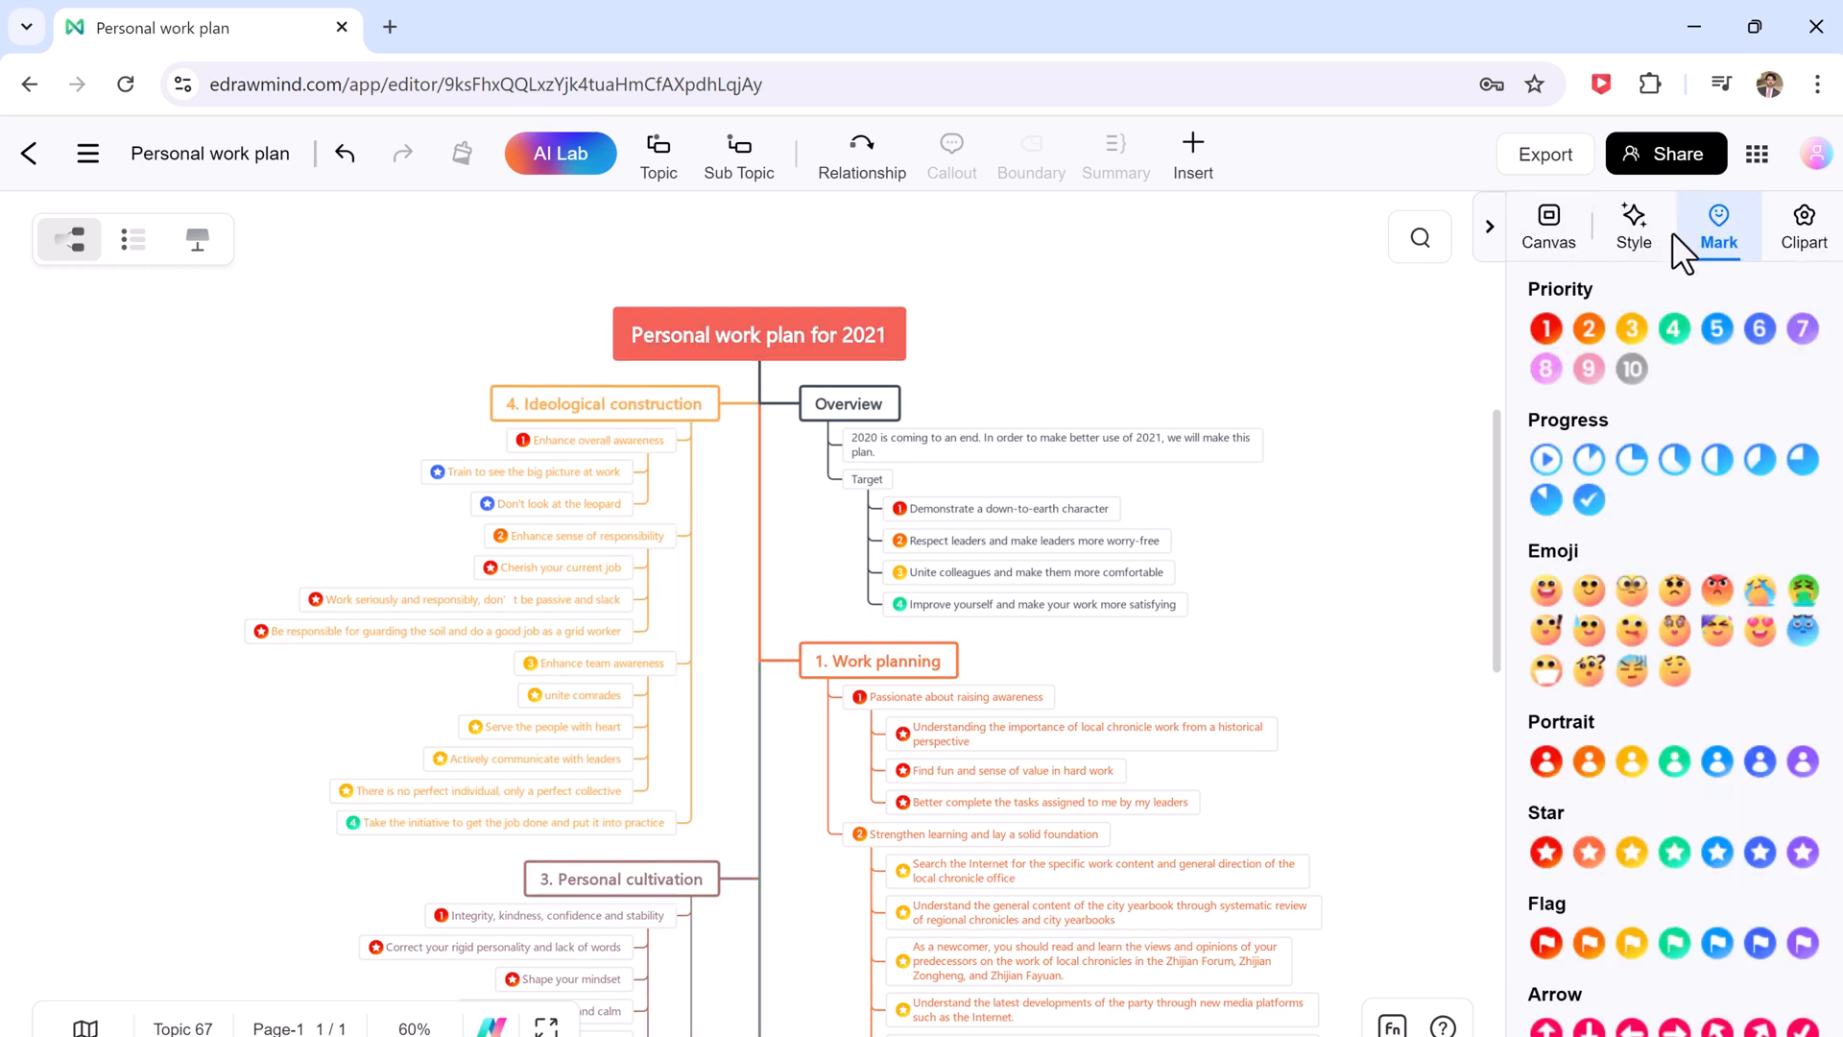
pyautogui.click(1549, 223)
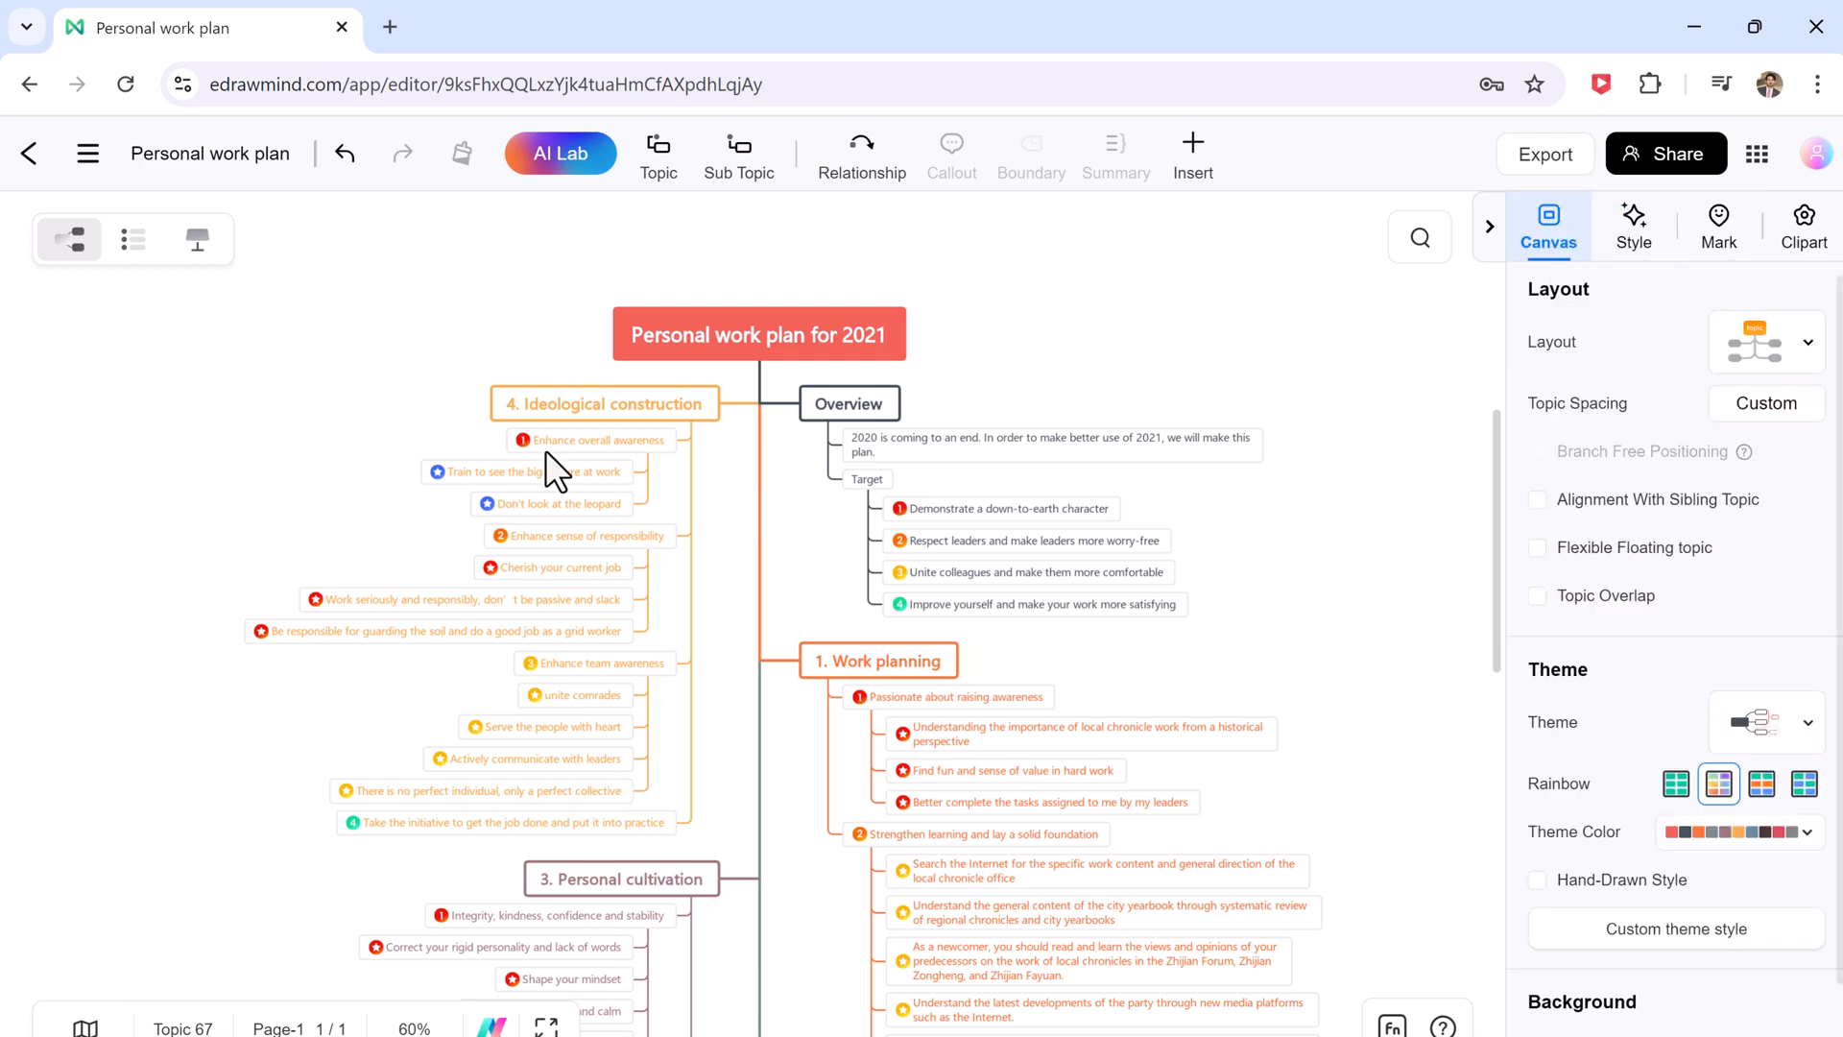
pyautogui.click(132, 240)
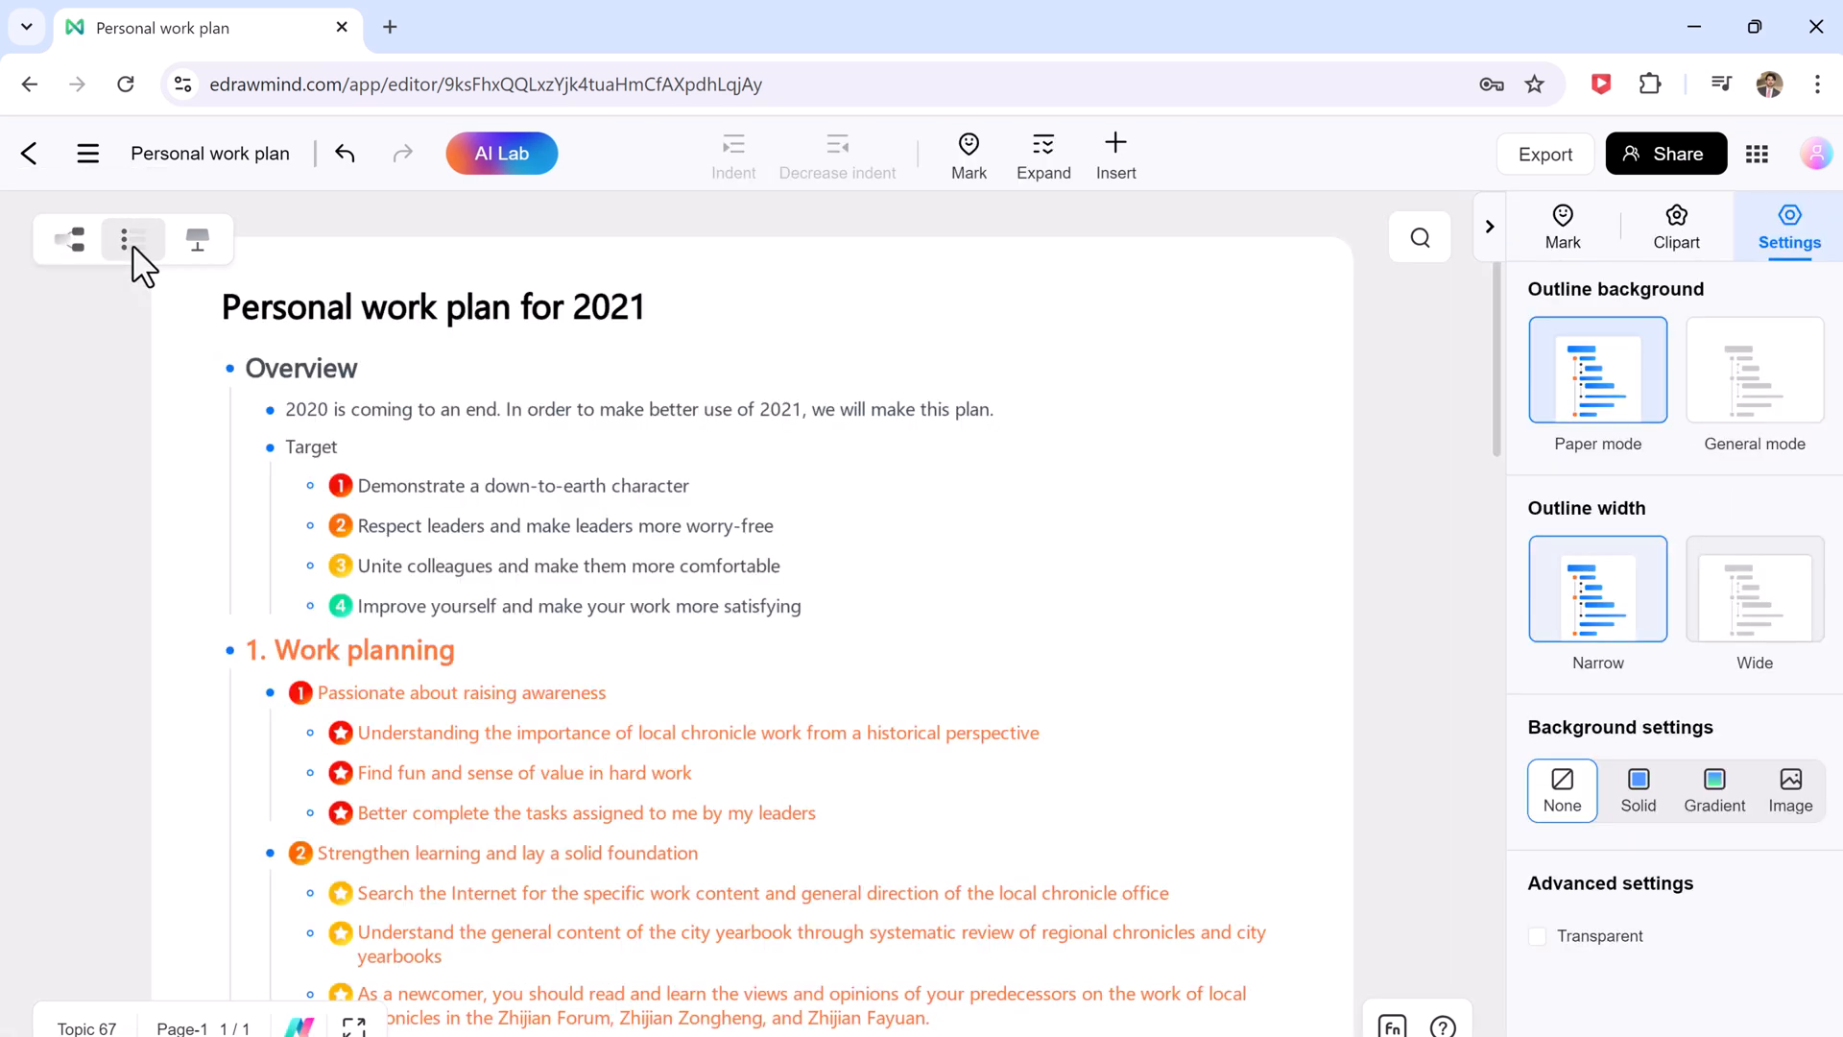
pyautogui.scroll(-3)
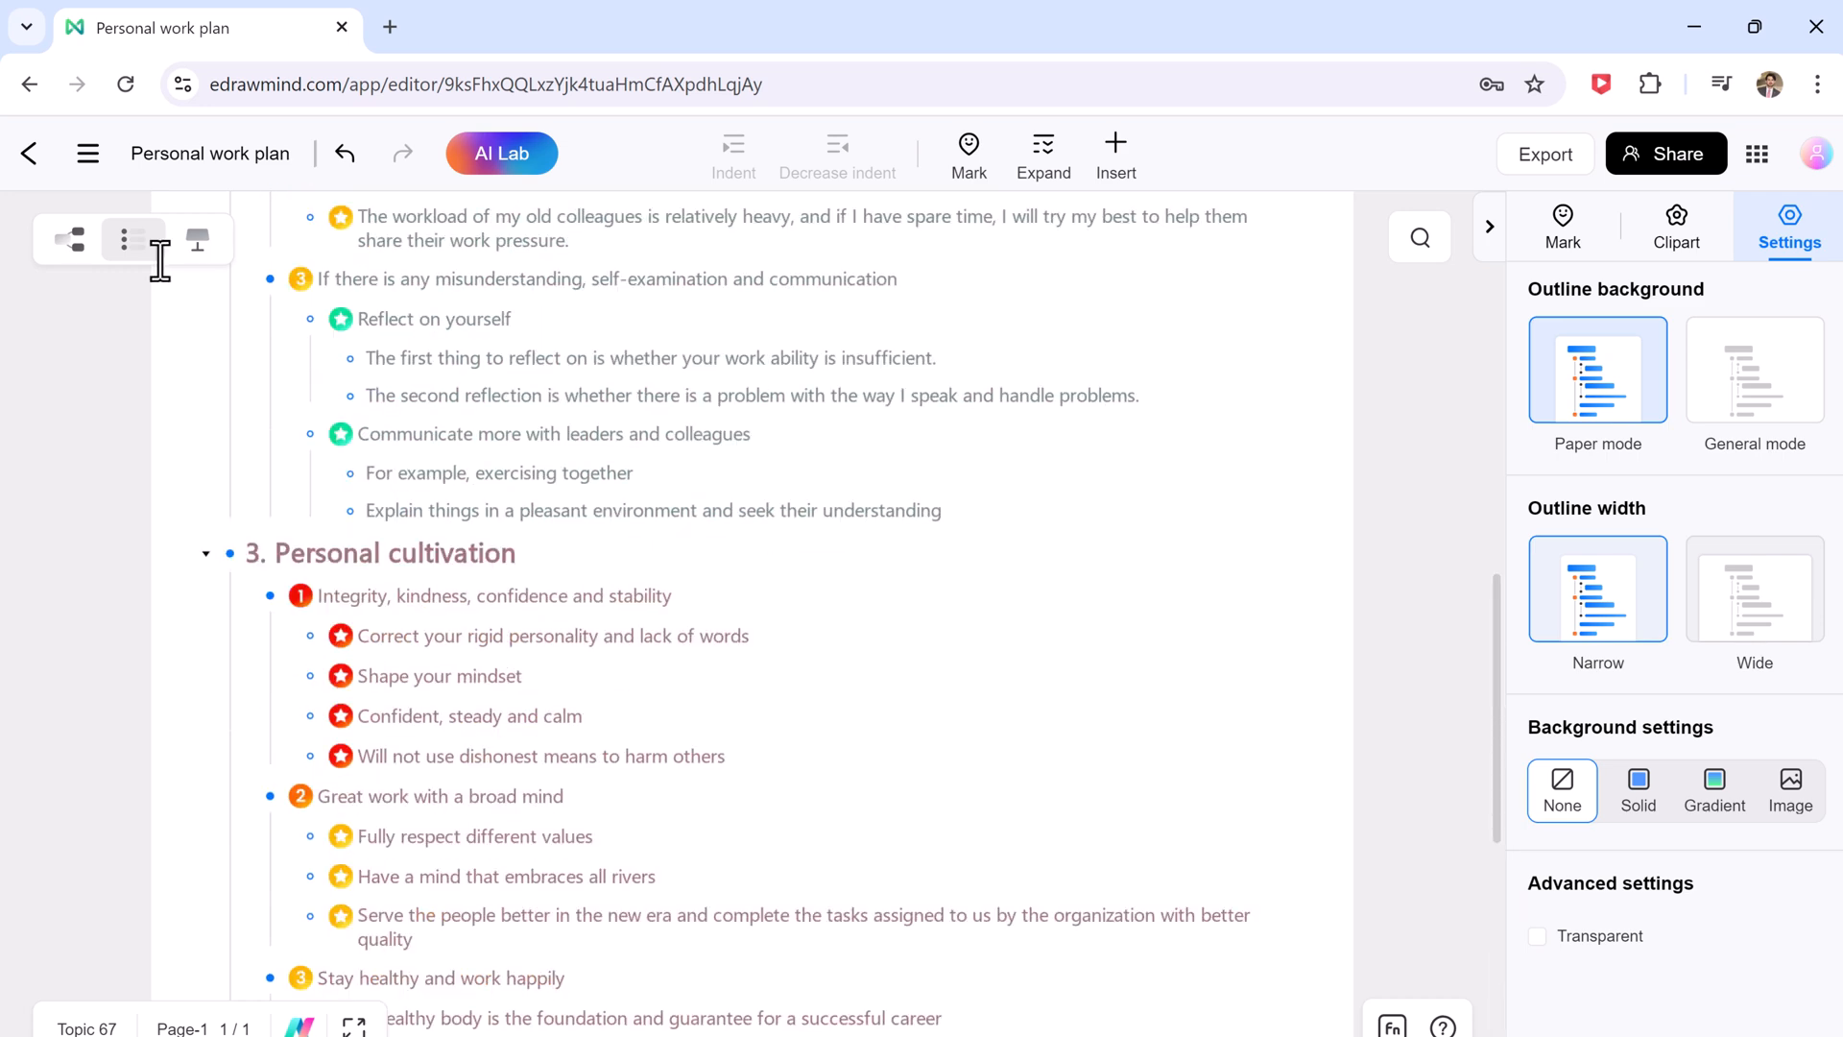
pyautogui.click(198, 240)
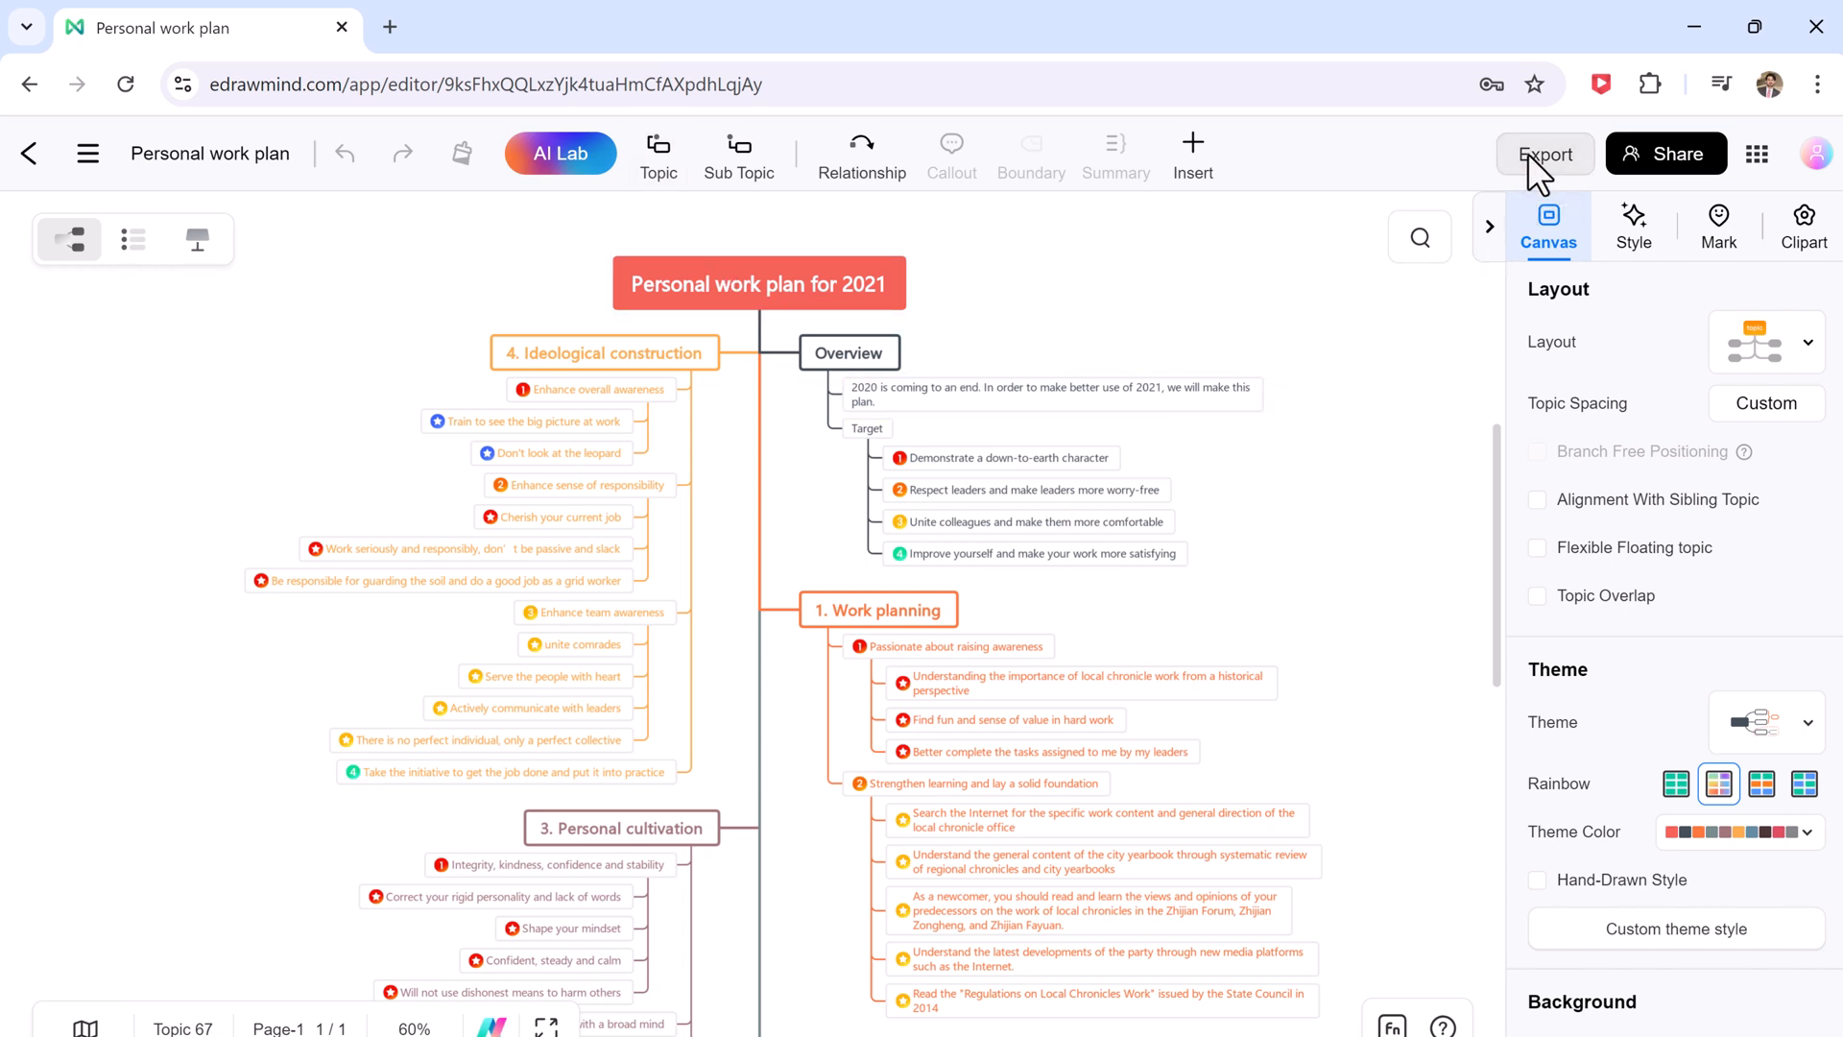
pyautogui.click(1545, 154)
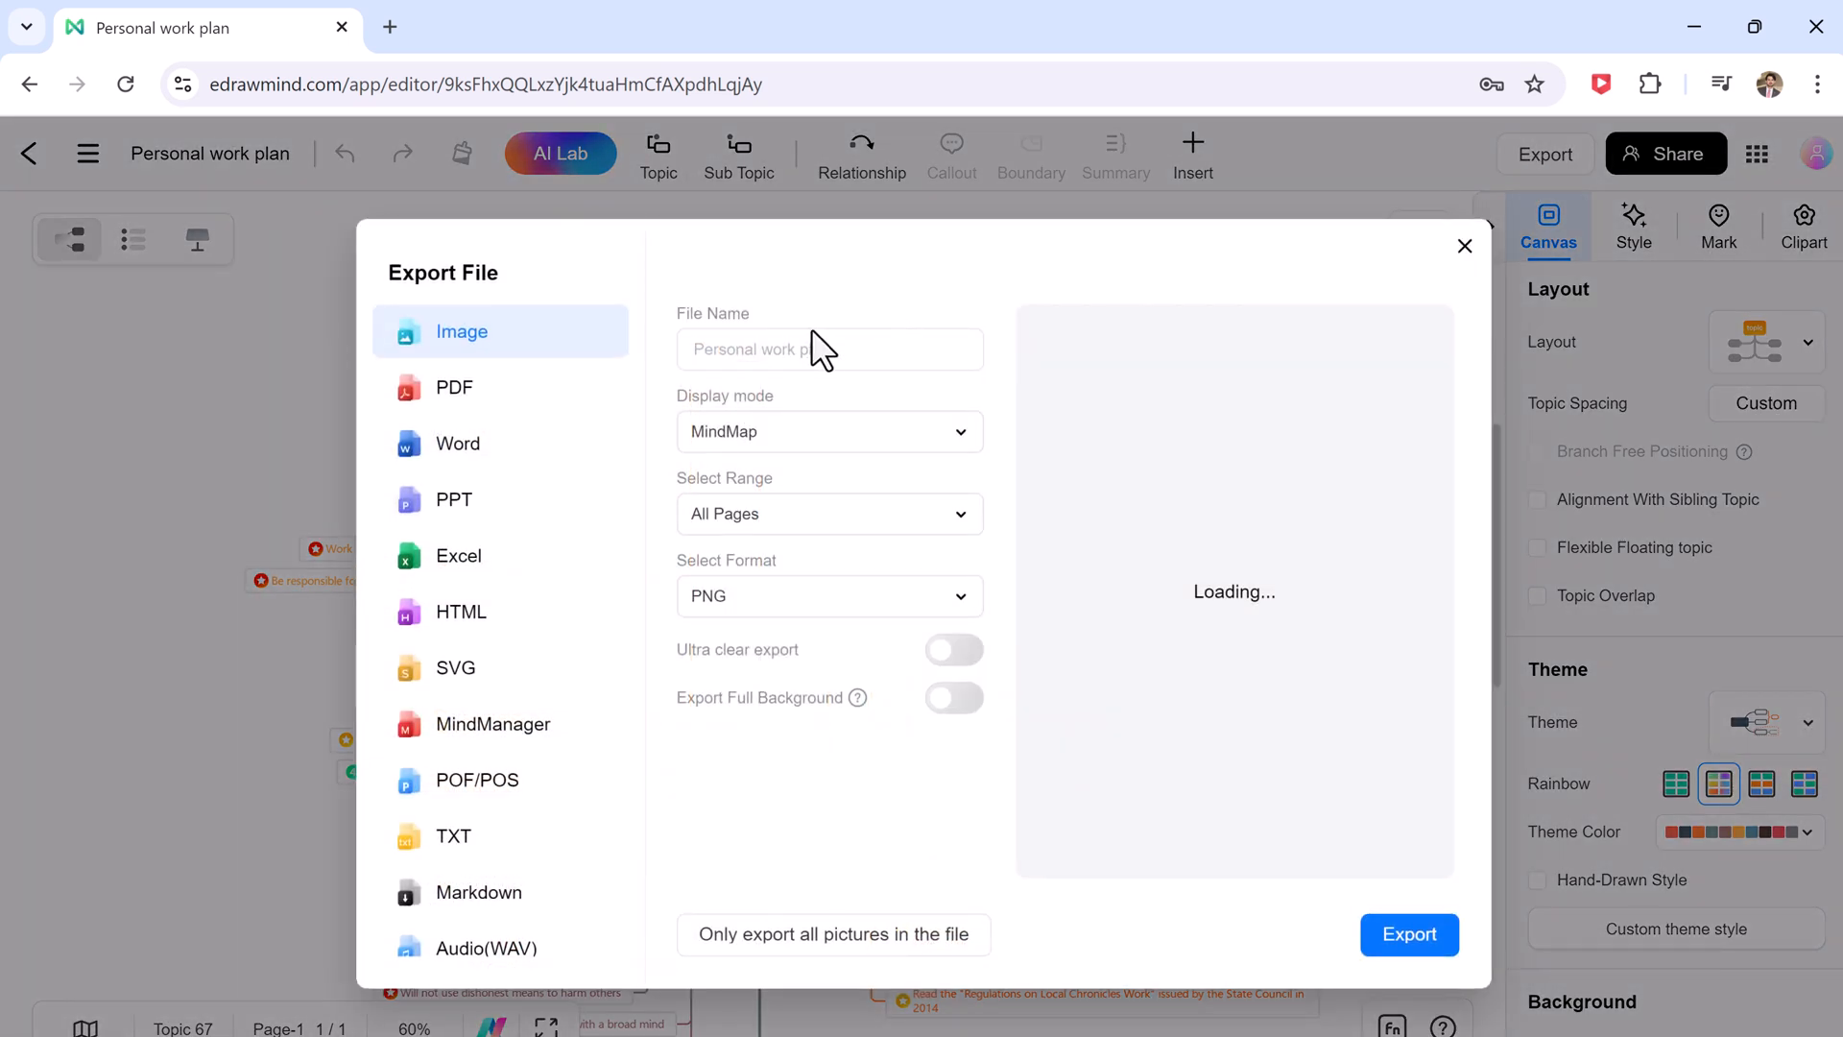
pyautogui.click(1465, 245)
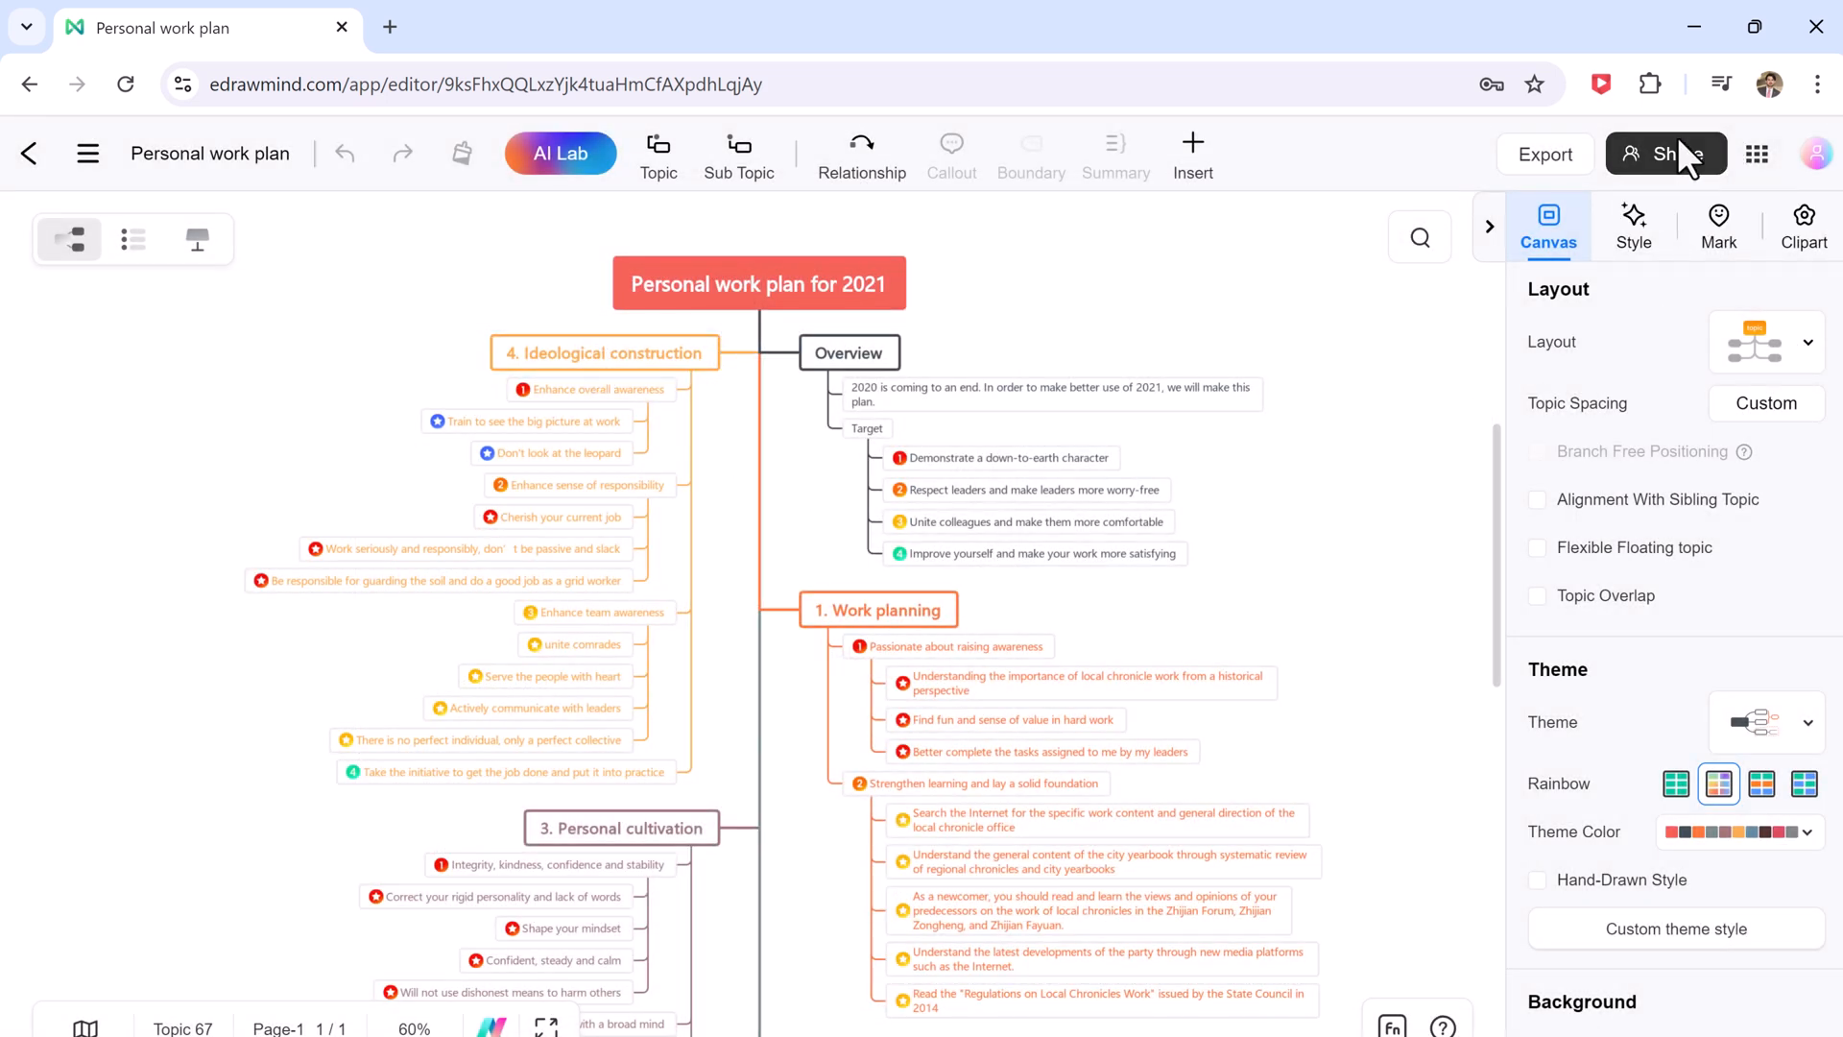
pyautogui.click(1667, 154)
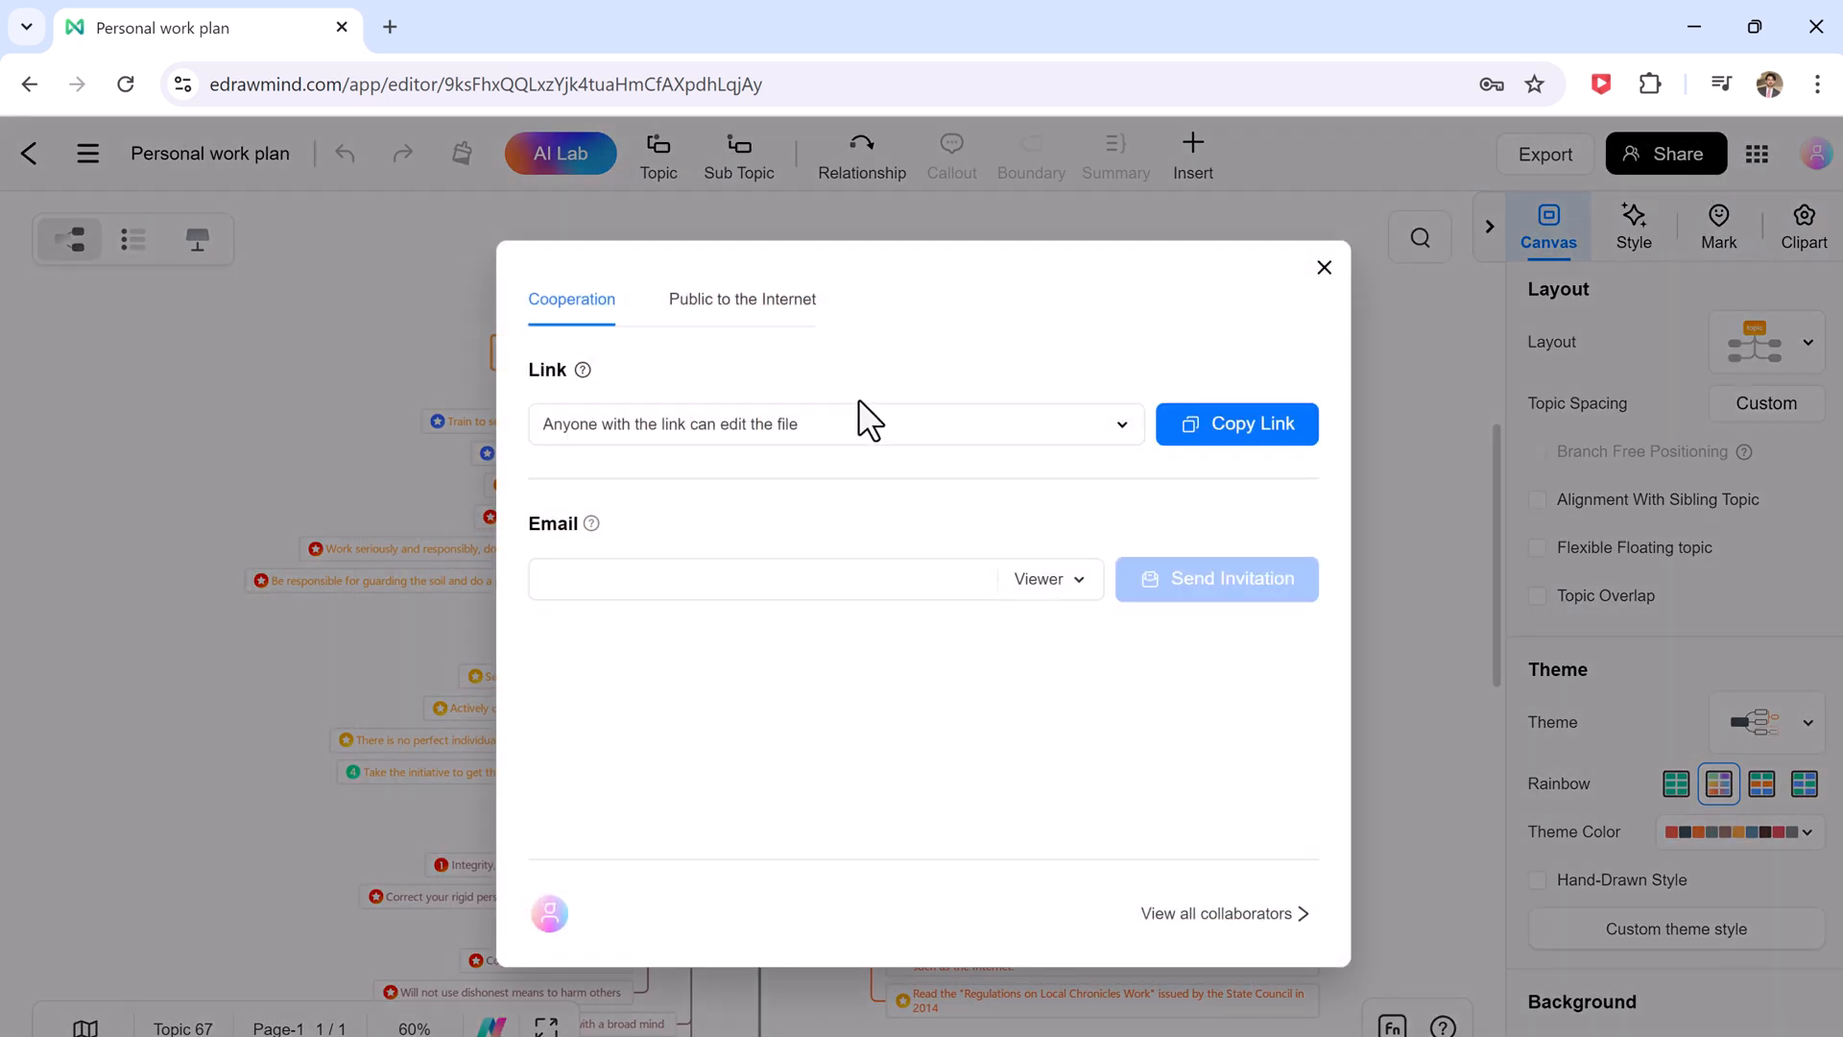
pyautogui.click(764, 578)
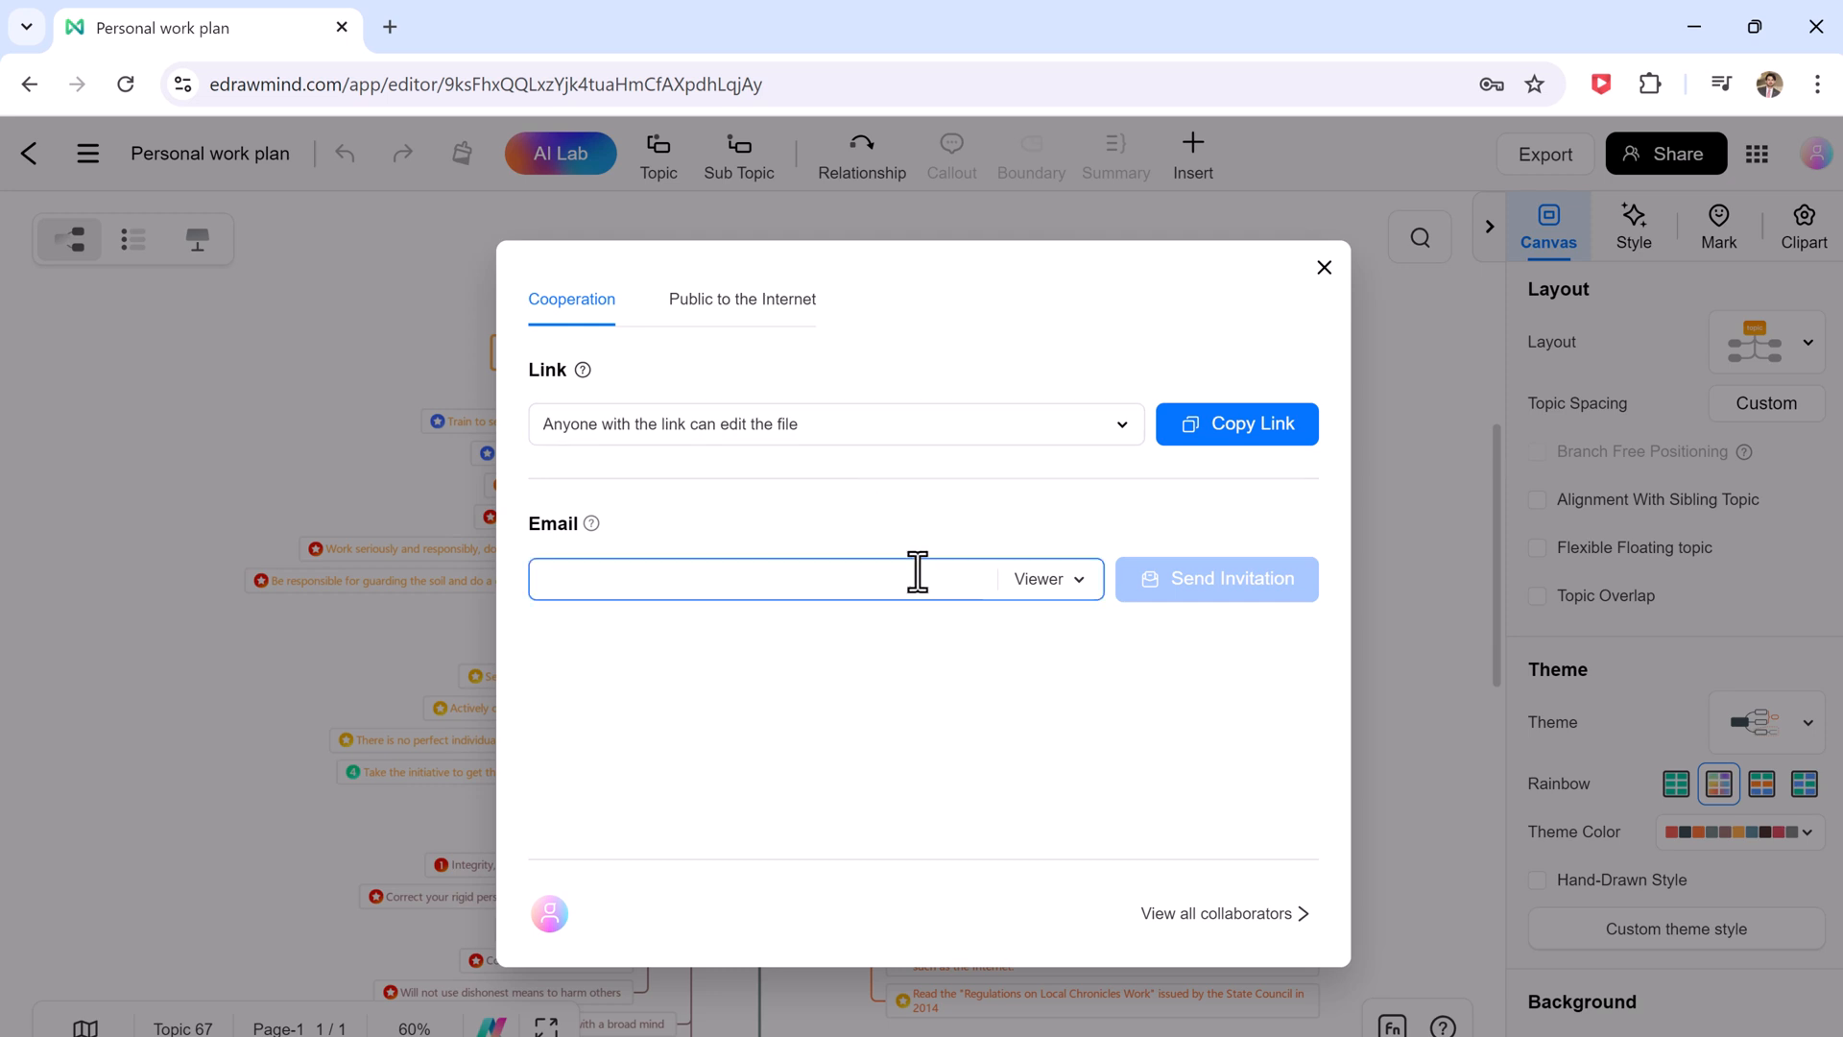
pyautogui.moveTo(1089, 612)
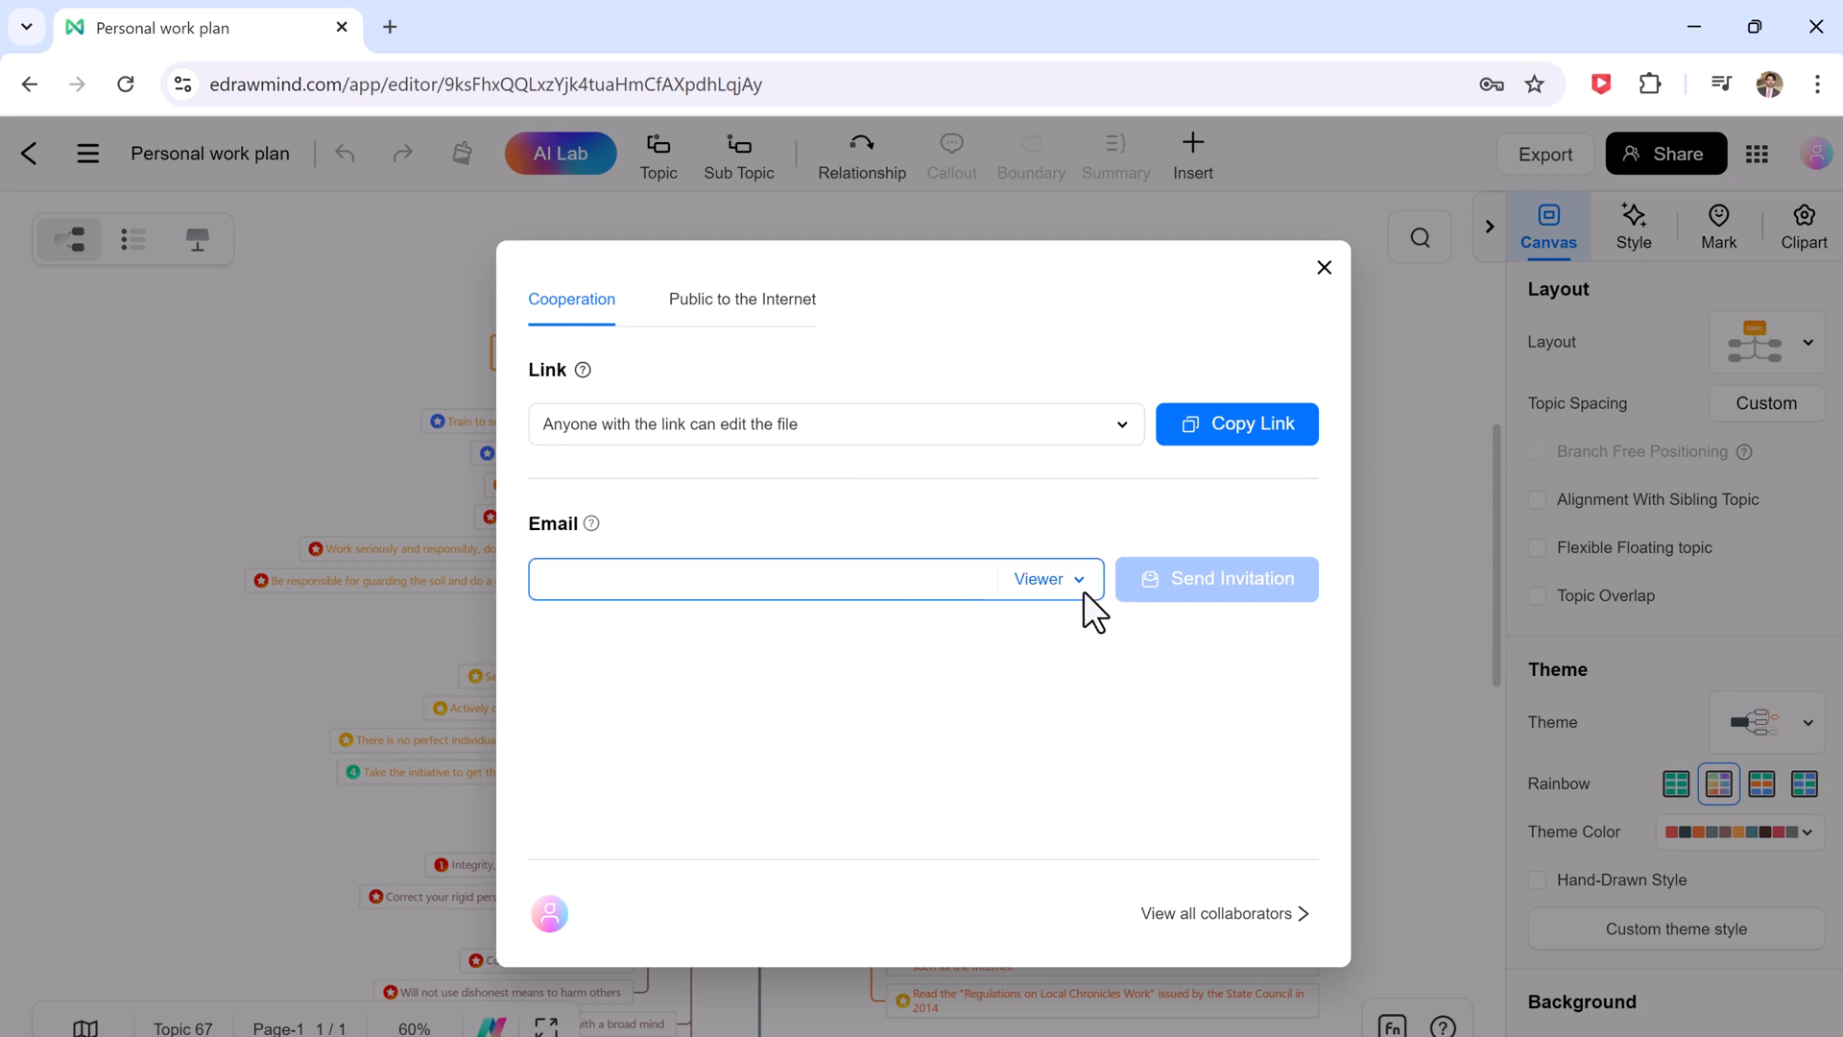
pyautogui.click(753, 578)
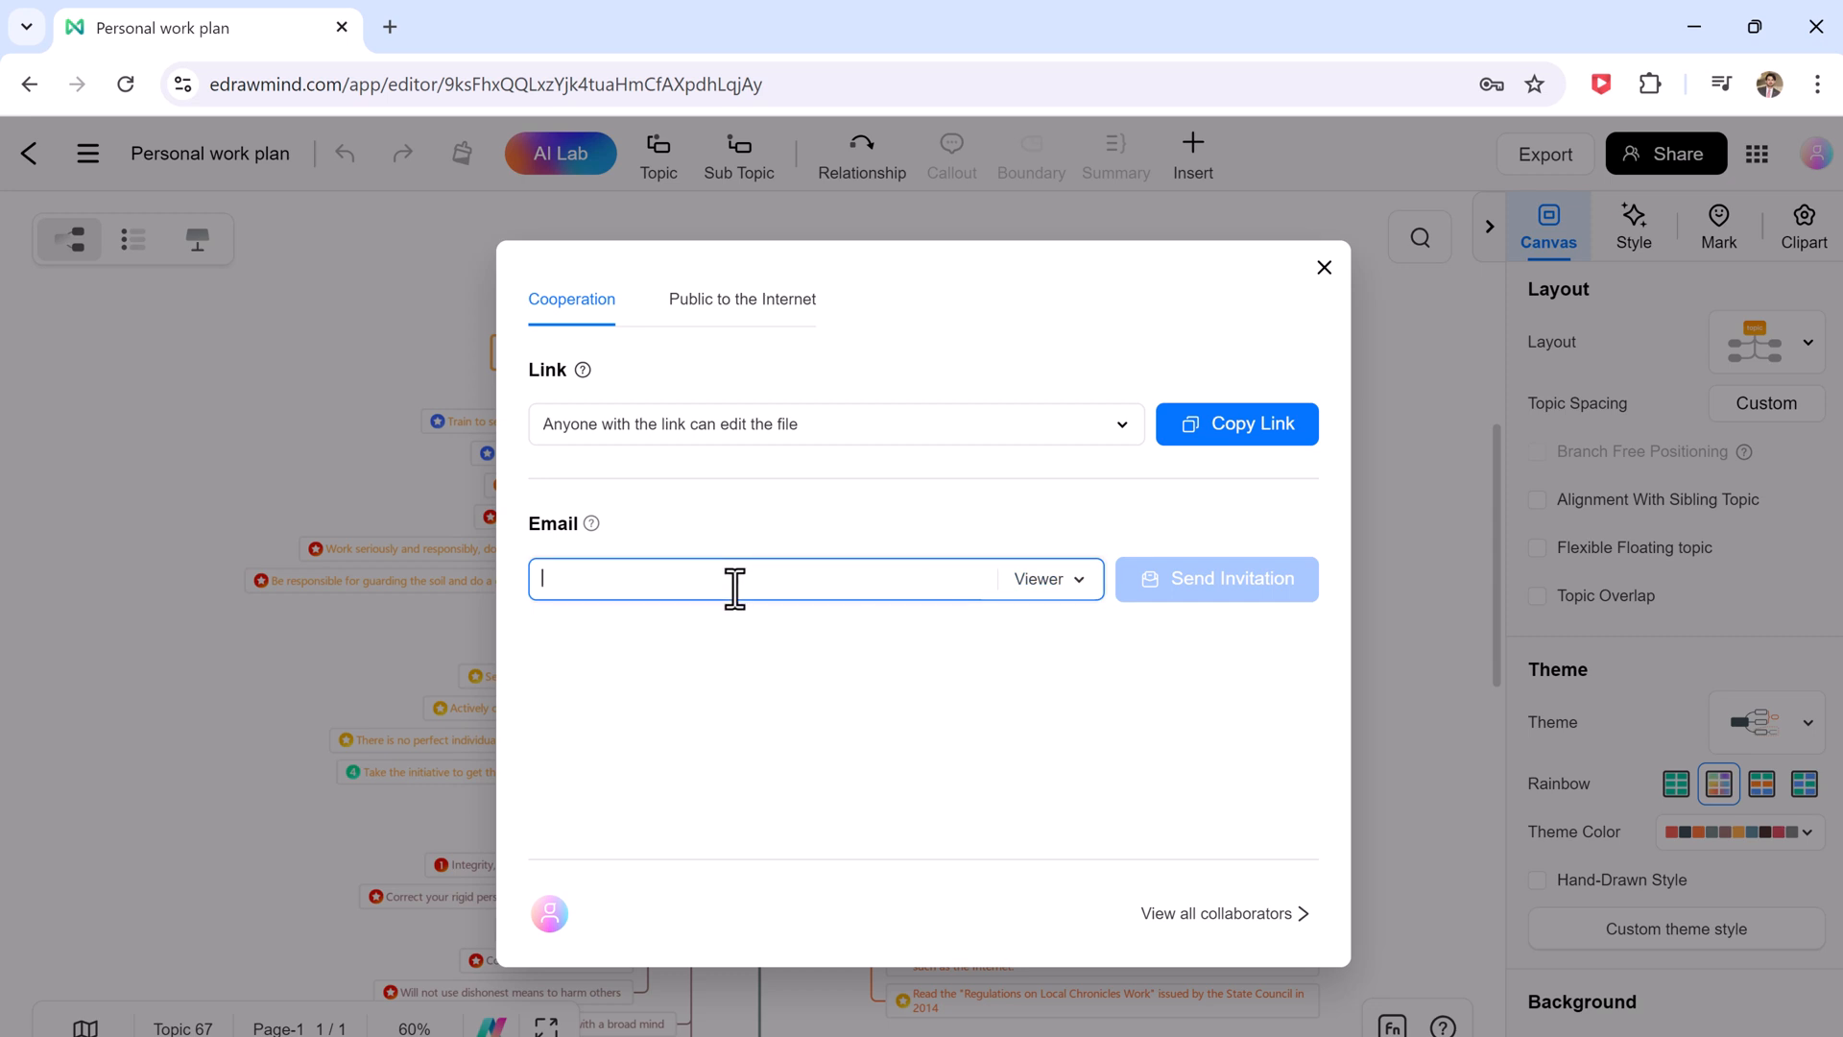
pyautogui.moveTo(1387, 541)
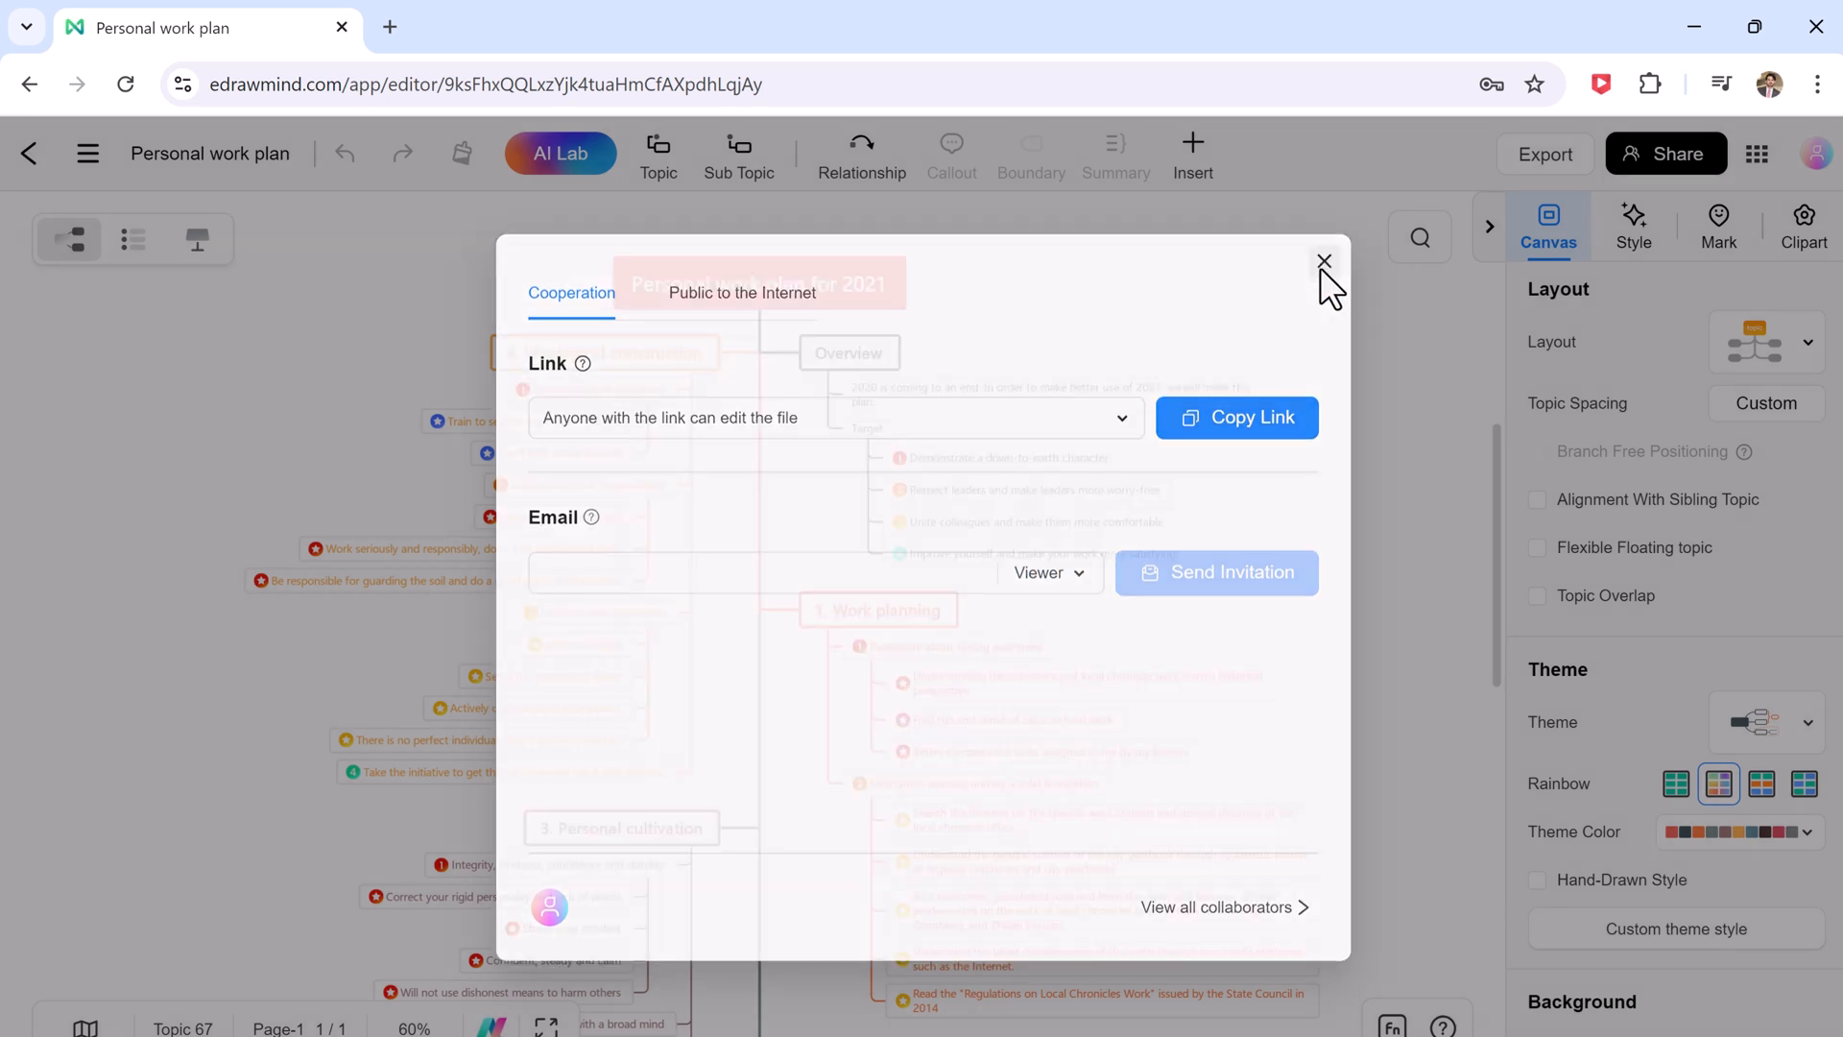
pyautogui.click(1324, 261)
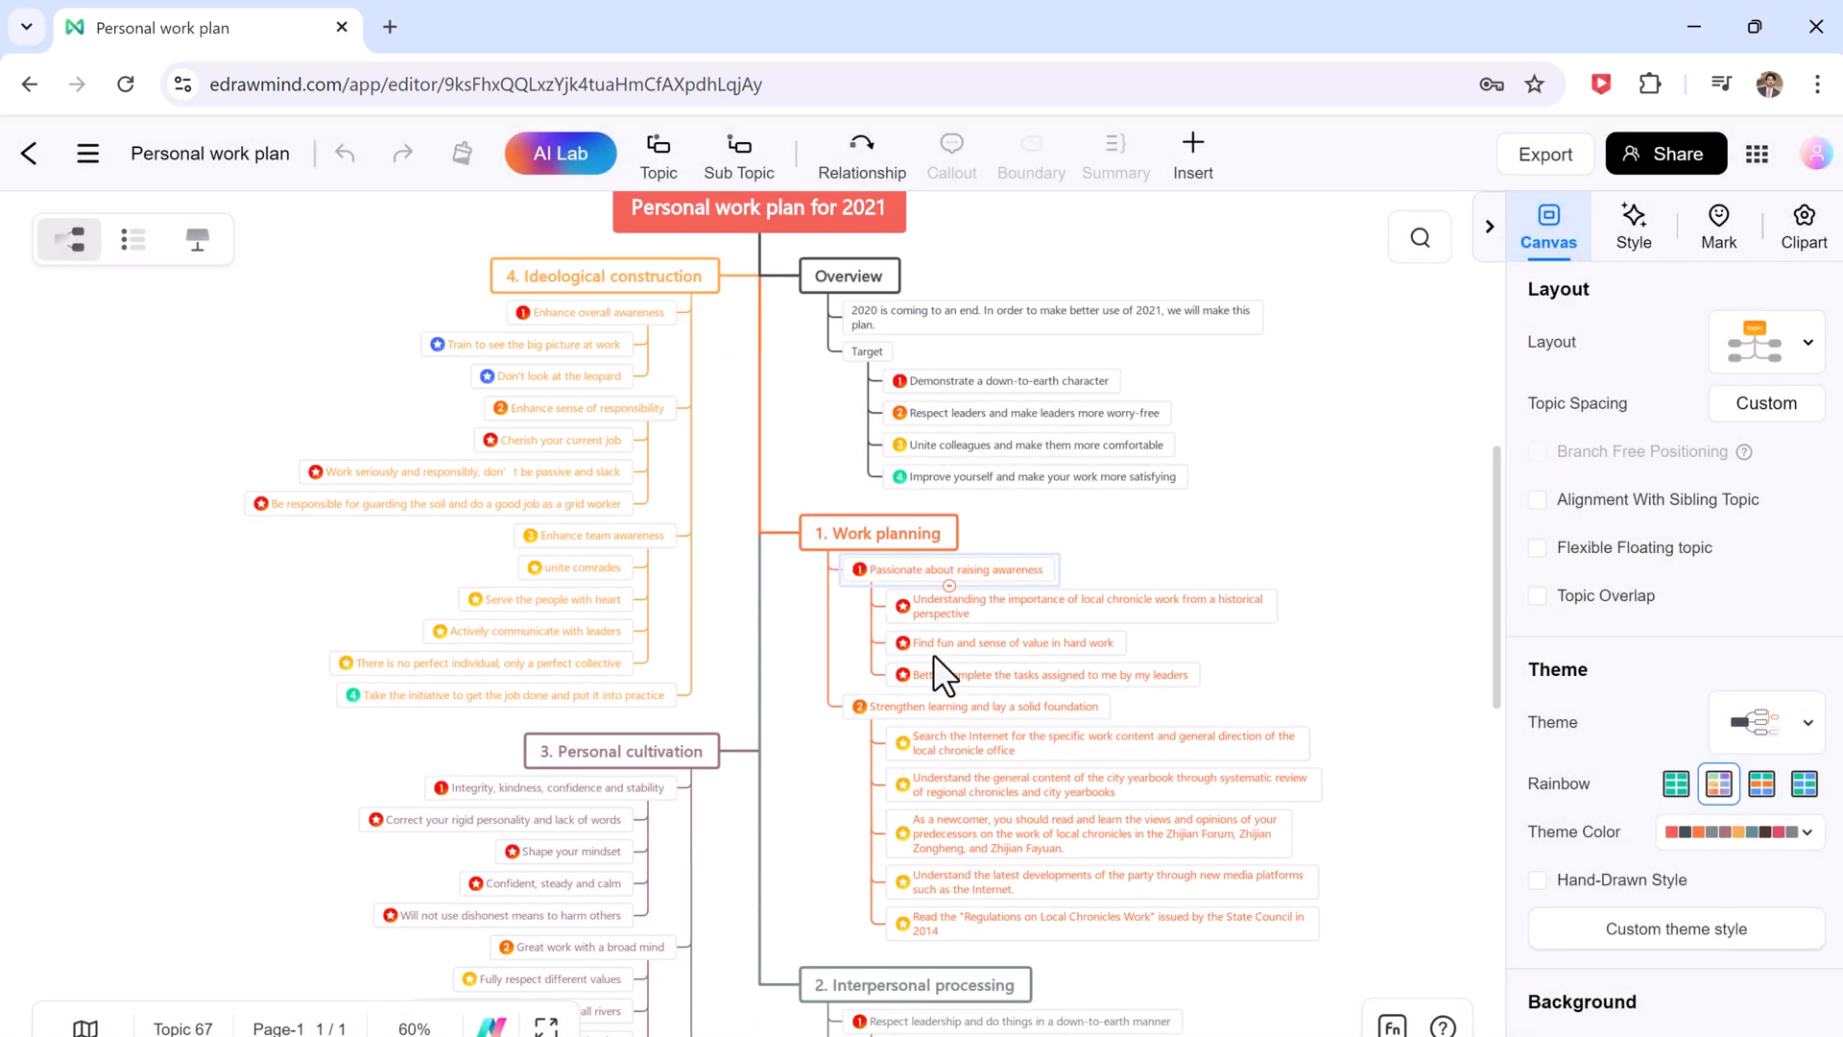
pyautogui.scroll(-3)
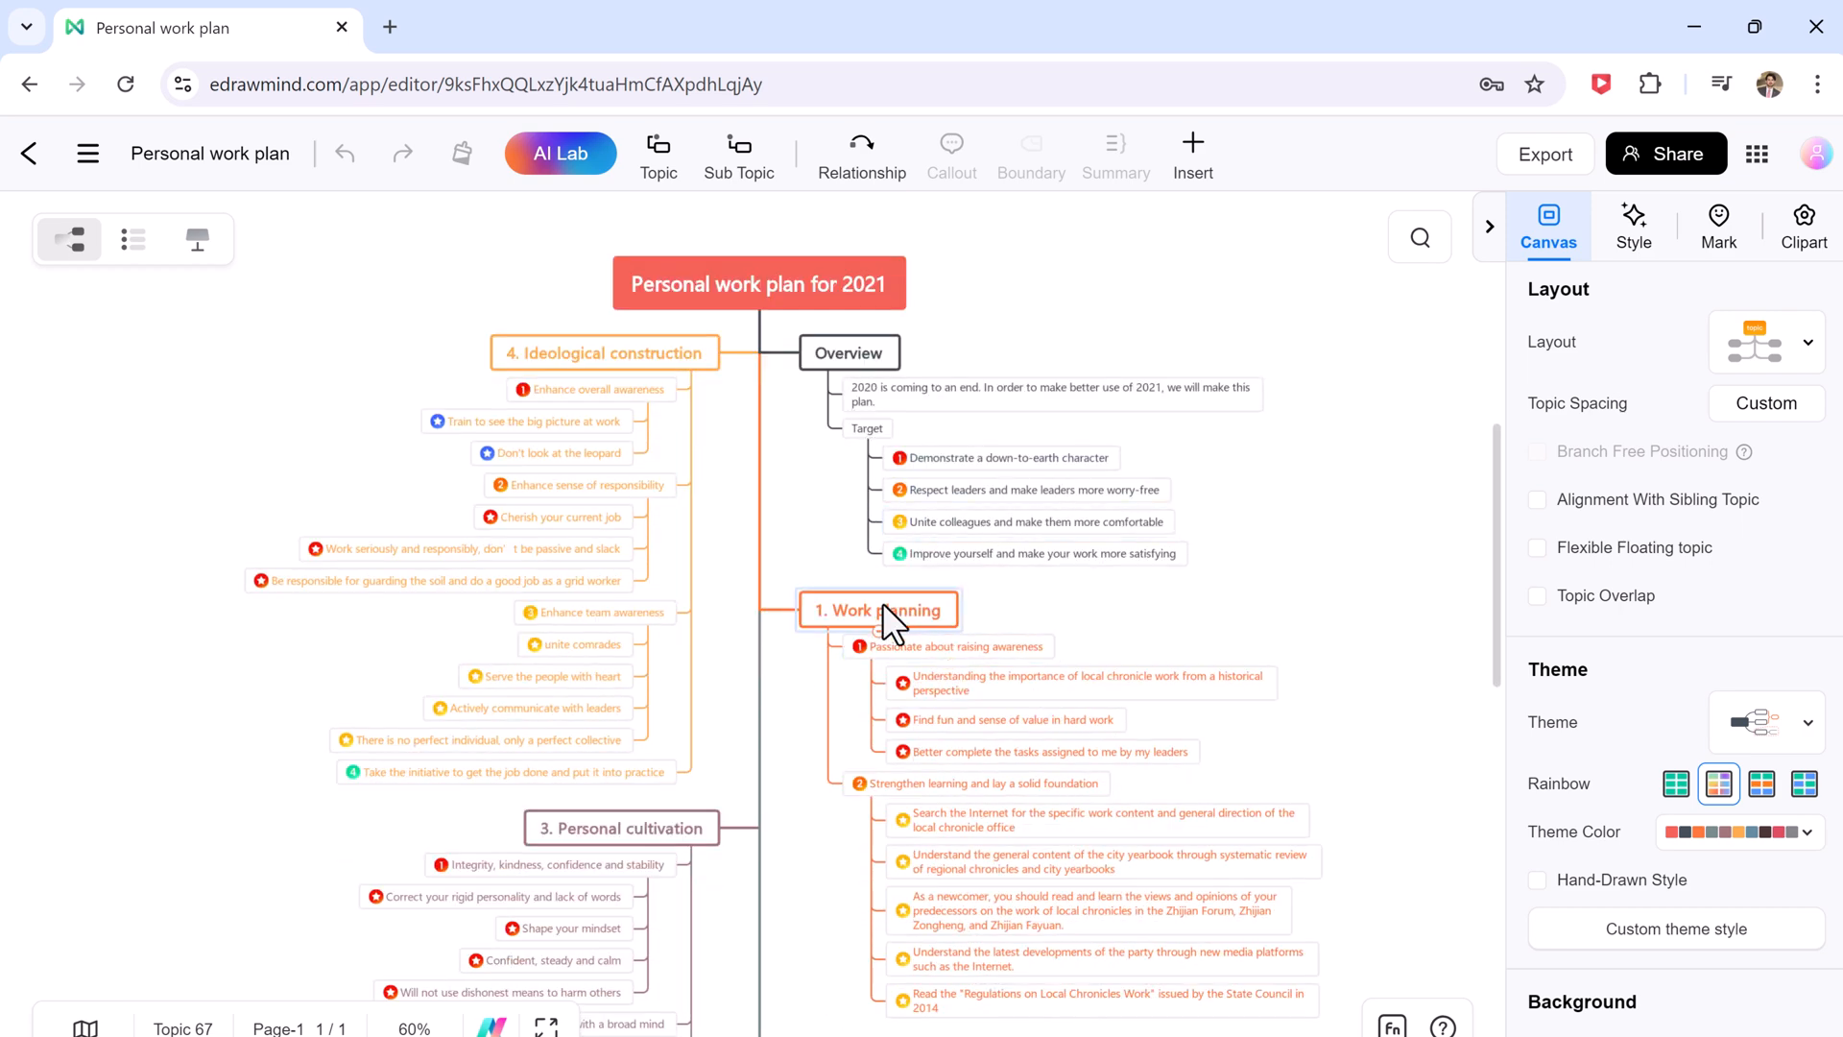
pyautogui.rightClick(877, 608)
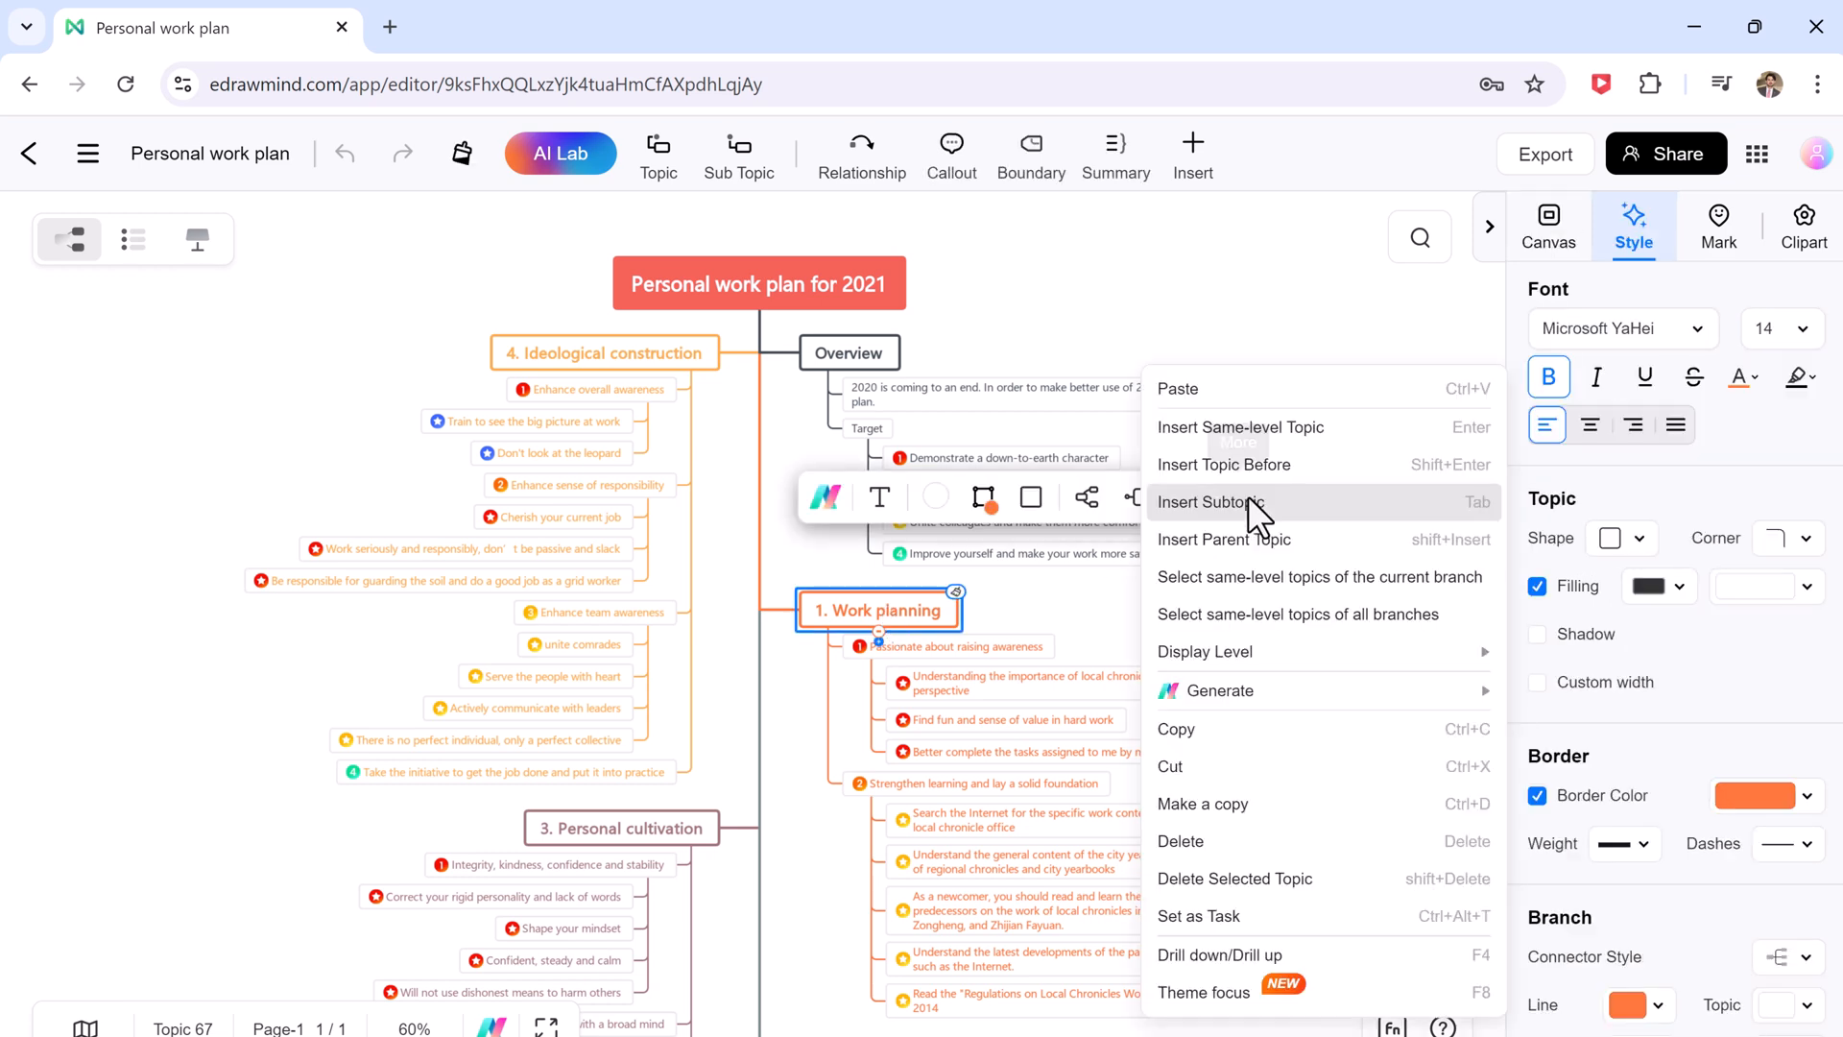
pyautogui.click(1088, 618)
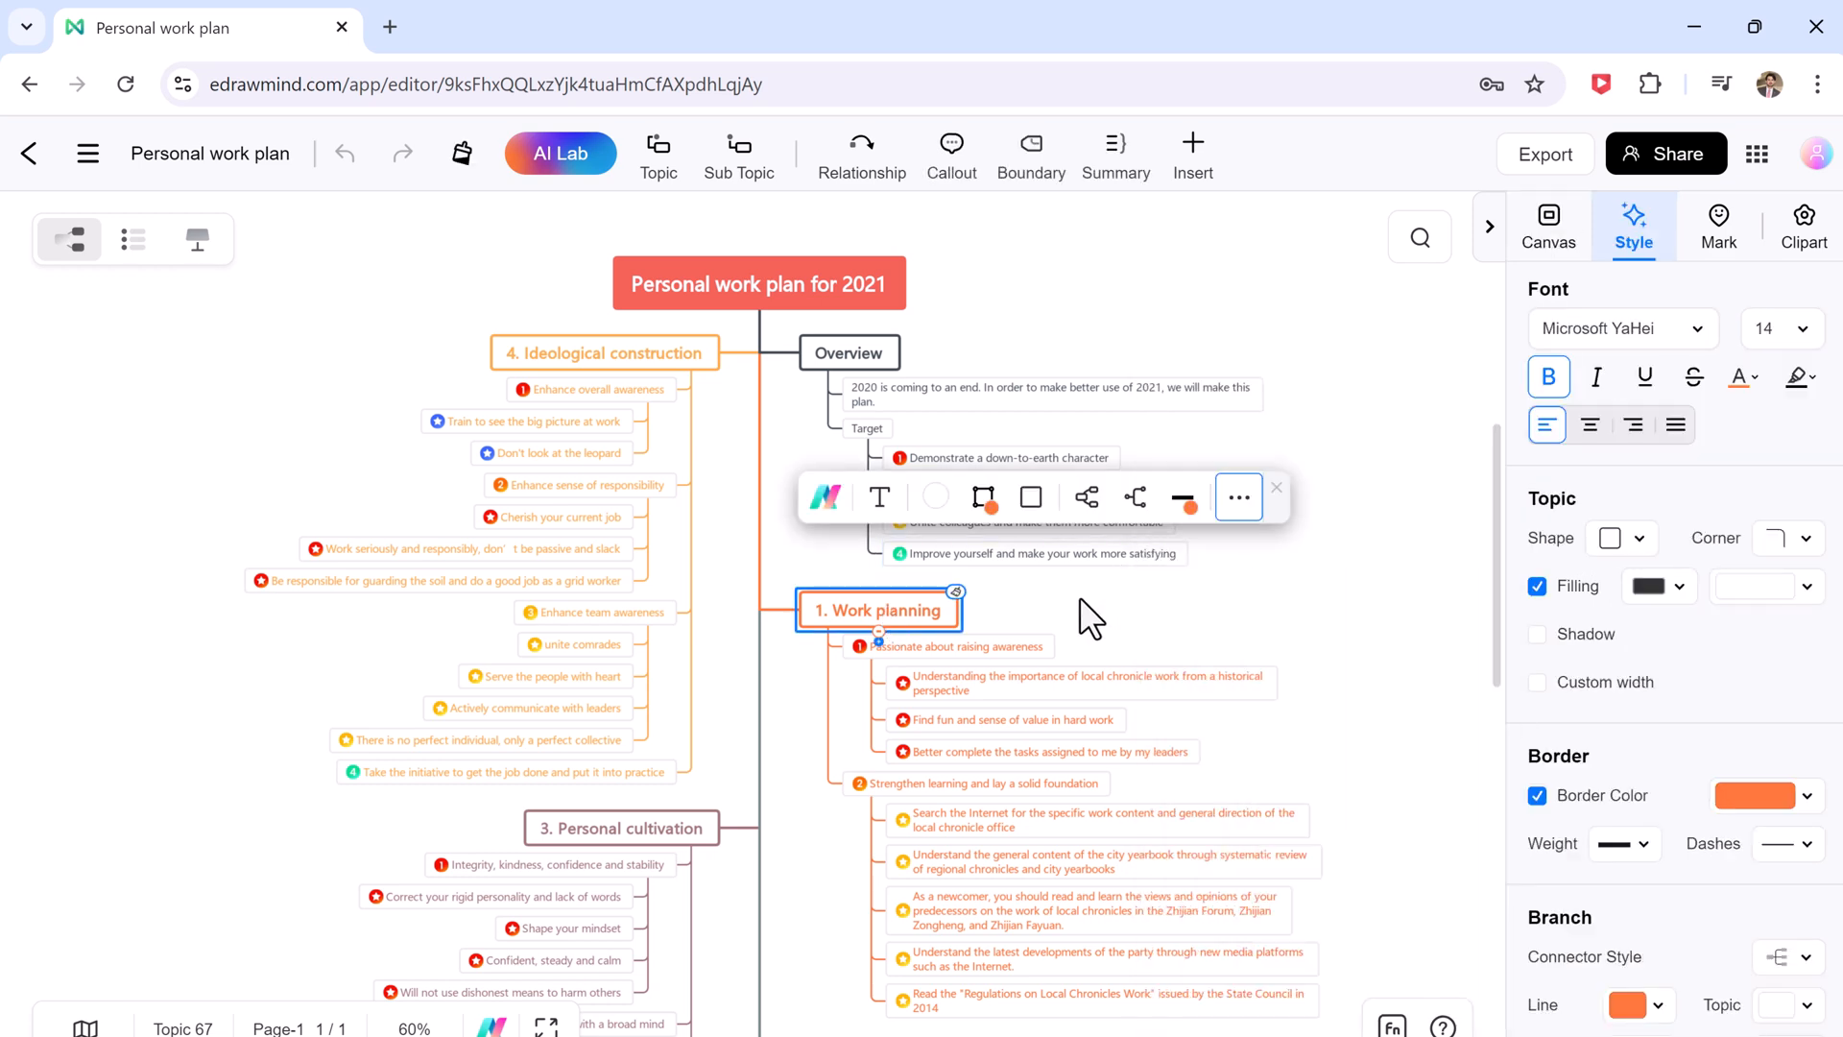
pyautogui.click(1548, 224)
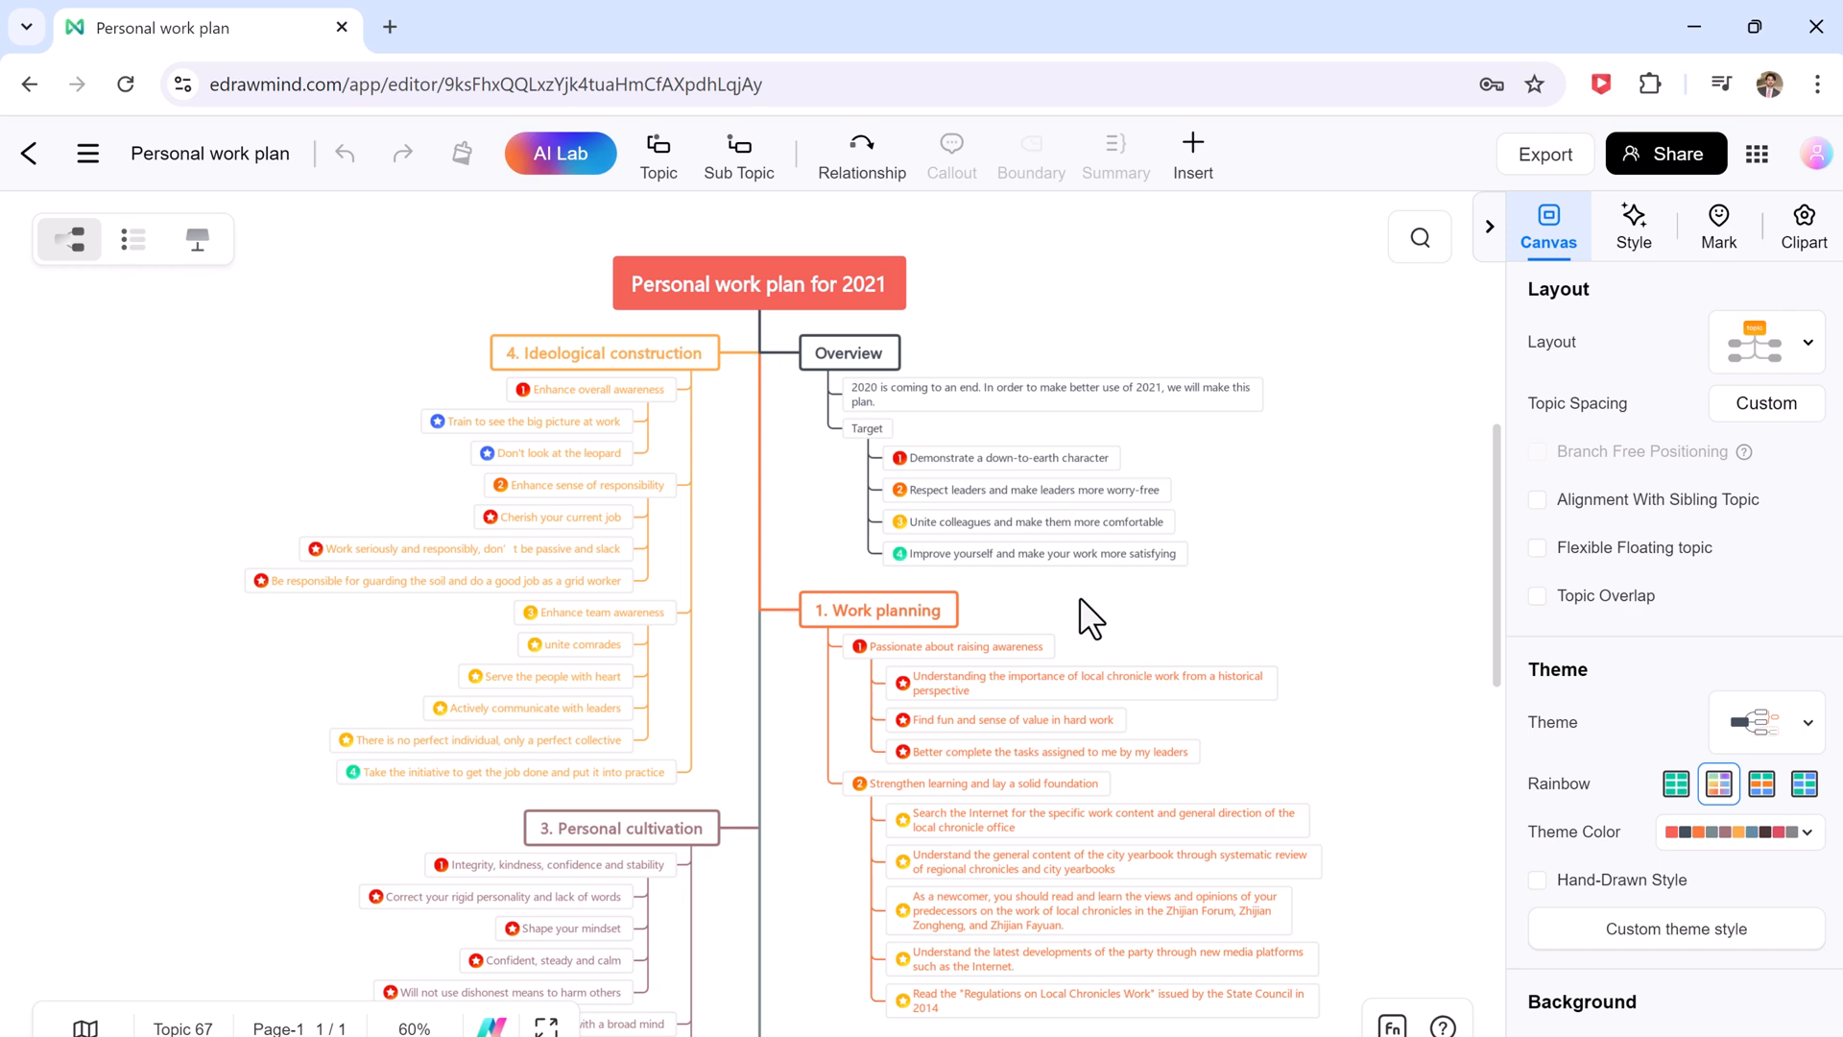
pyautogui.scroll(-3)
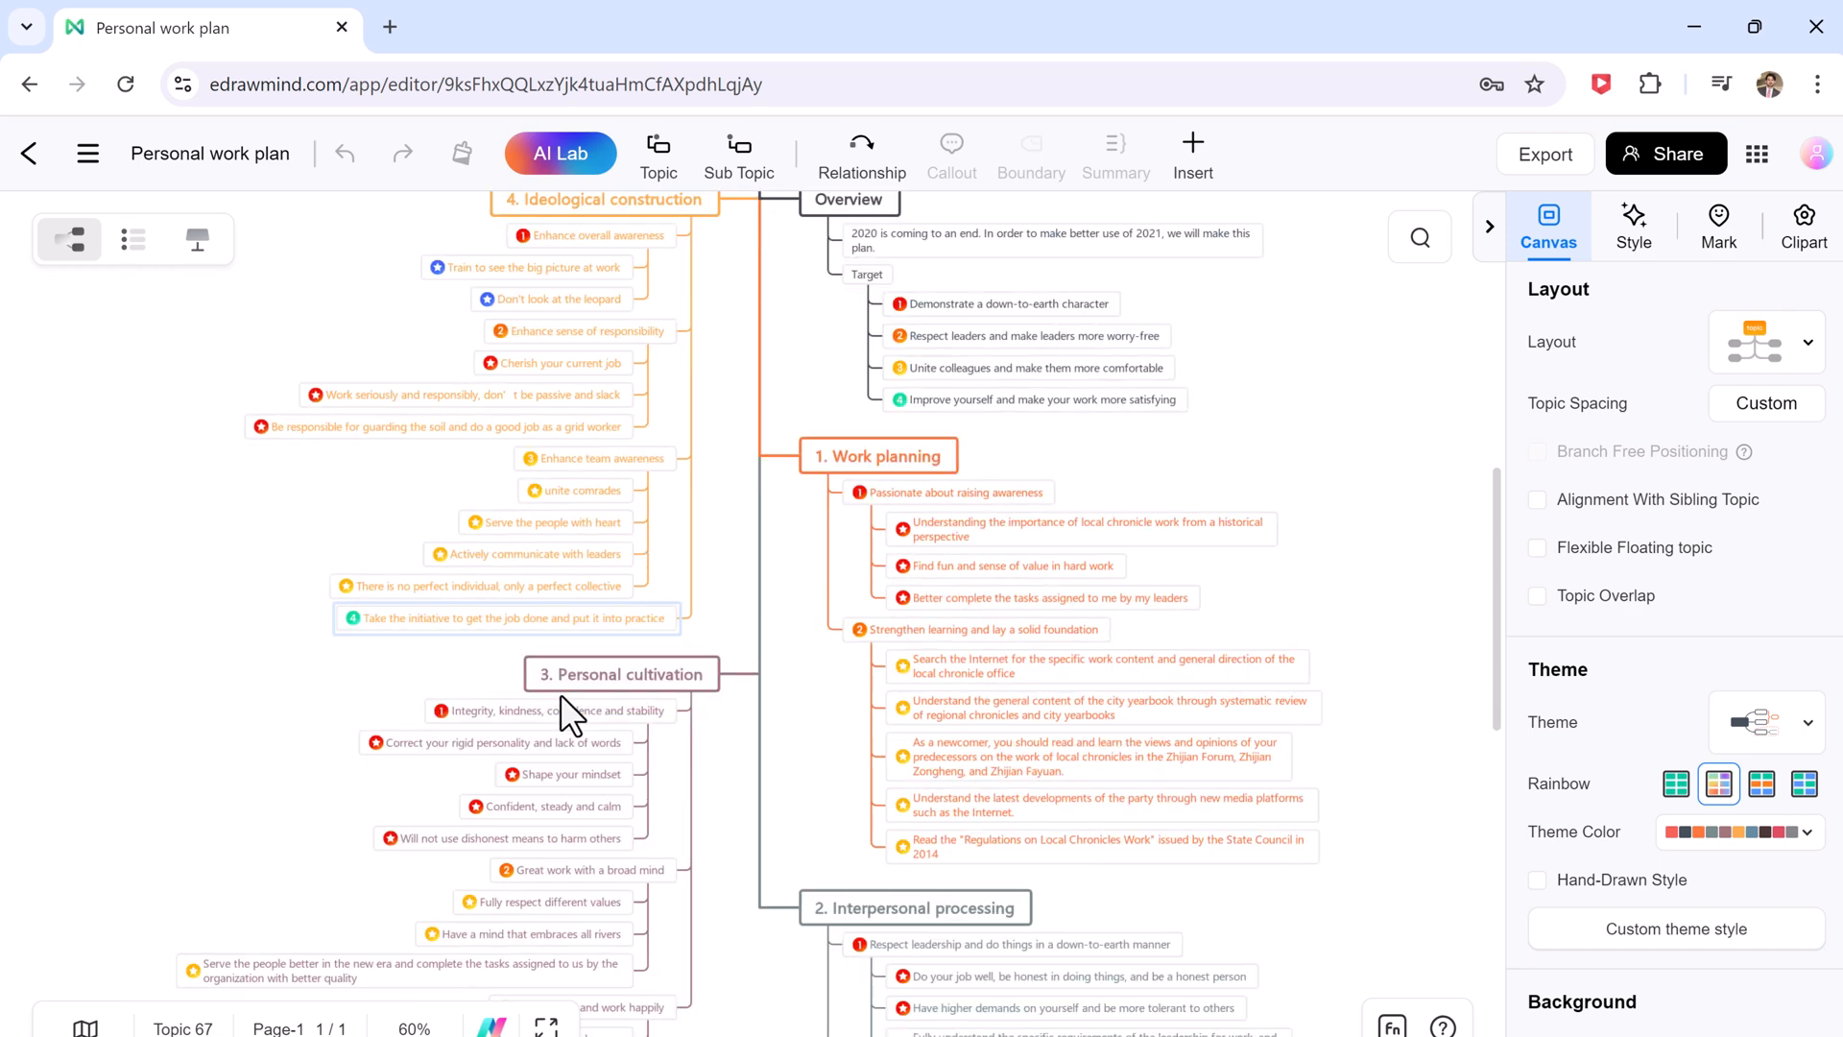